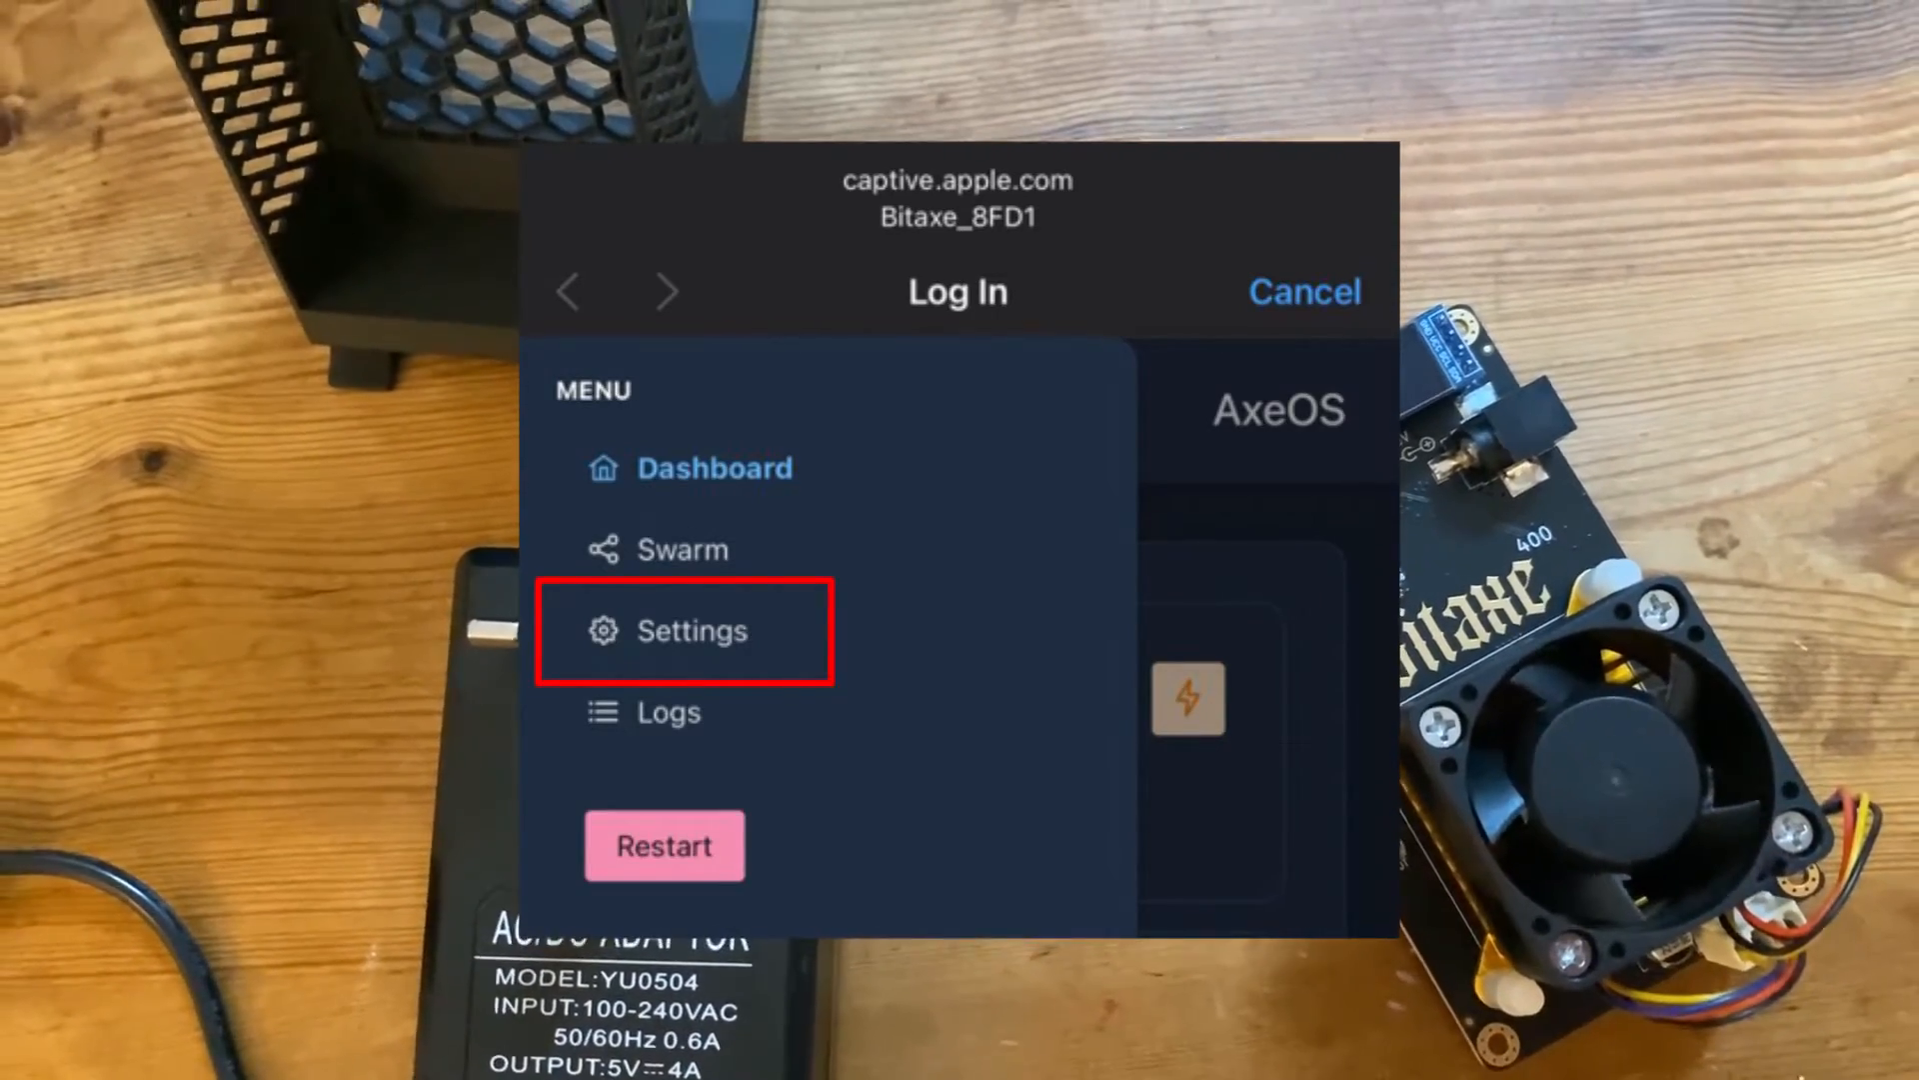
Open the Bitaxe settings showing Wi-Fi, unMineable pool URL, port 3333 and KAS wallet user.
{"action": "left_click", "coordinate": [692, 629]}
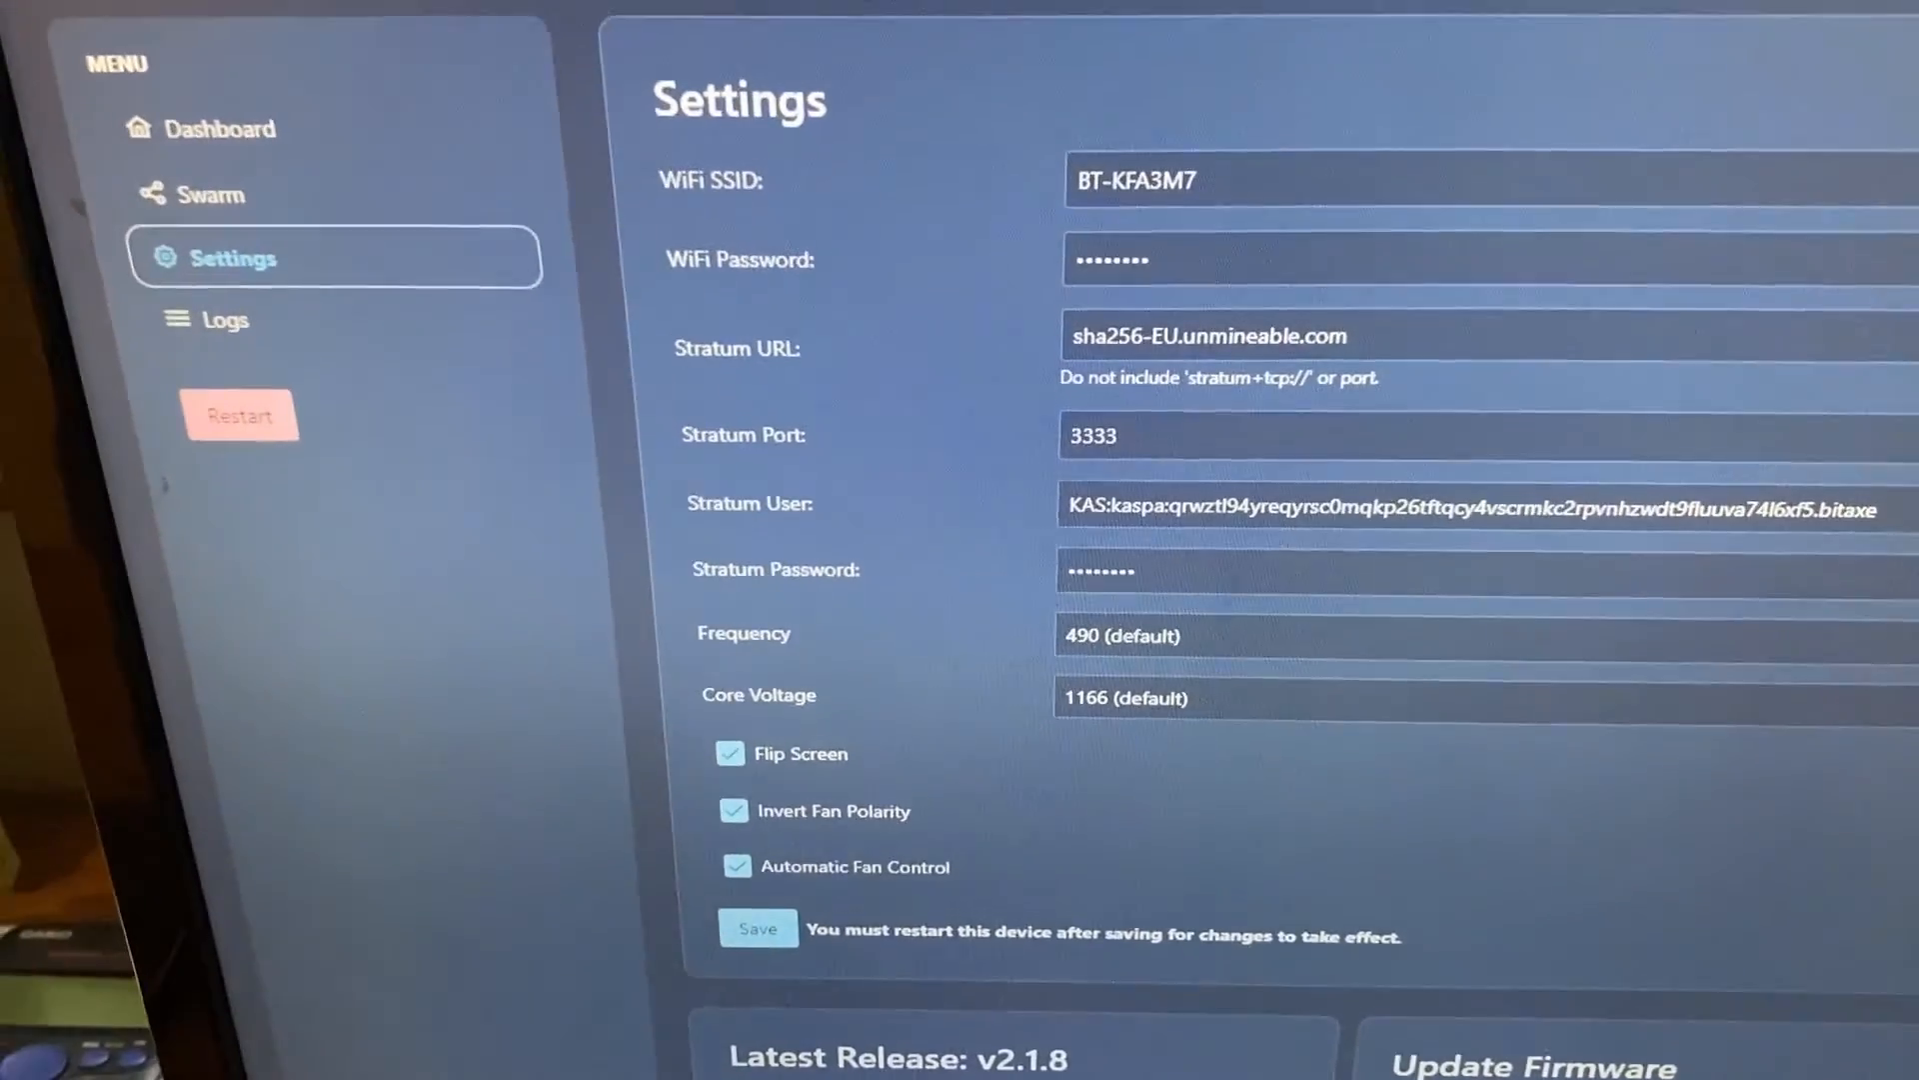
{"action": "scroll", "scroll_direction": "down", "scroll_amount": 3}
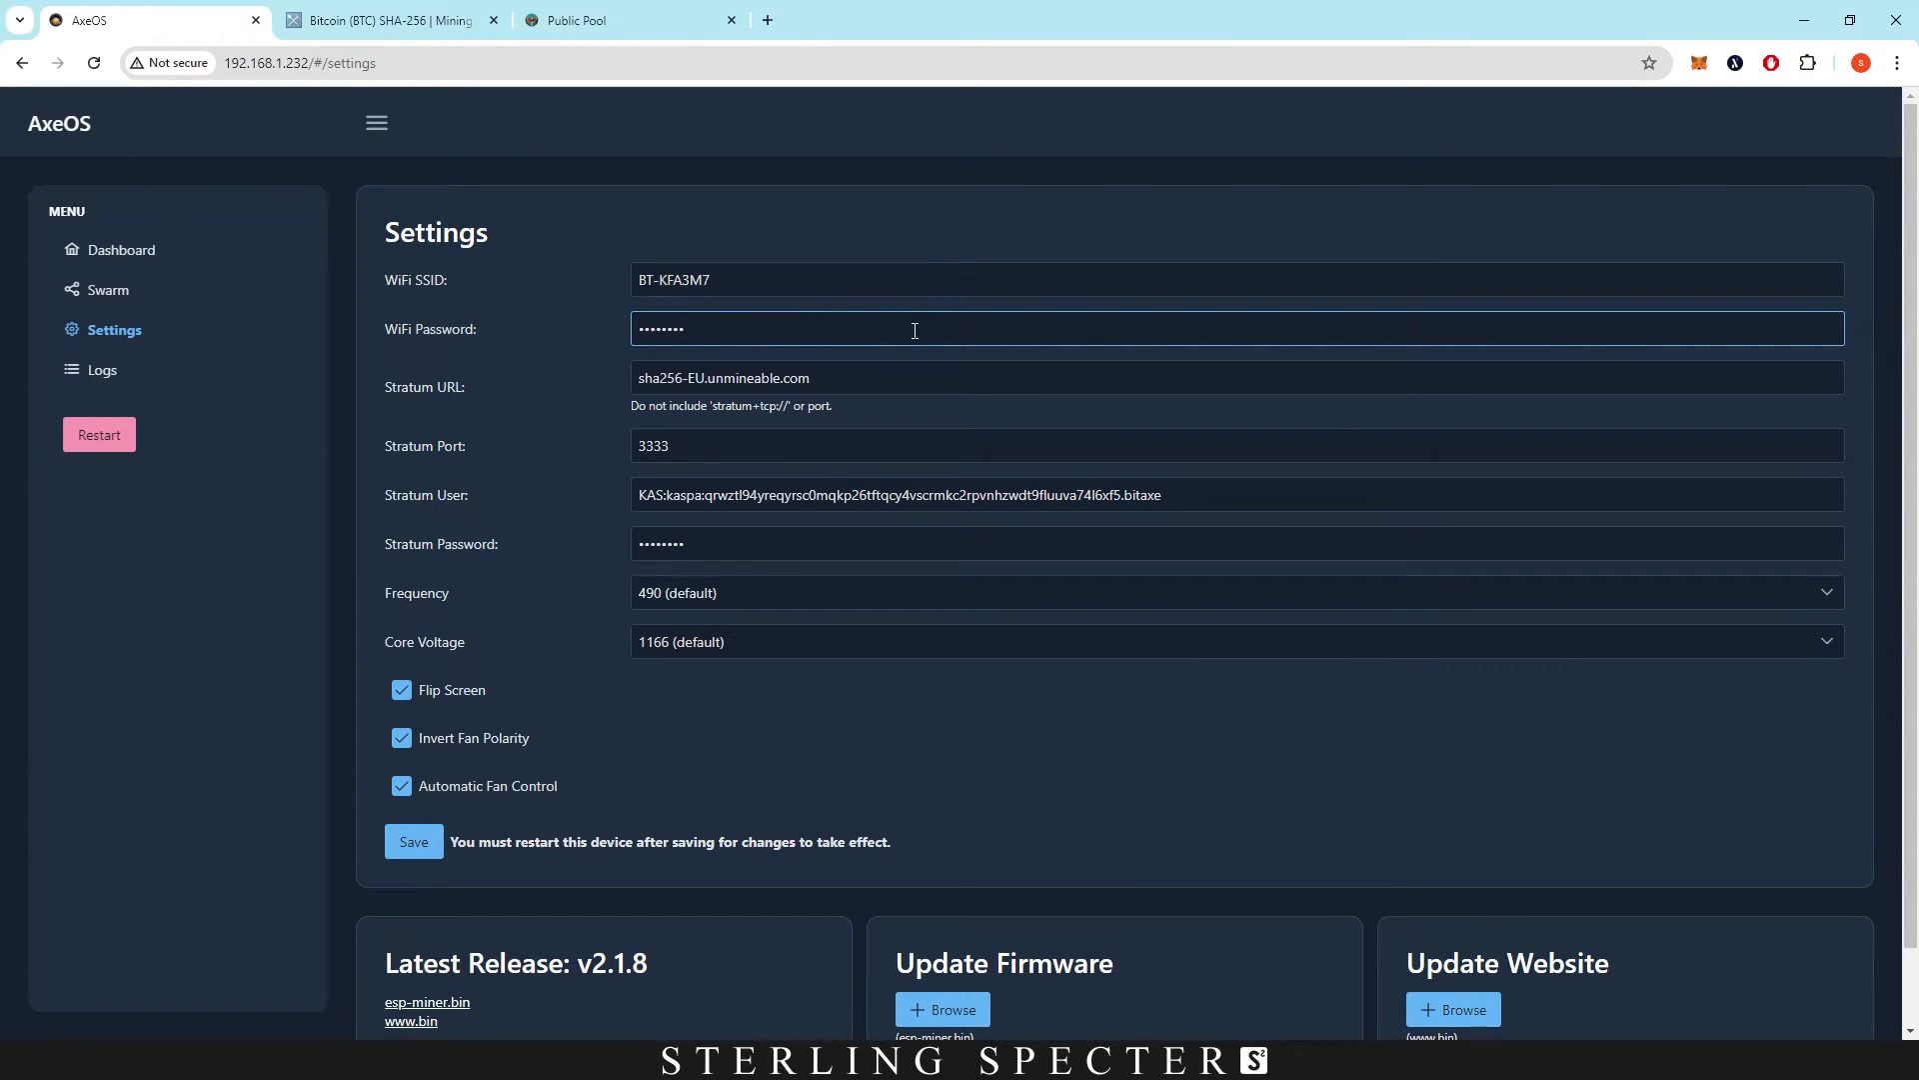
{"action": "left_click", "coordinate": [807, 279]}
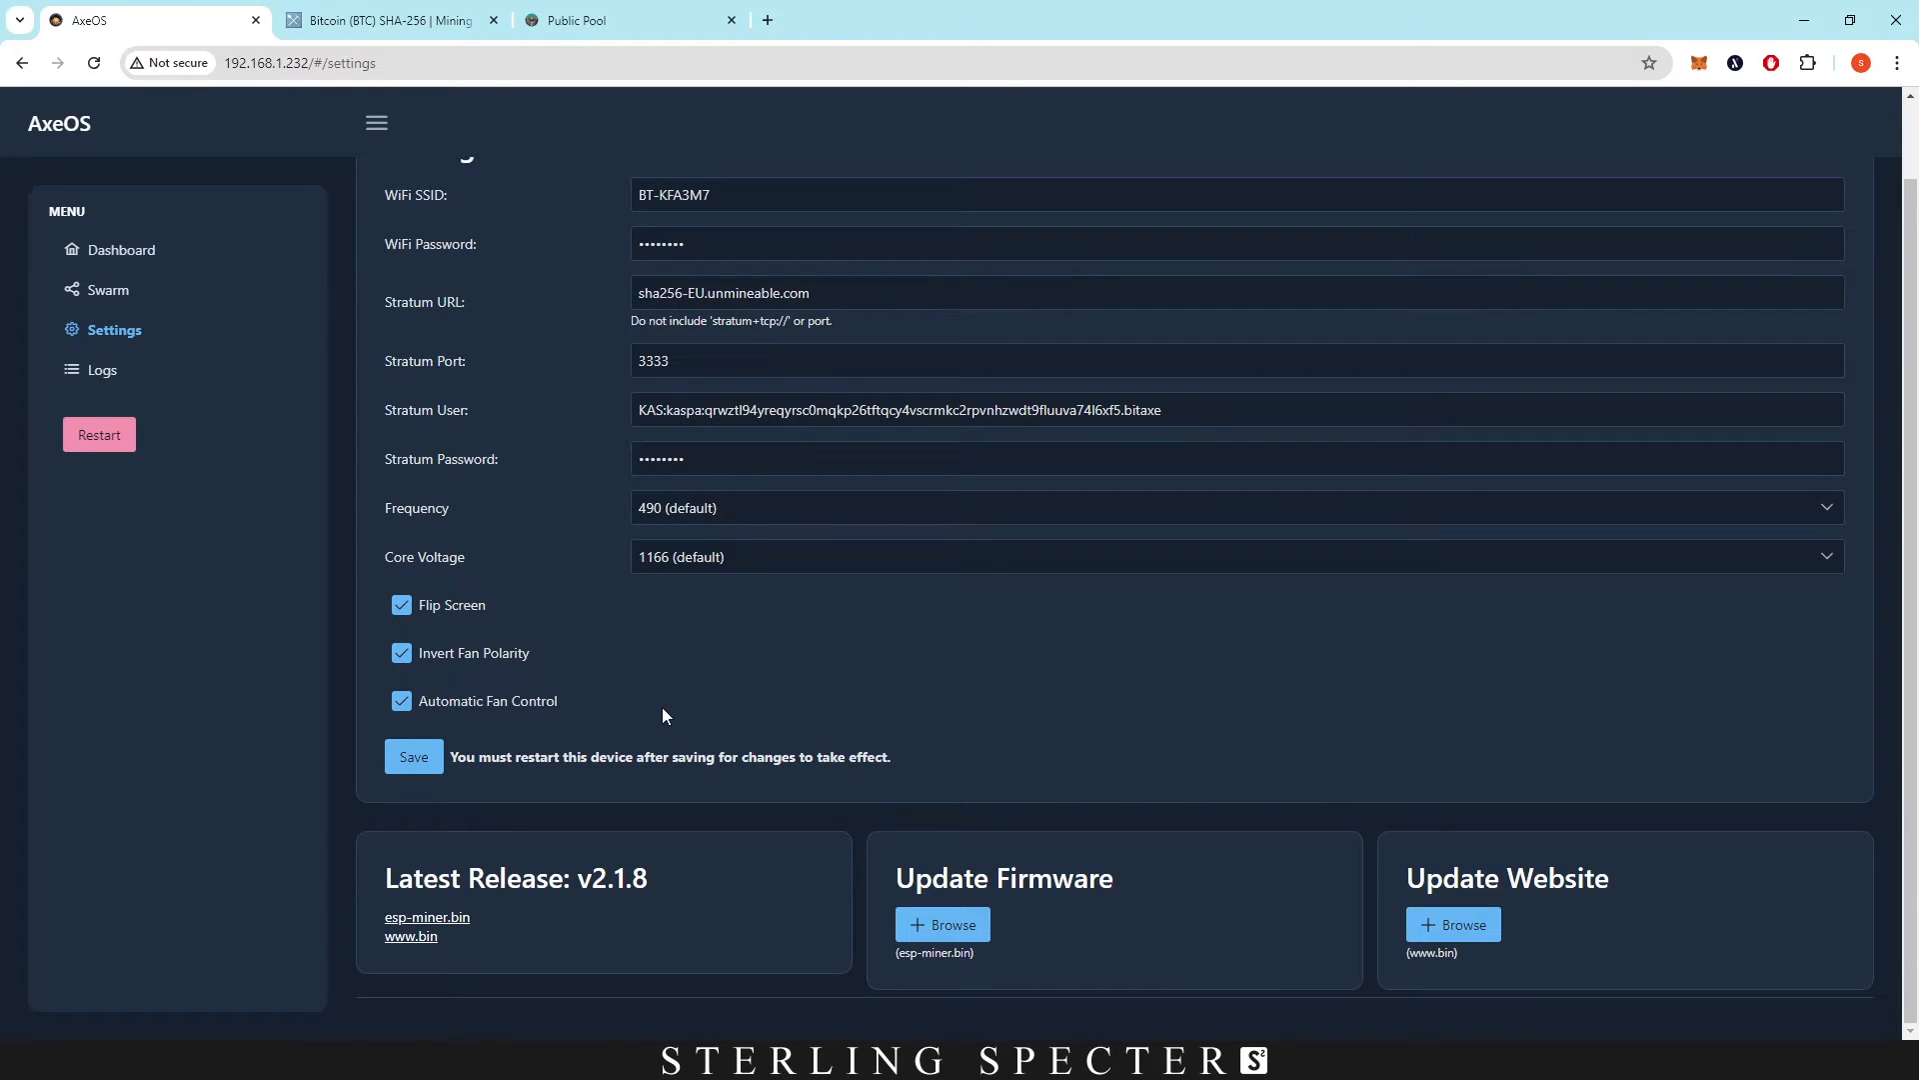
{"action": "mouse_move", "coordinate": [817, 939]}
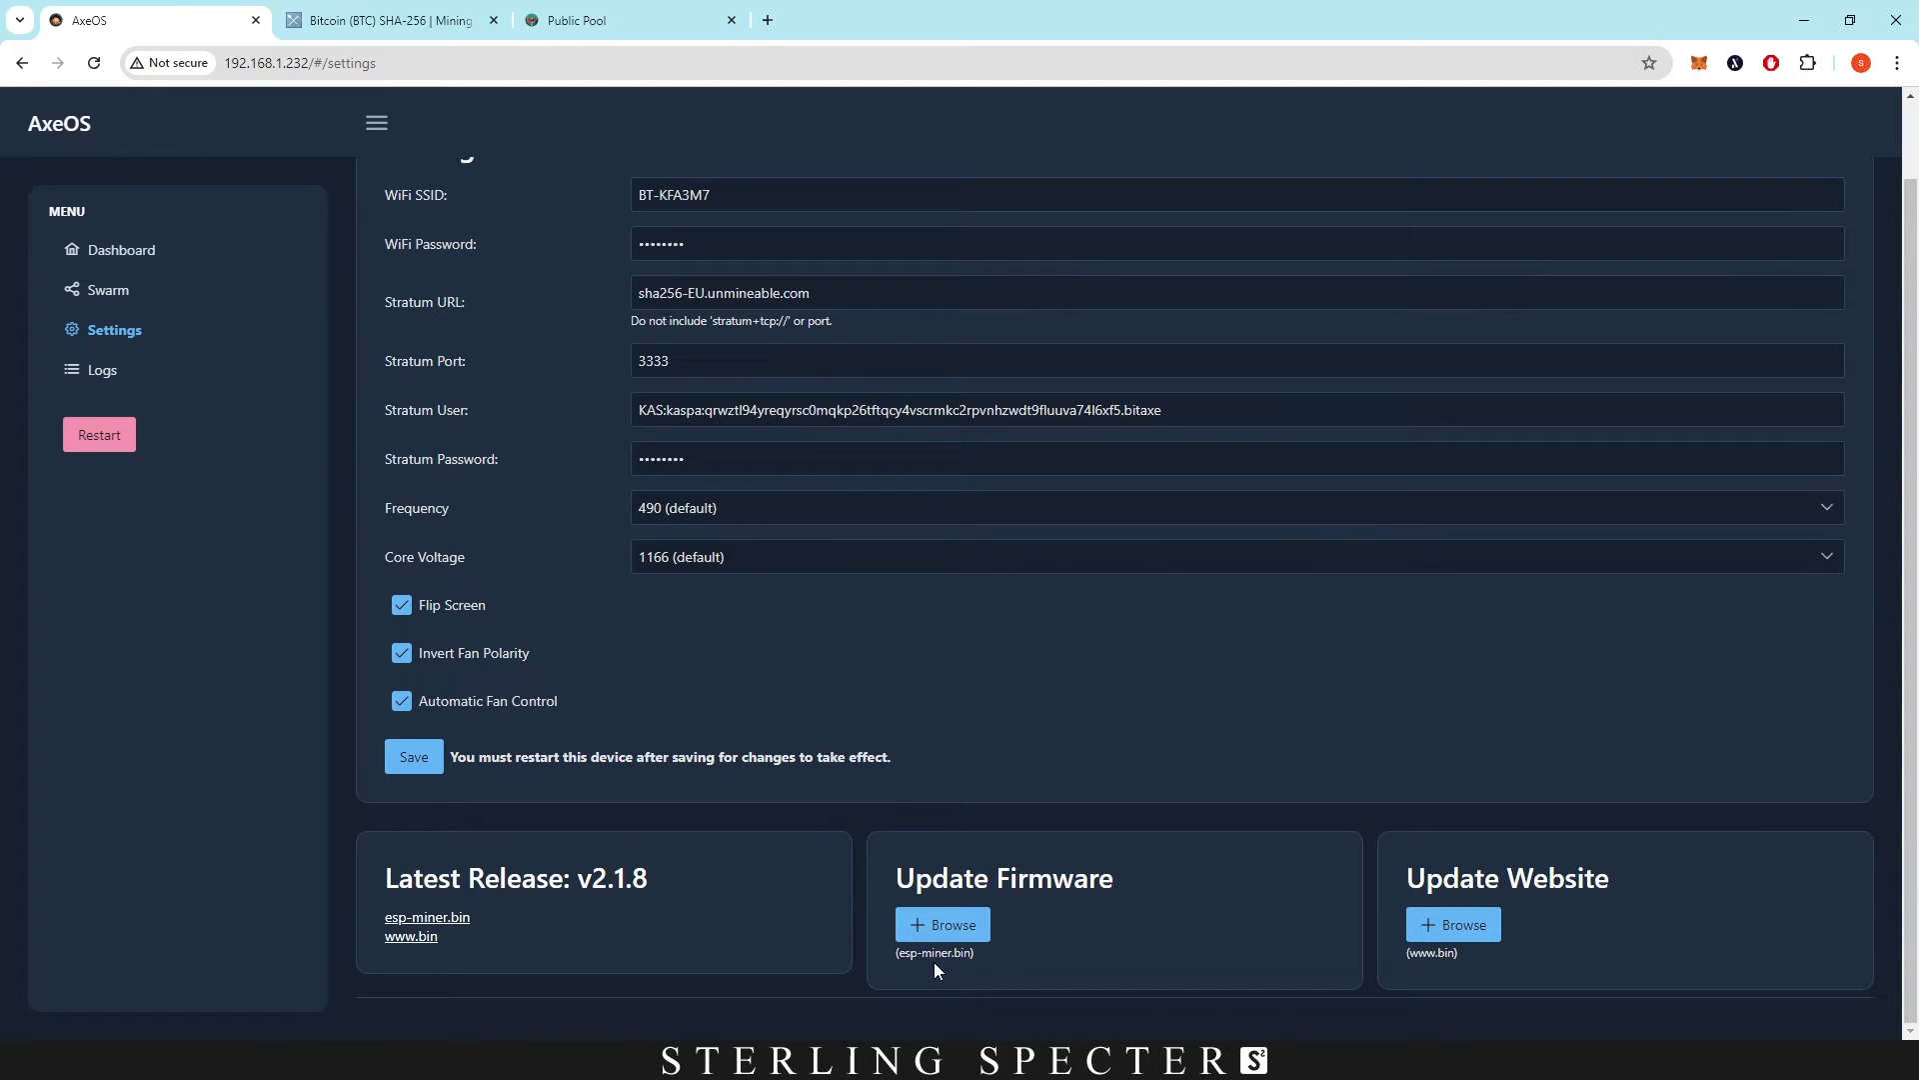
{"action": "mouse_move", "coordinate": [460, 927]}
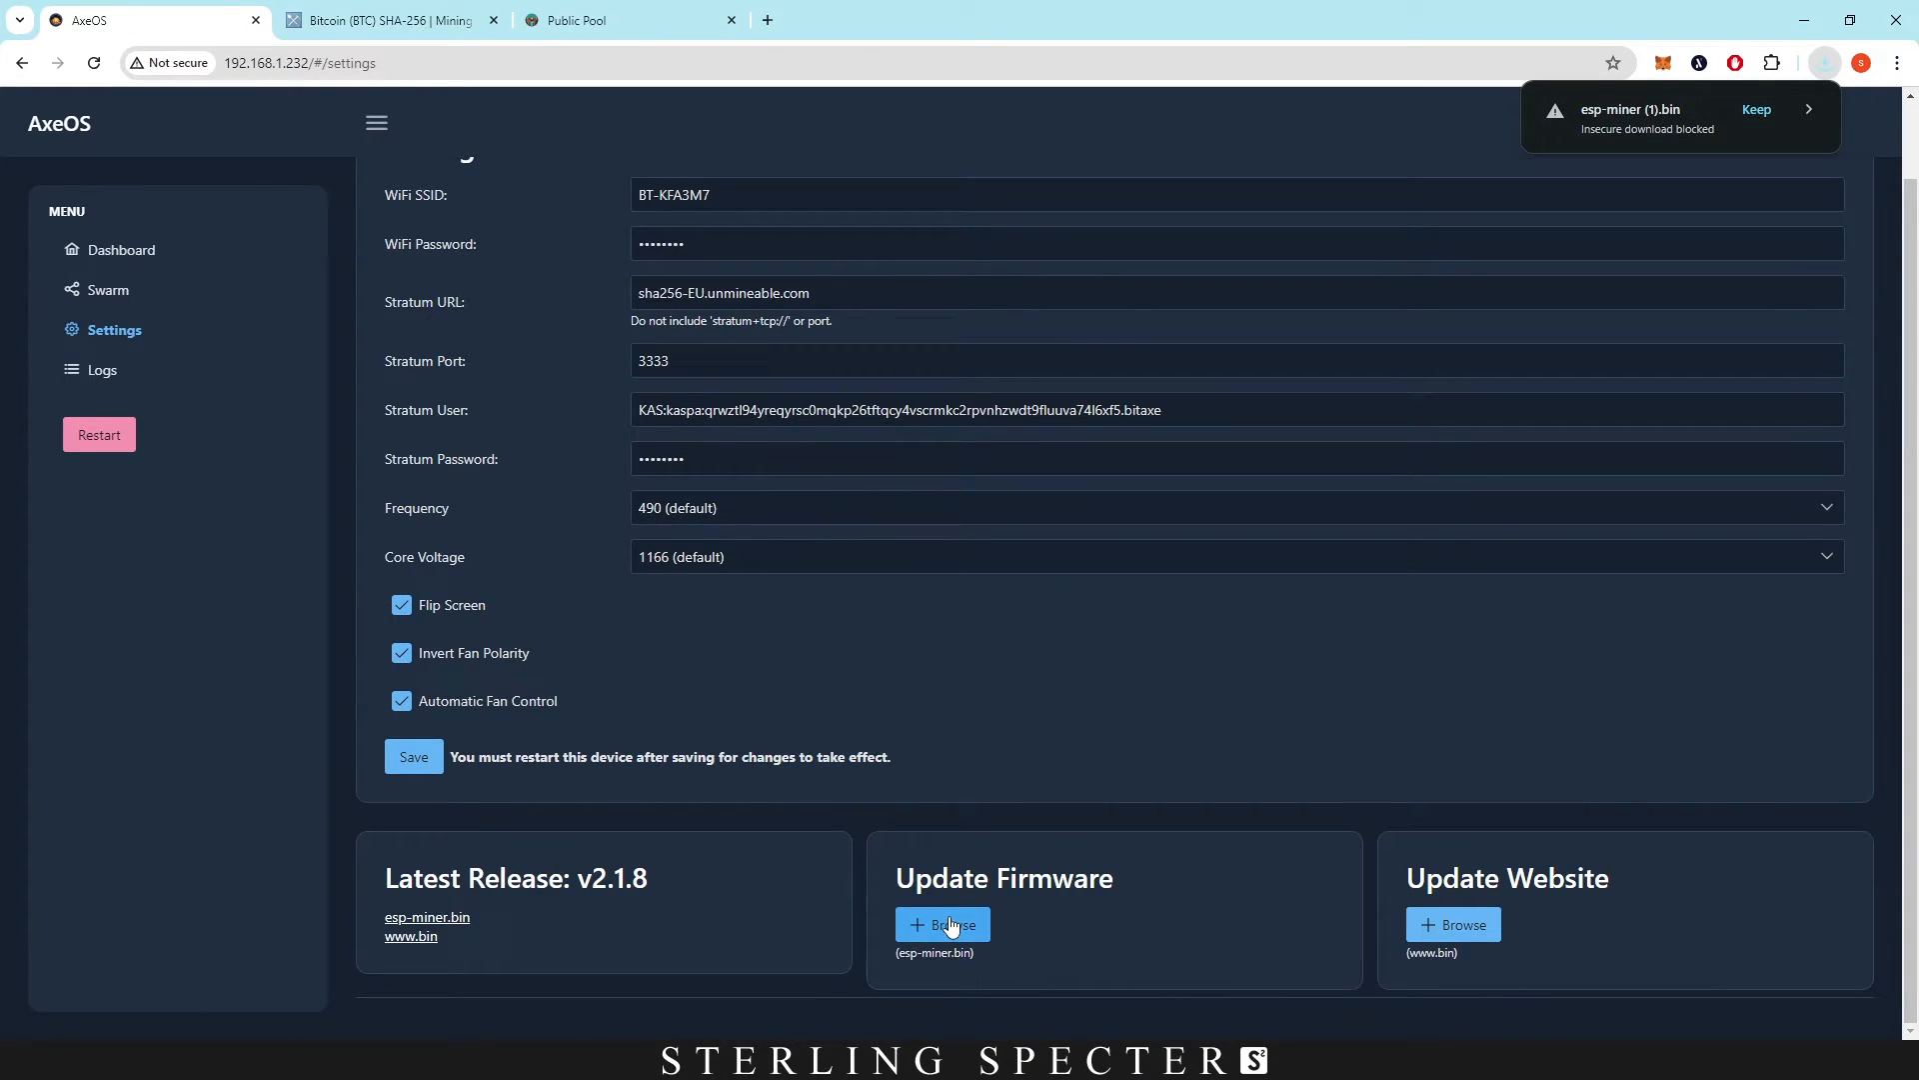
{"action": "mouse_move", "coordinate": [1648, 140]}
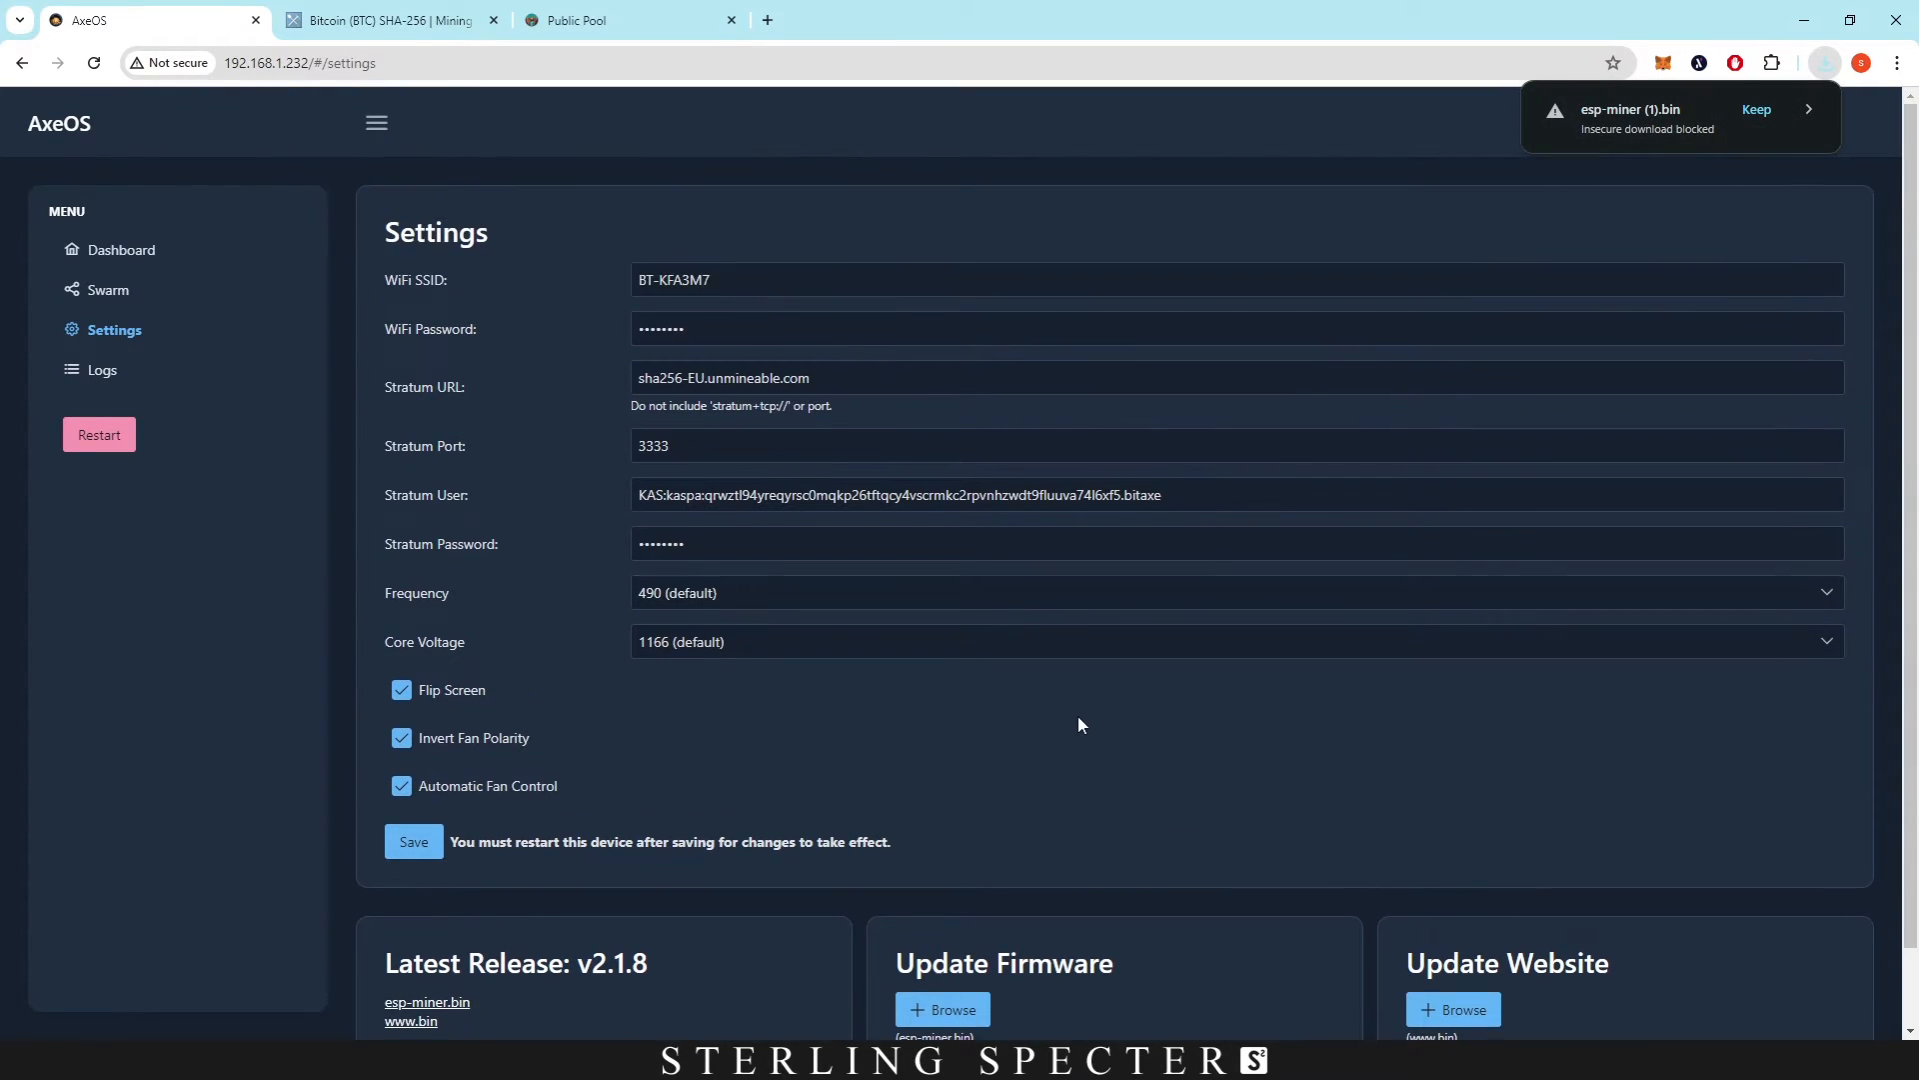
{"action": "scroll", "scroll_direction": "down", "scroll_amount": 3}
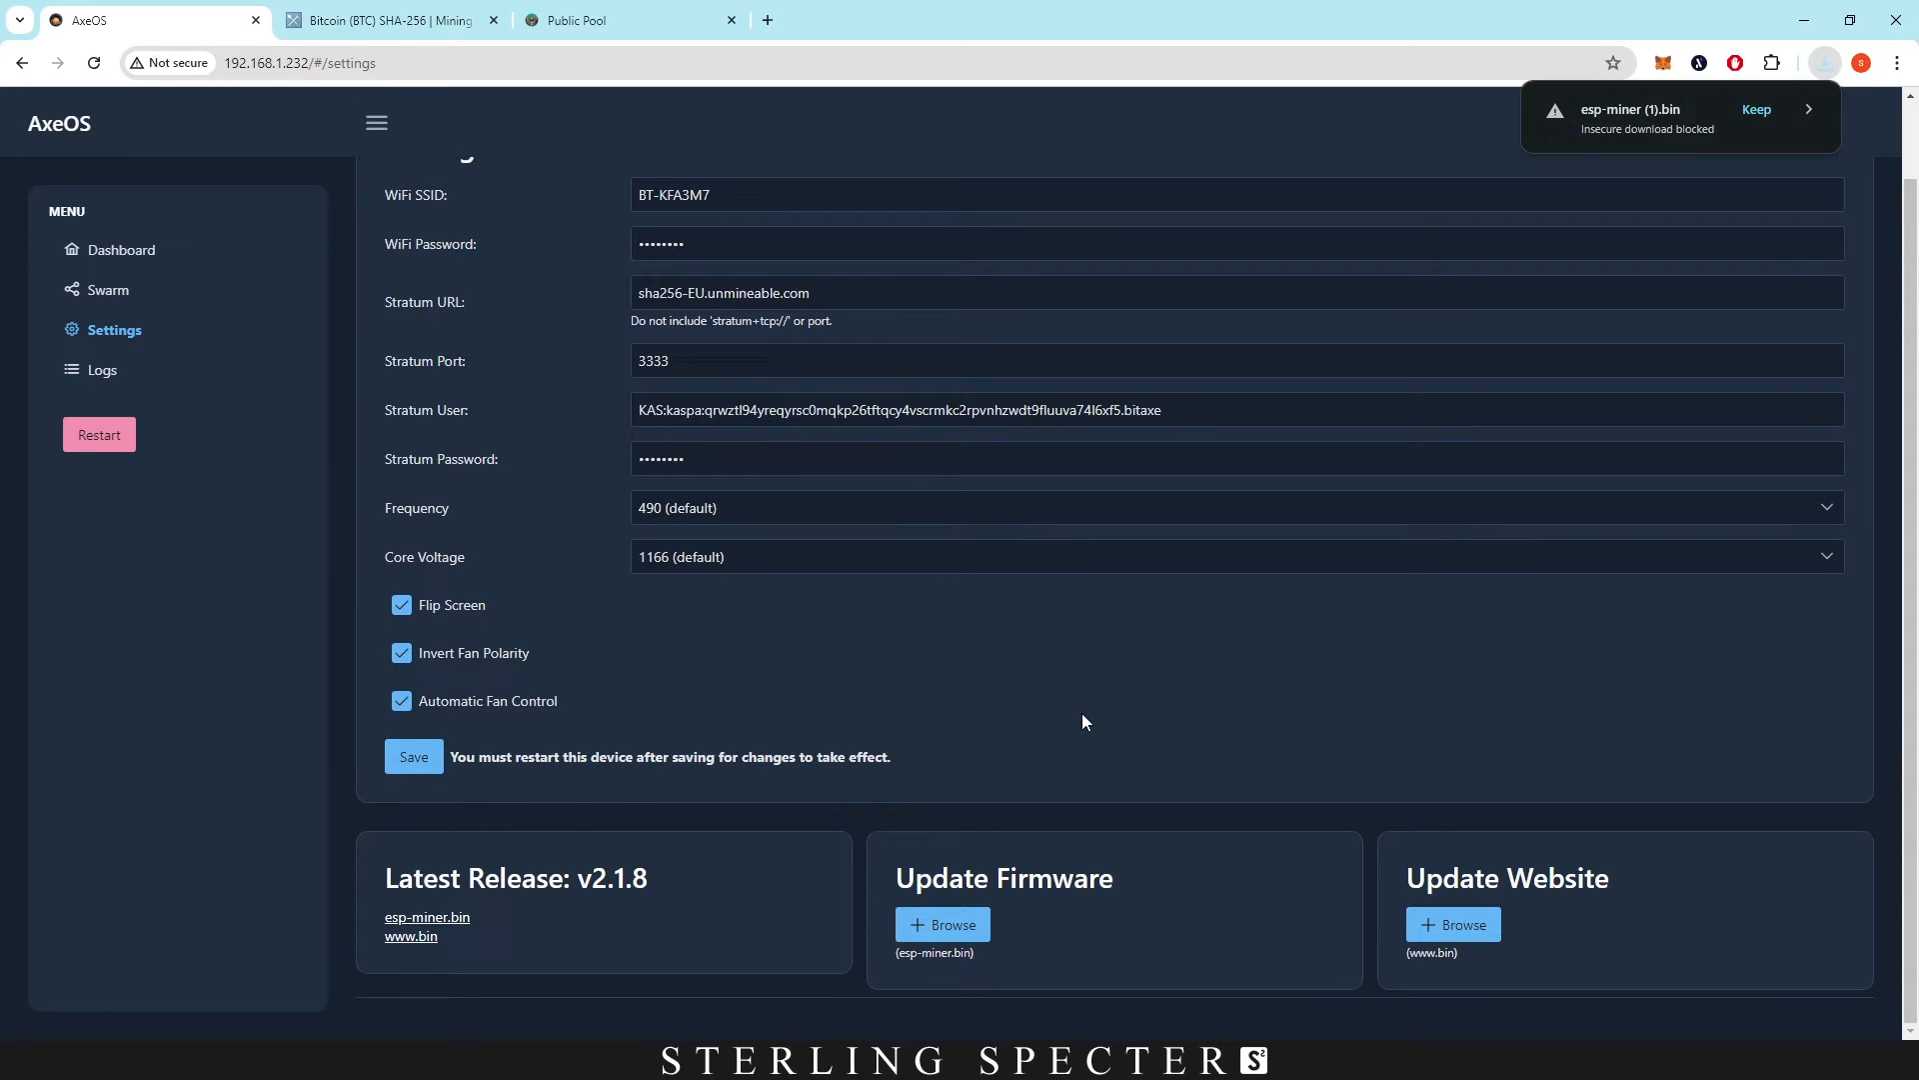
{"action": "mouse_move", "coordinate": [178, 309]}
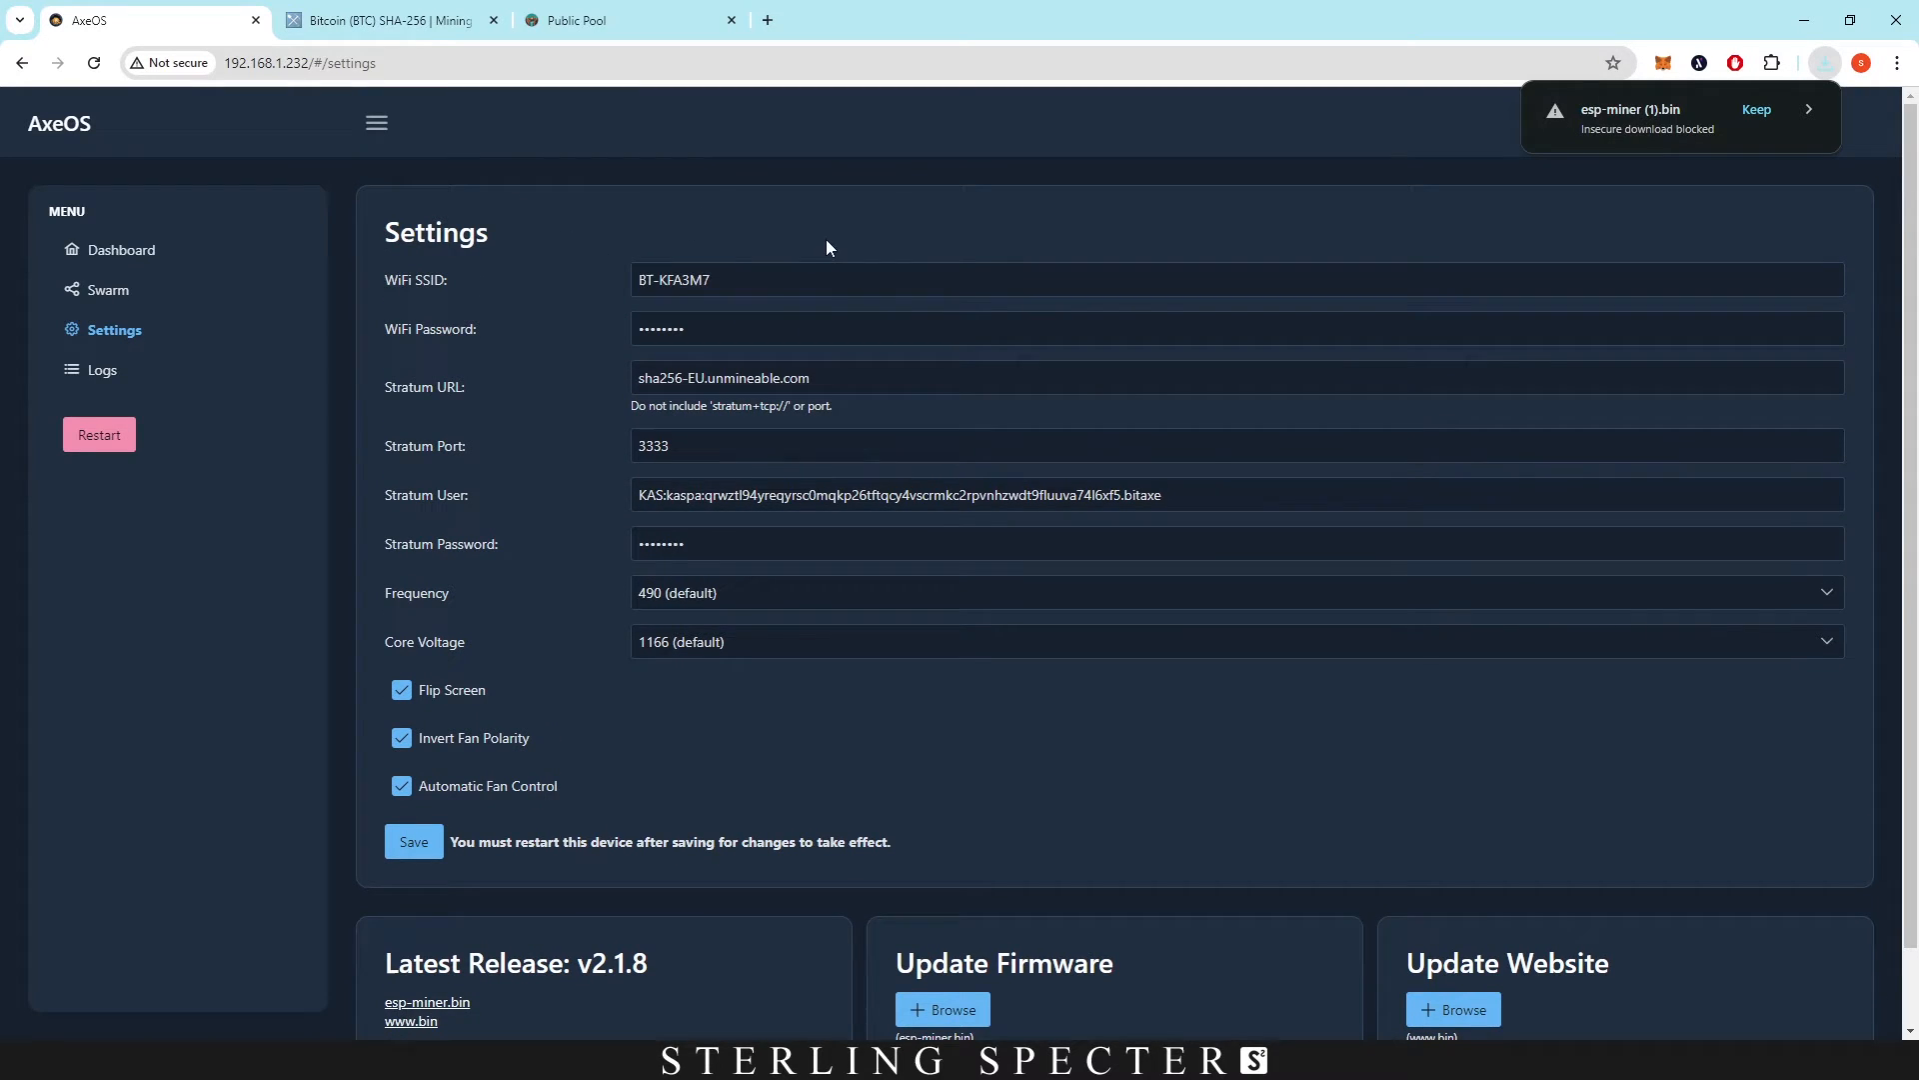
{"action": "mouse_move", "coordinate": [815, 246]}
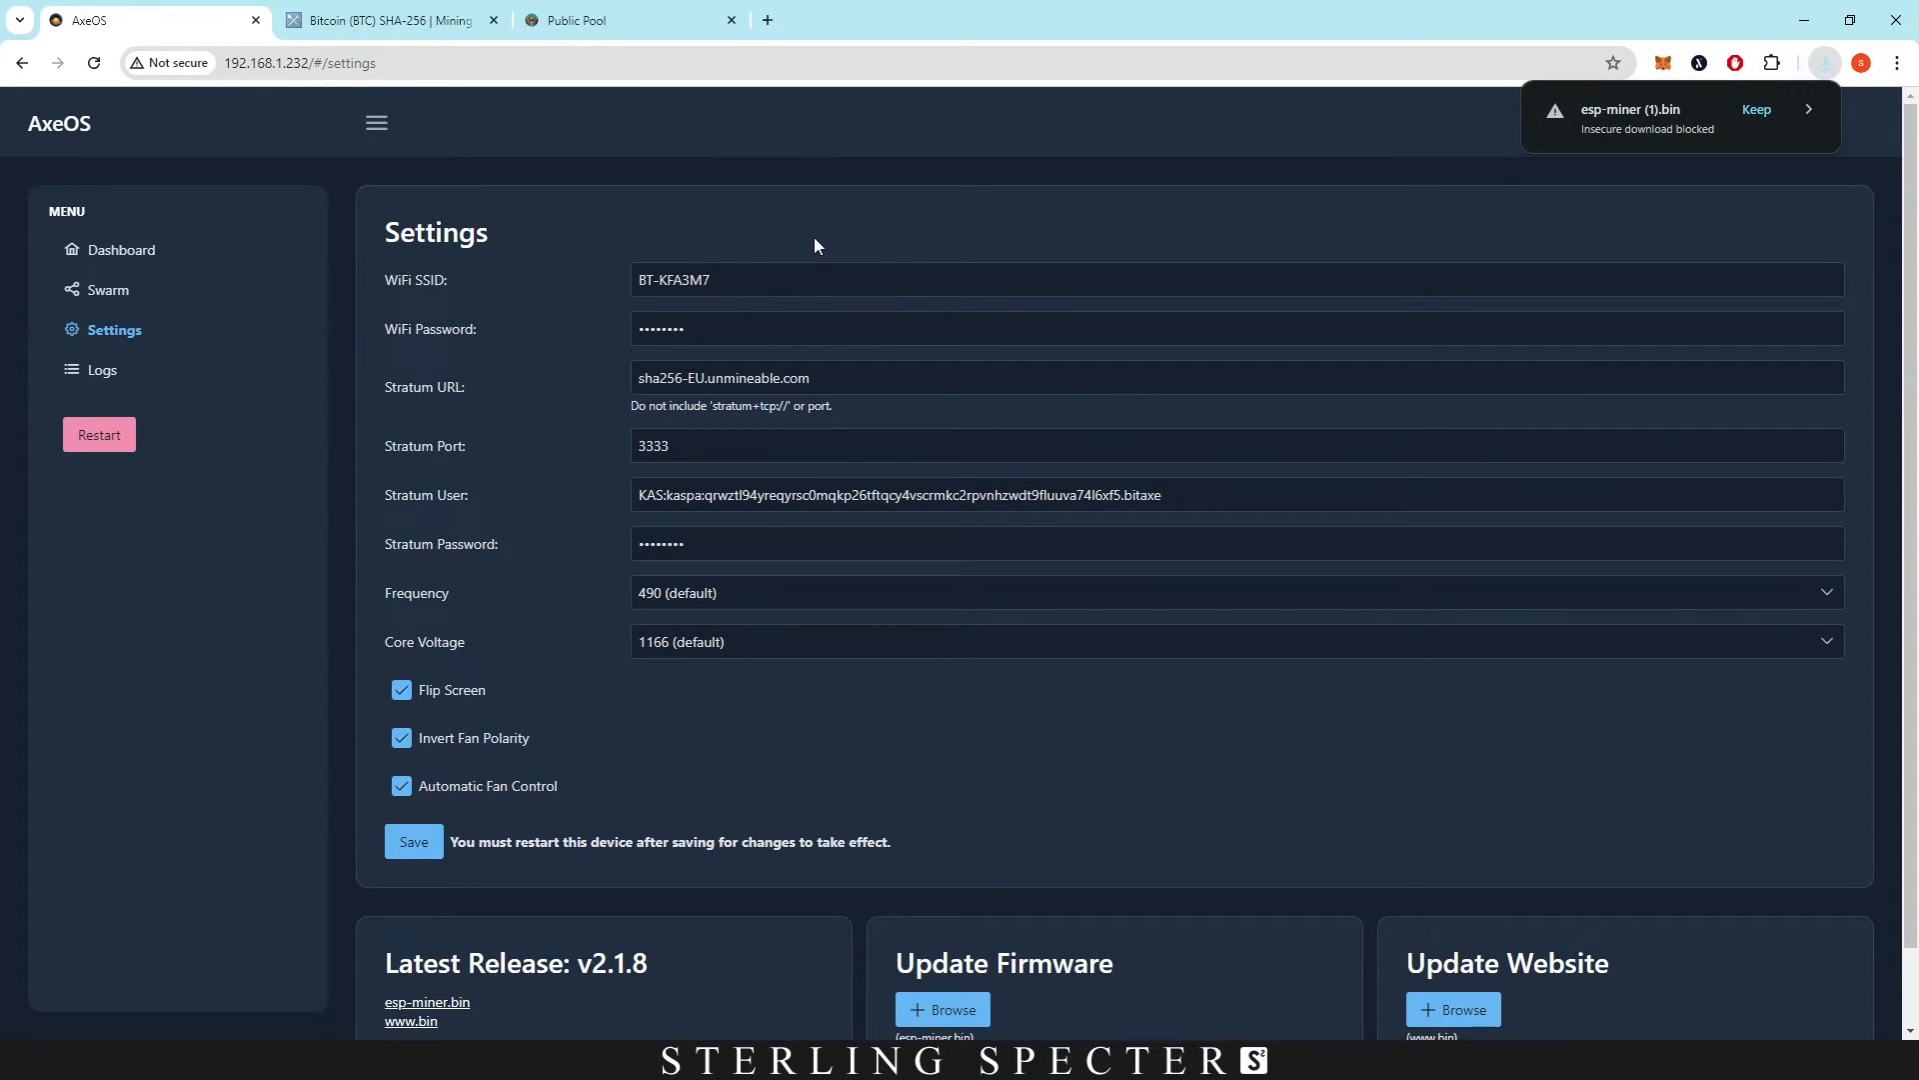
{"action": "left_click", "coordinate": [833, 377]}
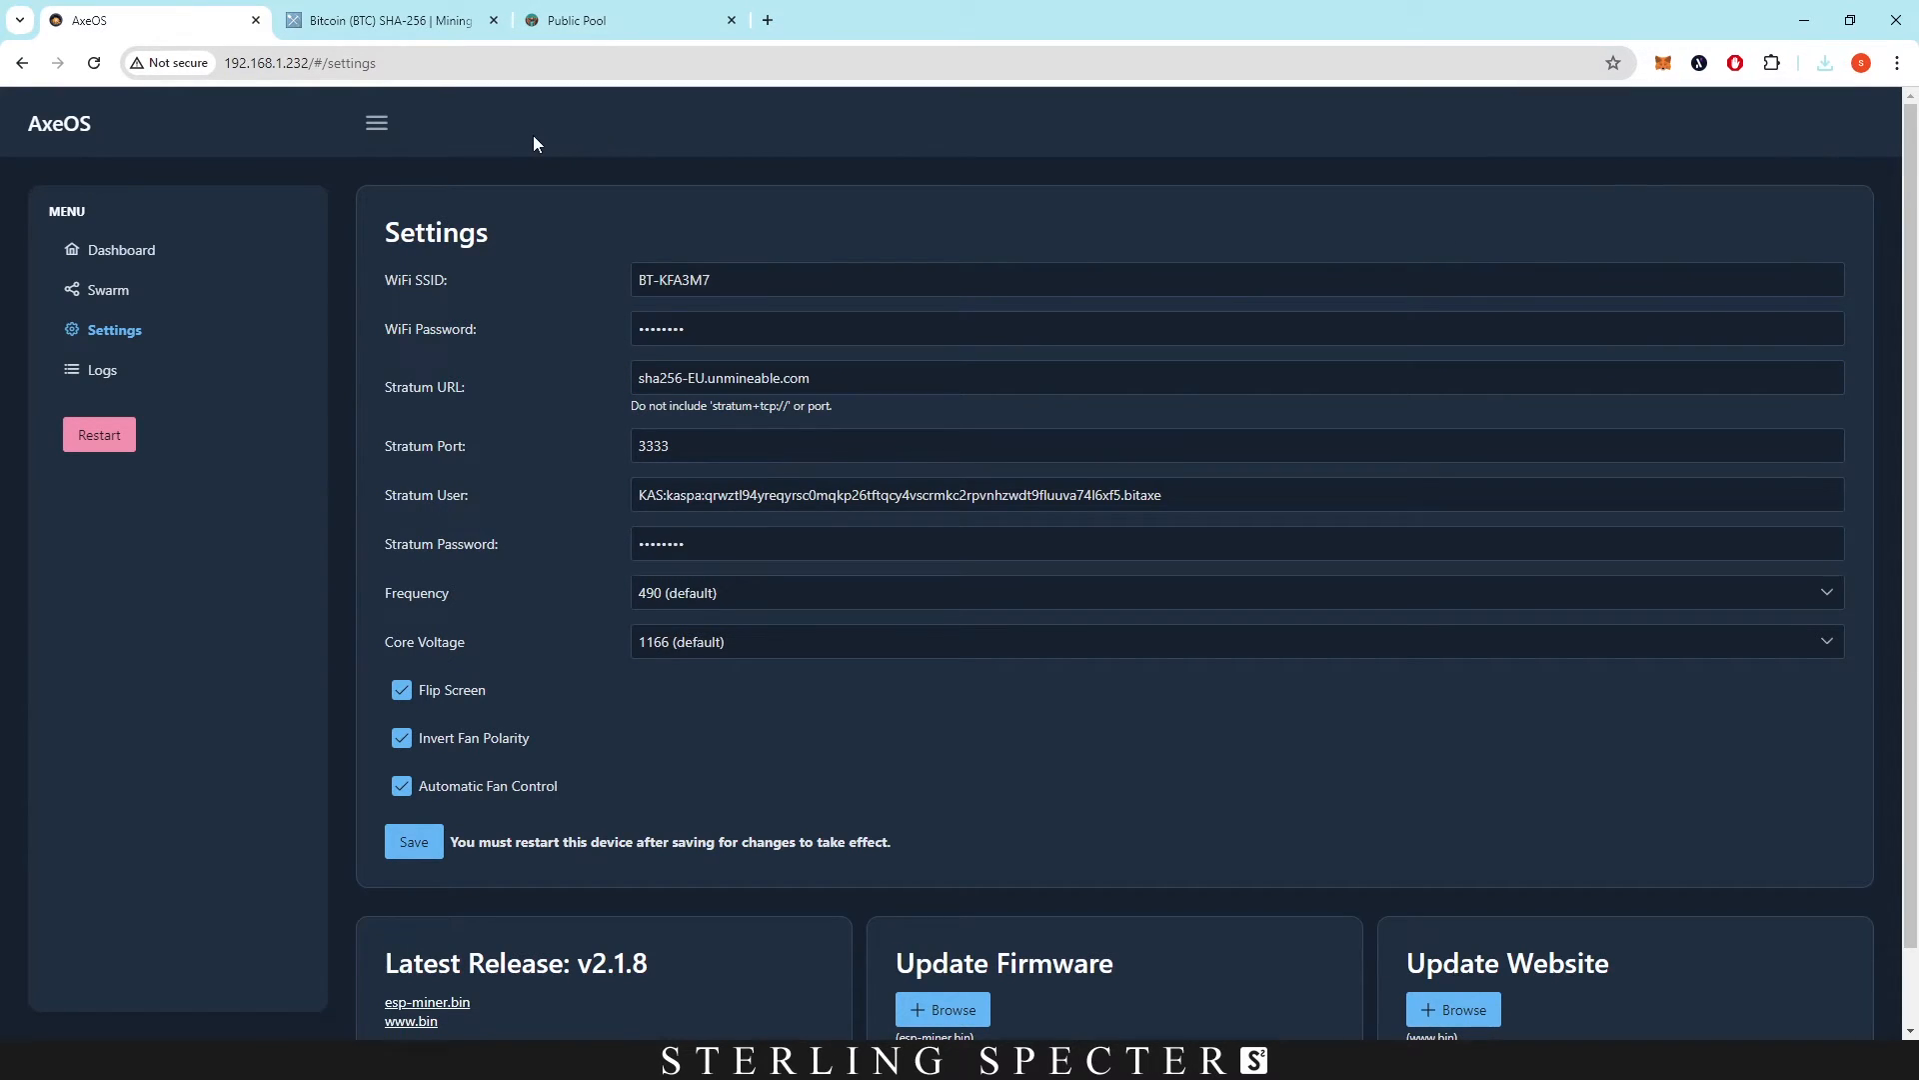
{"action": "left_click", "coordinate": [630, 20]}
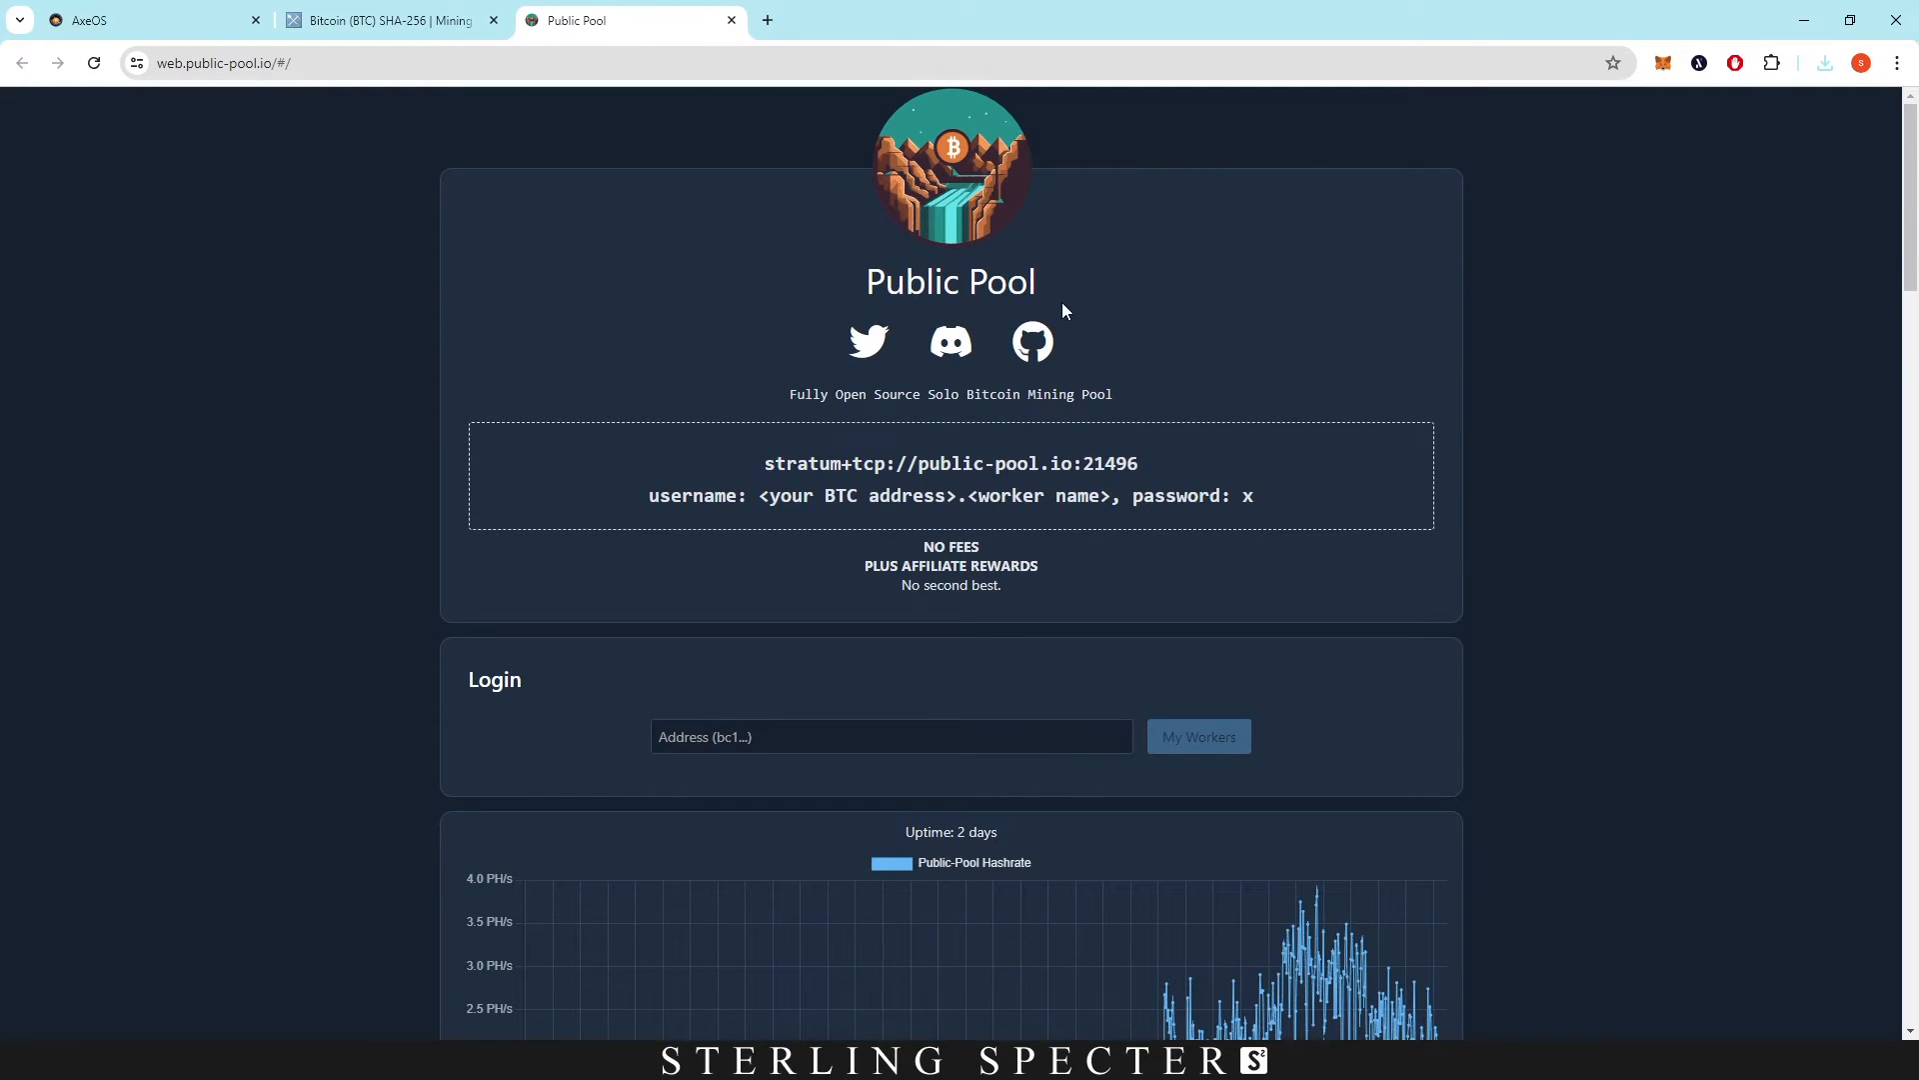
Scroll Public Pool's online devices (Bitaxe leading at 675 TH/s), then switch to MiningPoolStats.
{"action": "scroll", "scroll_direction": "down", "scroll_amount": 3}
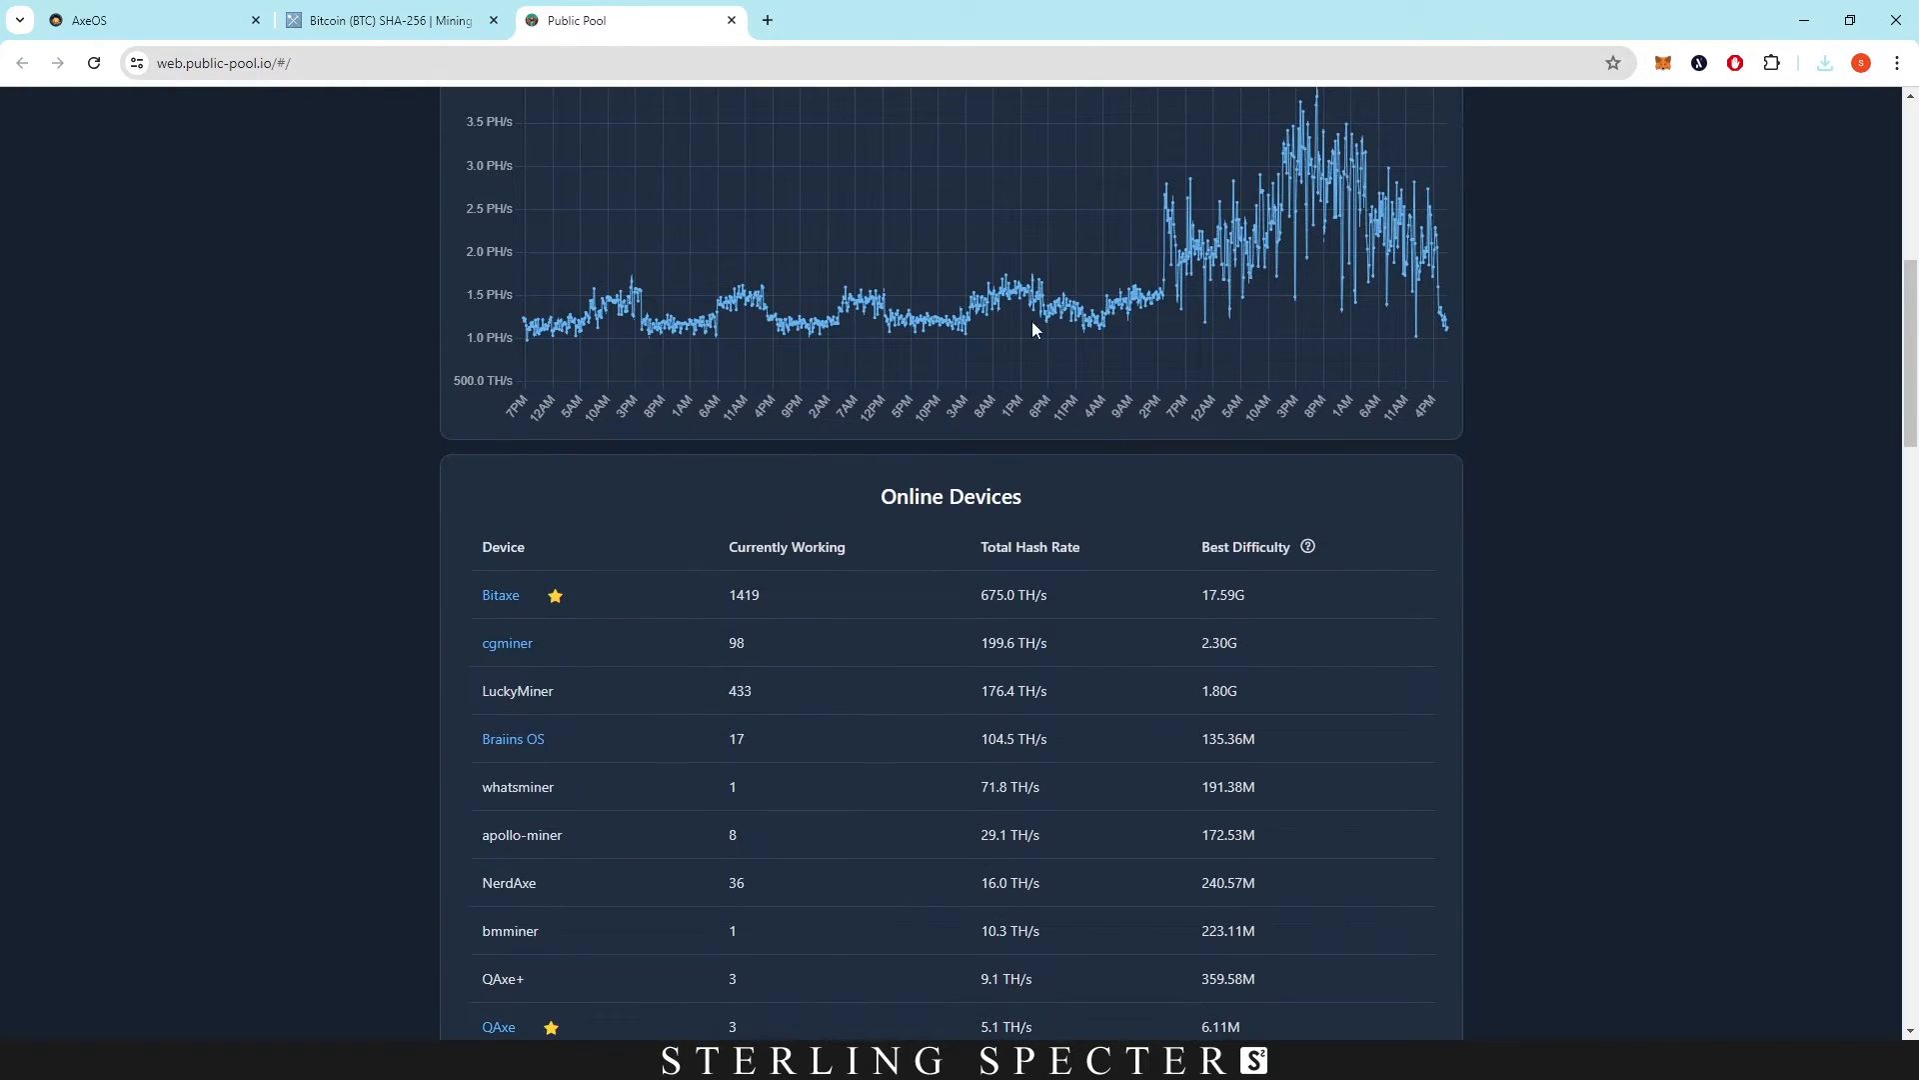
{"action": "scroll", "scroll_direction": "down", "scroll_amount": 3}
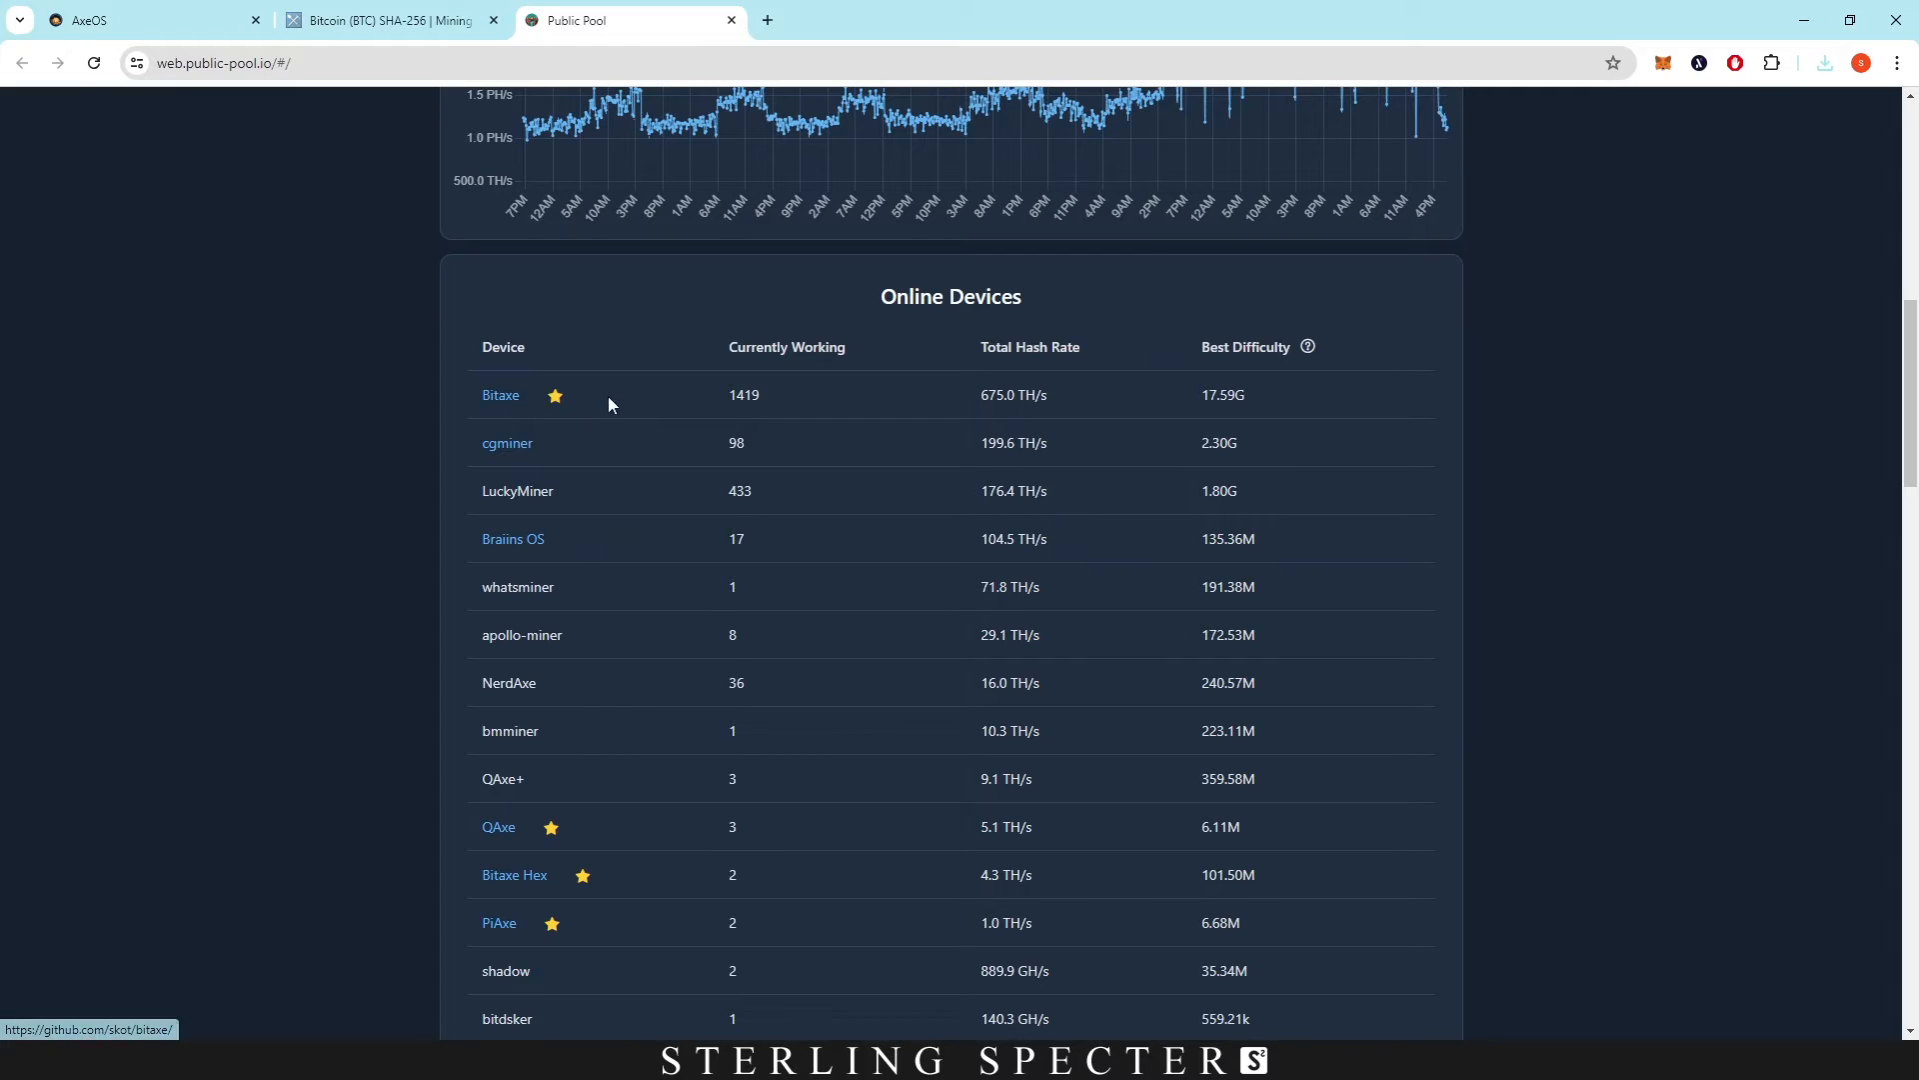
{"action": "mouse_move", "coordinate": [740, 394]}
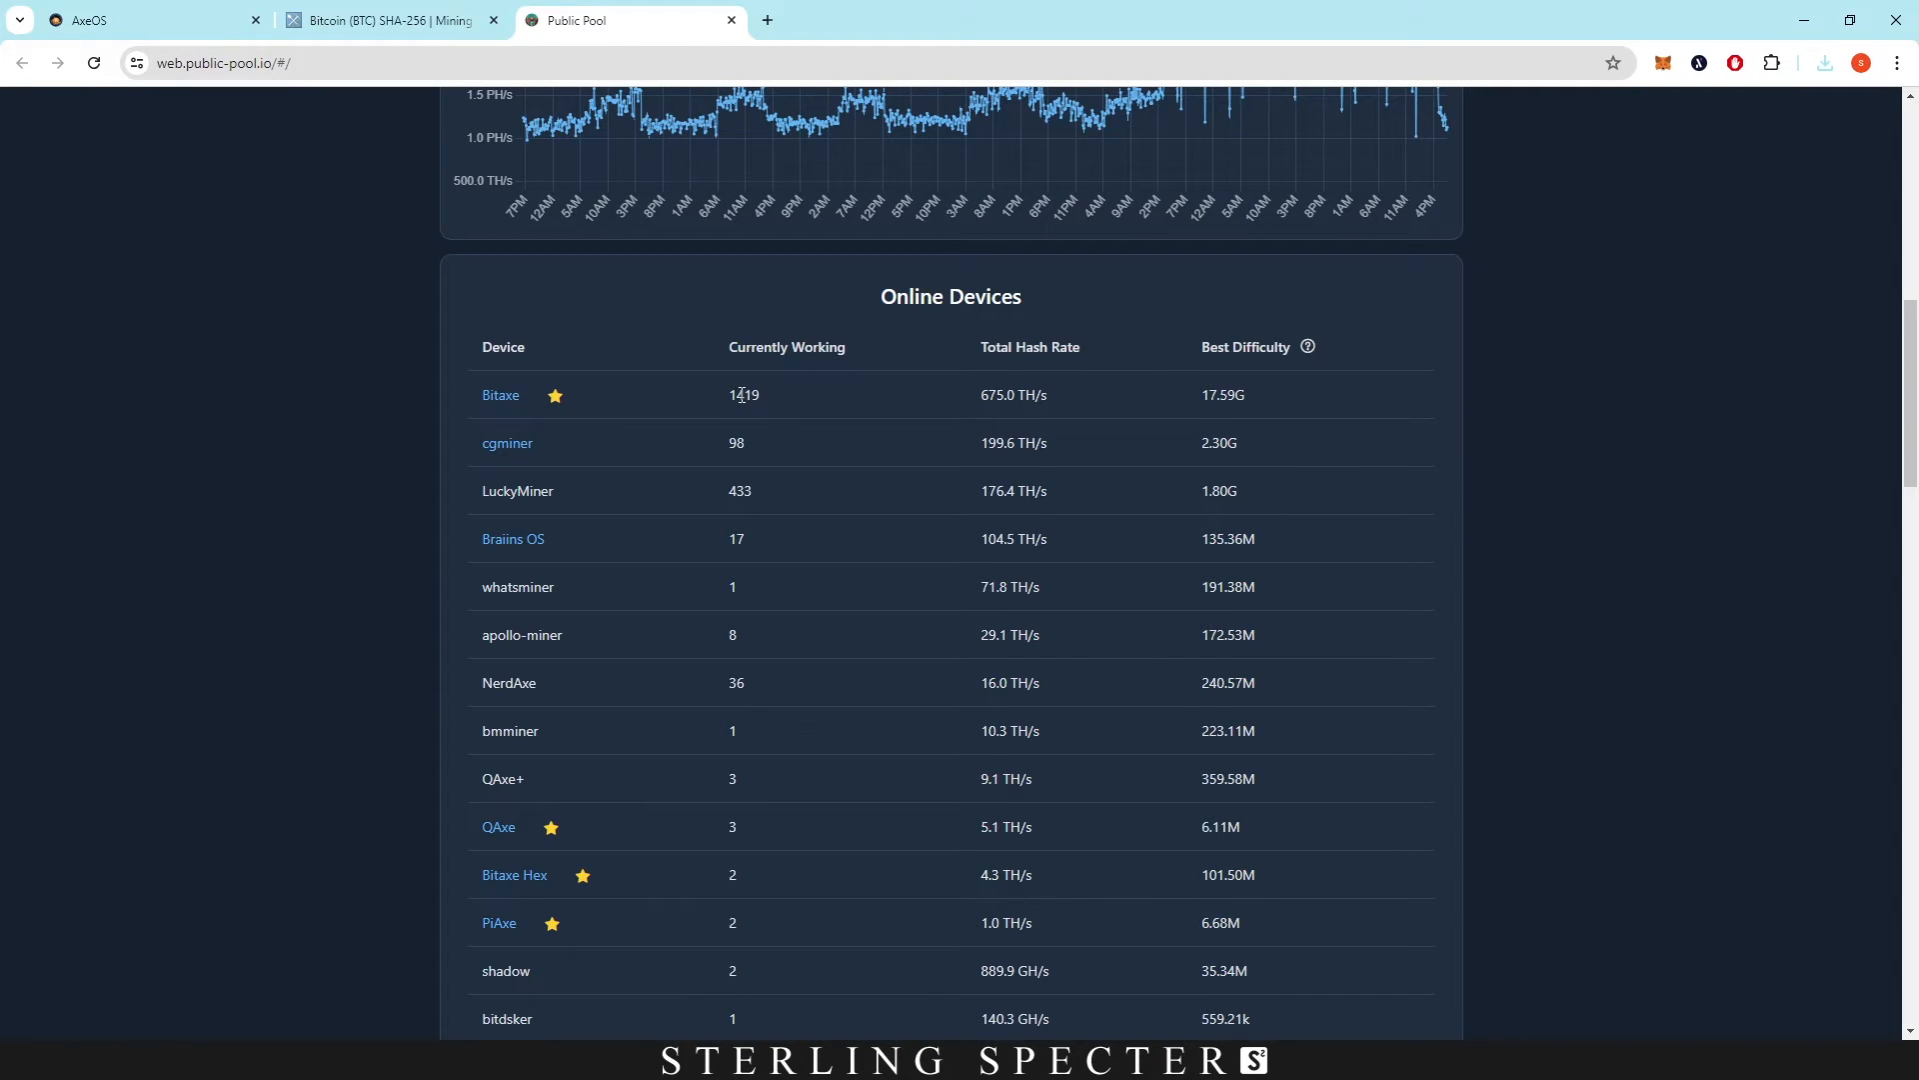
{"action": "mouse_move", "coordinate": [582, 433]}
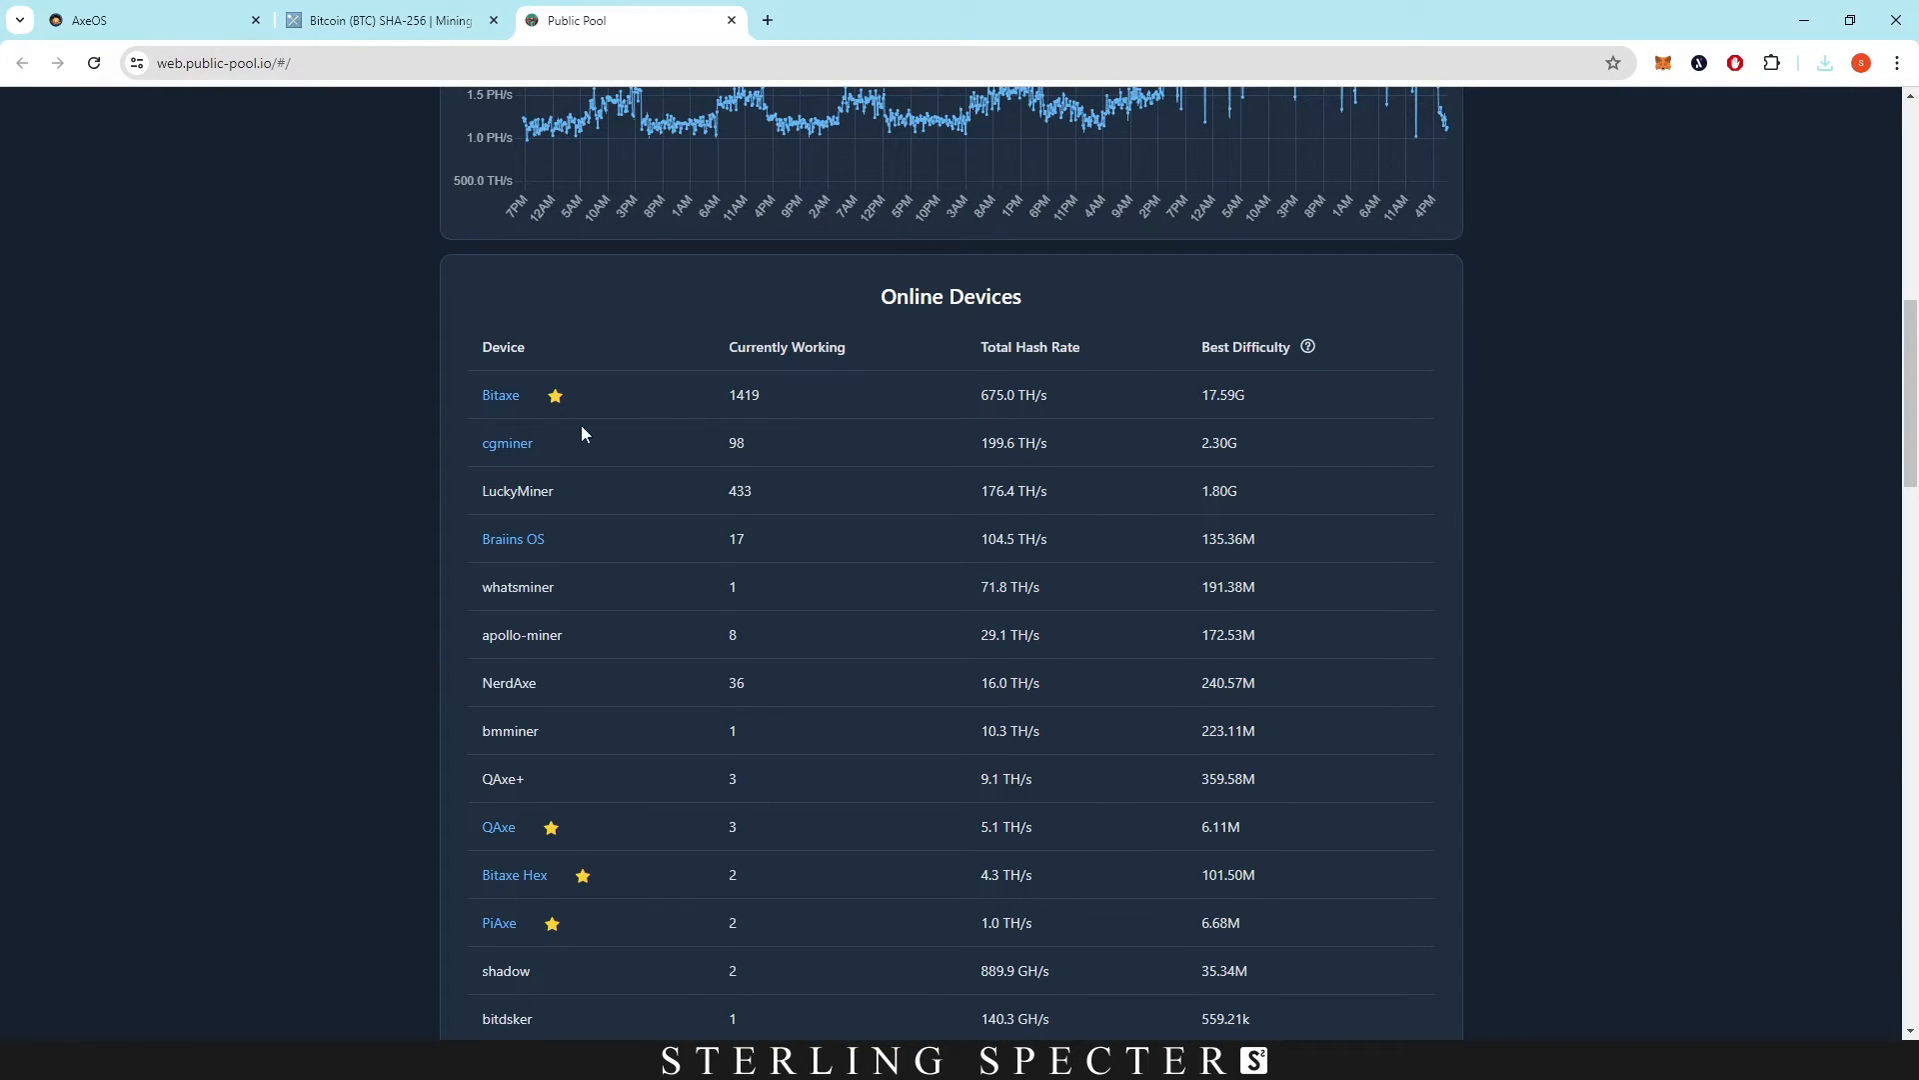
{"action": "scroll", "scroll_direction": "down", "scroll_amount": 3}
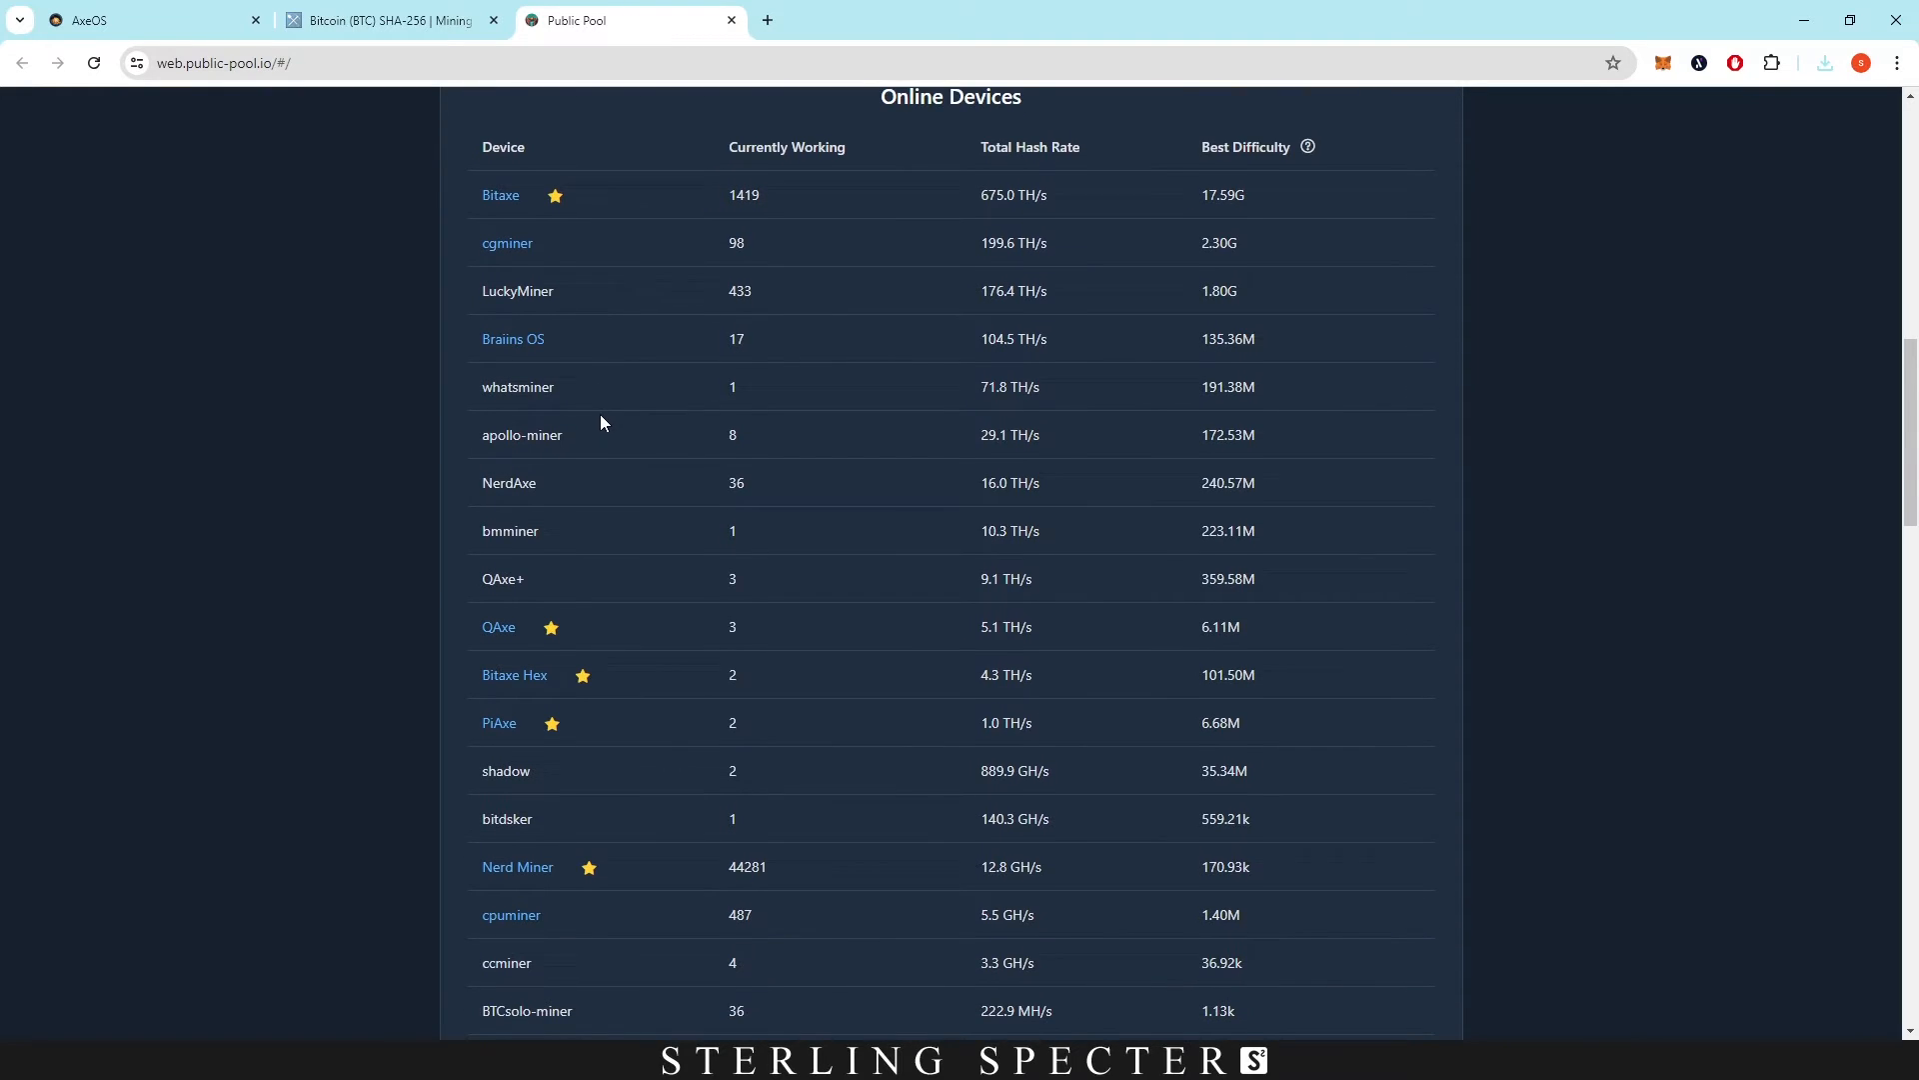
{"action": "scroll", "scroll_direction": "down", "scroll_amount": 3}
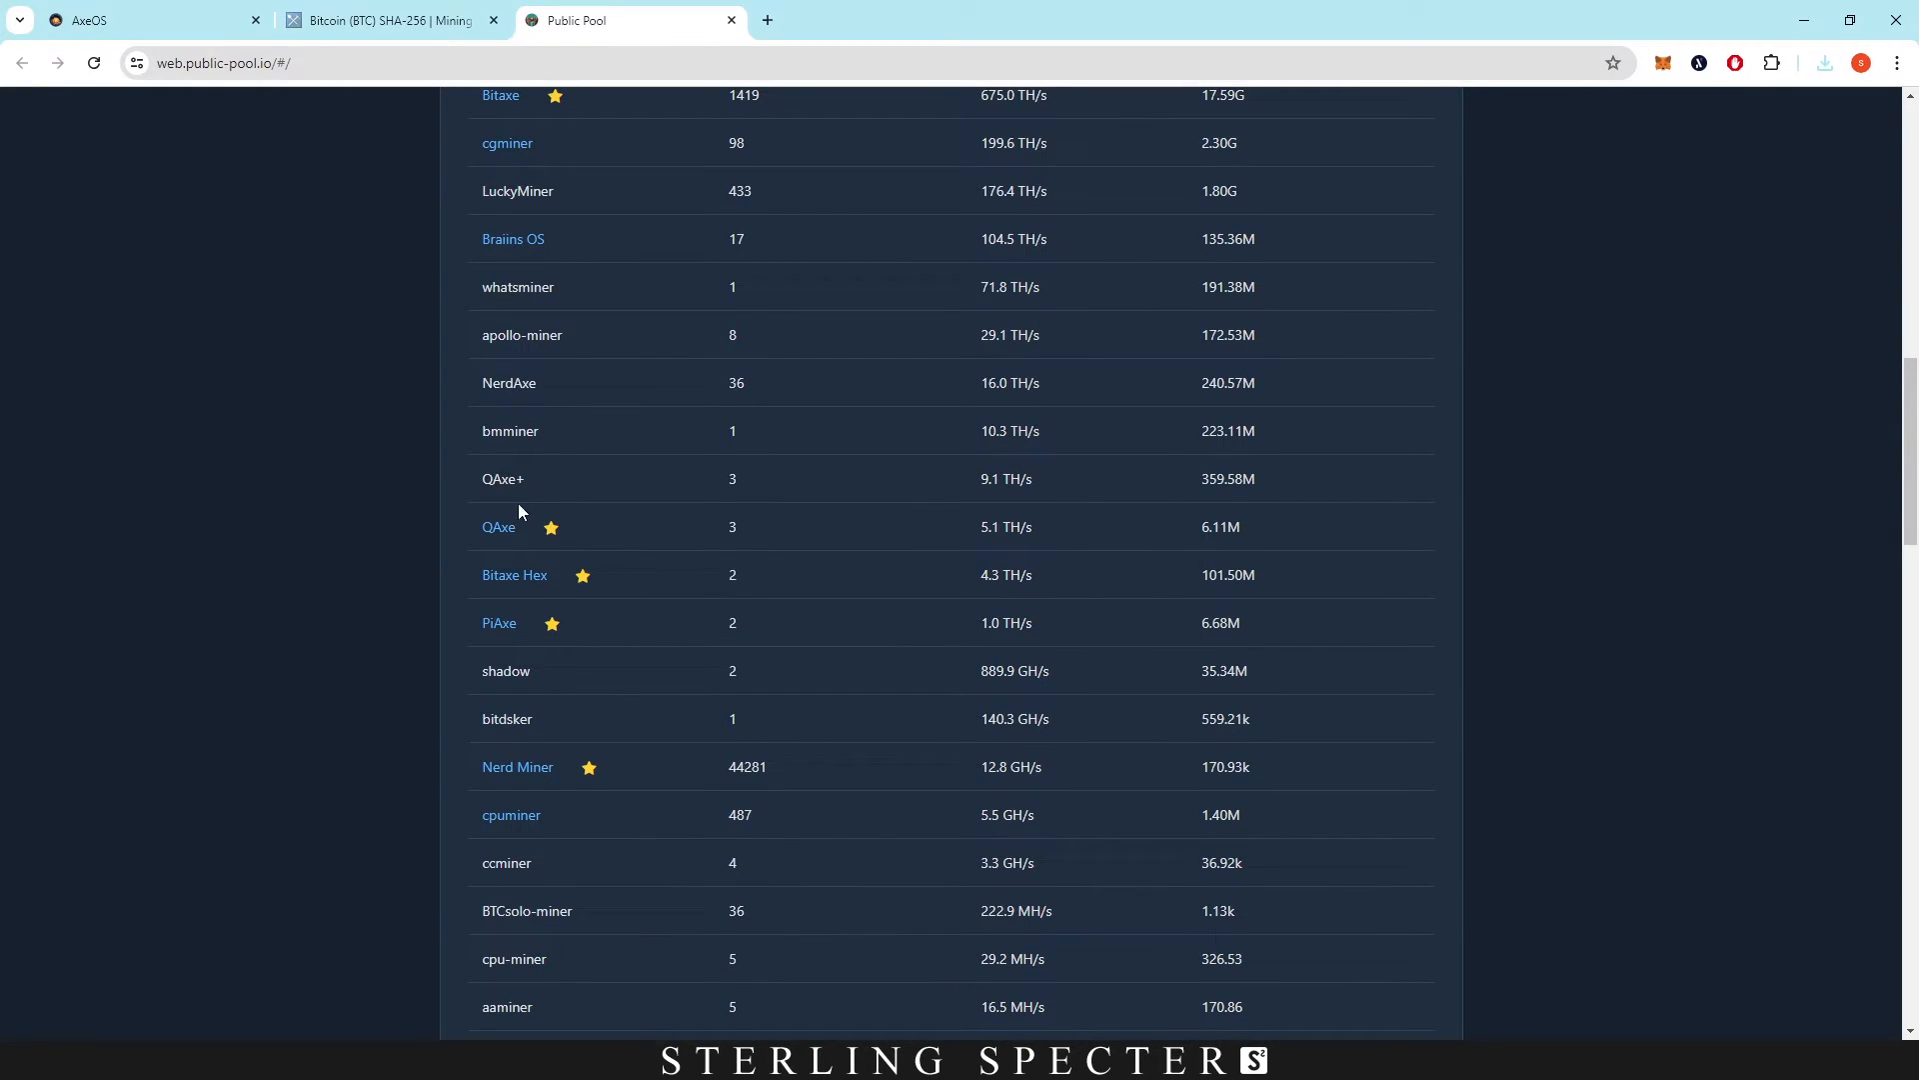
{"action": "scroll", "scroll_direction": "down", "scroll_amount": 3}
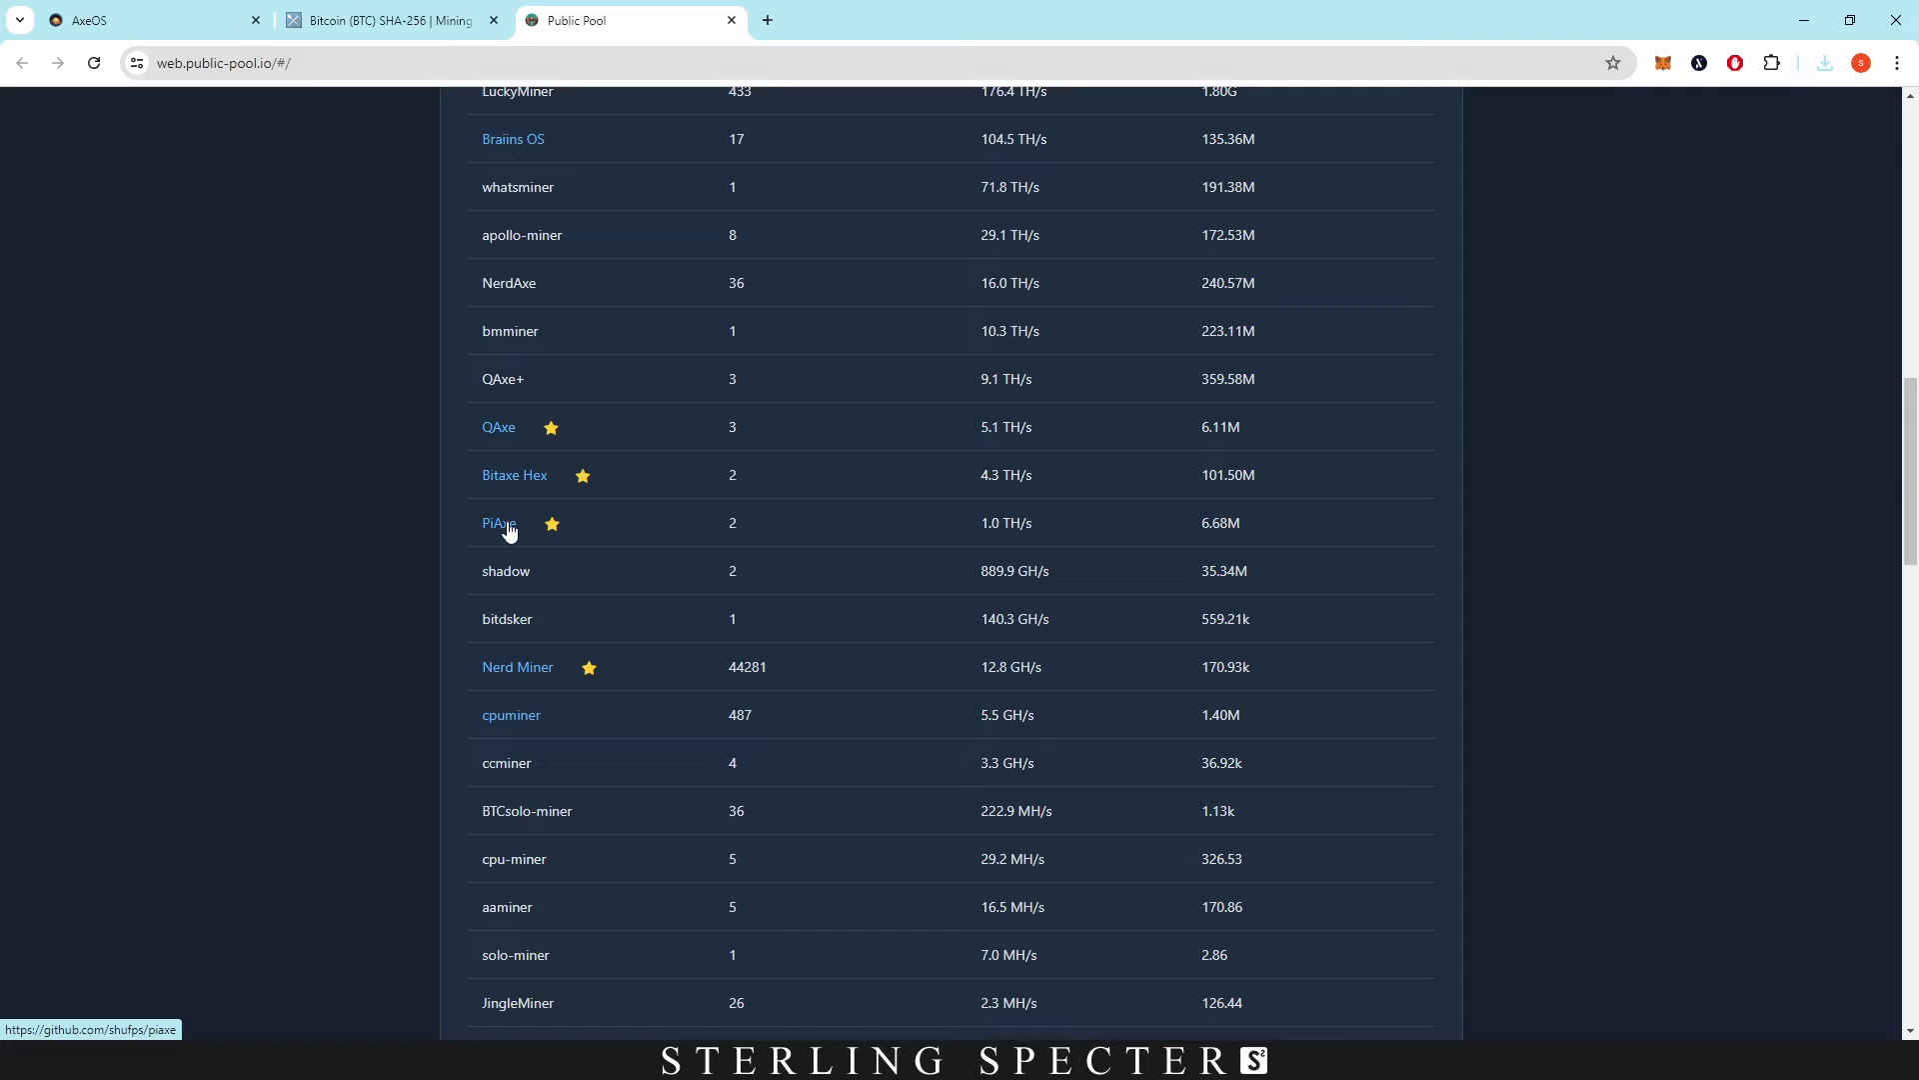
{"action": "scroll", "scroll_direction": "down", "scroll_amount": 3}
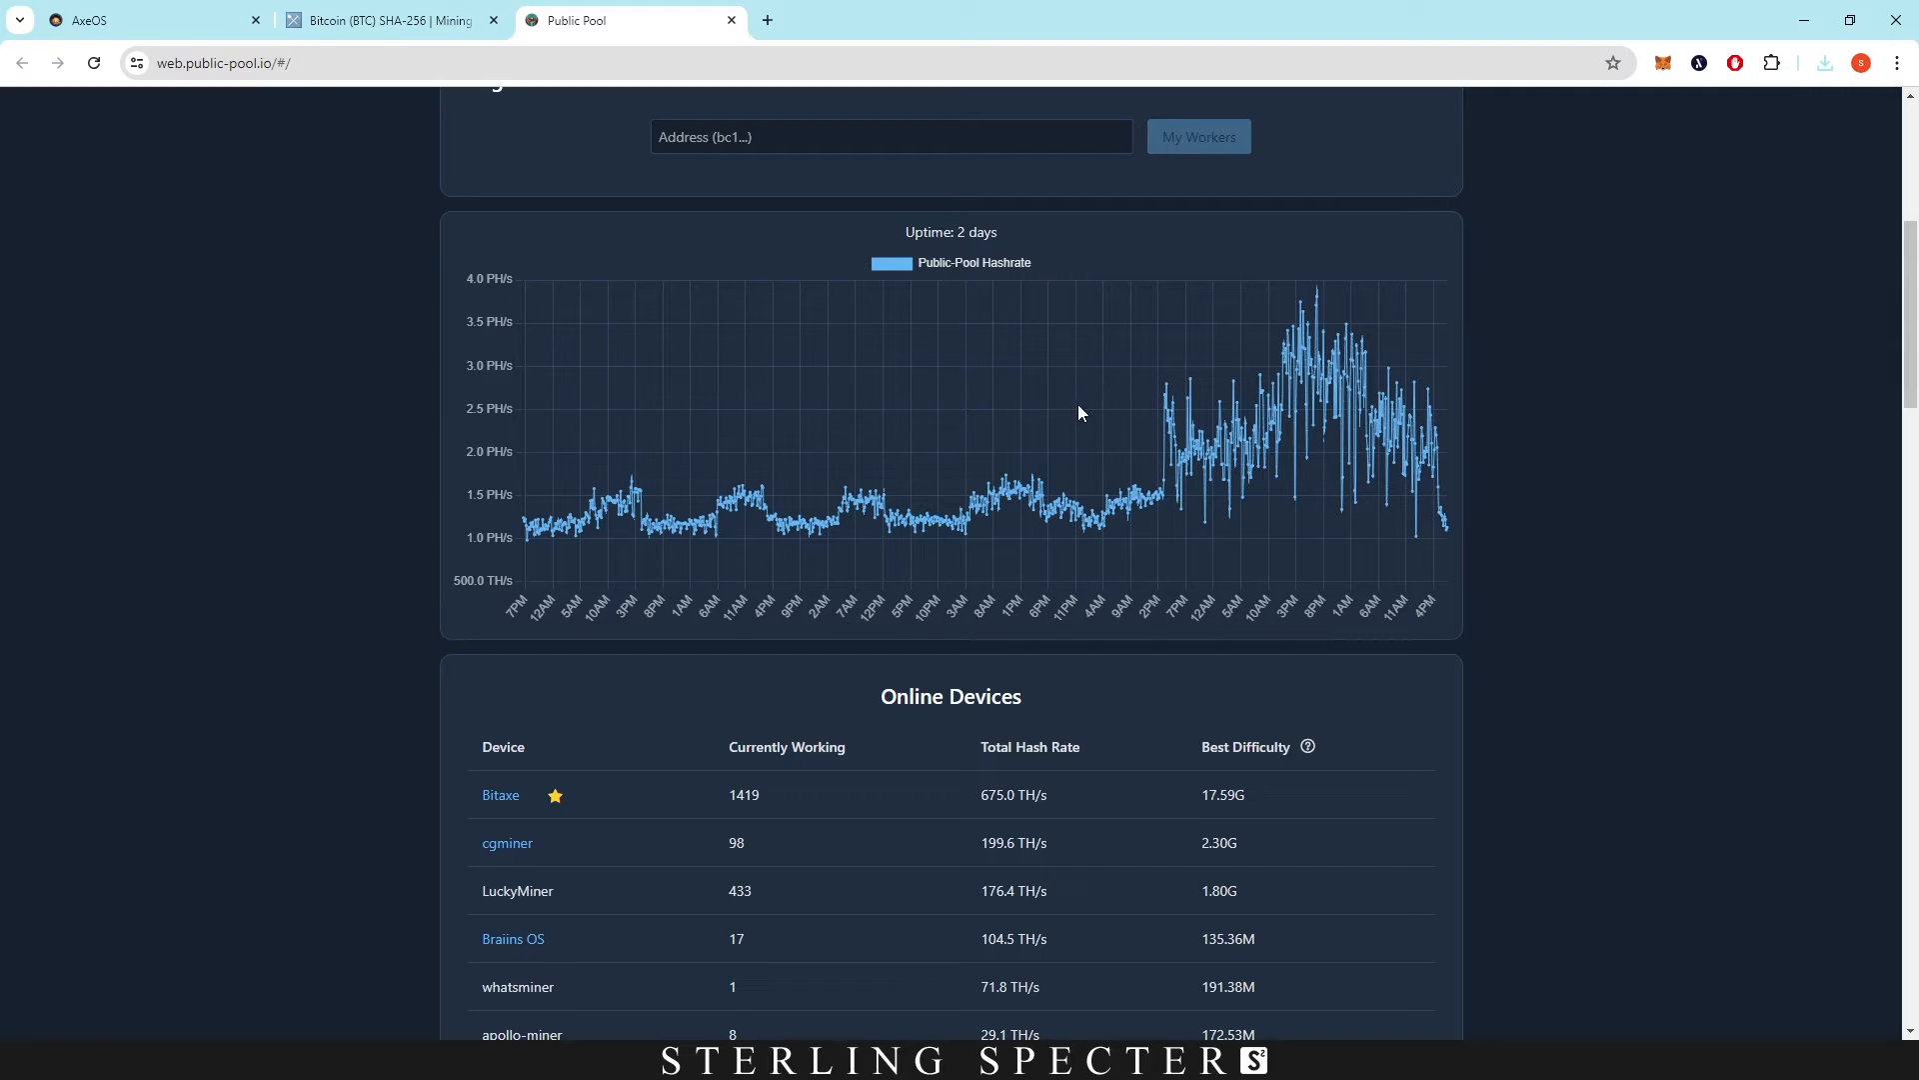
{"action": "mouse_move", "coordinate": [1016, 489]}
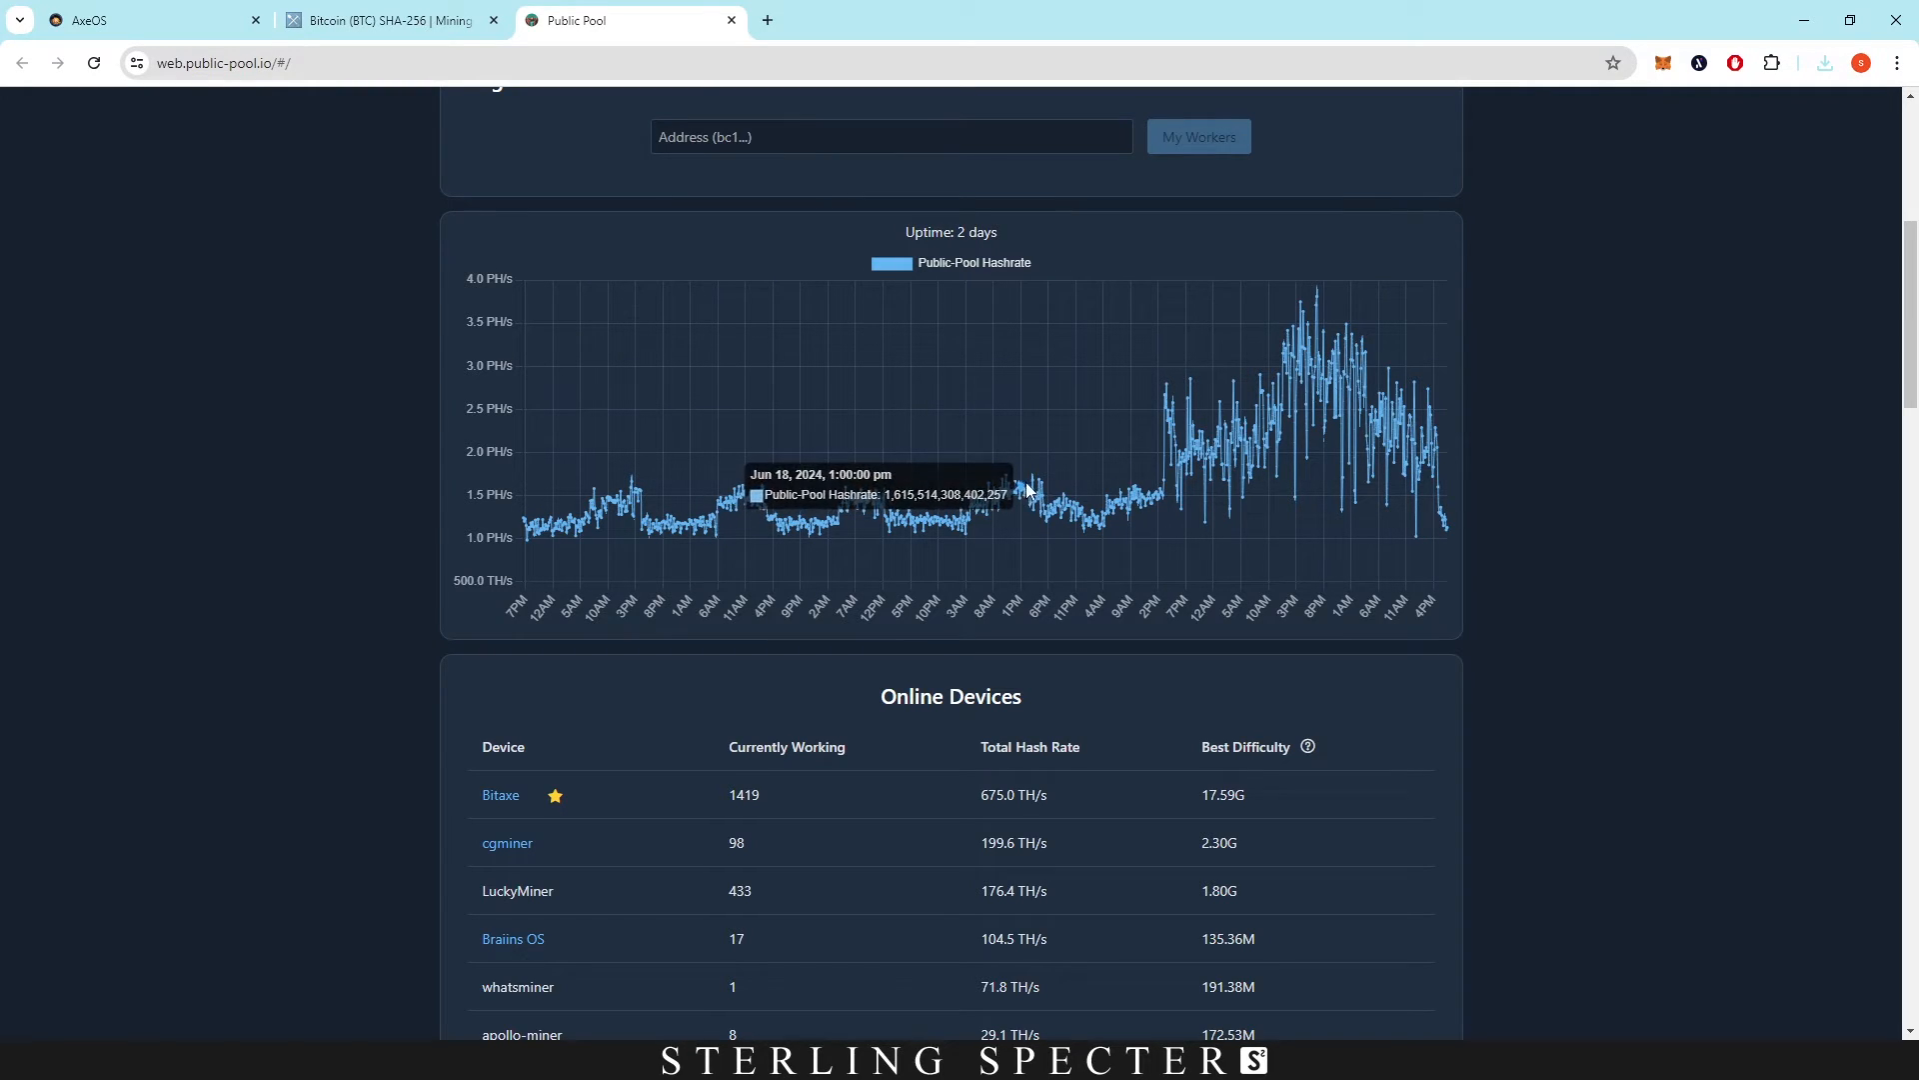
{"action": "mouse_move", "coordinate": [1383, 429]}
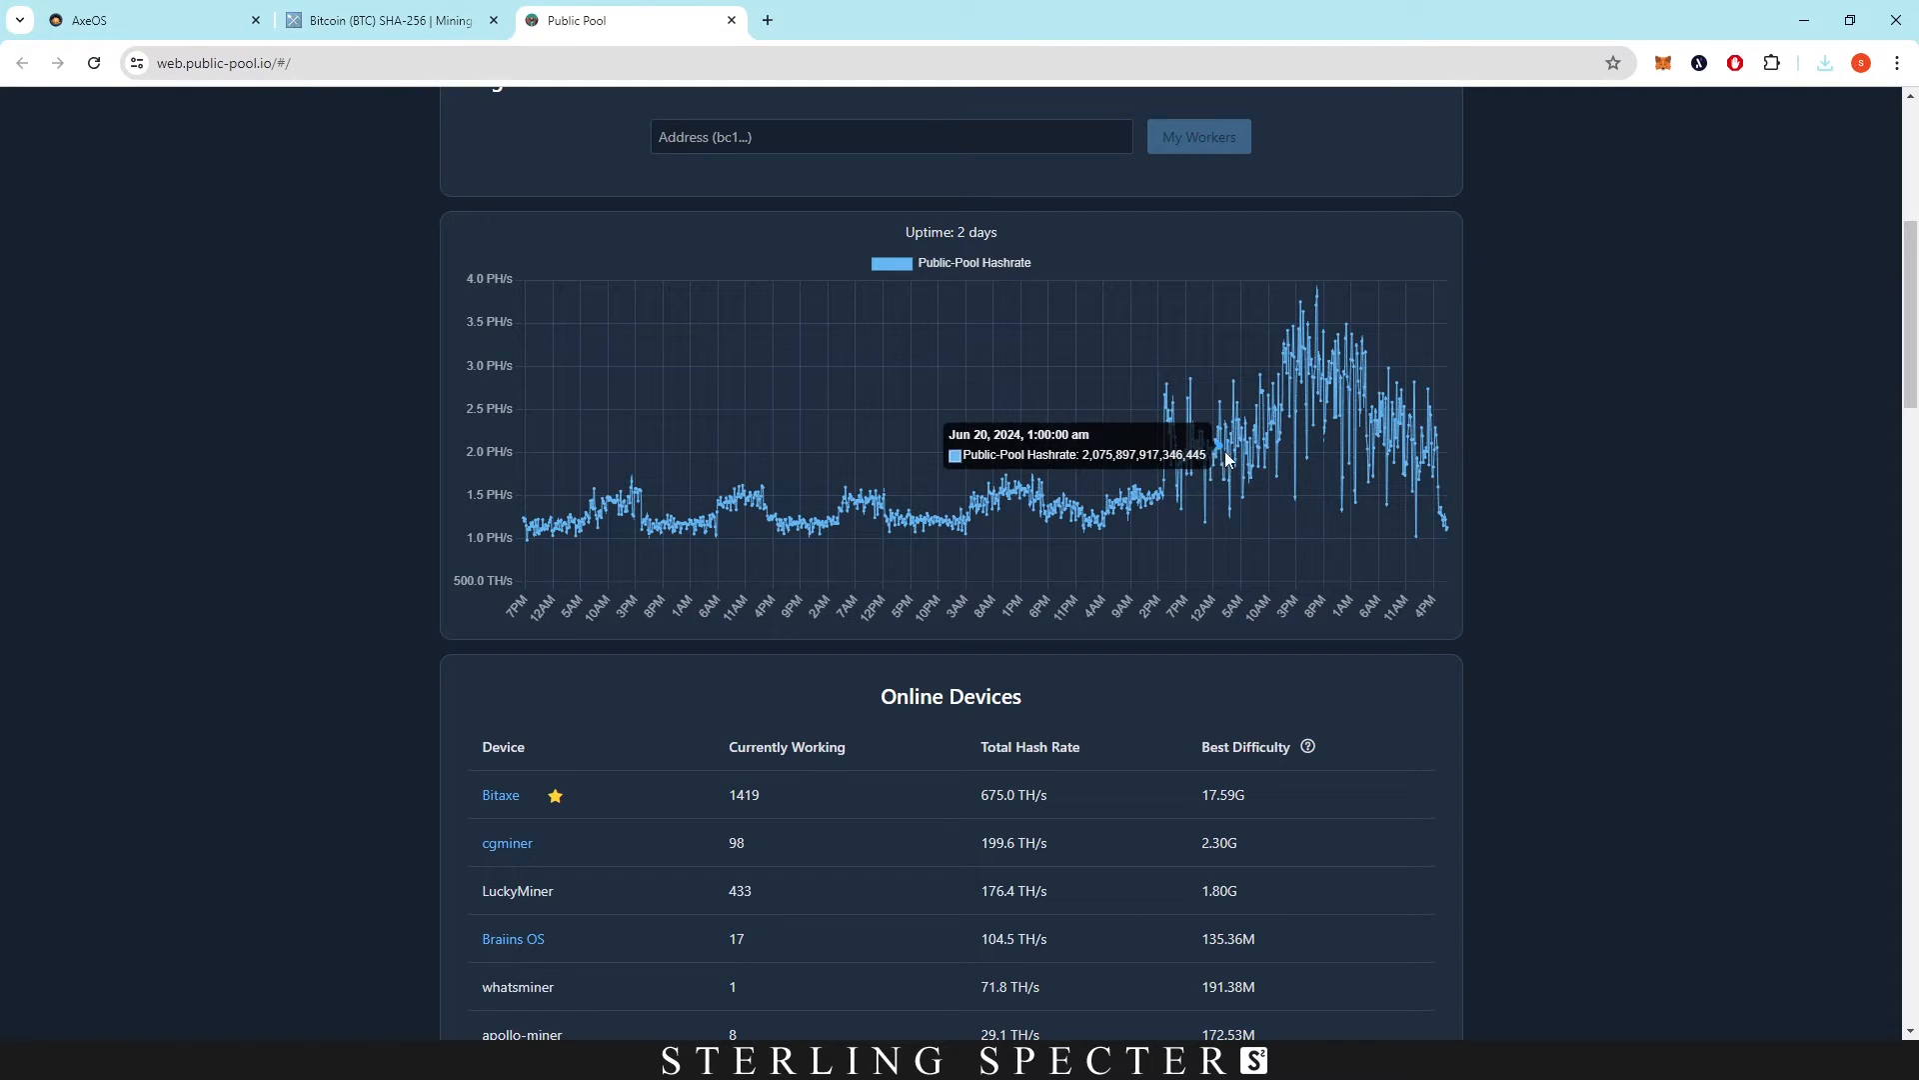
{"action": "mouse_move", "coordinate": [1233, 419]}
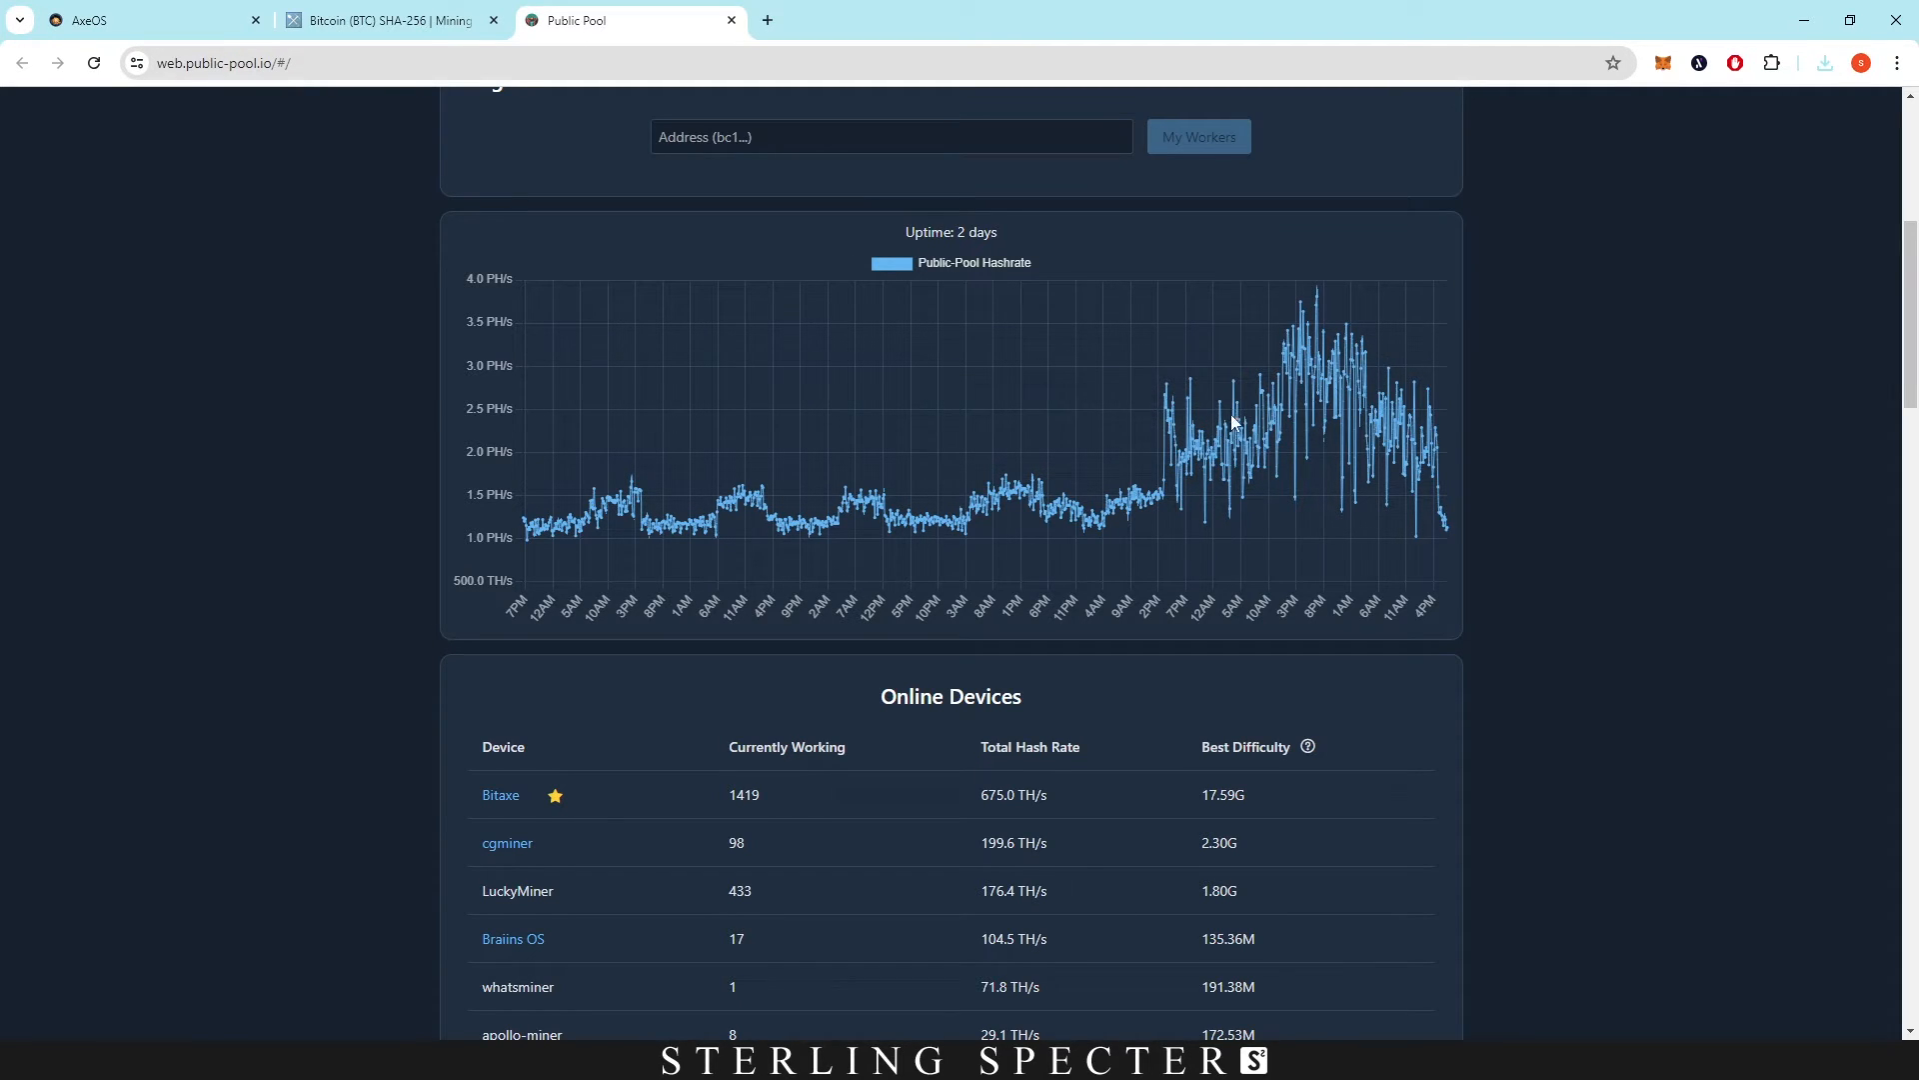
{"action": "scroll", "scroll_direction": "down", "scroll_amount": 3}
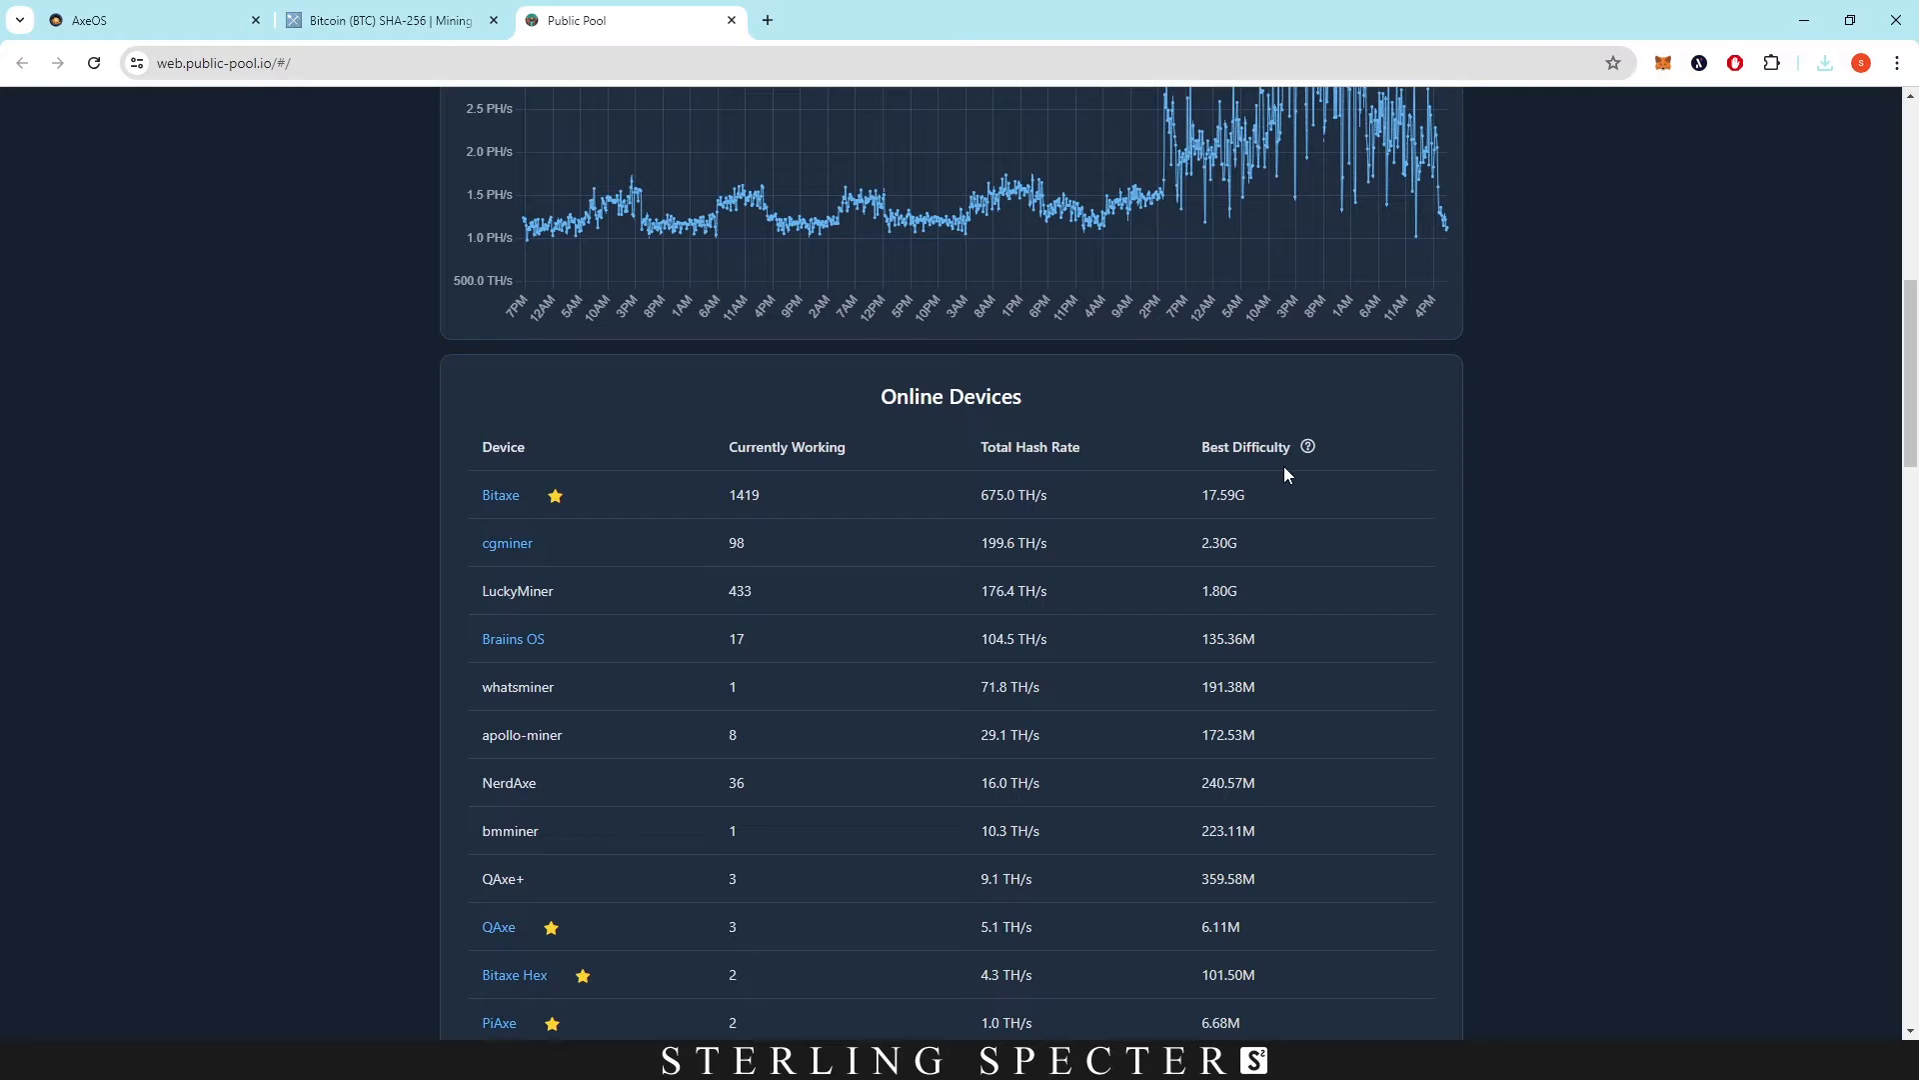
{"action": "left_click", "coordinate": [392, 20]}
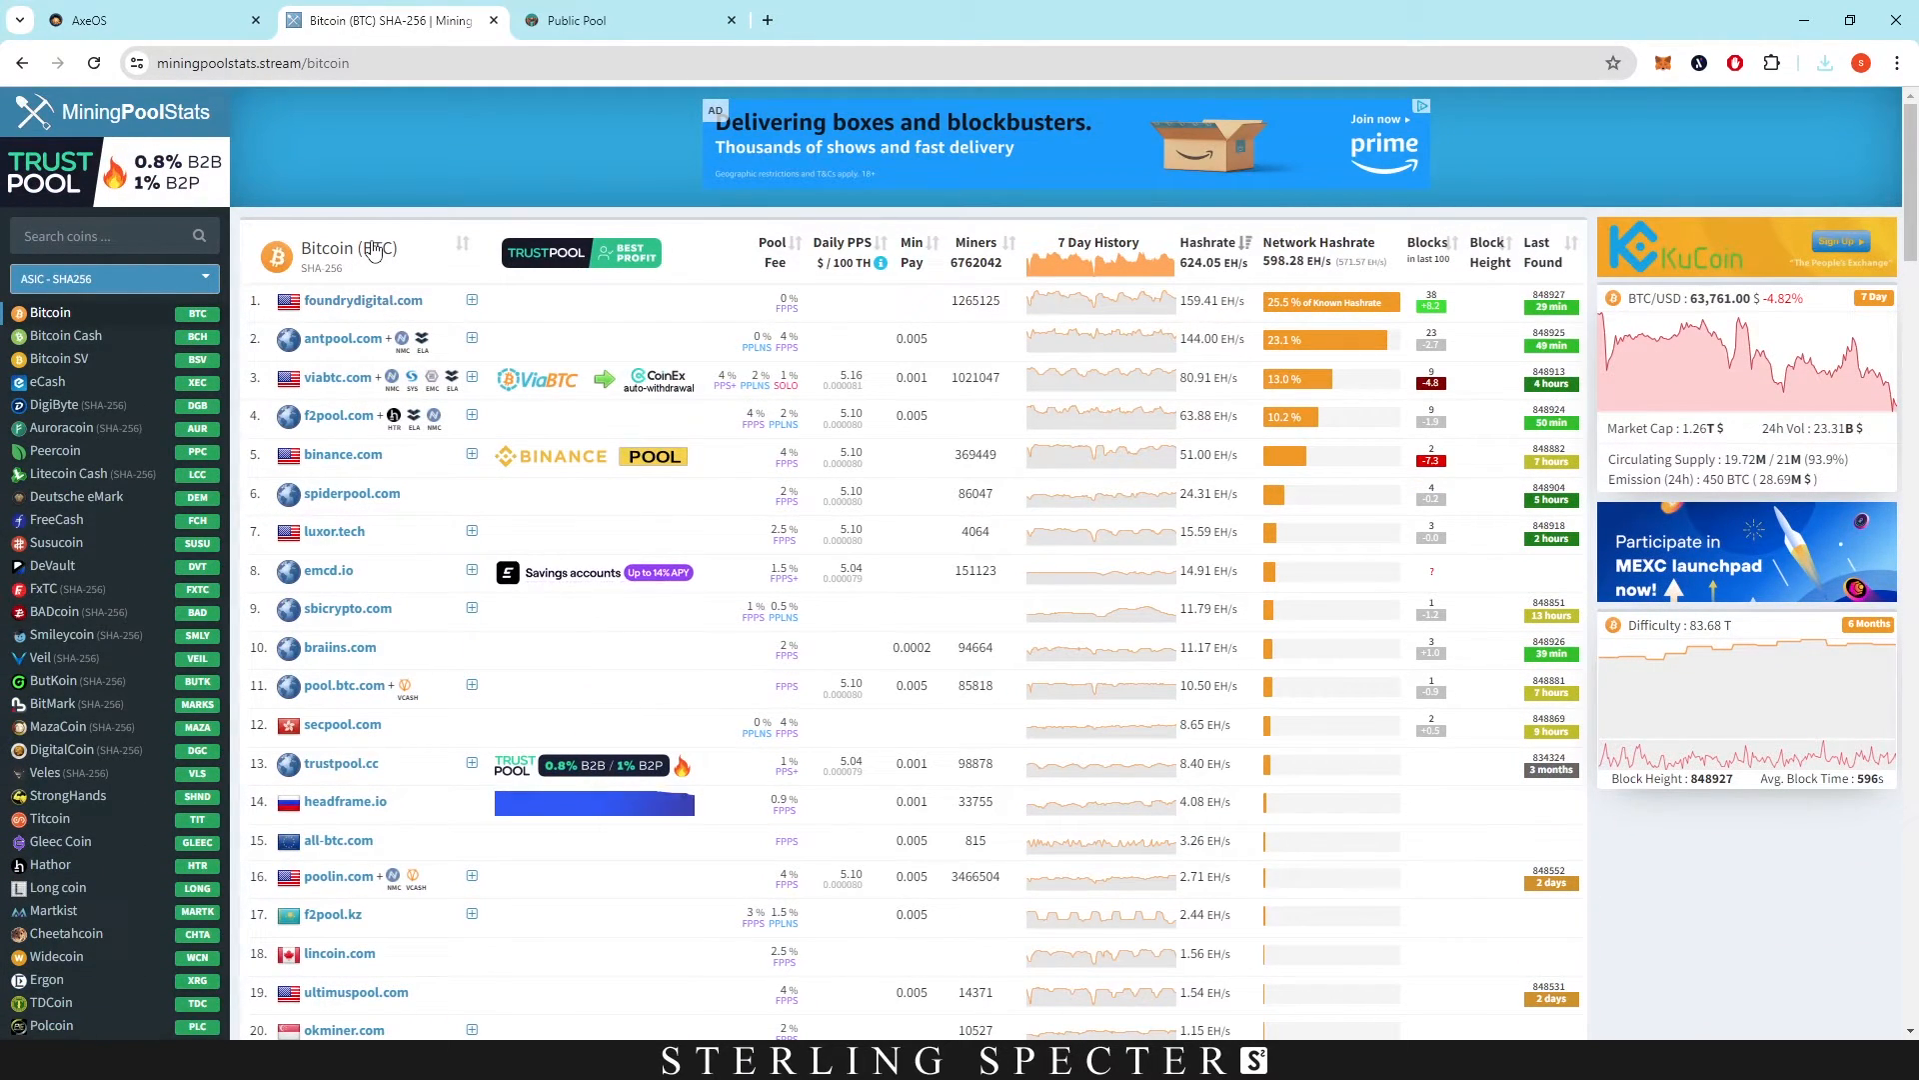
Look over MiningPoolStats' Bitcoin pool ranking, then go back to the Public Pool site.
{"action": "scroll", "scroll_direction": "down", "scroll_amount": 3}
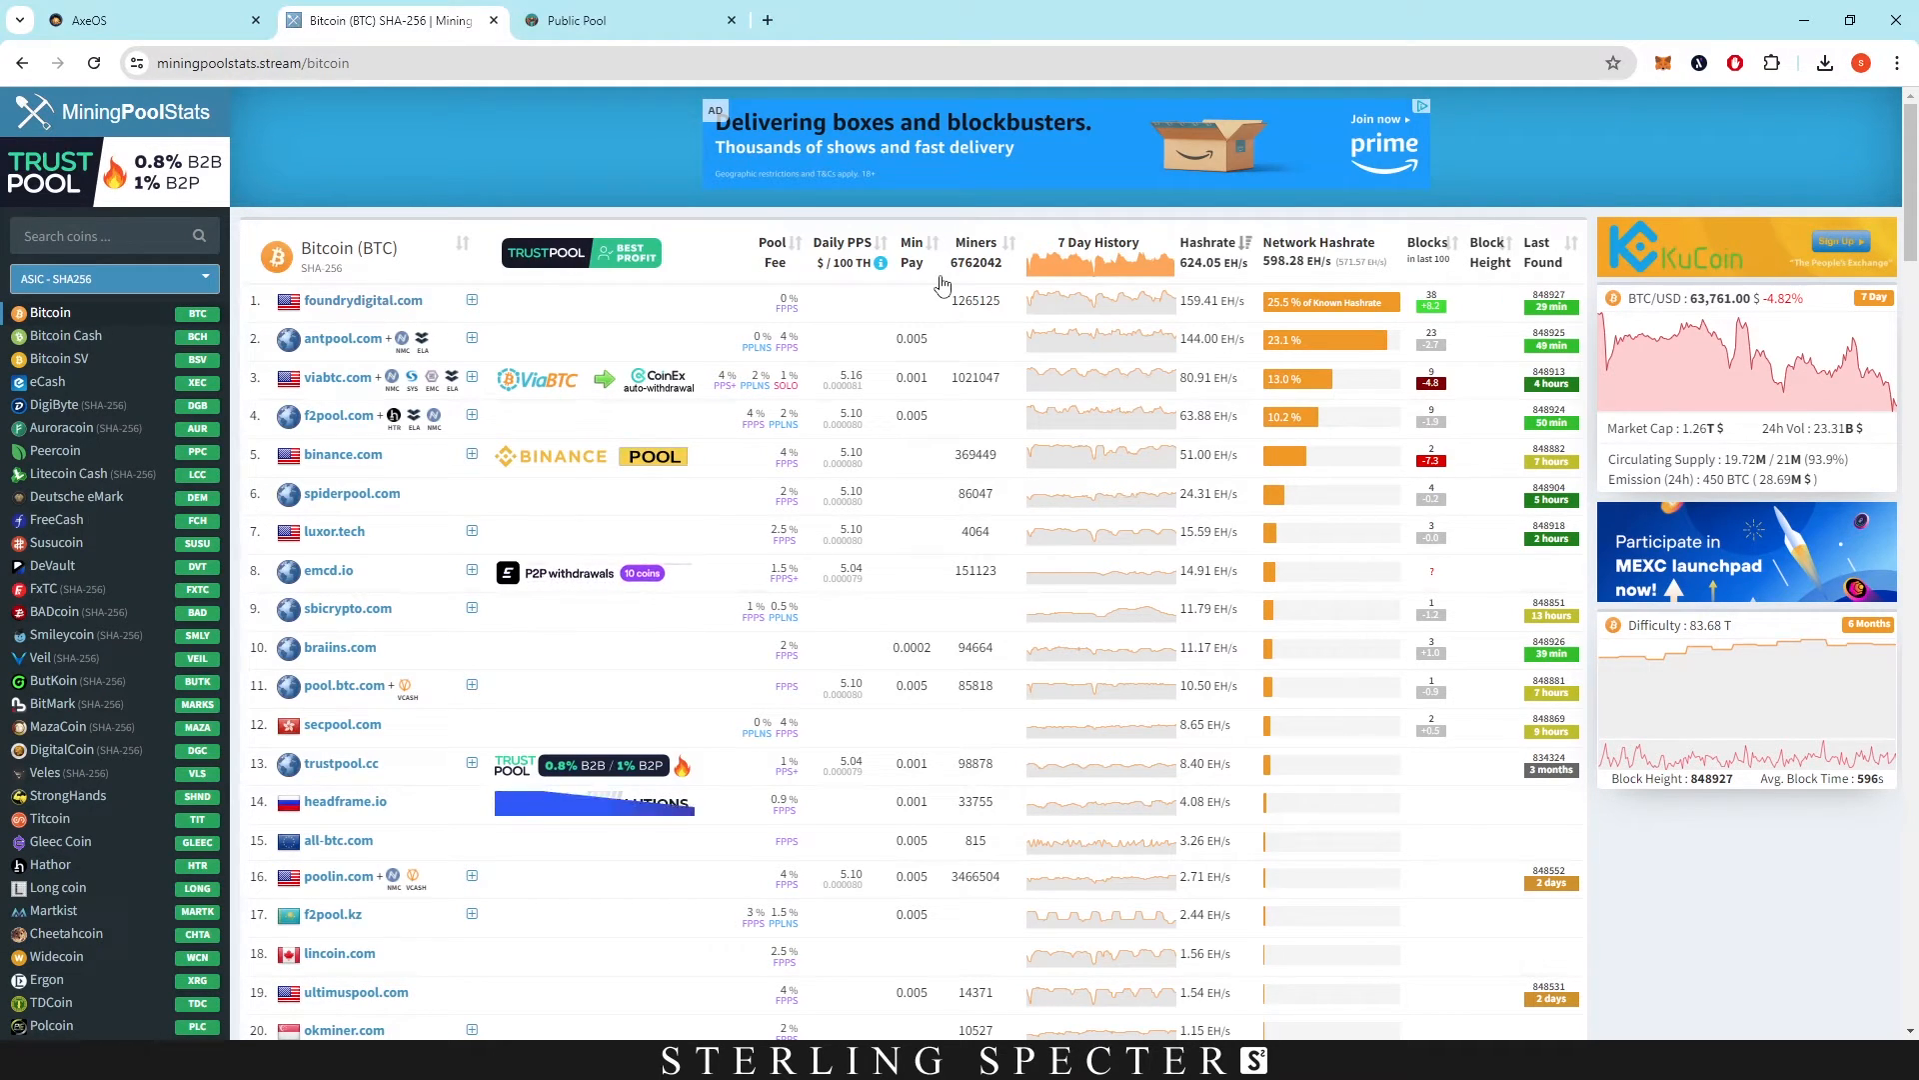
{"action": "left_click", "coordinate": [624, 20]}
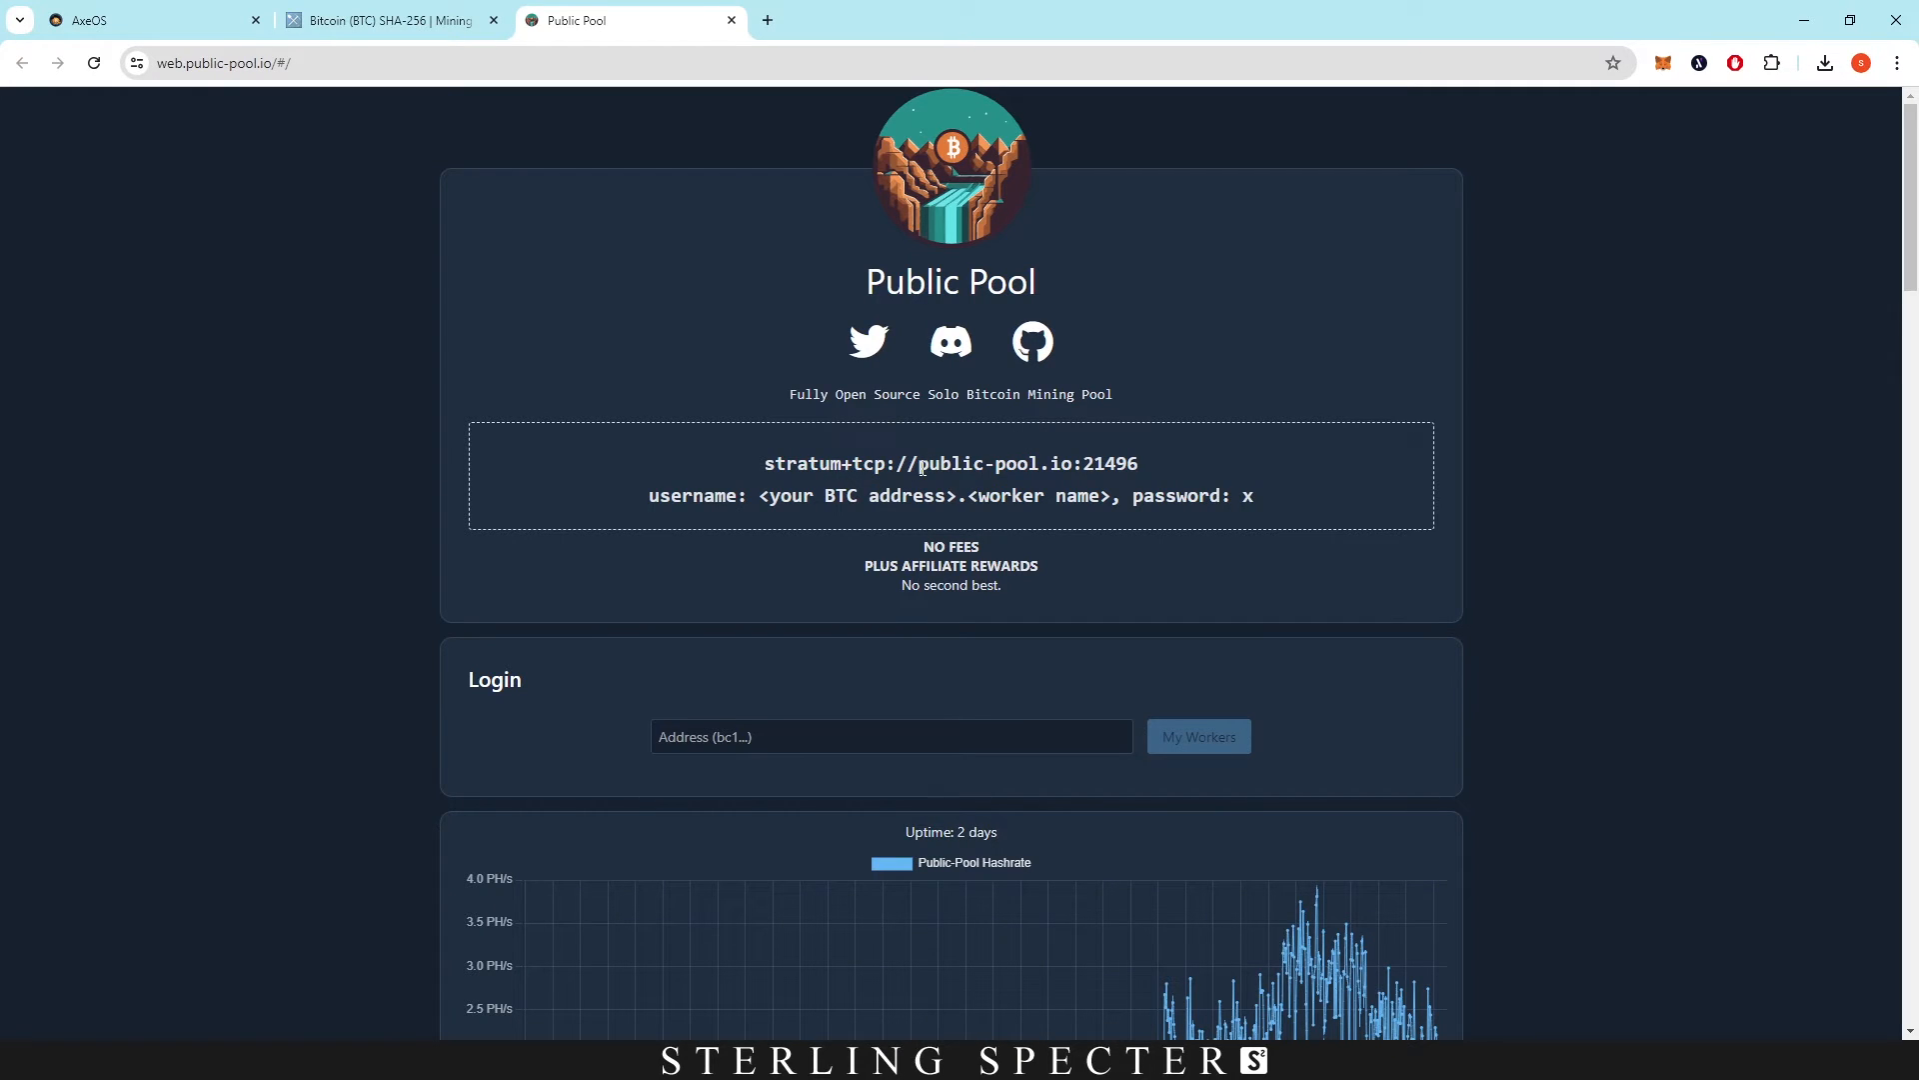
Replace the unMineable stratum URL and port 3333 with public-pool.io and 21496.
{"action": "double_click", "coordinate": [965, 463]}
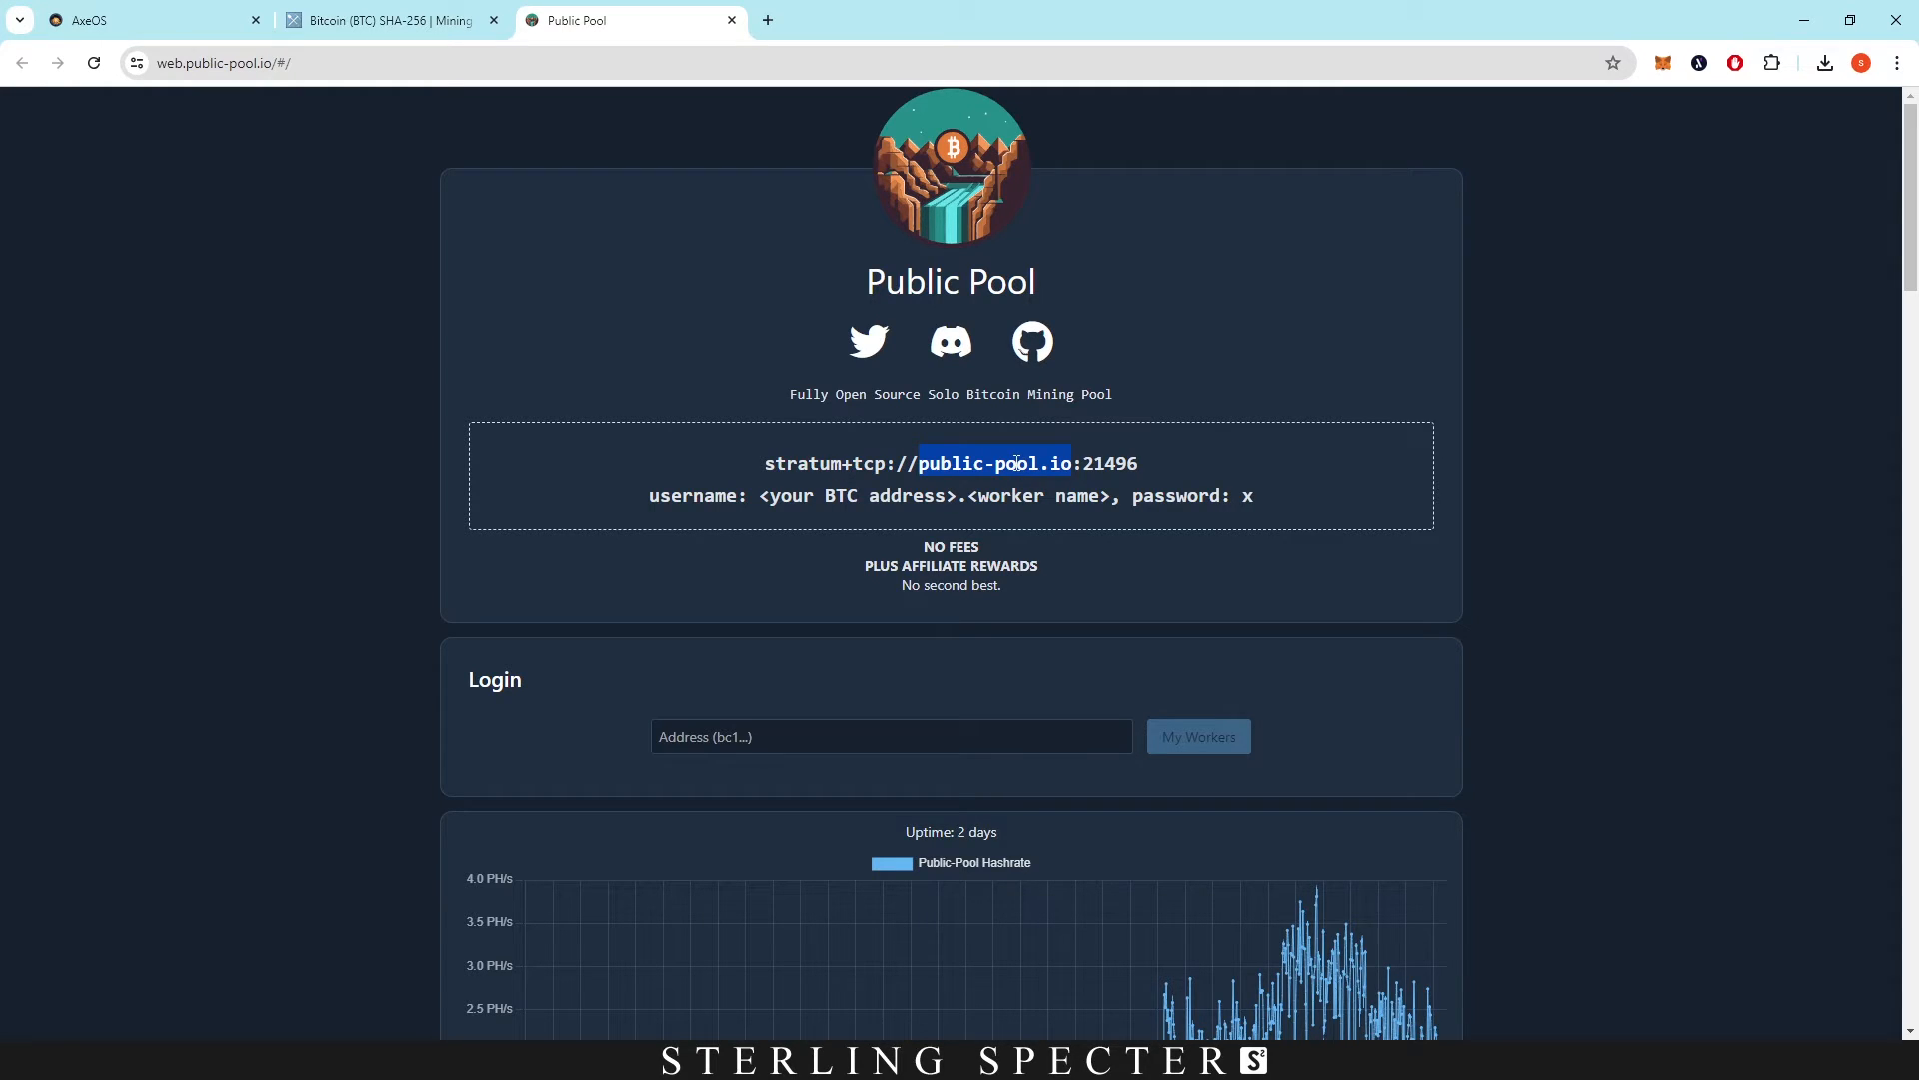
{"action": "left_click", "coordinate": [146, 20]}
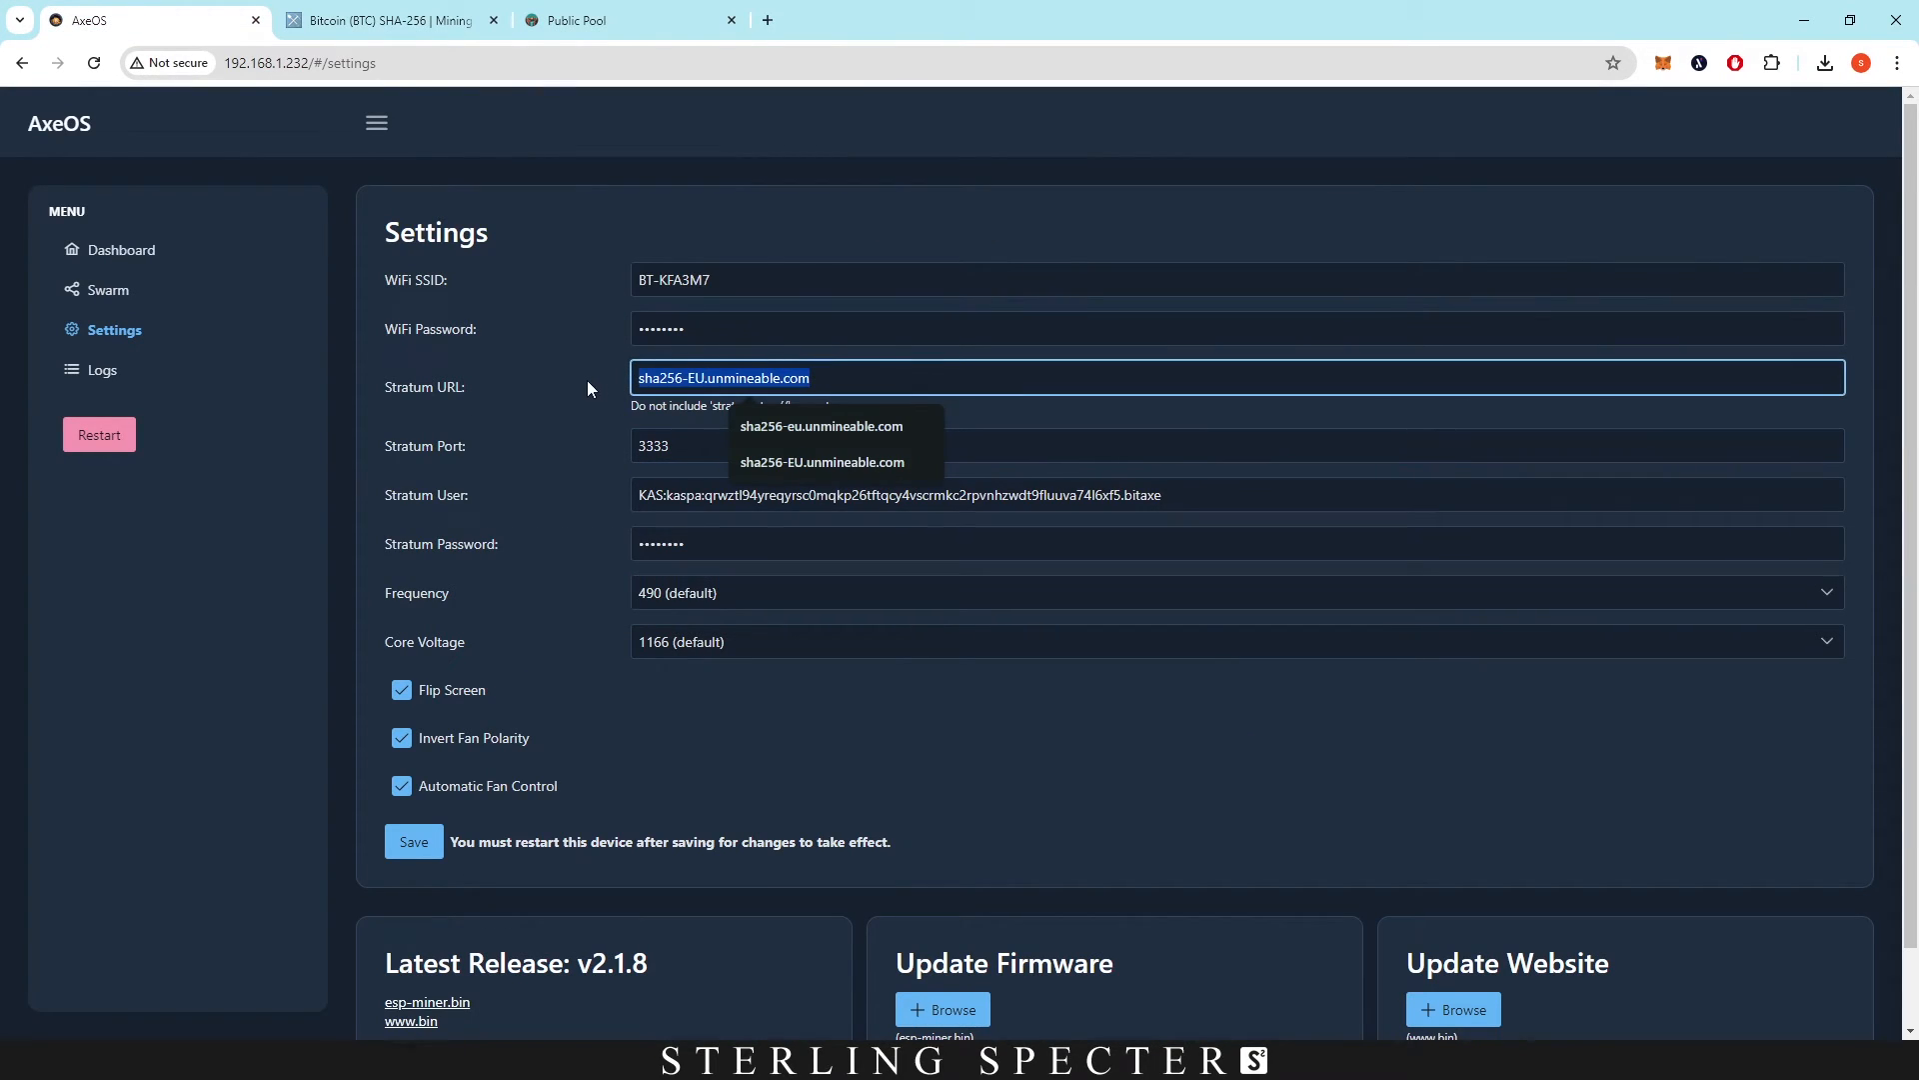
{"action": "type", "text": "public-pool.io"}
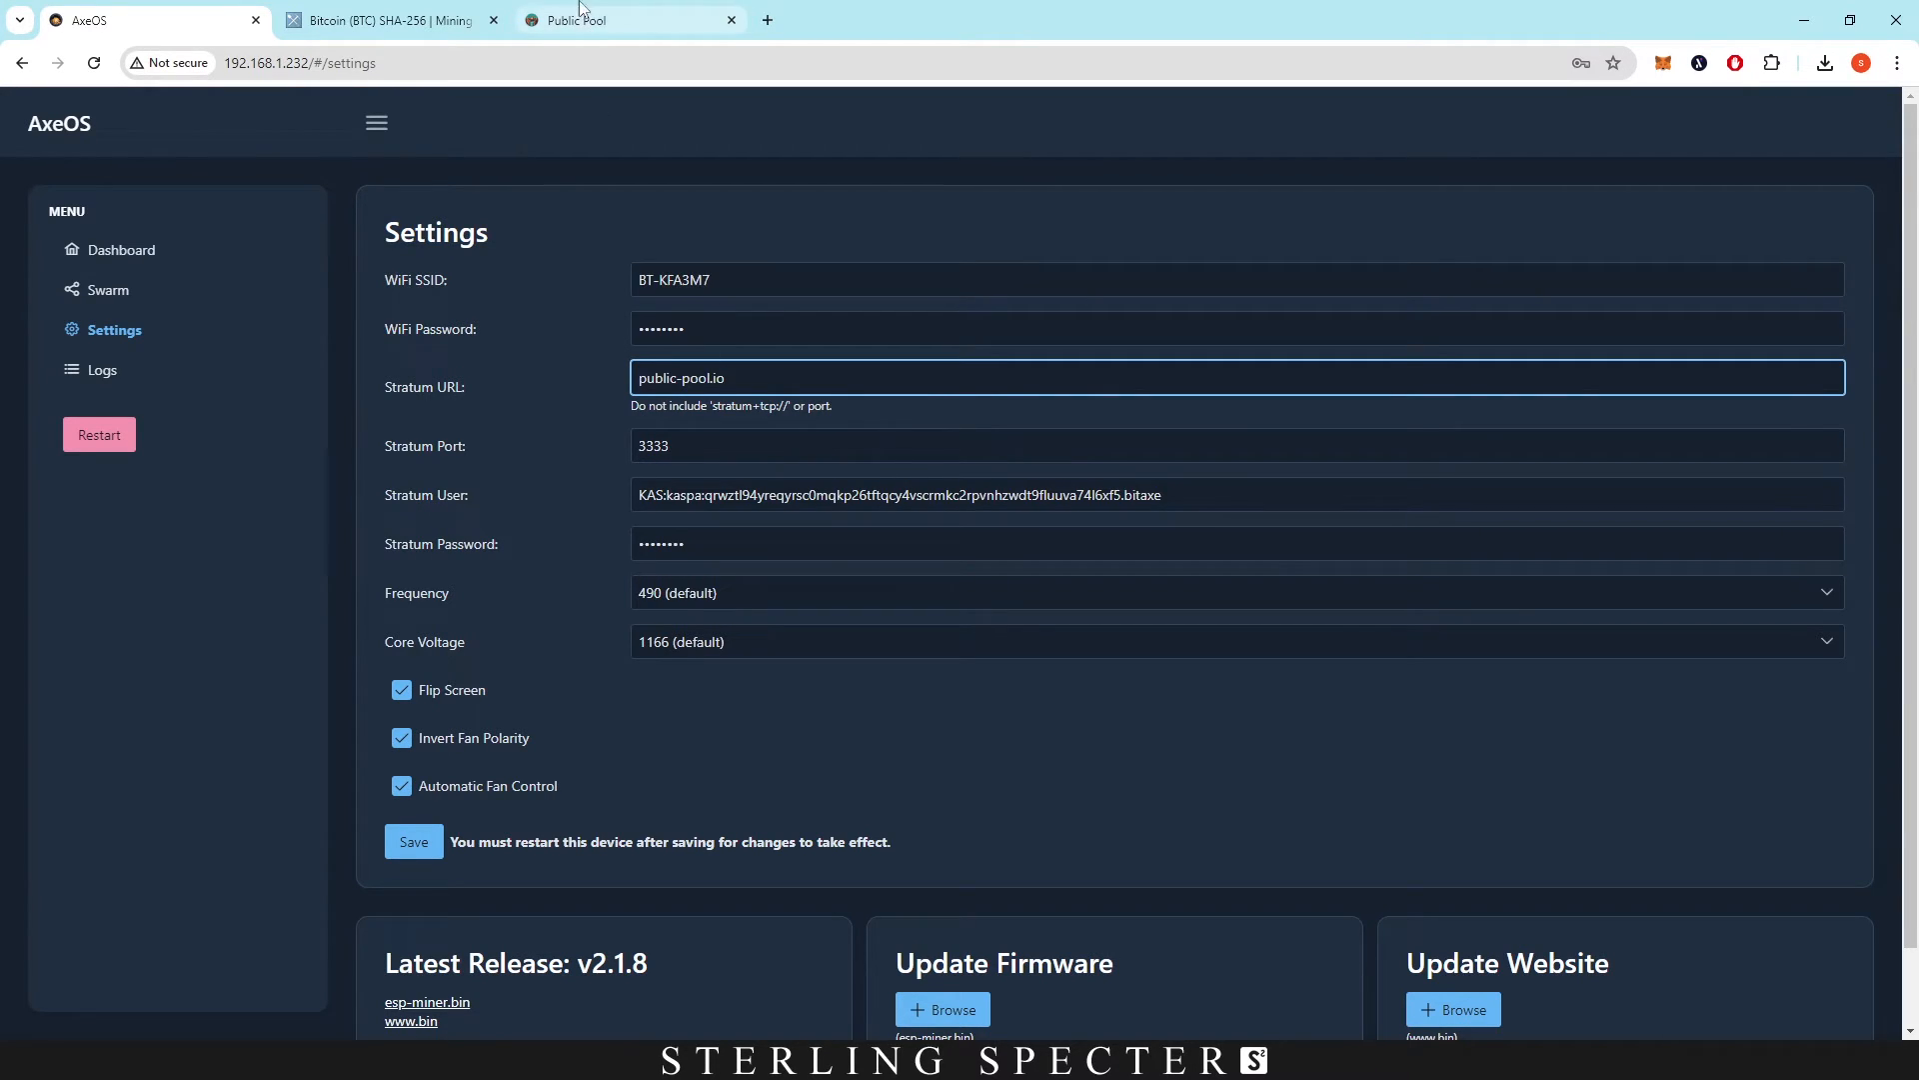
{"action": "left_click", "coordinate": [628, 20]}
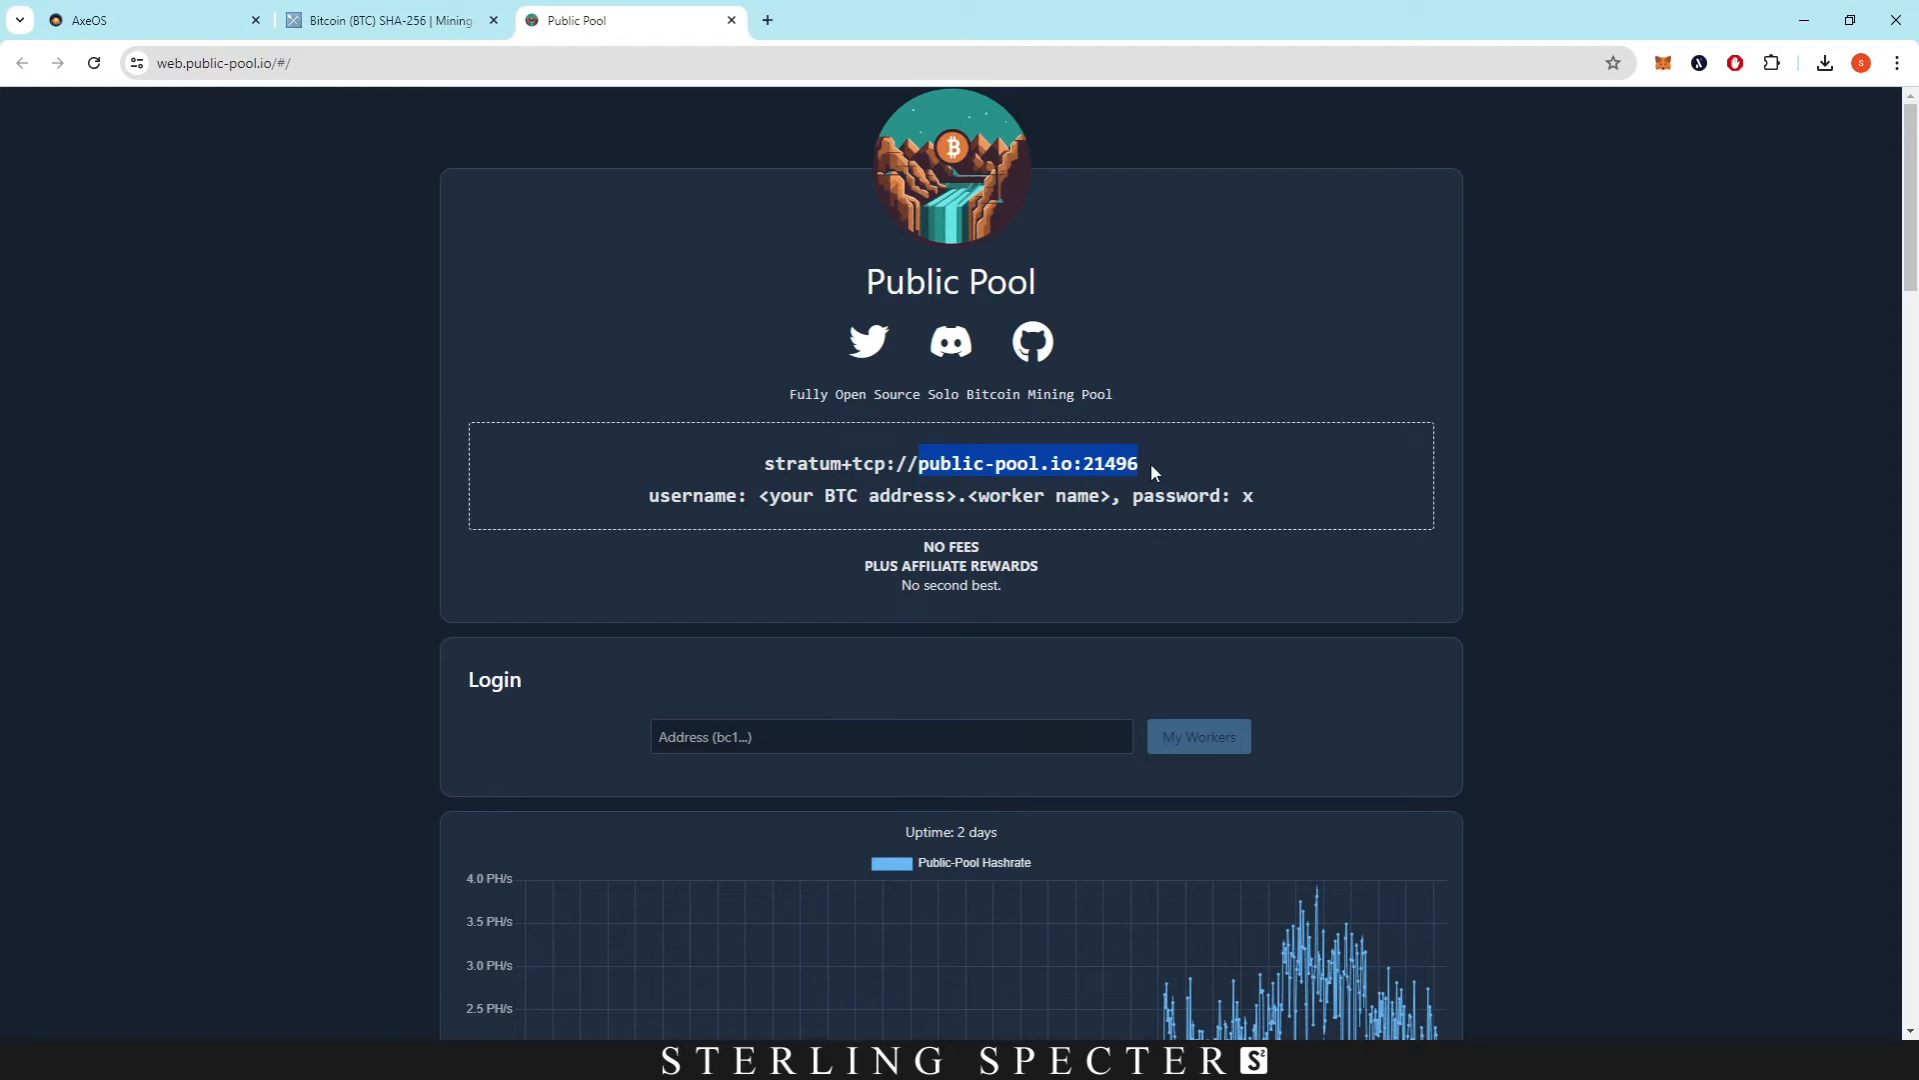
{"action": "left_click", "coordinate": [147, 20]}
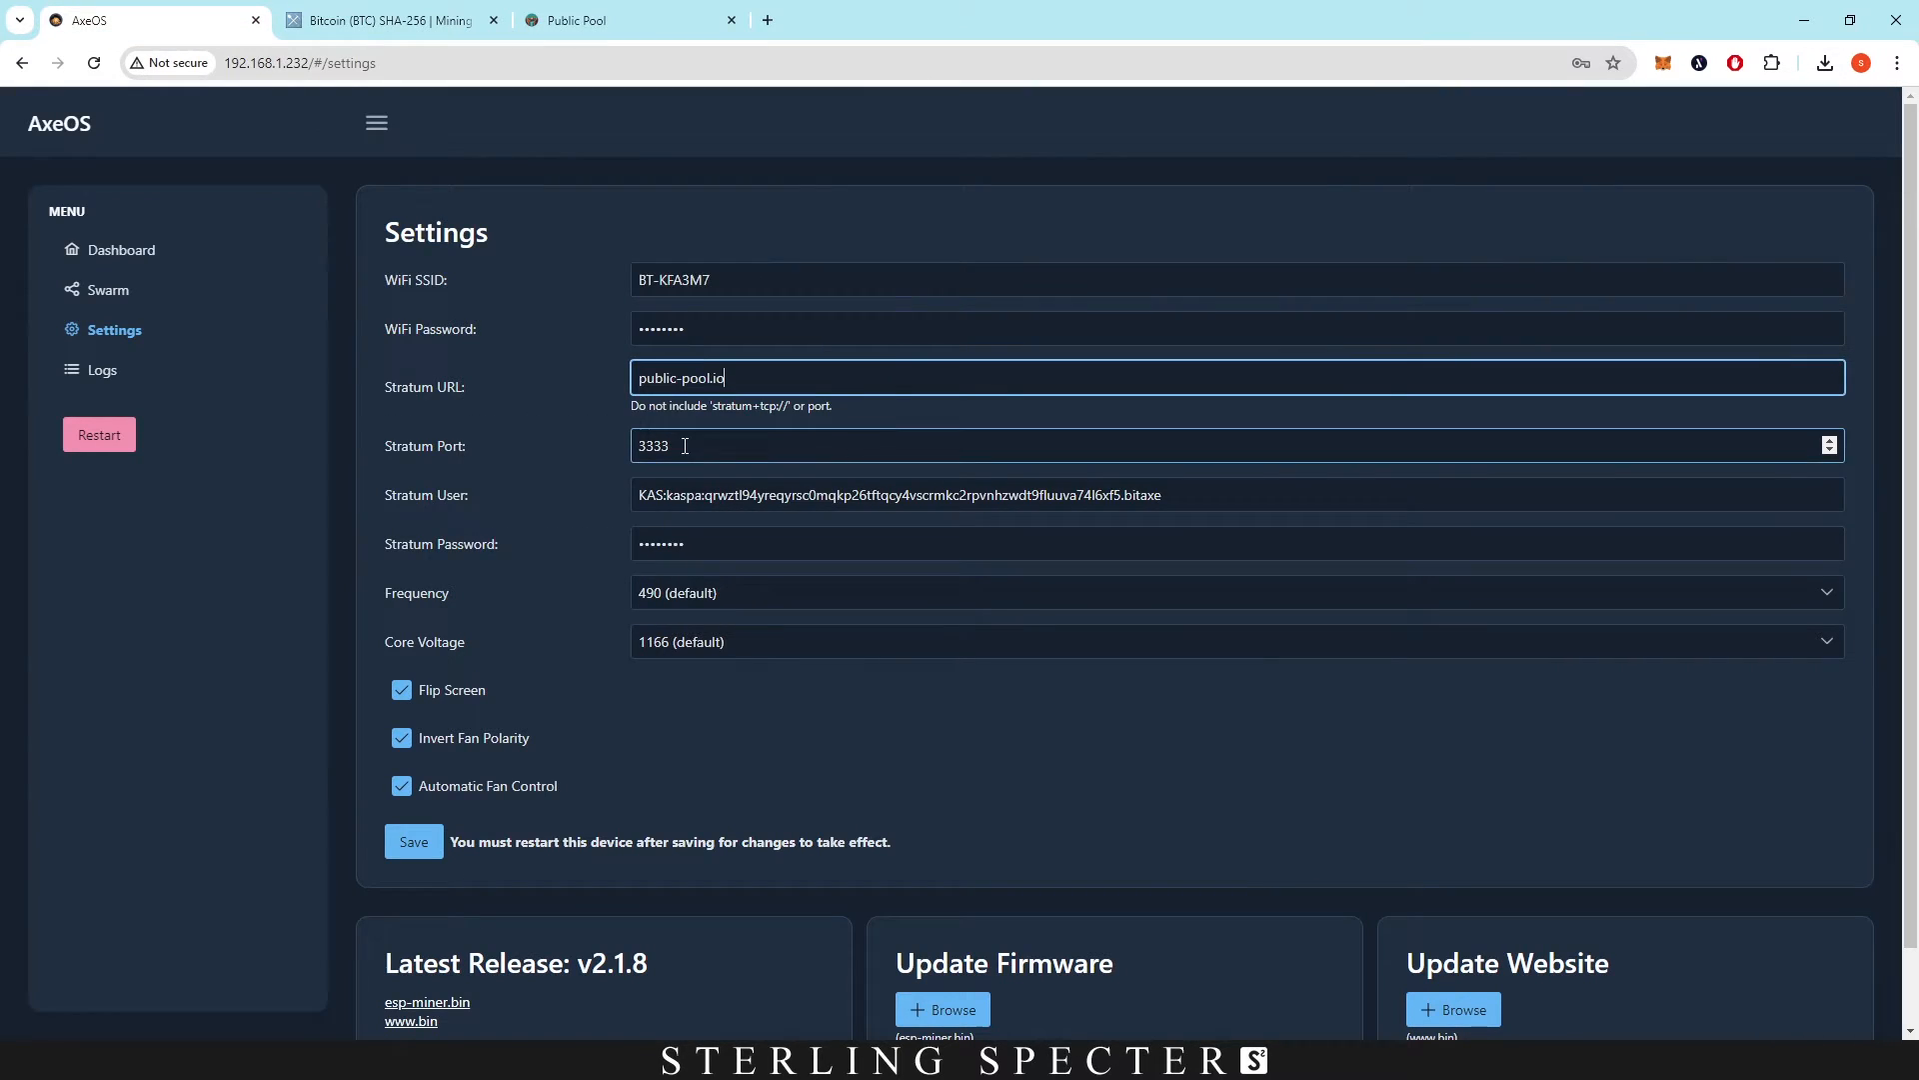
{"action": "type", "text": "21496"}
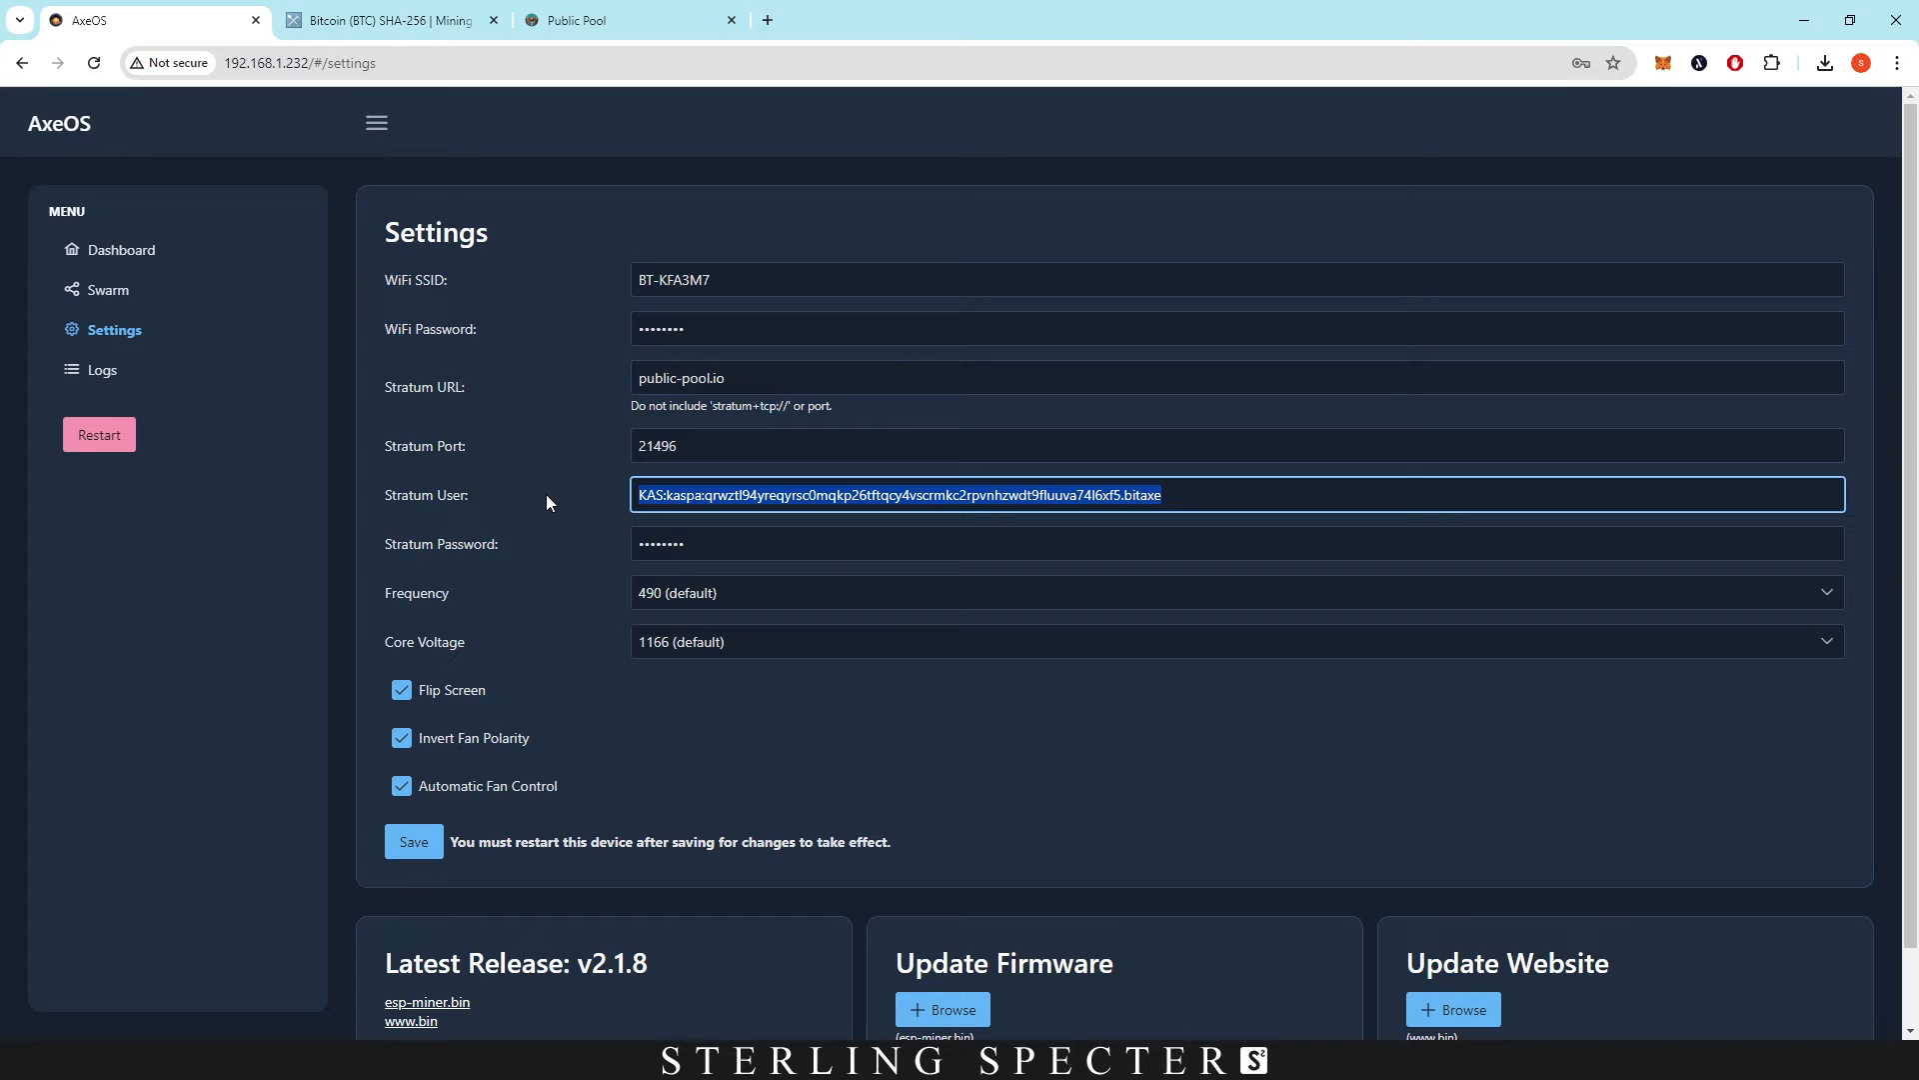
Clear the KAS wallet stratum user and enter the Bitcoin address with worker name .bitaxe.
{"action": "key", "text": "Delete"}
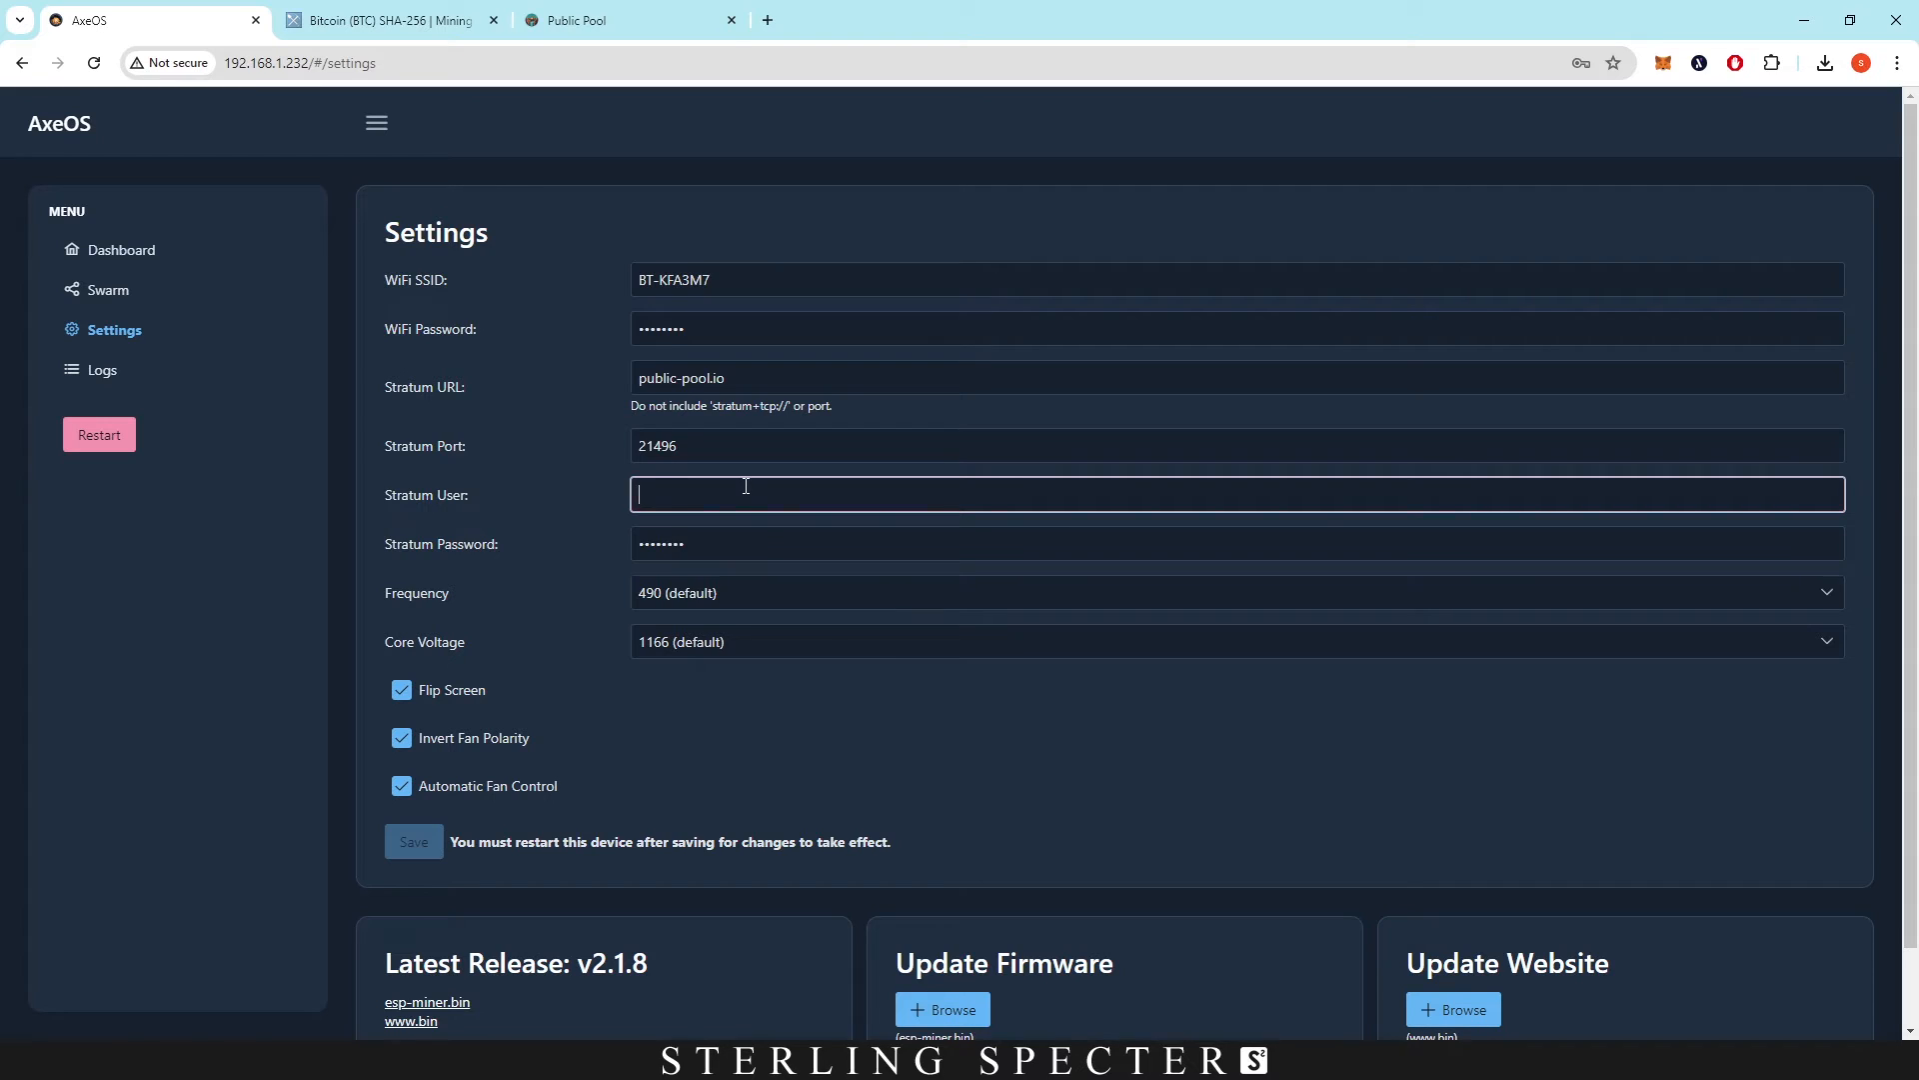
{"action": "left_click", "coordinate": [624, 20]}
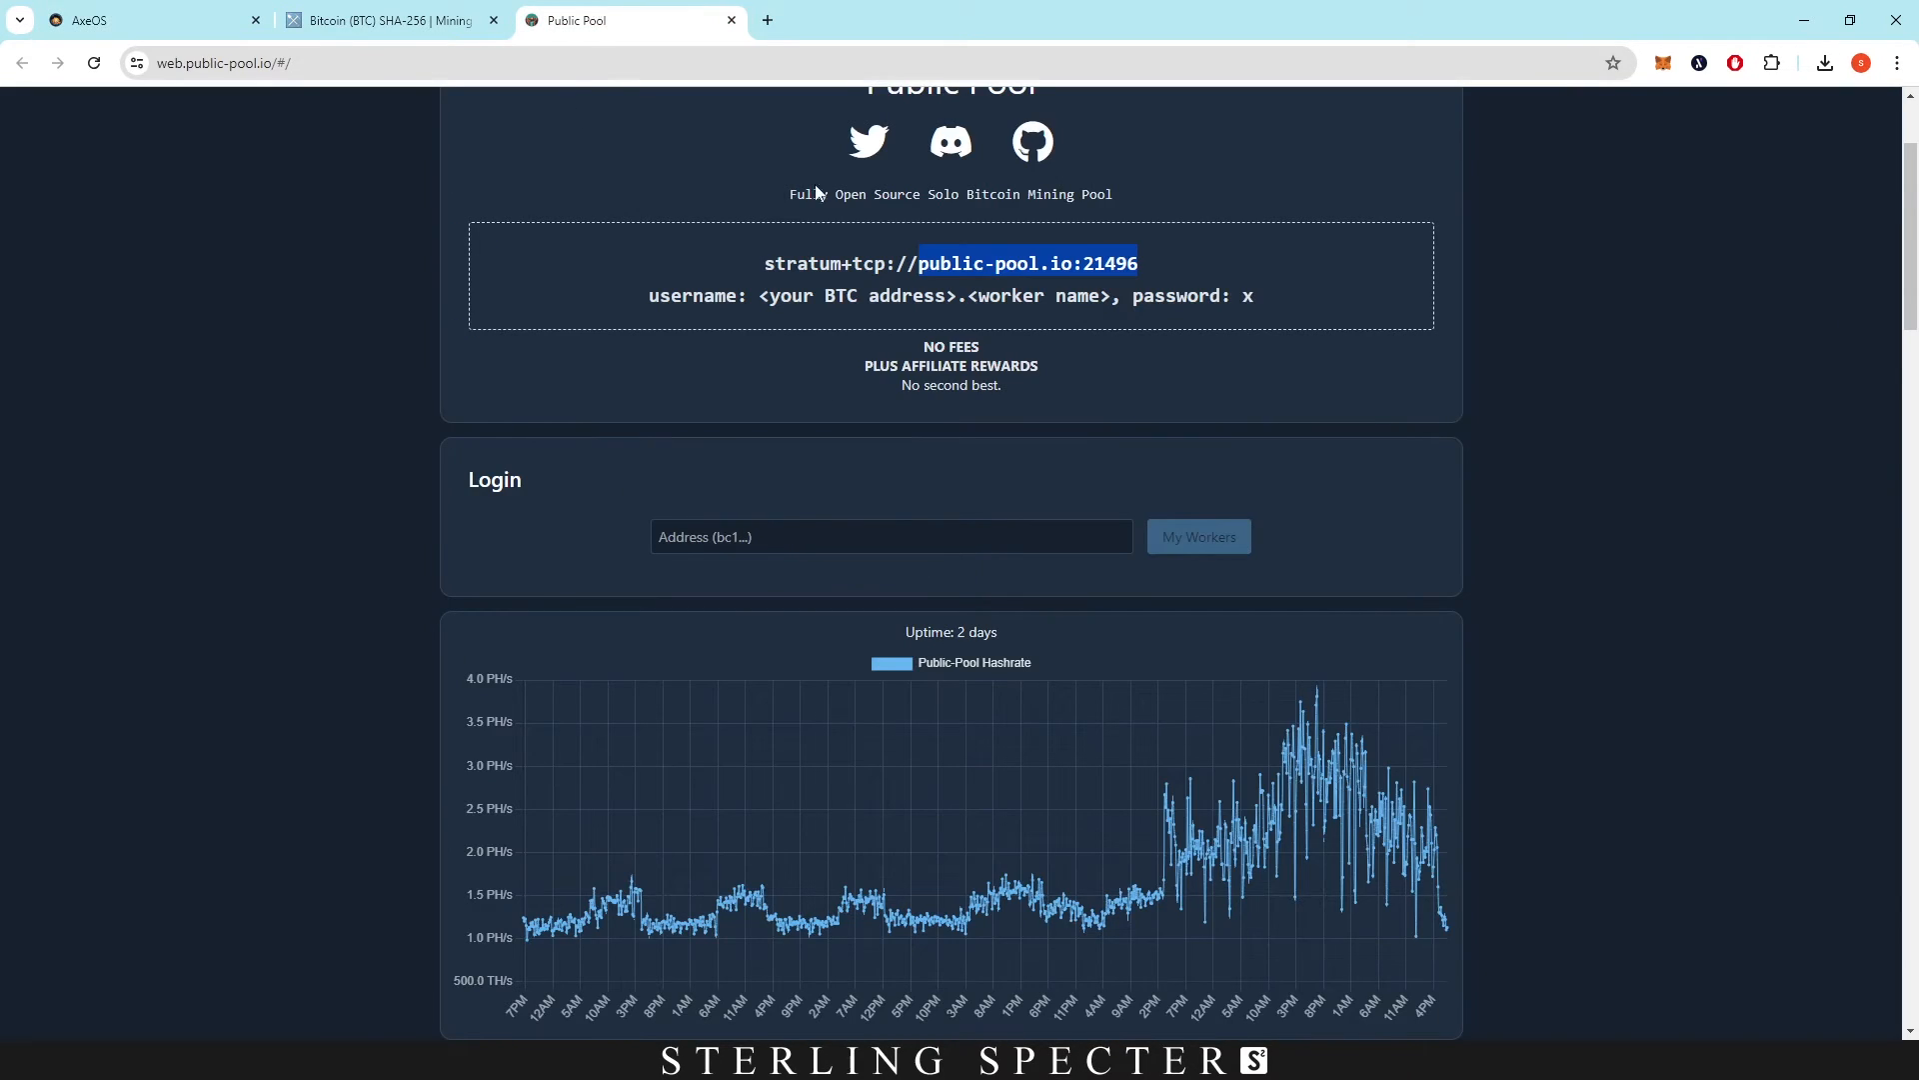
{"action": "mouse_move", "coordinate": [972, 326]}
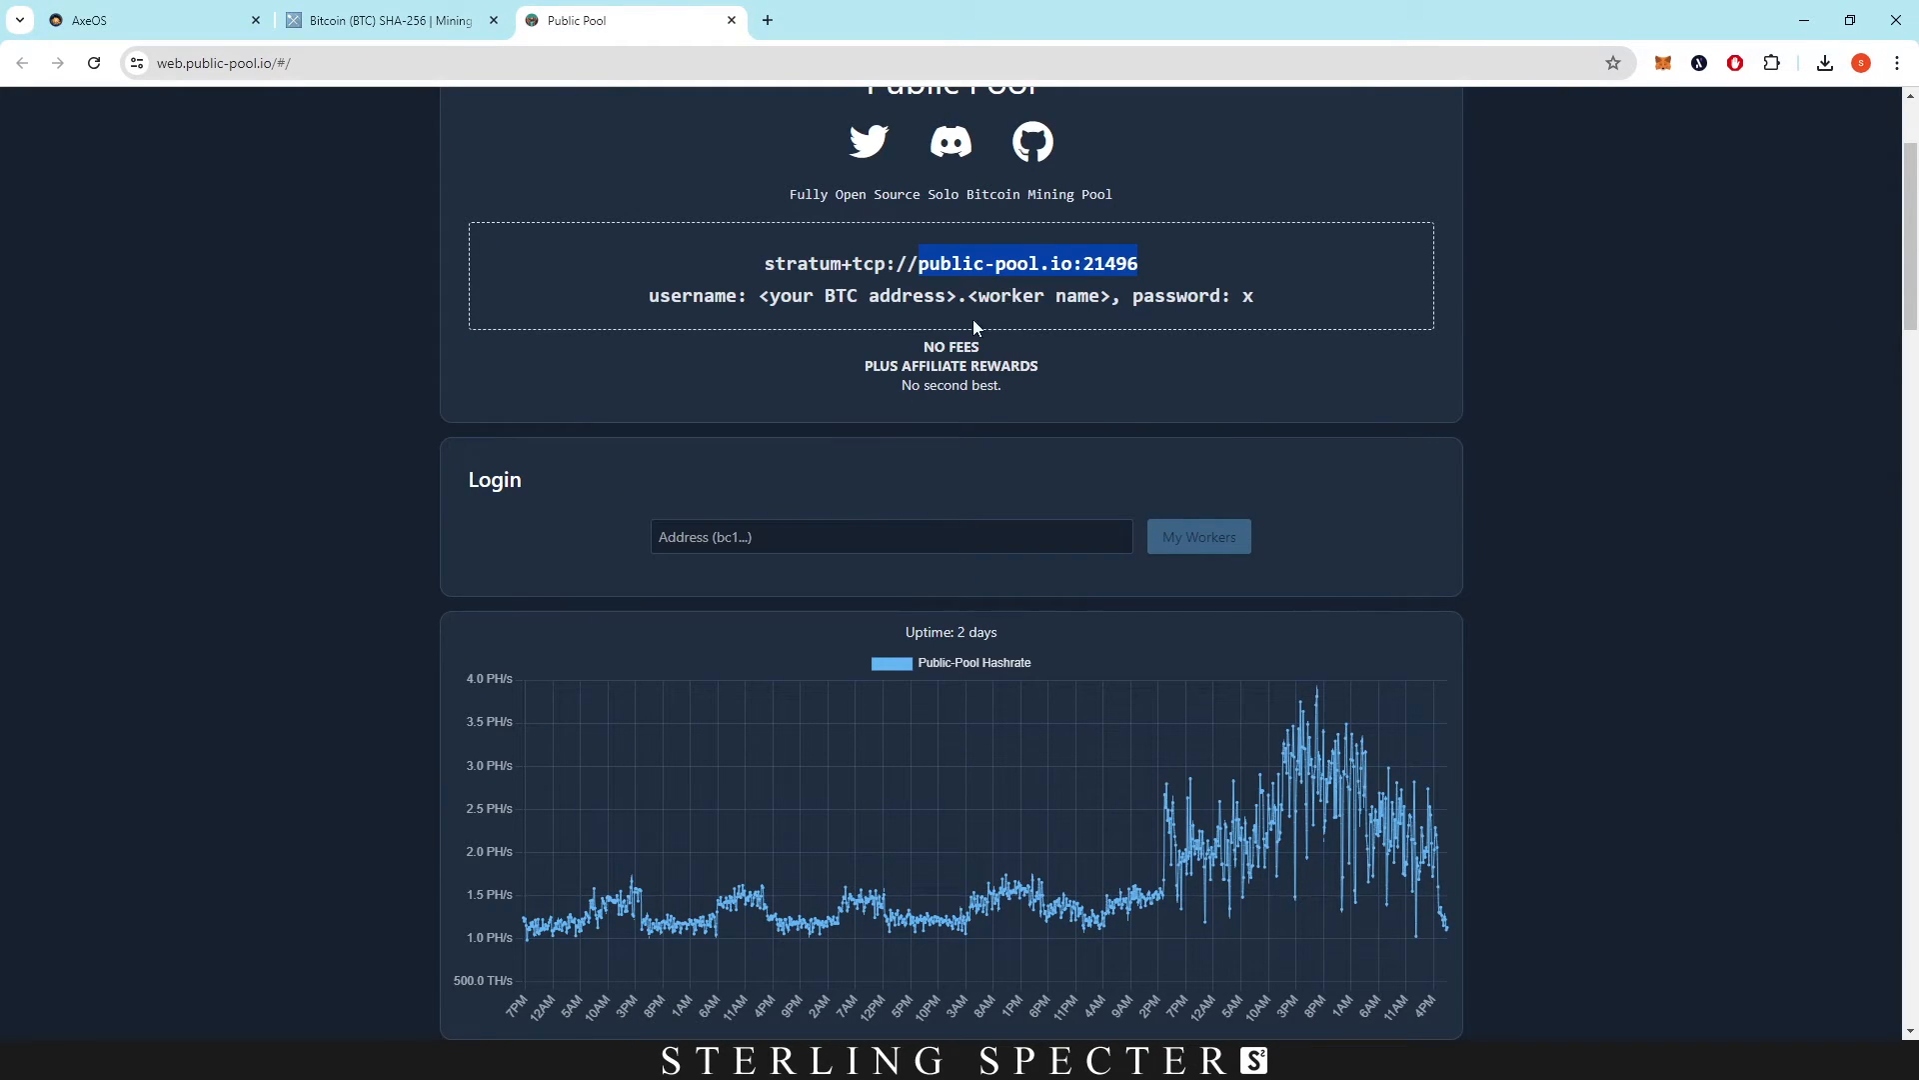
{"action": "left_click", "coordinate": [147, 20]}
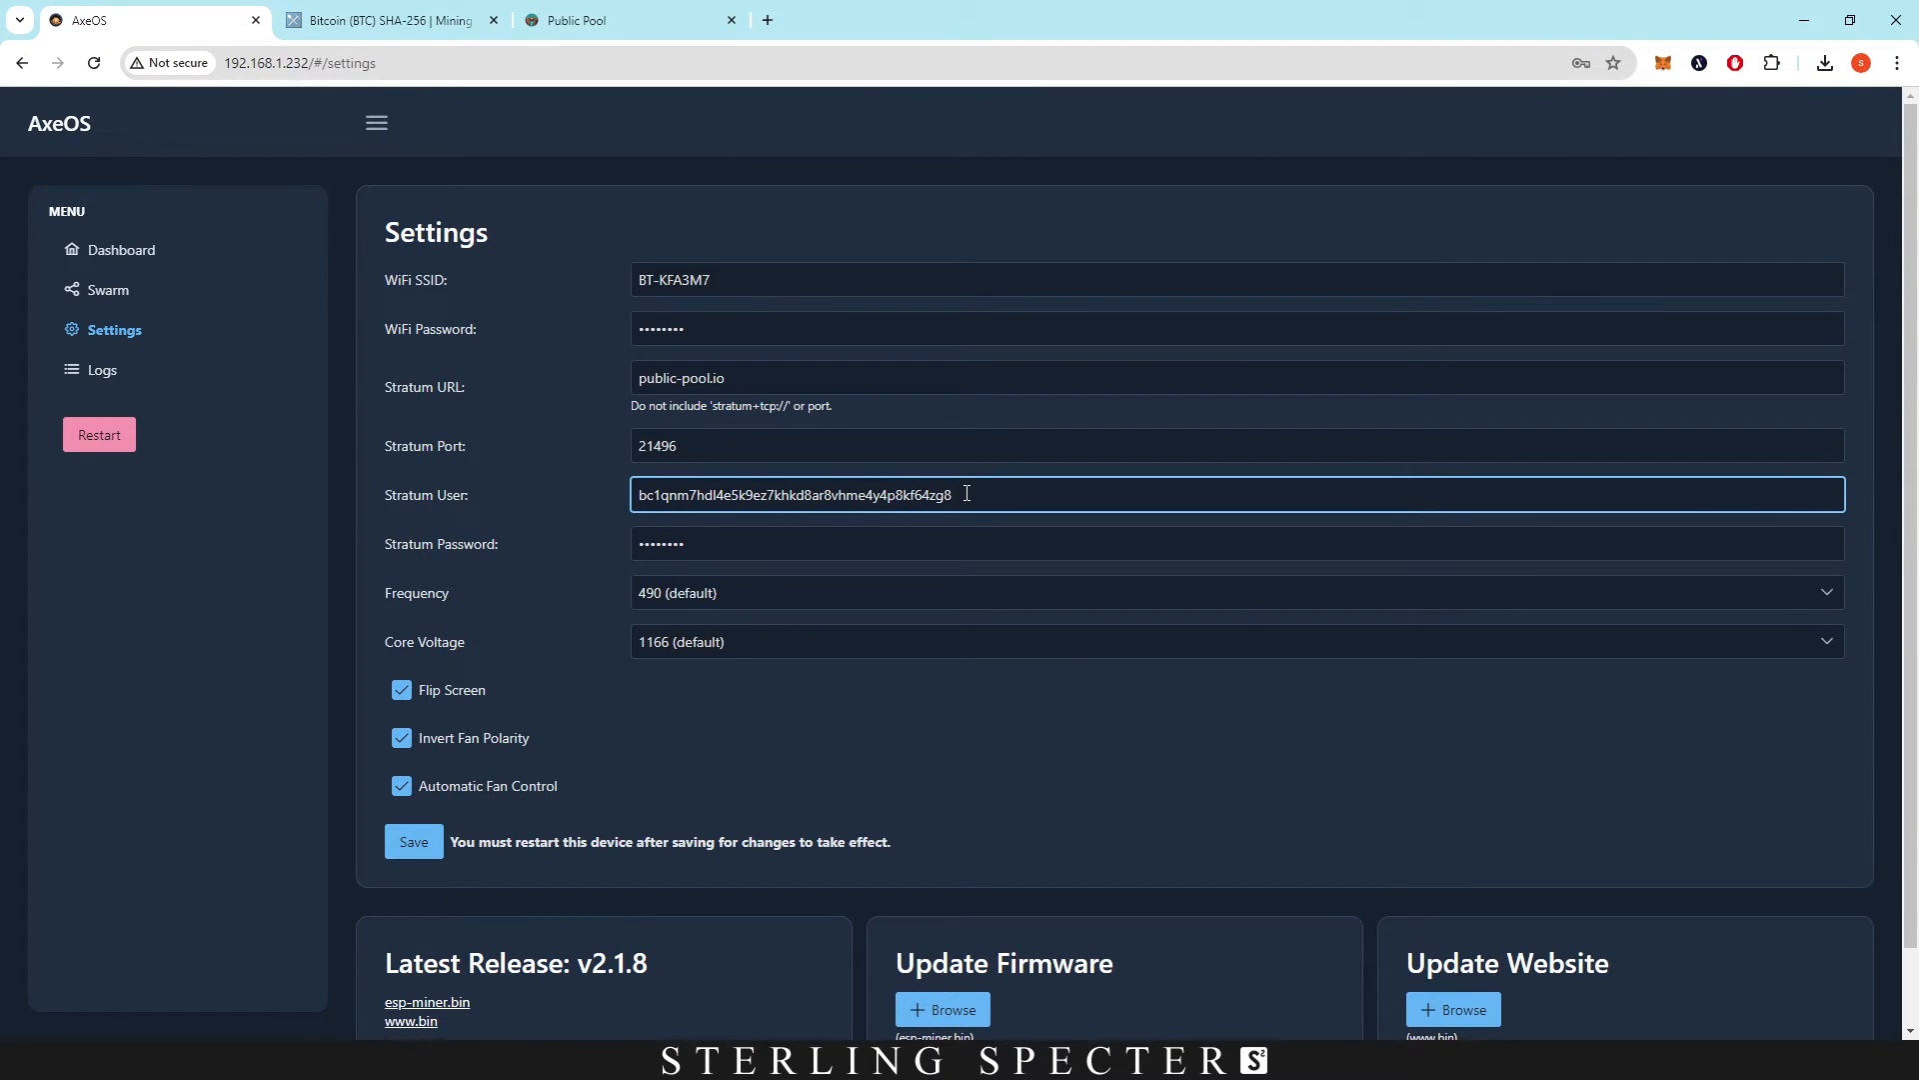
{"action": "type", "text": ".bitaxe"}
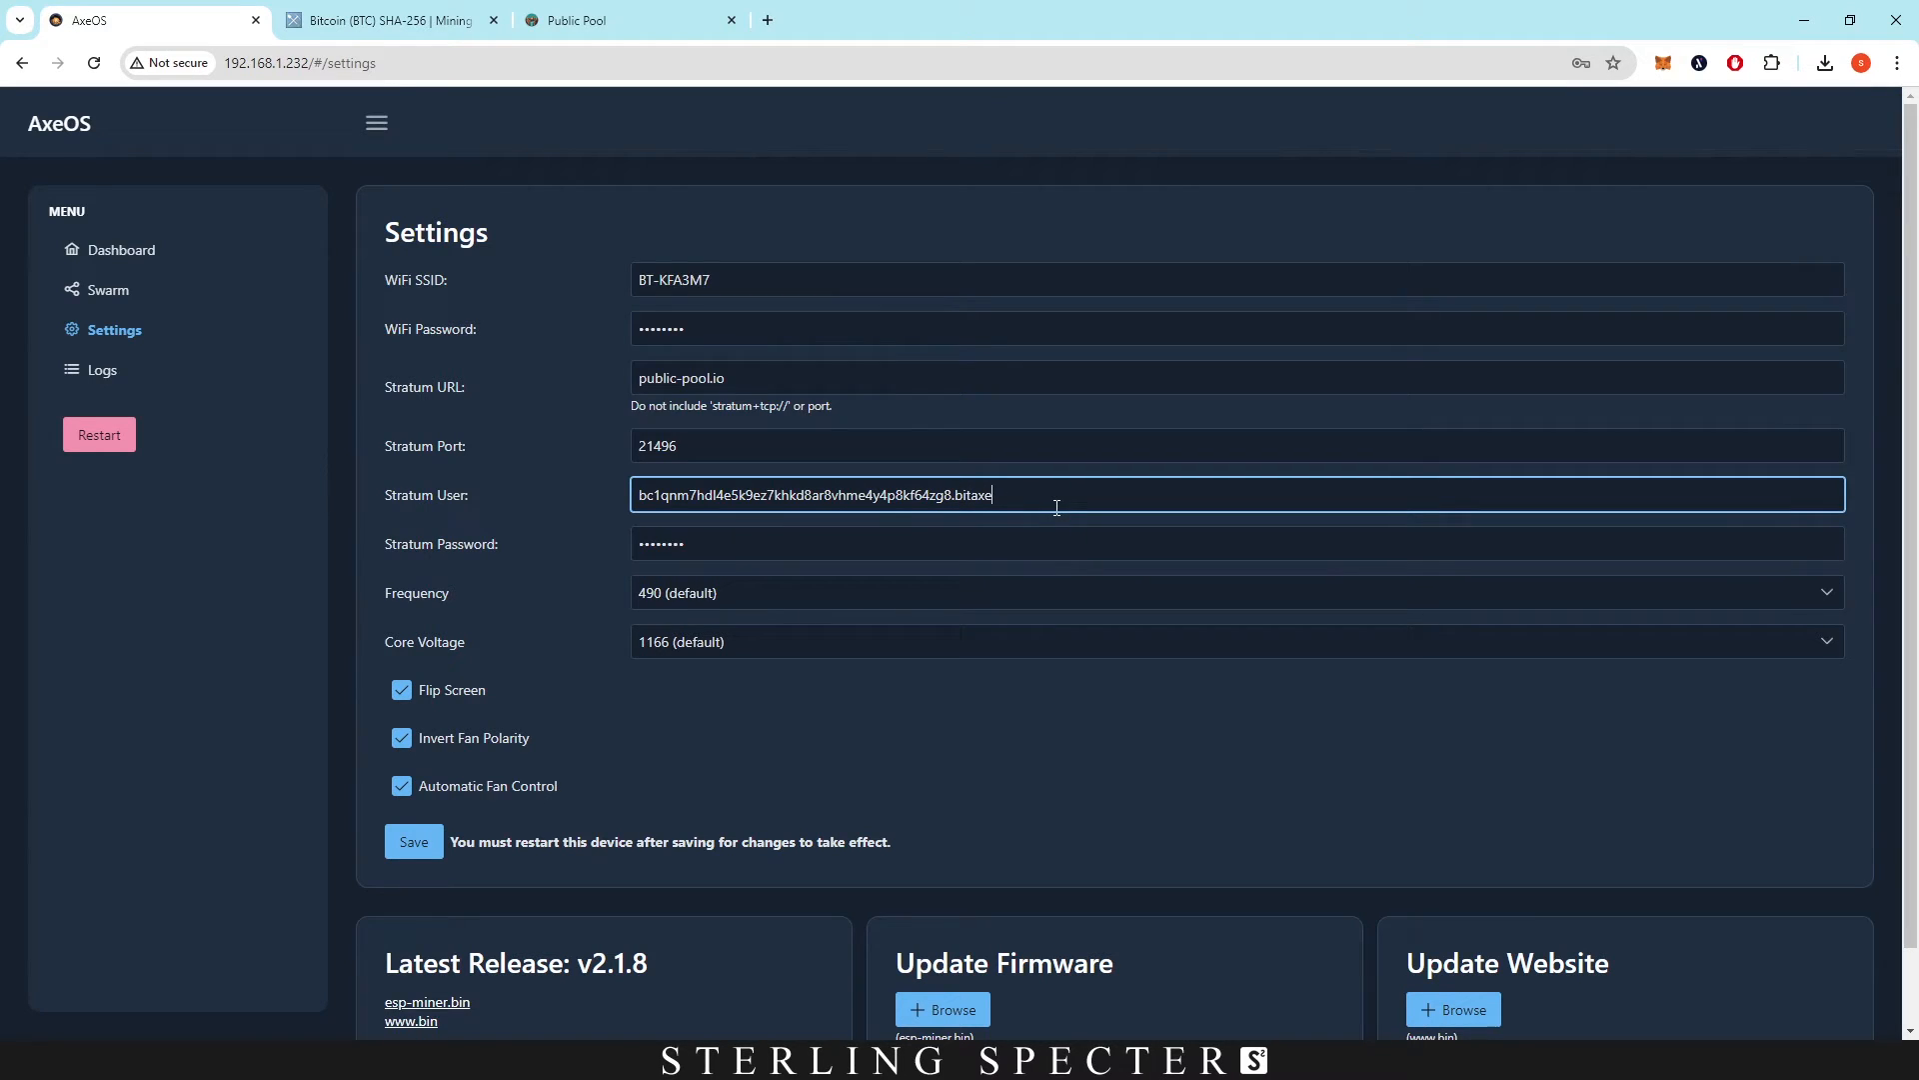
{"action": "mouse_move", "coordinate": [964, 525]}
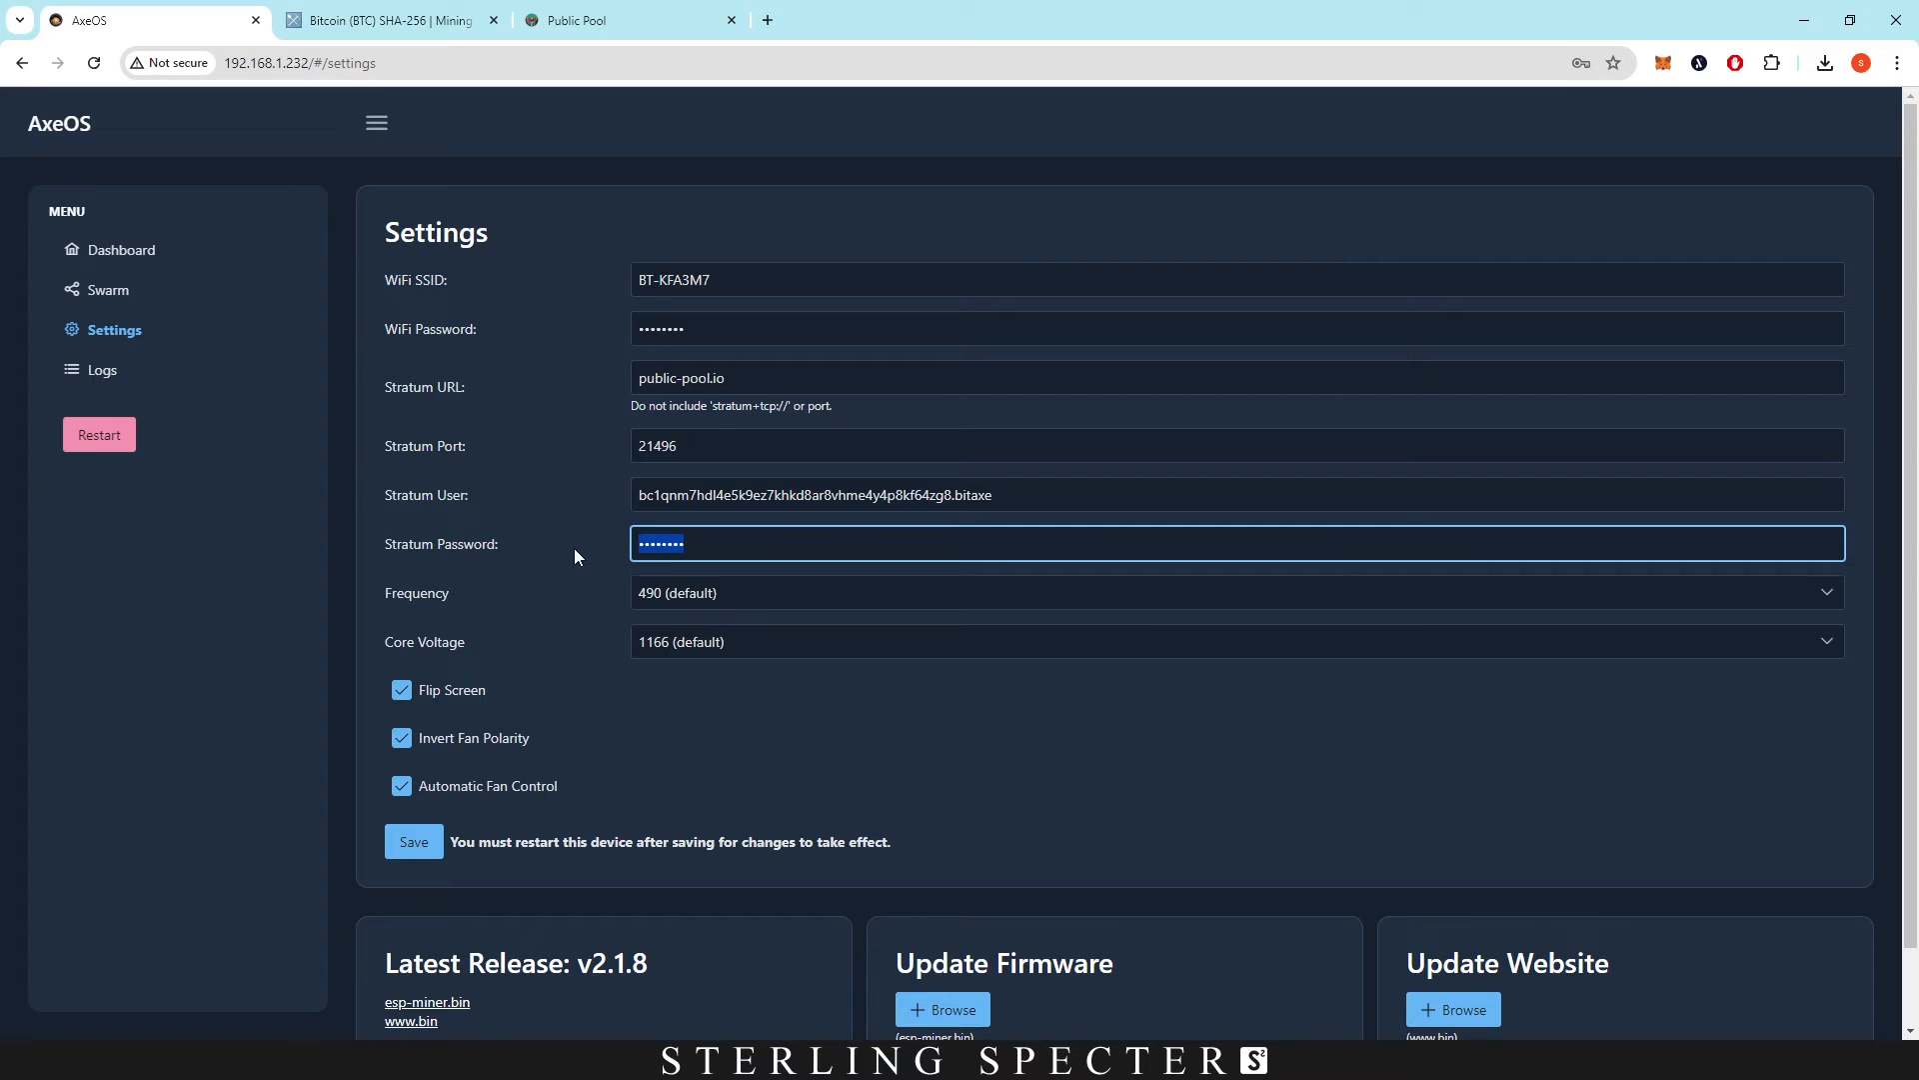
Enter a one-character stratum password, save and restart the Bitaxe, then view its dashboard.
{"action": "left_click", "coordinate": [628, 20]}
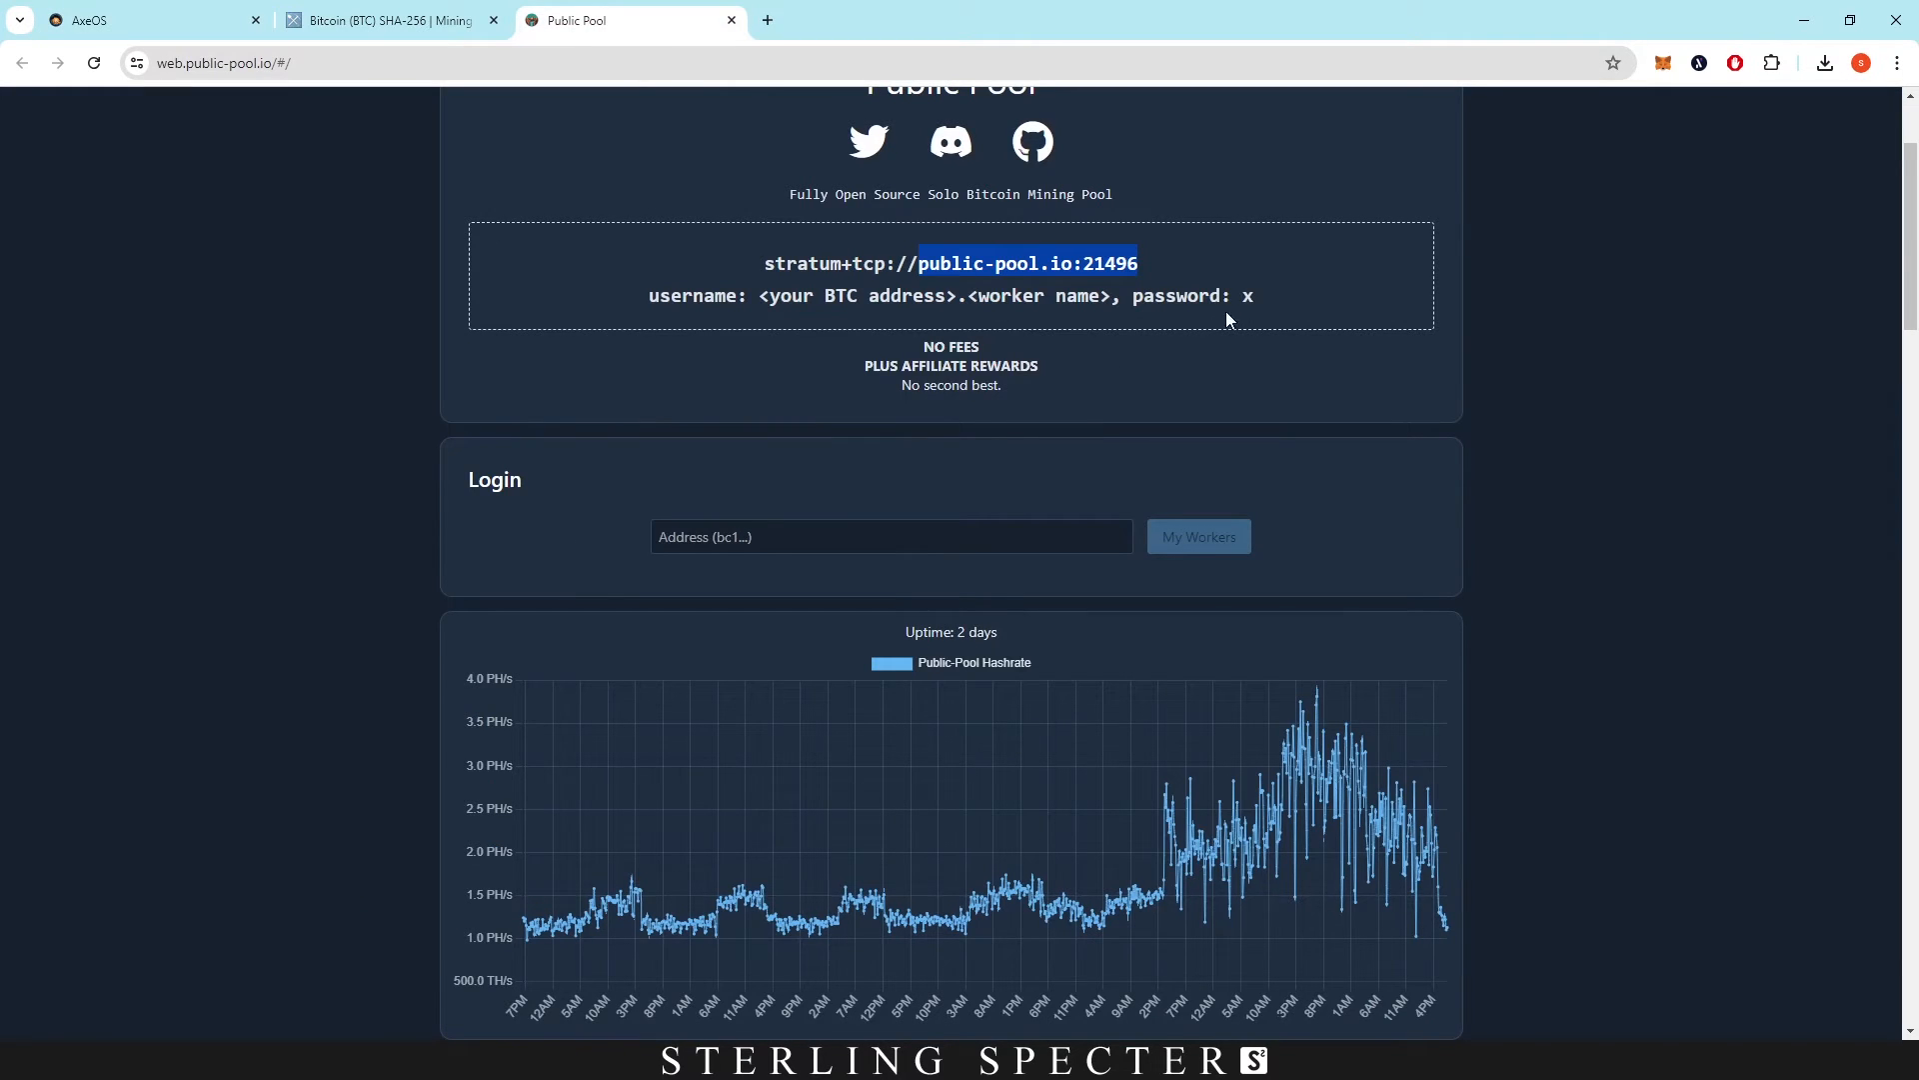
{"action": "left_click", "coordinate": [147, 20]}
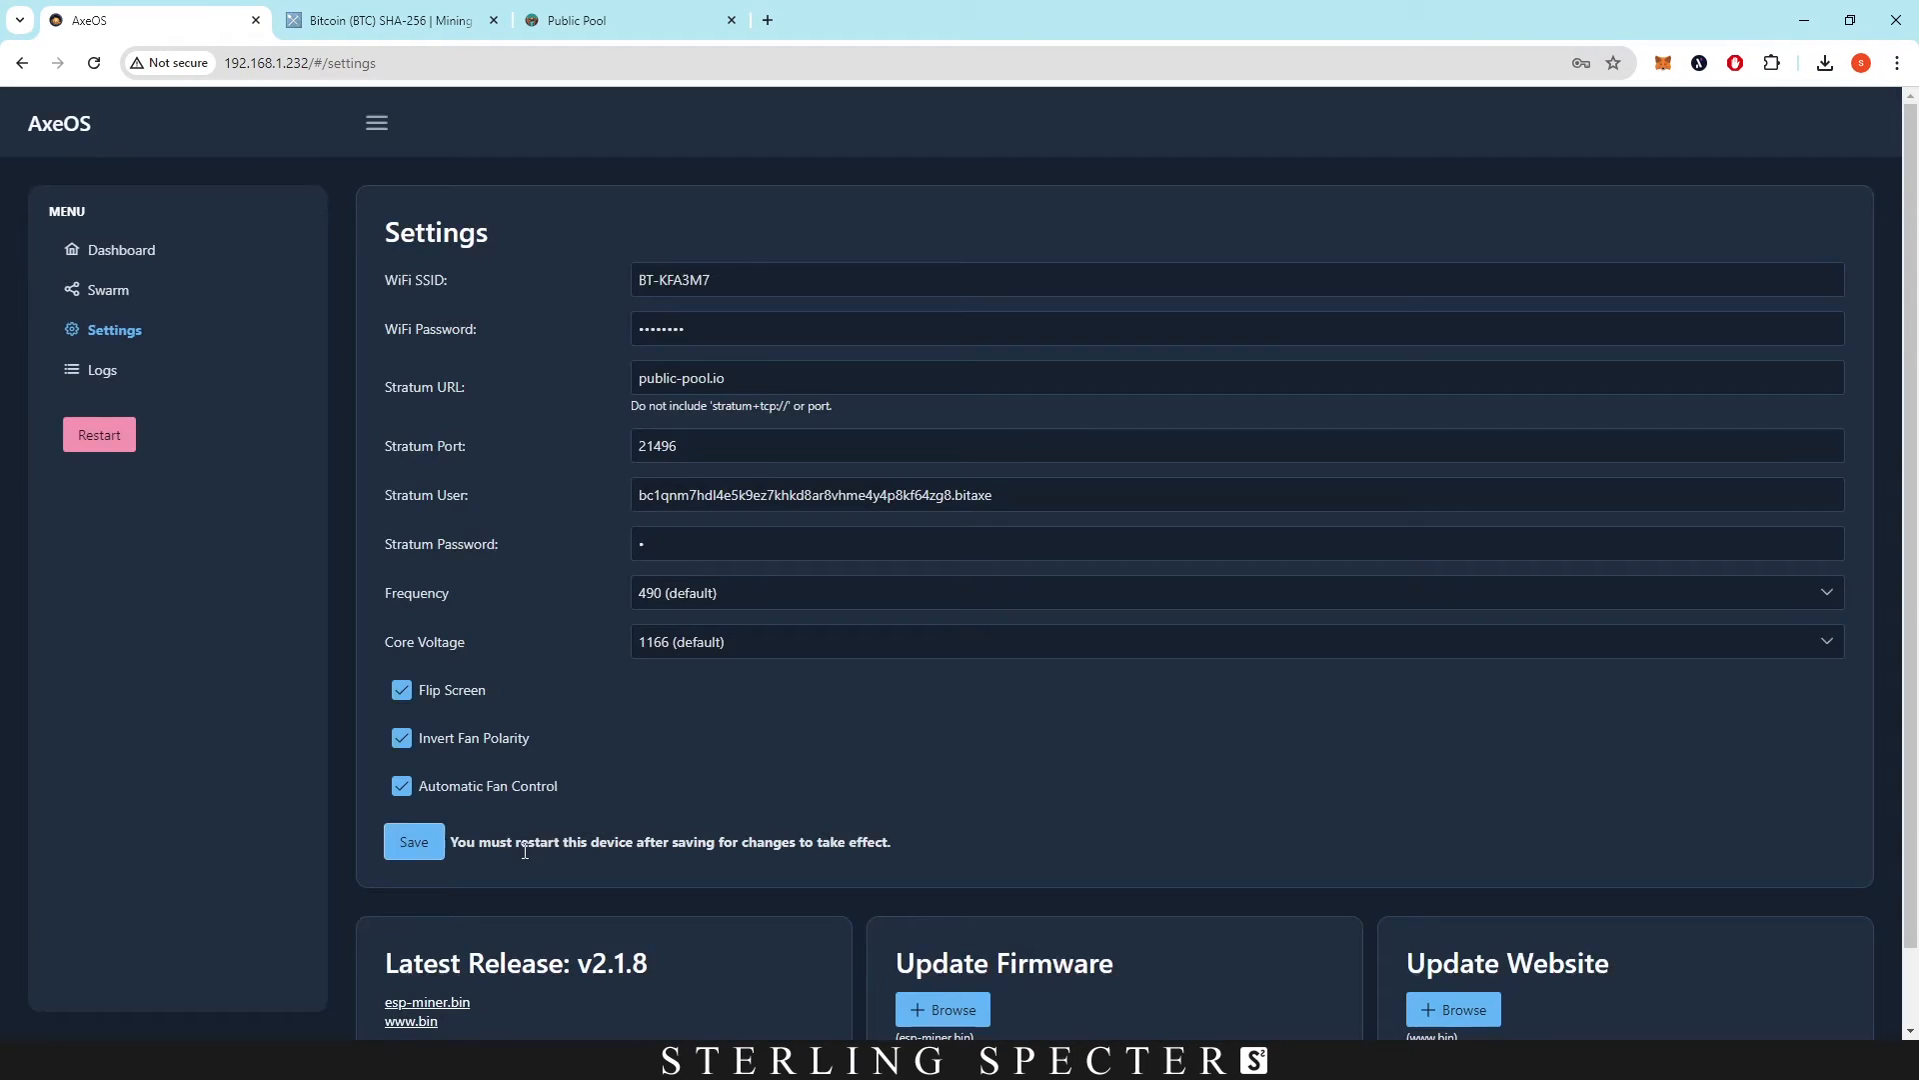
{"action": "left_click", "coordinate": [412, 841]}
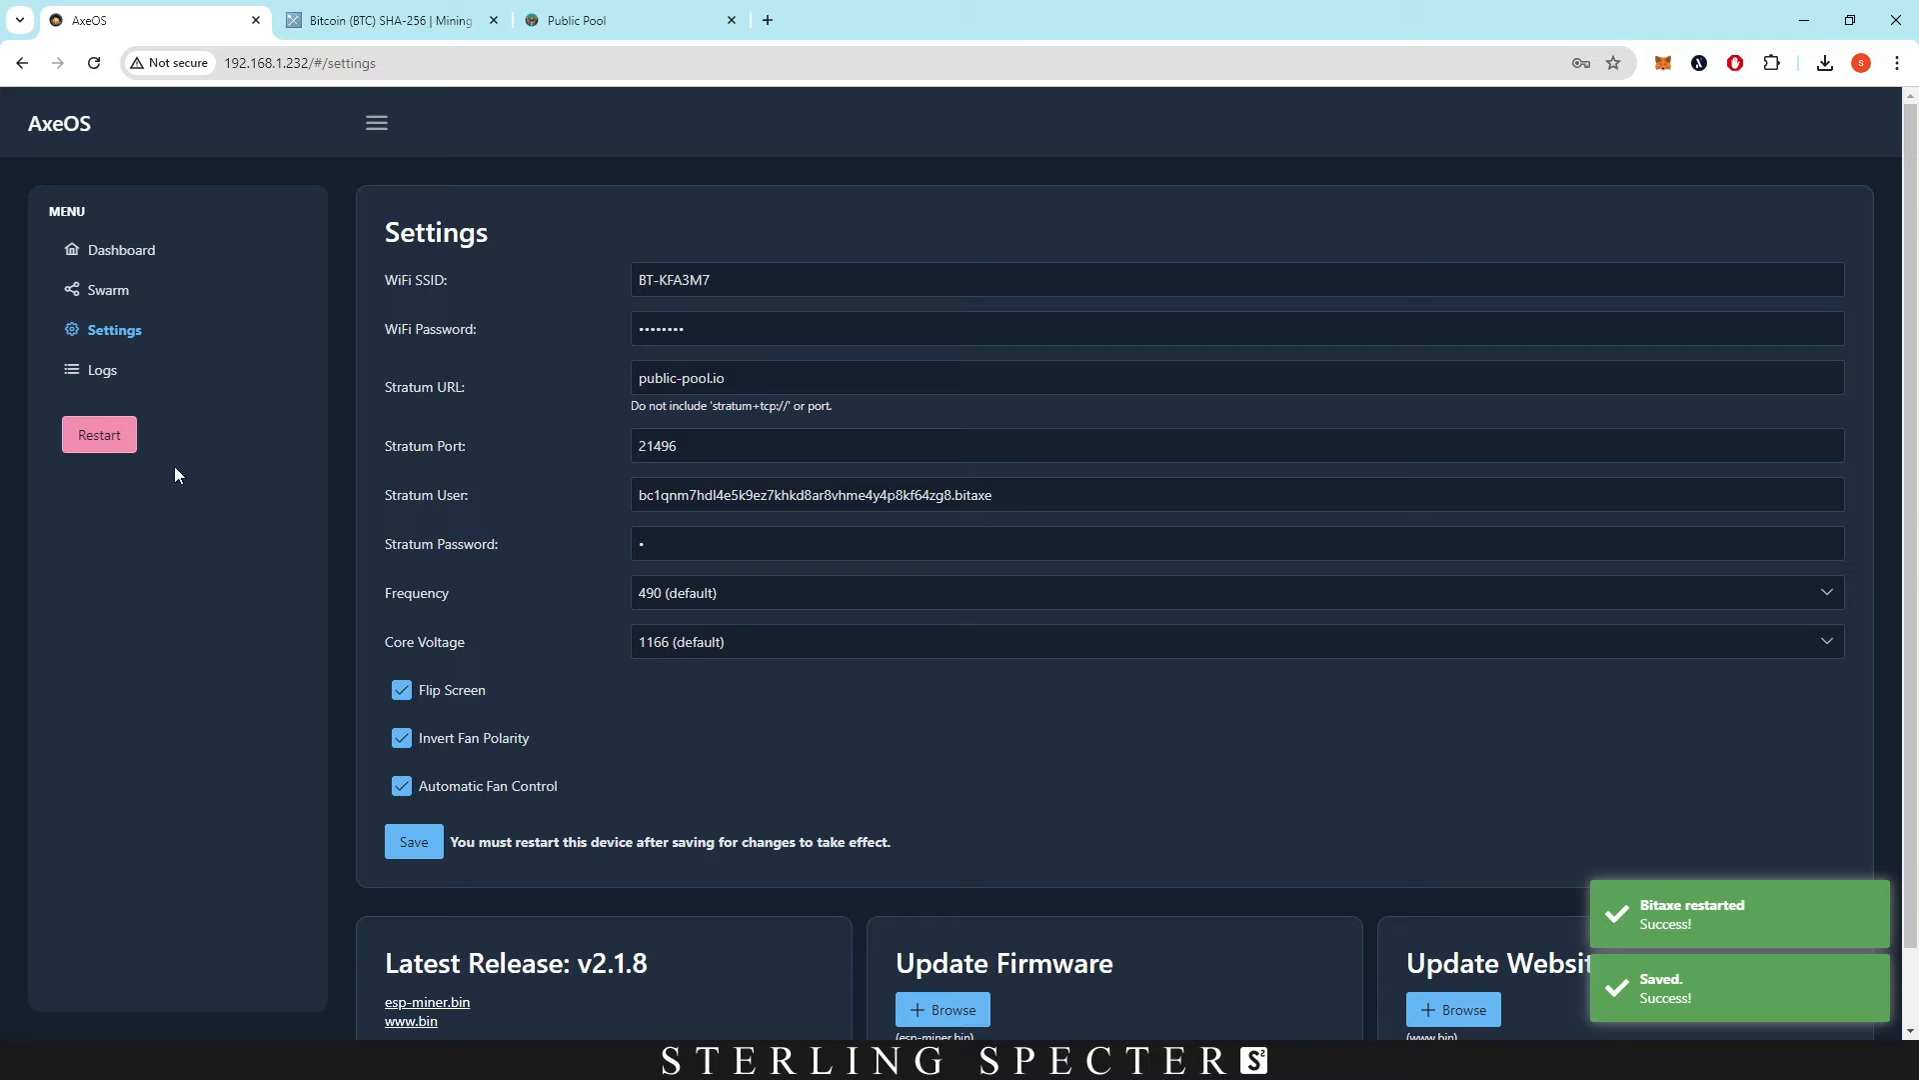
{"action": "mouse_move", "coordinate": [175, 454]}
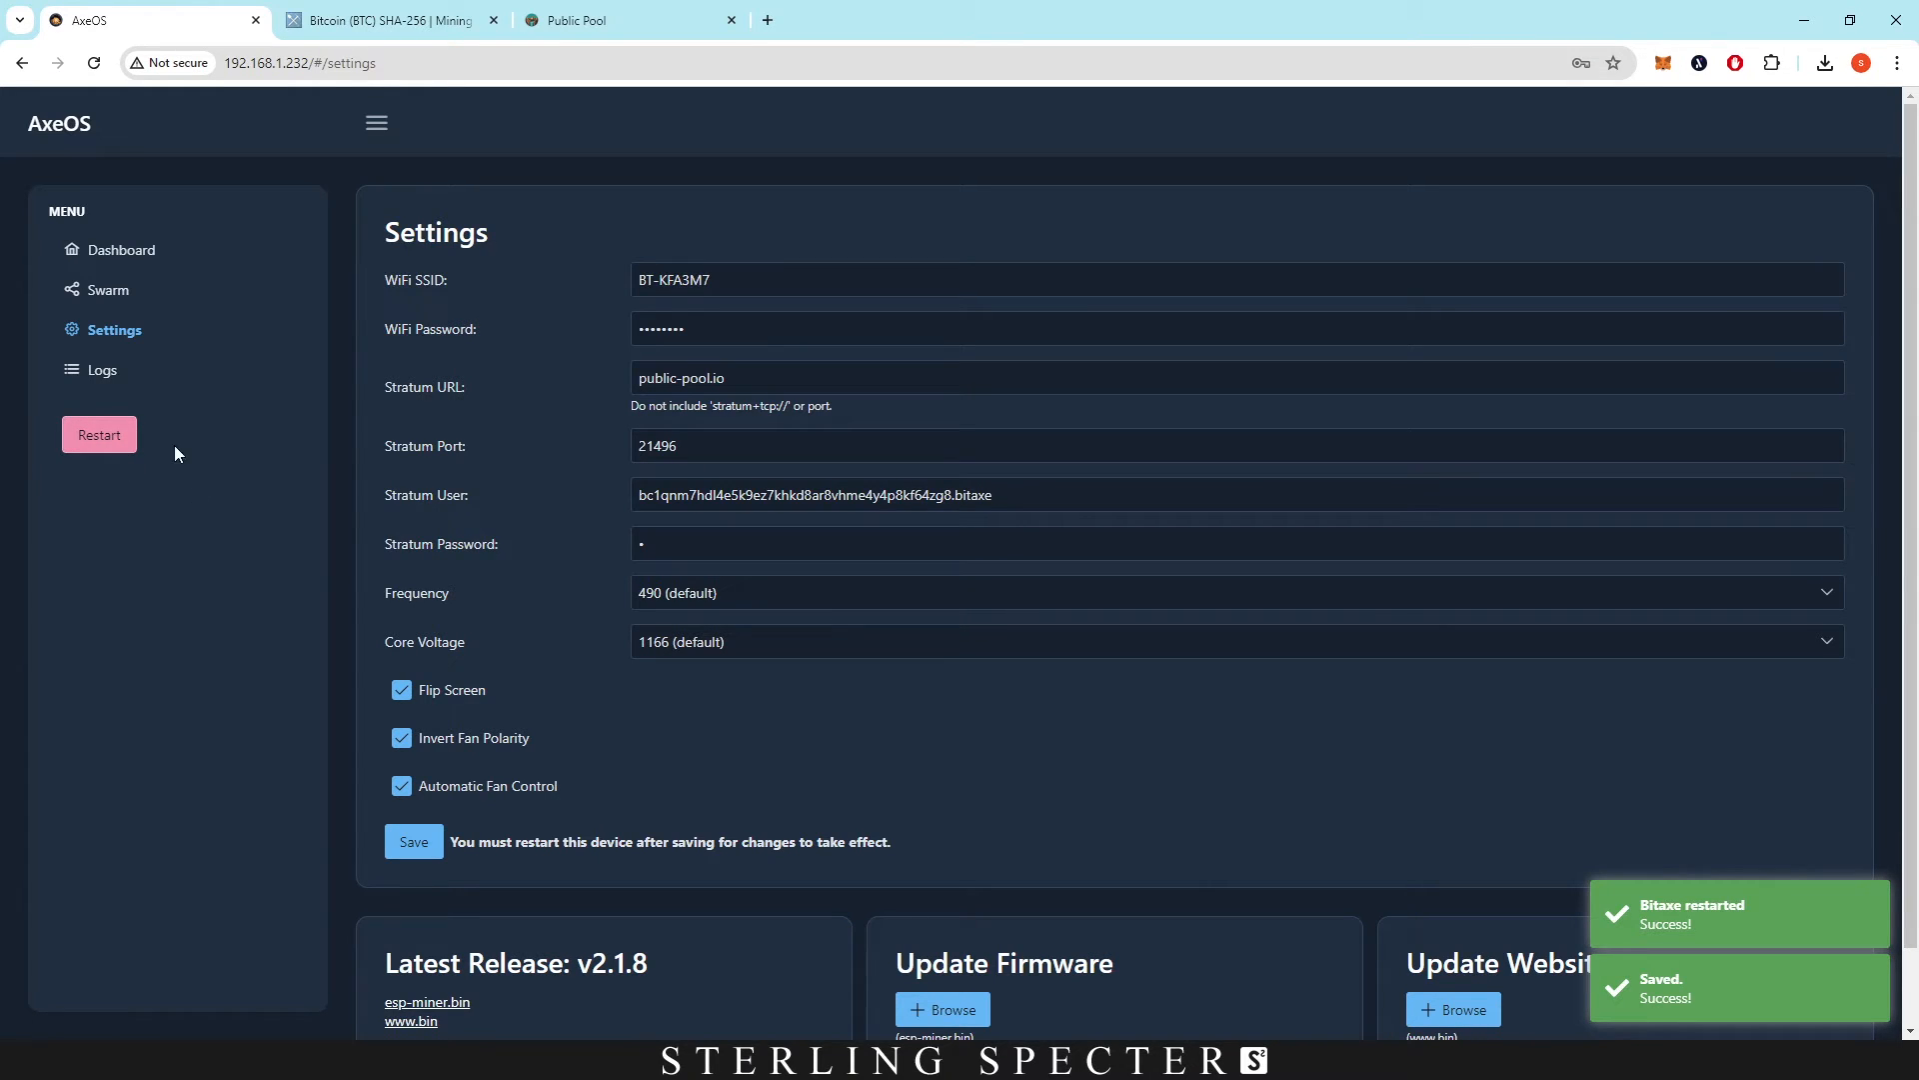
{"action": "left_click", "coordinate": [121, 250]}
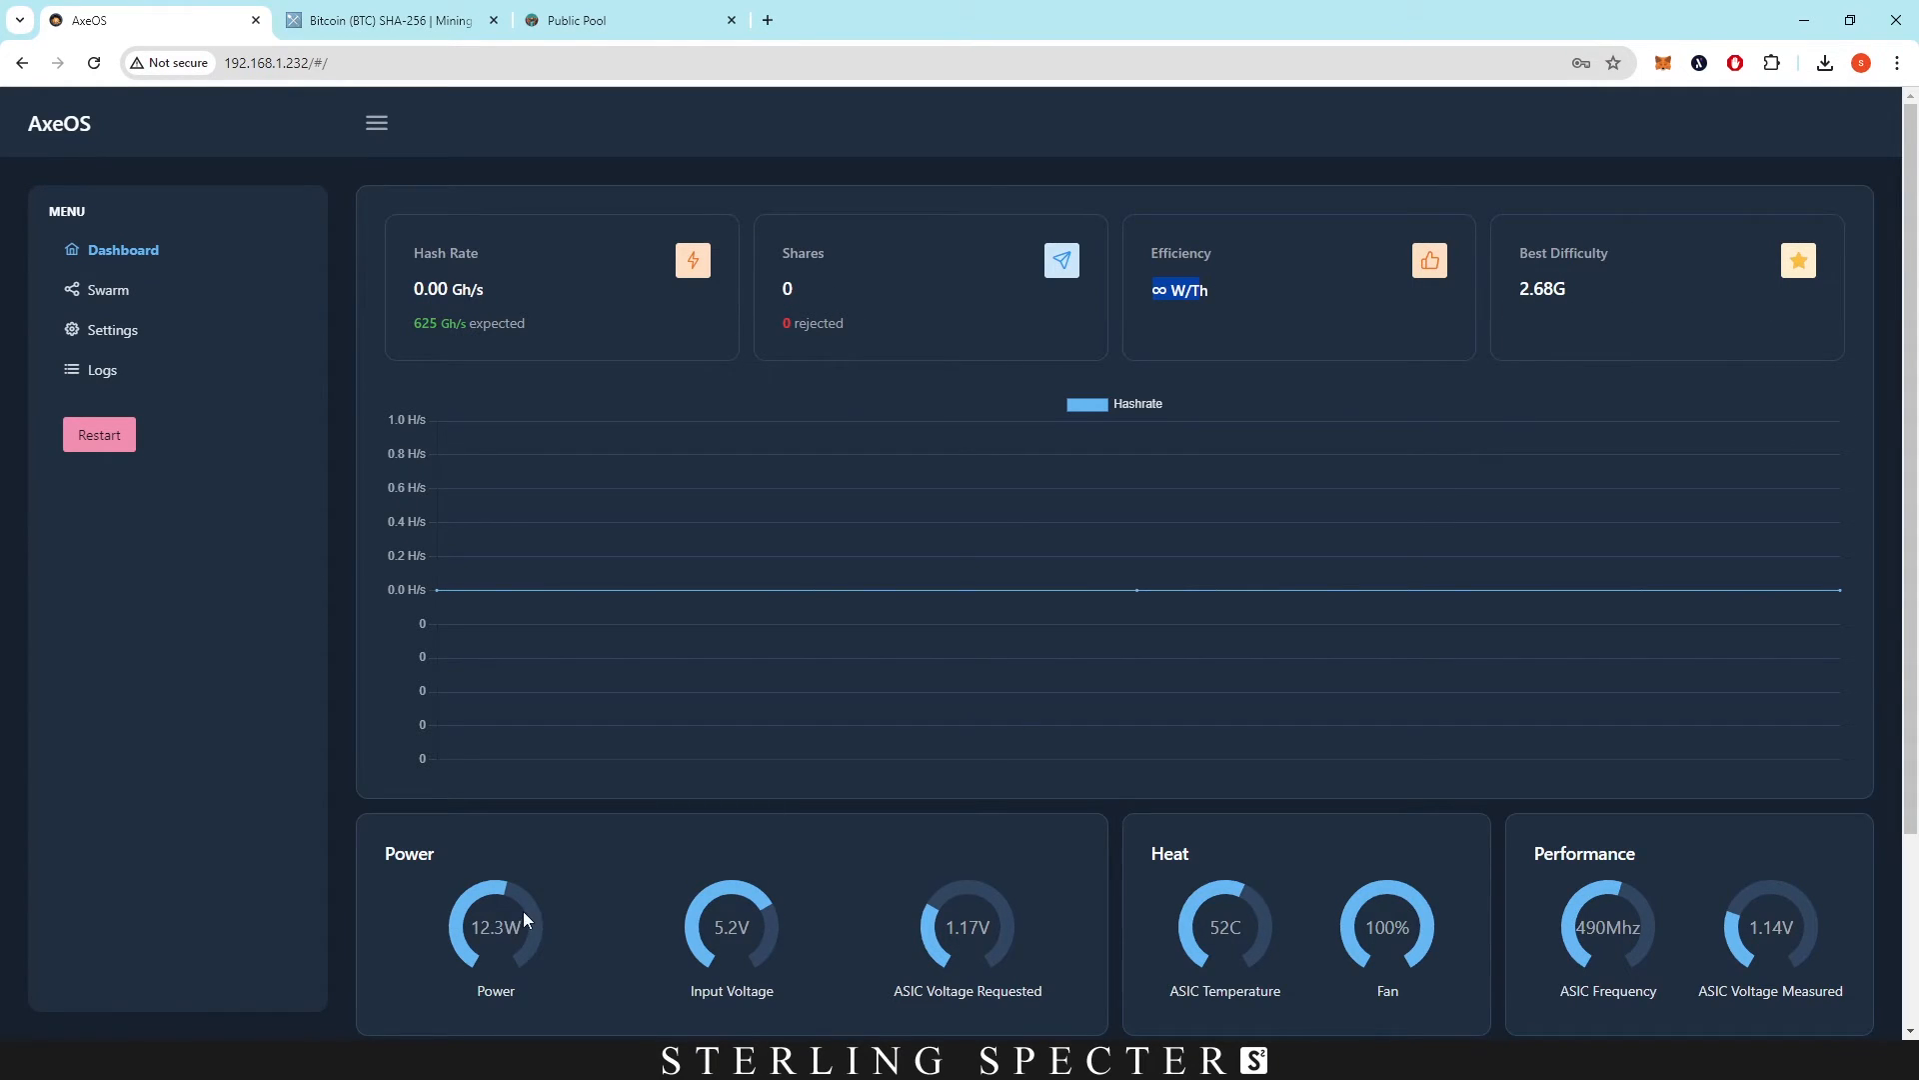
Check the pool panel lists public-pool.io port 21496 and watch hashrate climb to about 512 Gh/s.
{"action": "scroll", "scroll_direction": "down", "scroll_amount": 3}
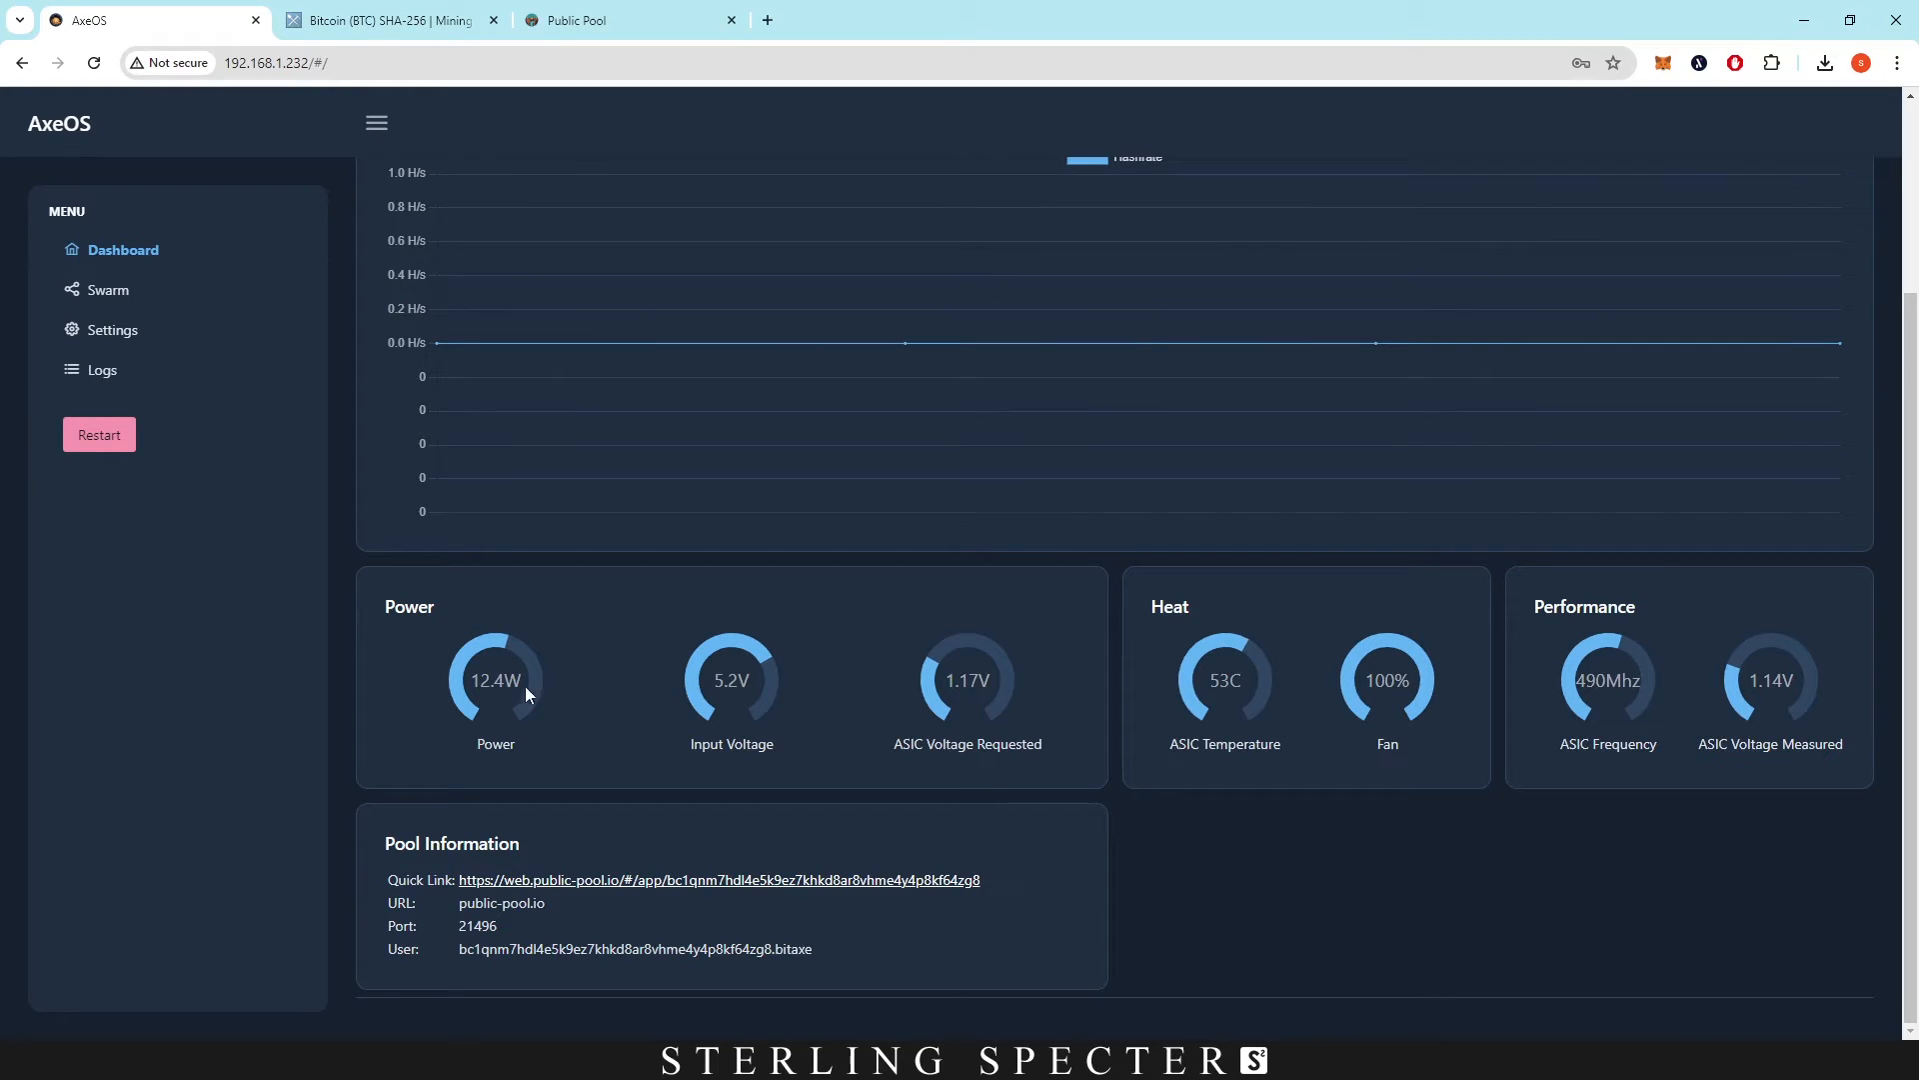
{"action": "mouse_move", "coordinate": [729, 707]}
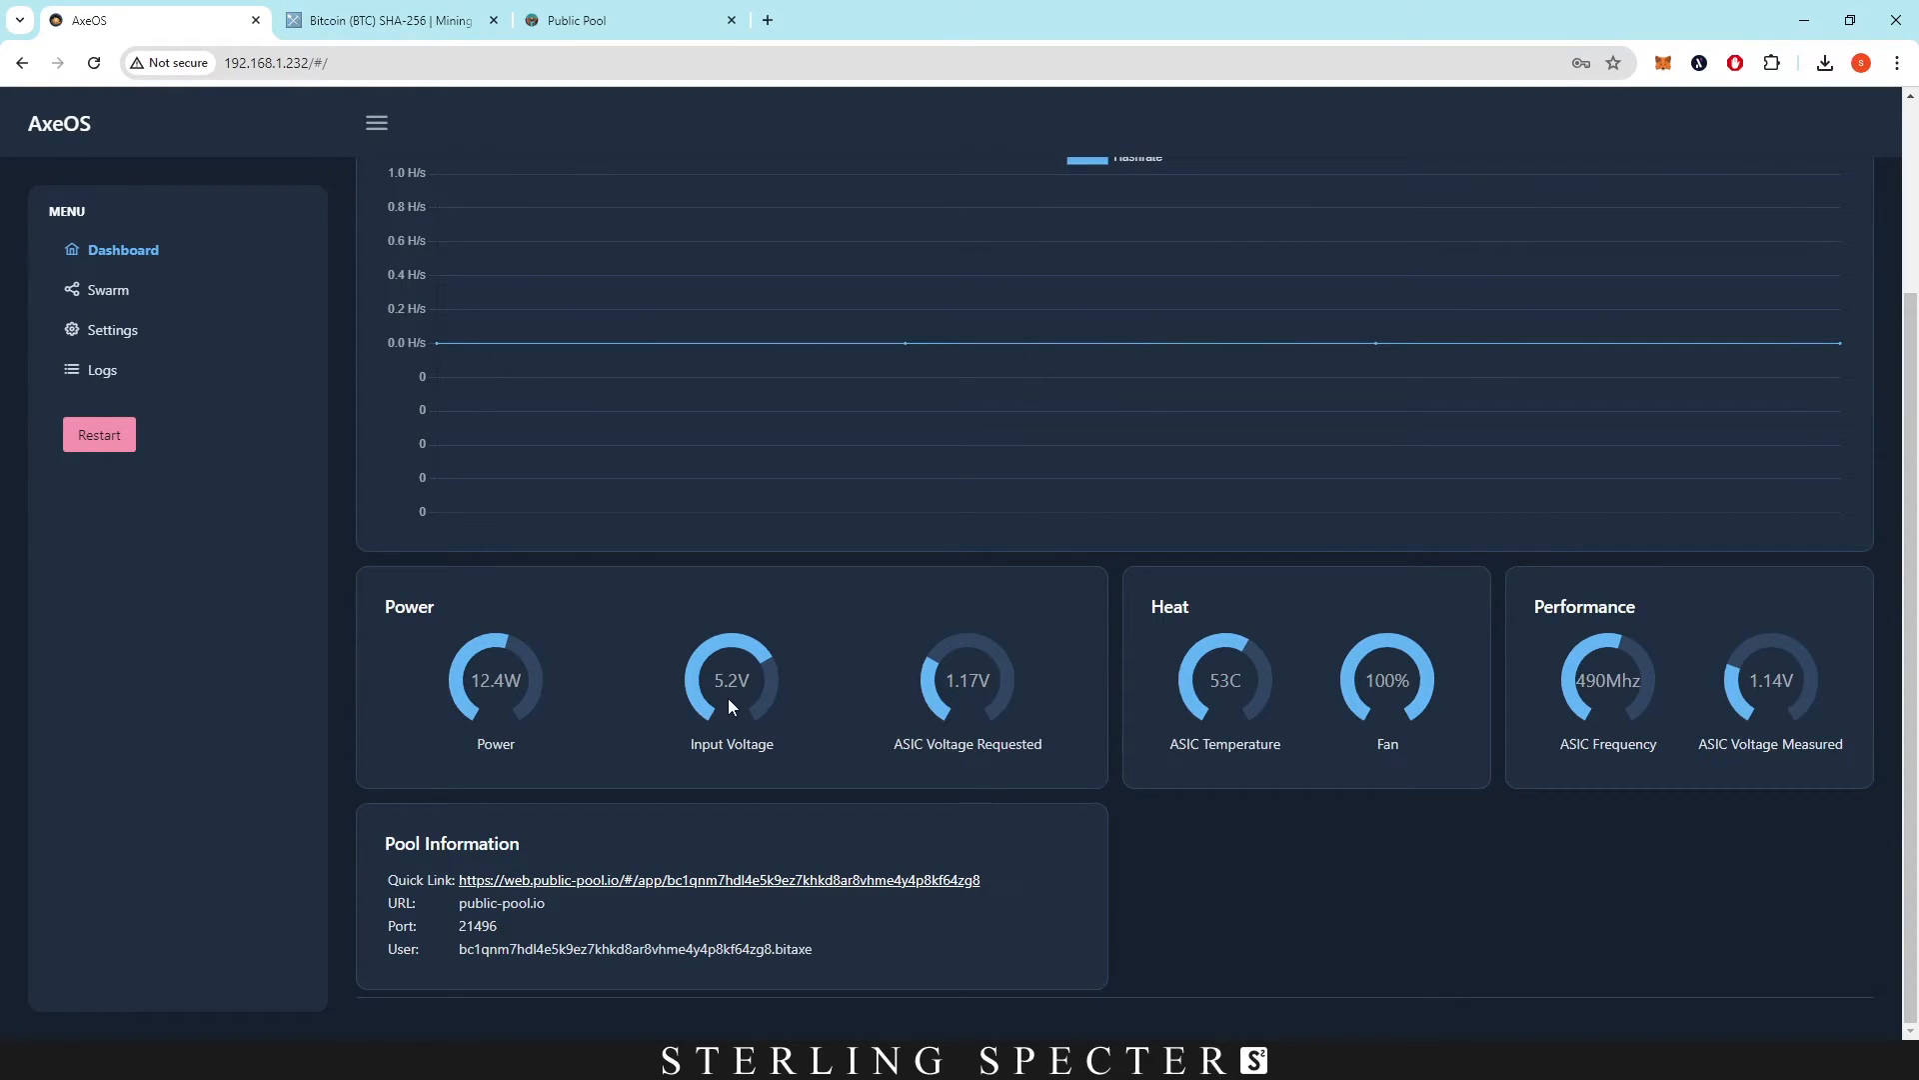
{"action": "mouse_move", "coordinate": [979, 686]}
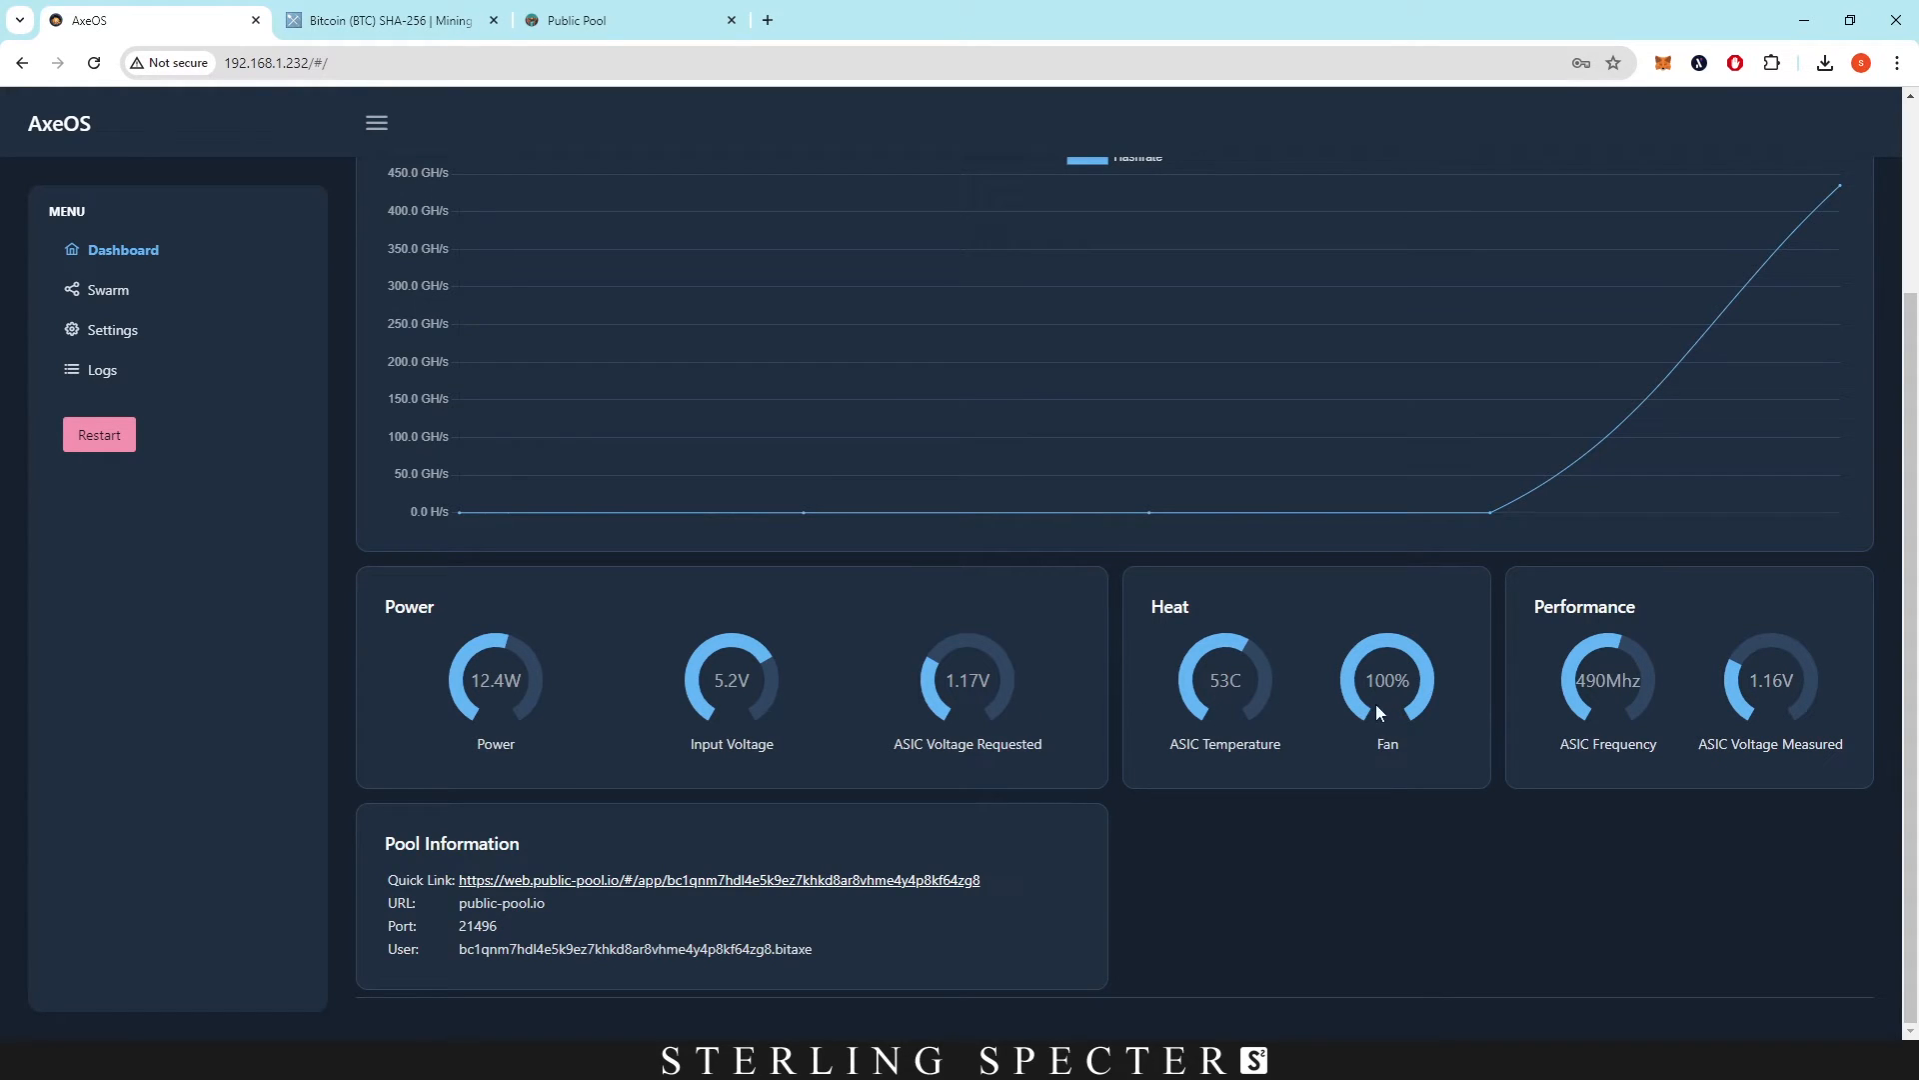
{"action": "mouse_move", "coordinate": [1629, 729]}
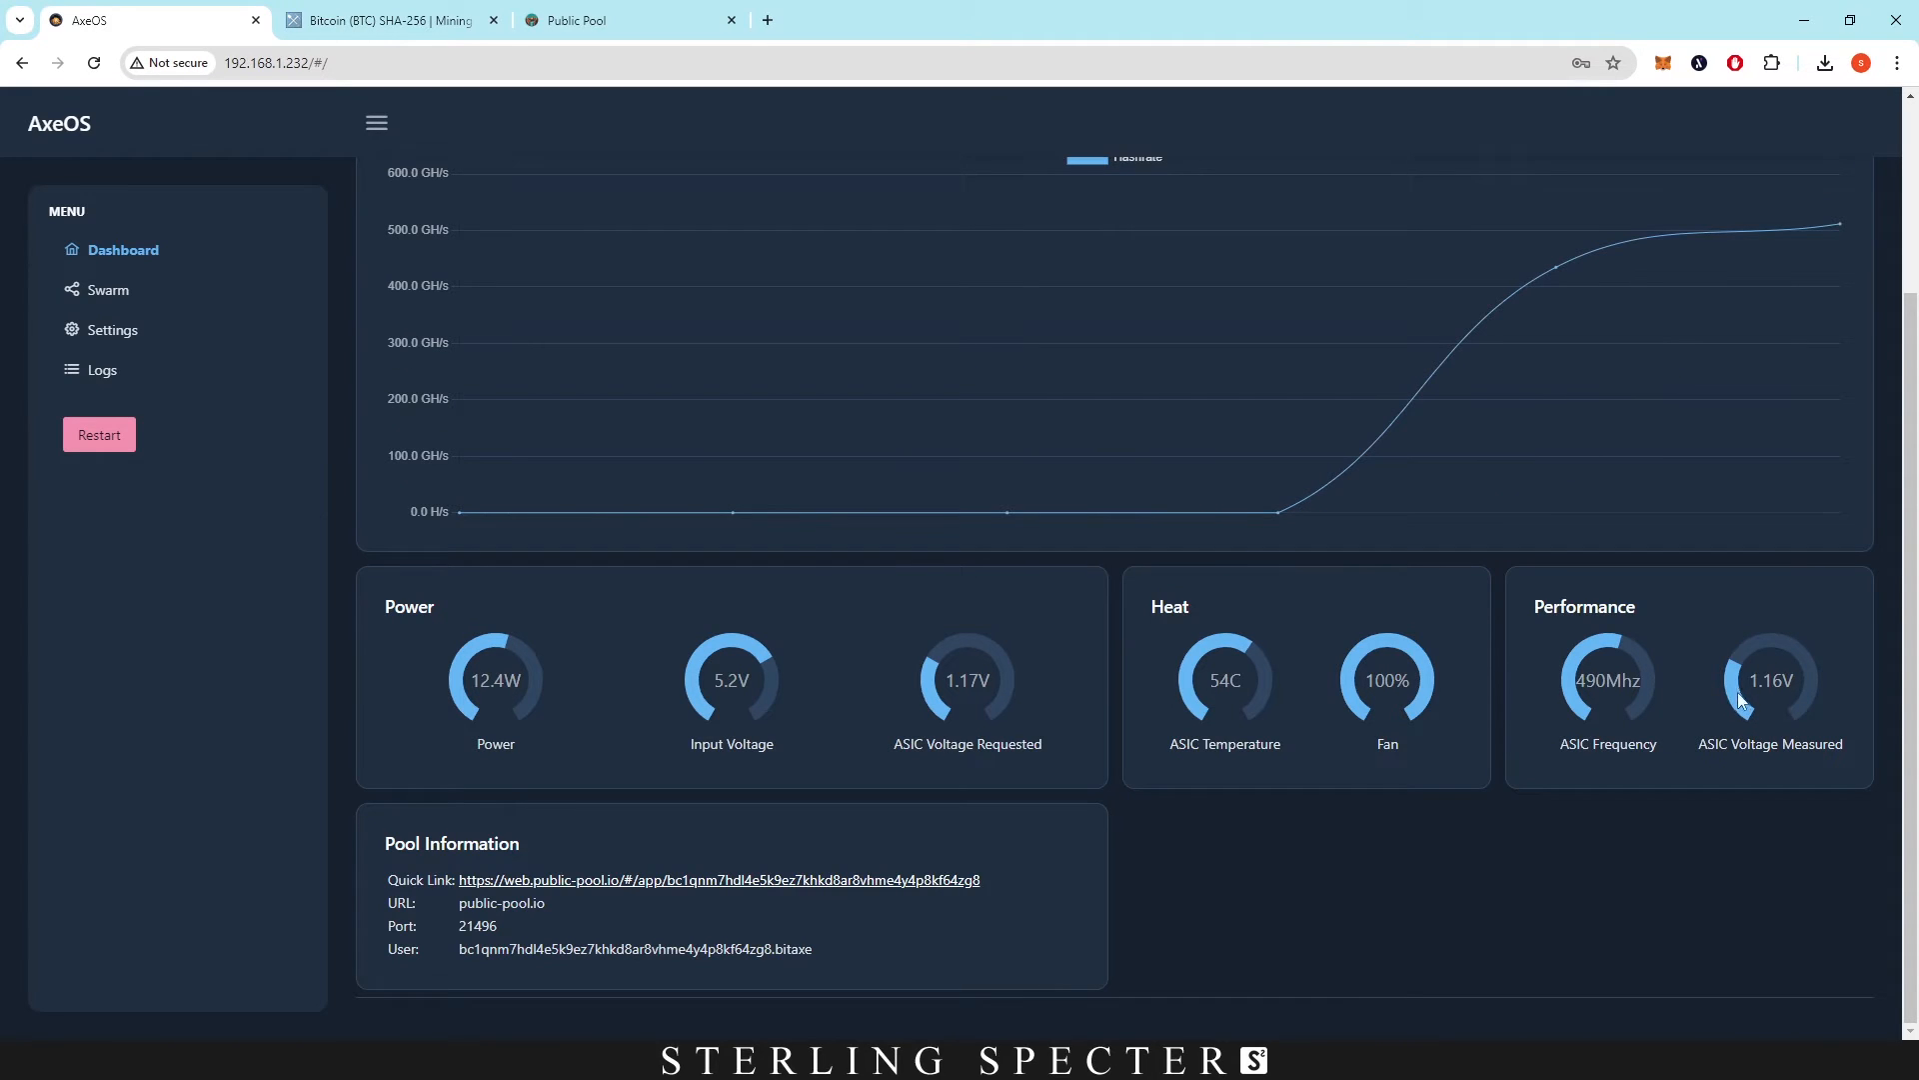
{"action": "scroll", "scroll_direction": "up", "scroll_amount": 3}
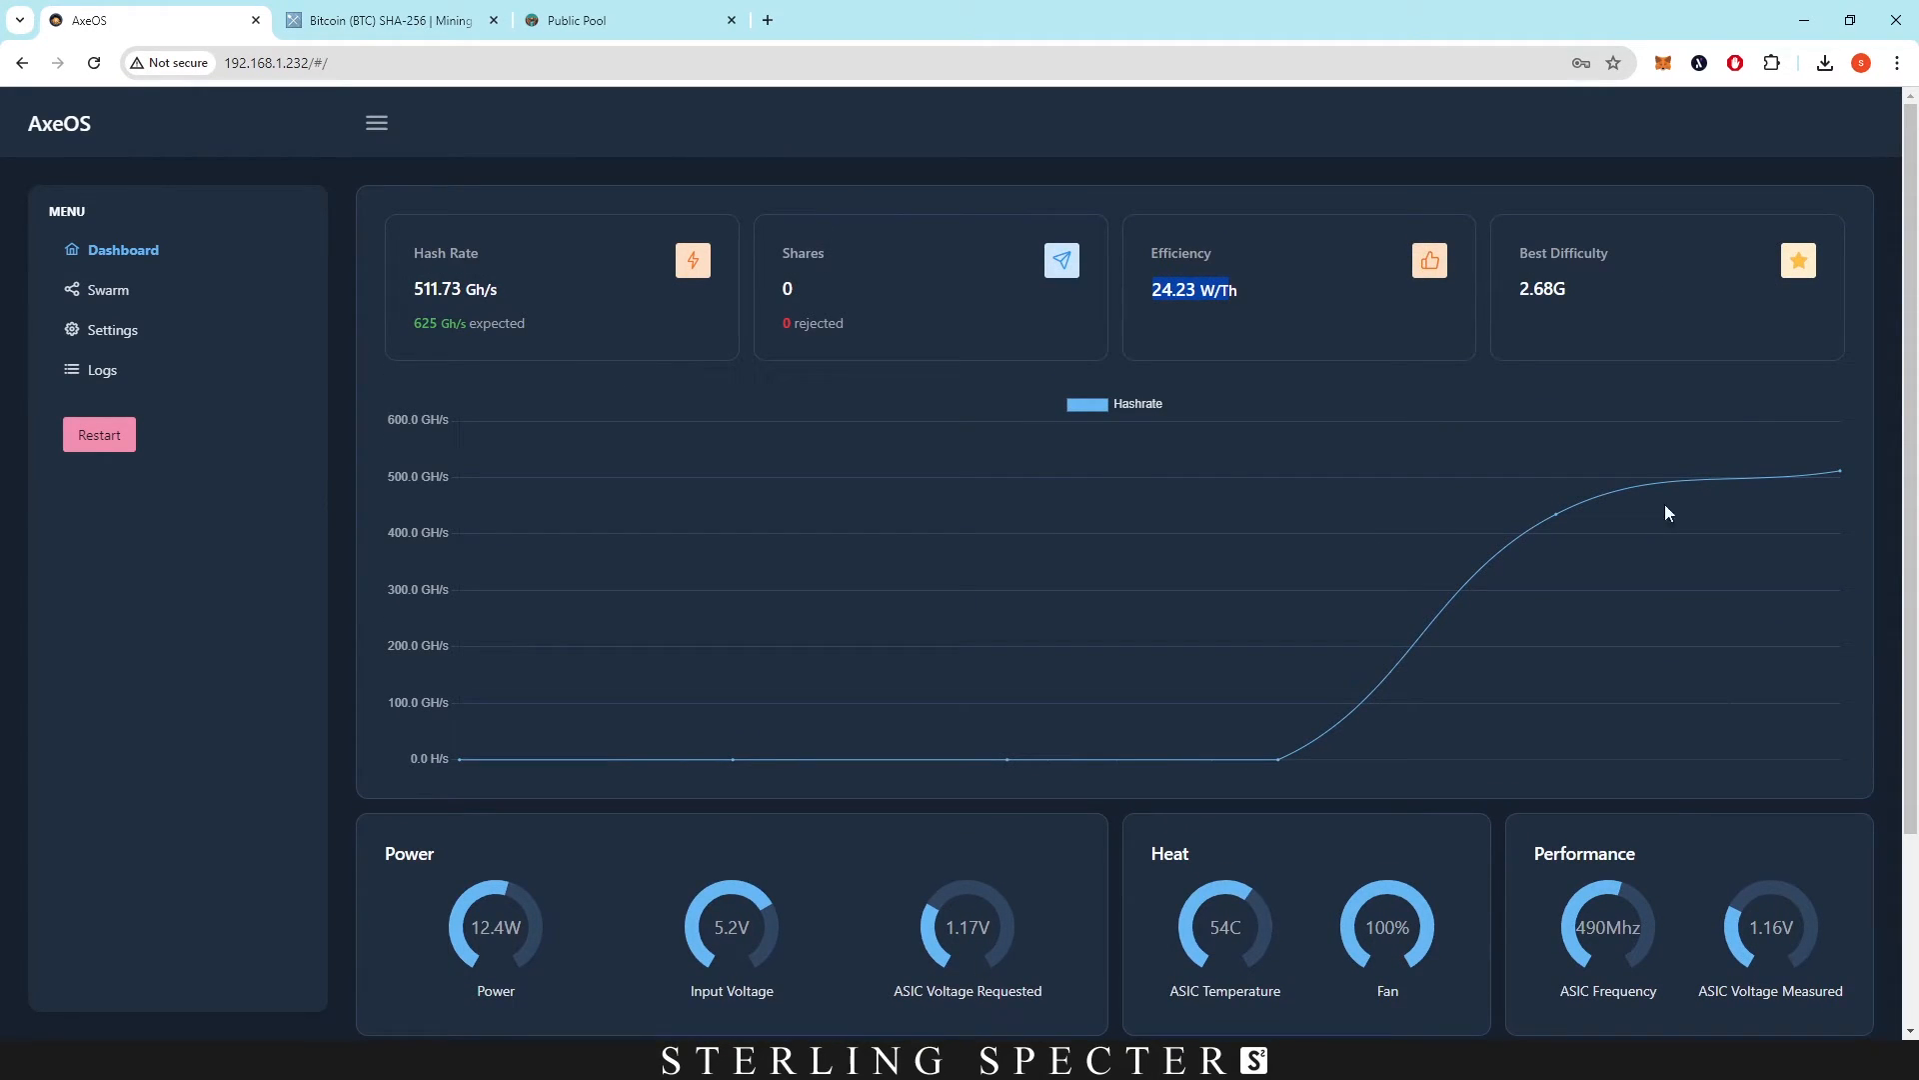
{"action": "mouse_move", "coordinate": [796, 304]}
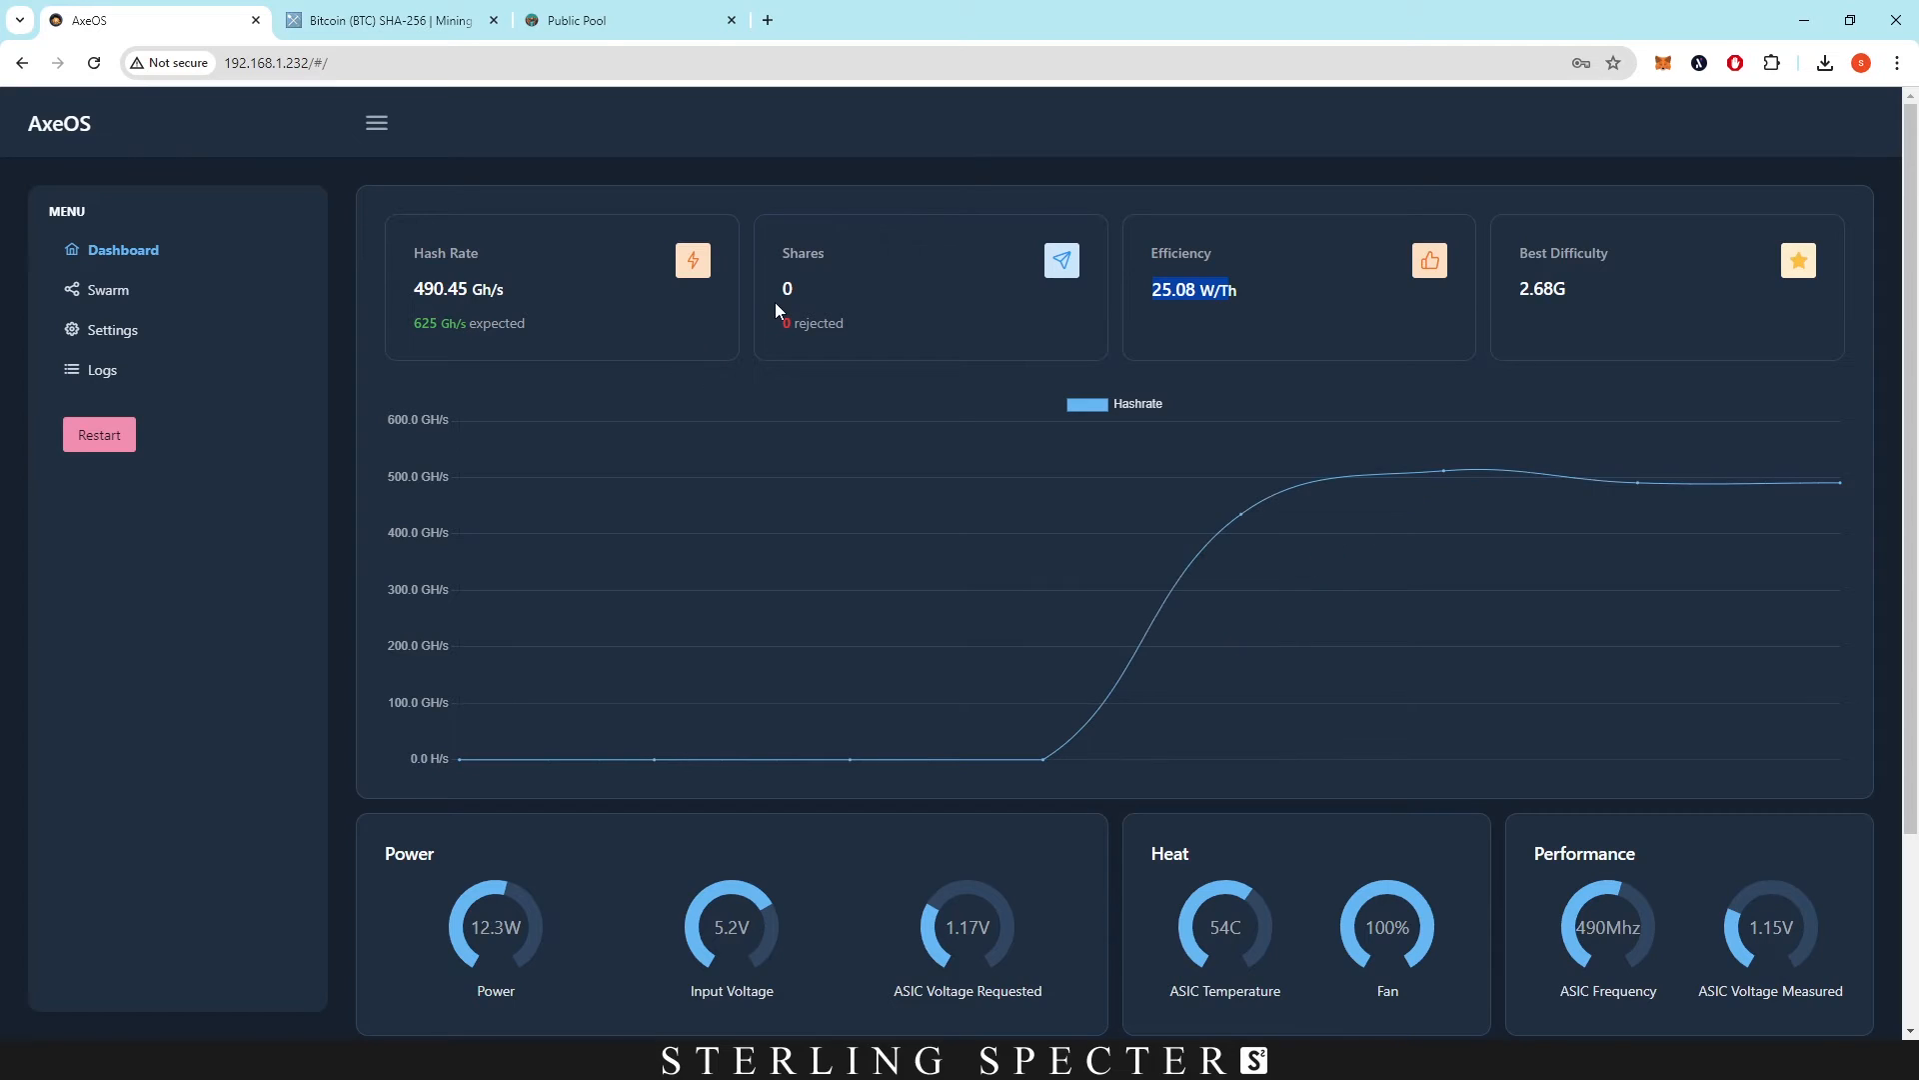
{"action": "mouse_move", "coordinate": [796, 295]}
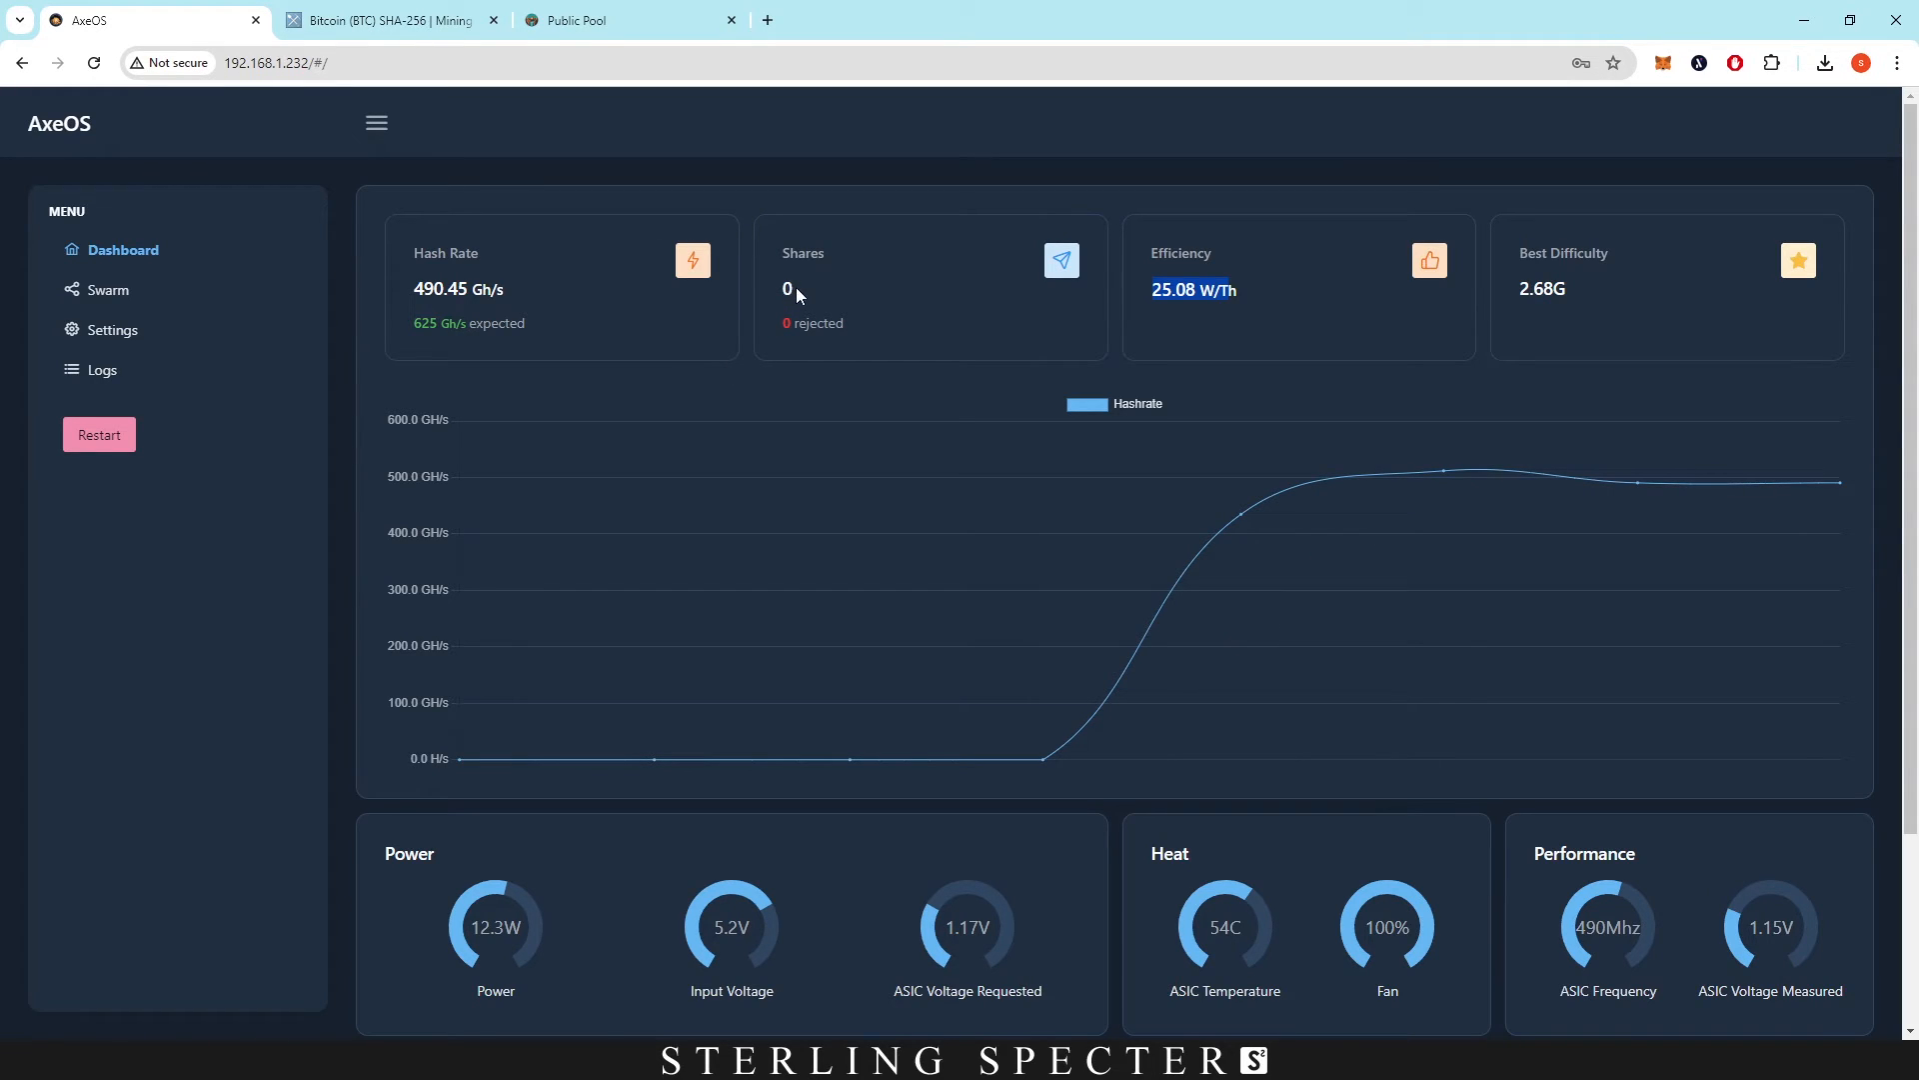
{"action": "mouse_move", "coordinate": [599, 302]}
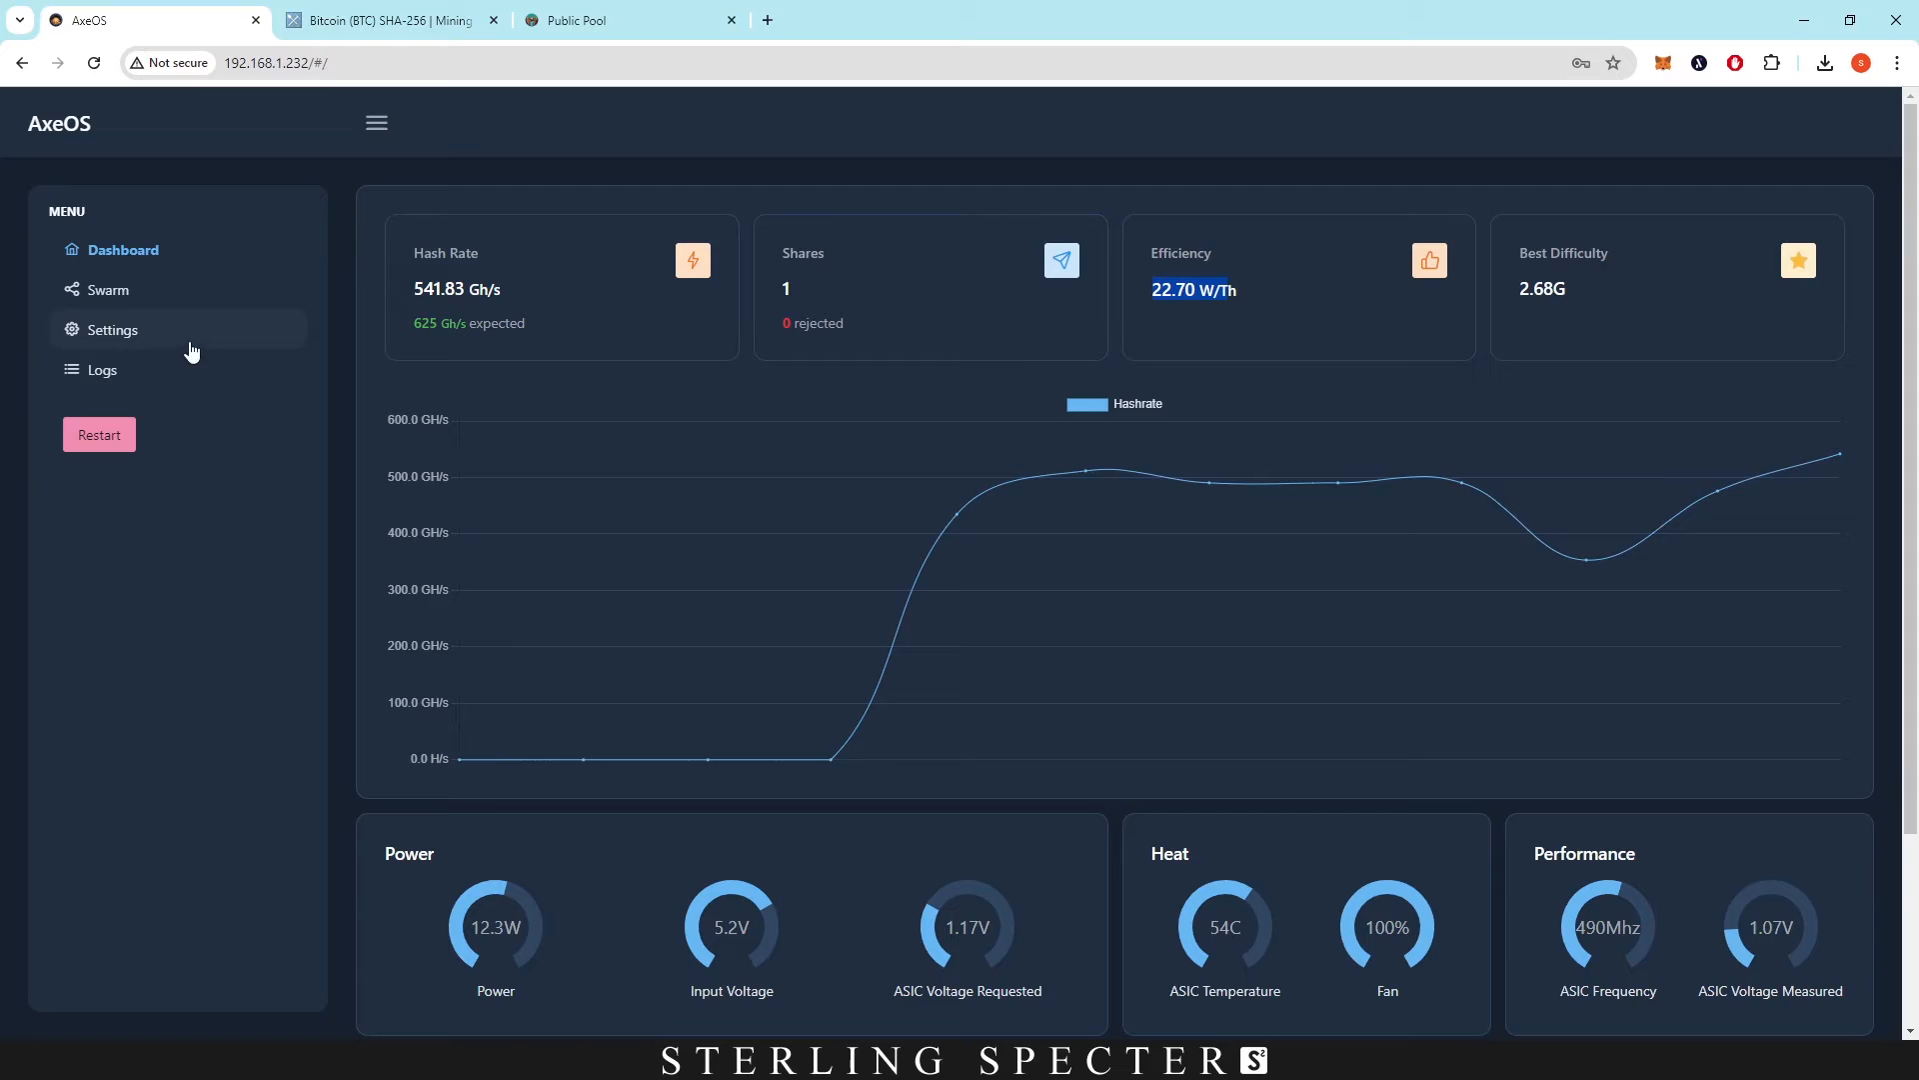
Copy the Bitcoin address from Stratum User and look up its workers on Public Pool.
{"action": "left_click", "coordinate": [111, 329]}
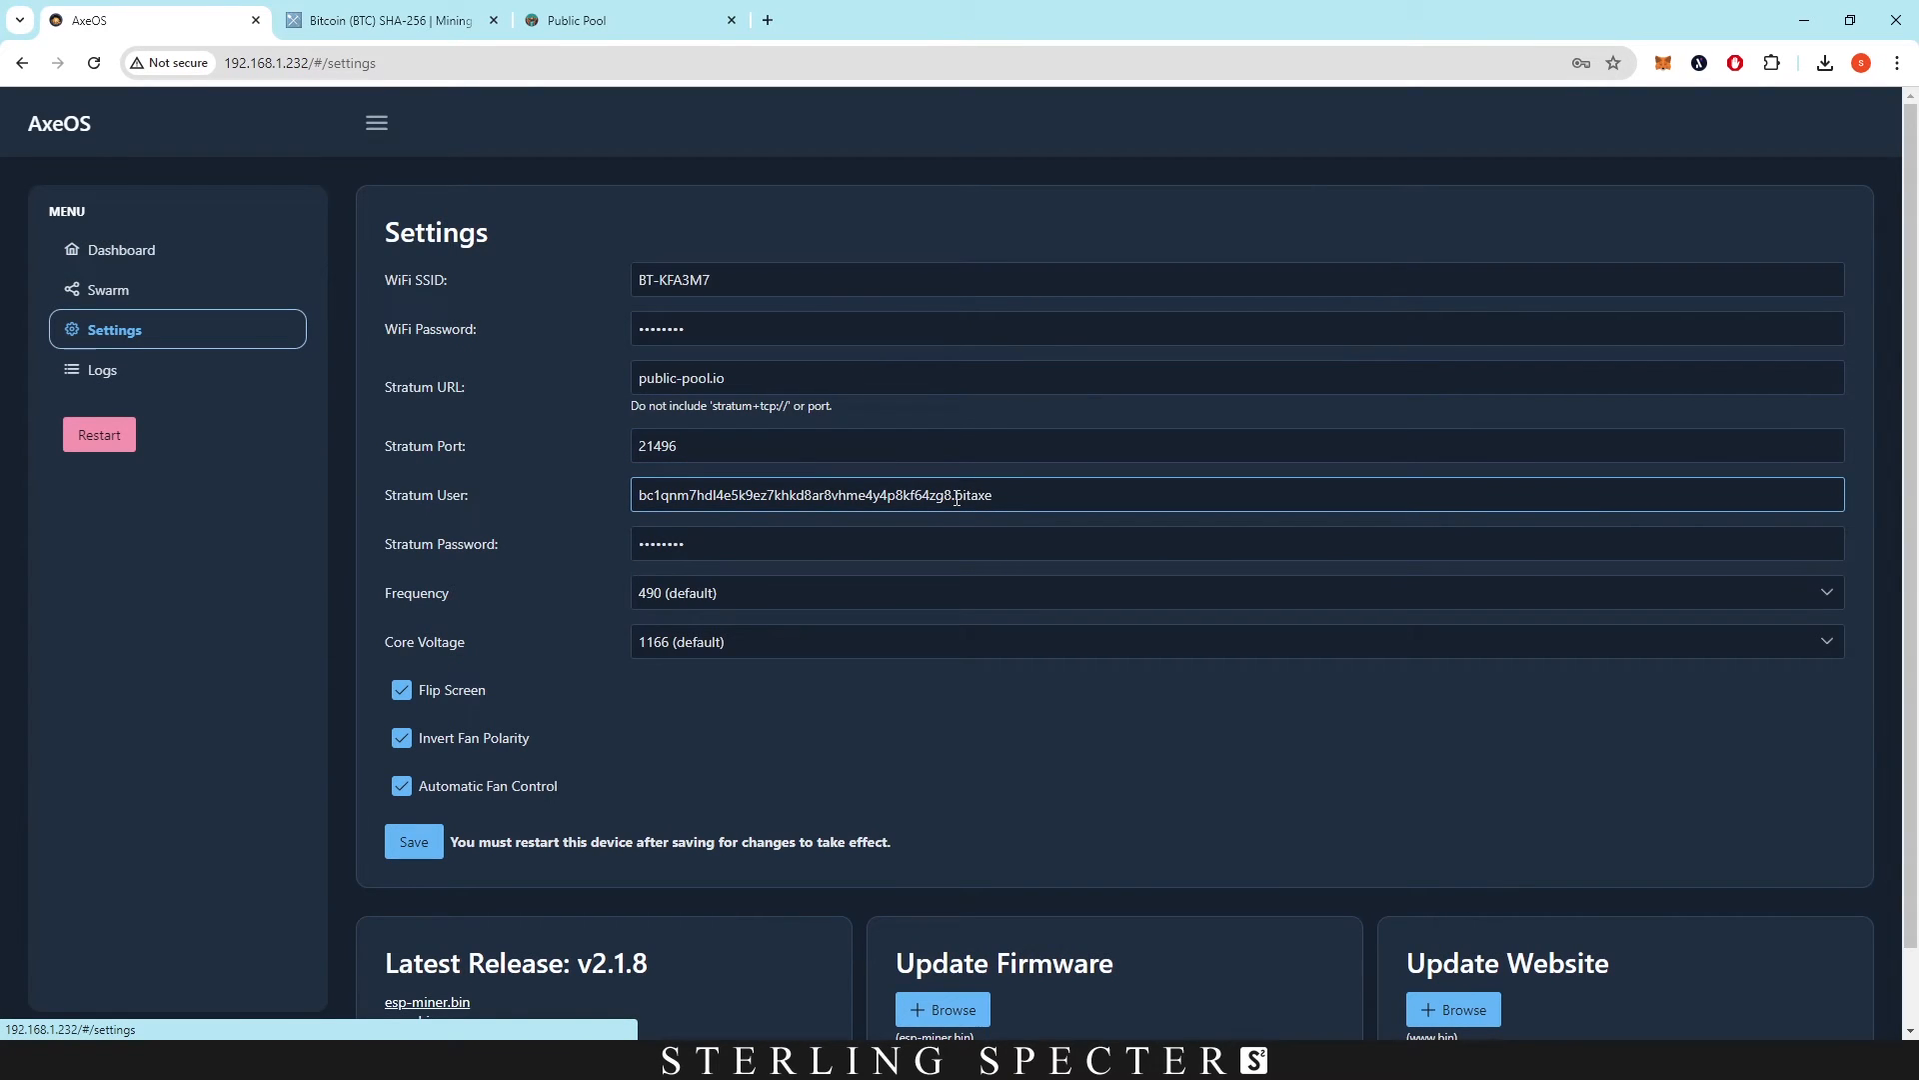
{"action": "double_click", "coordinate": [808, 495]}
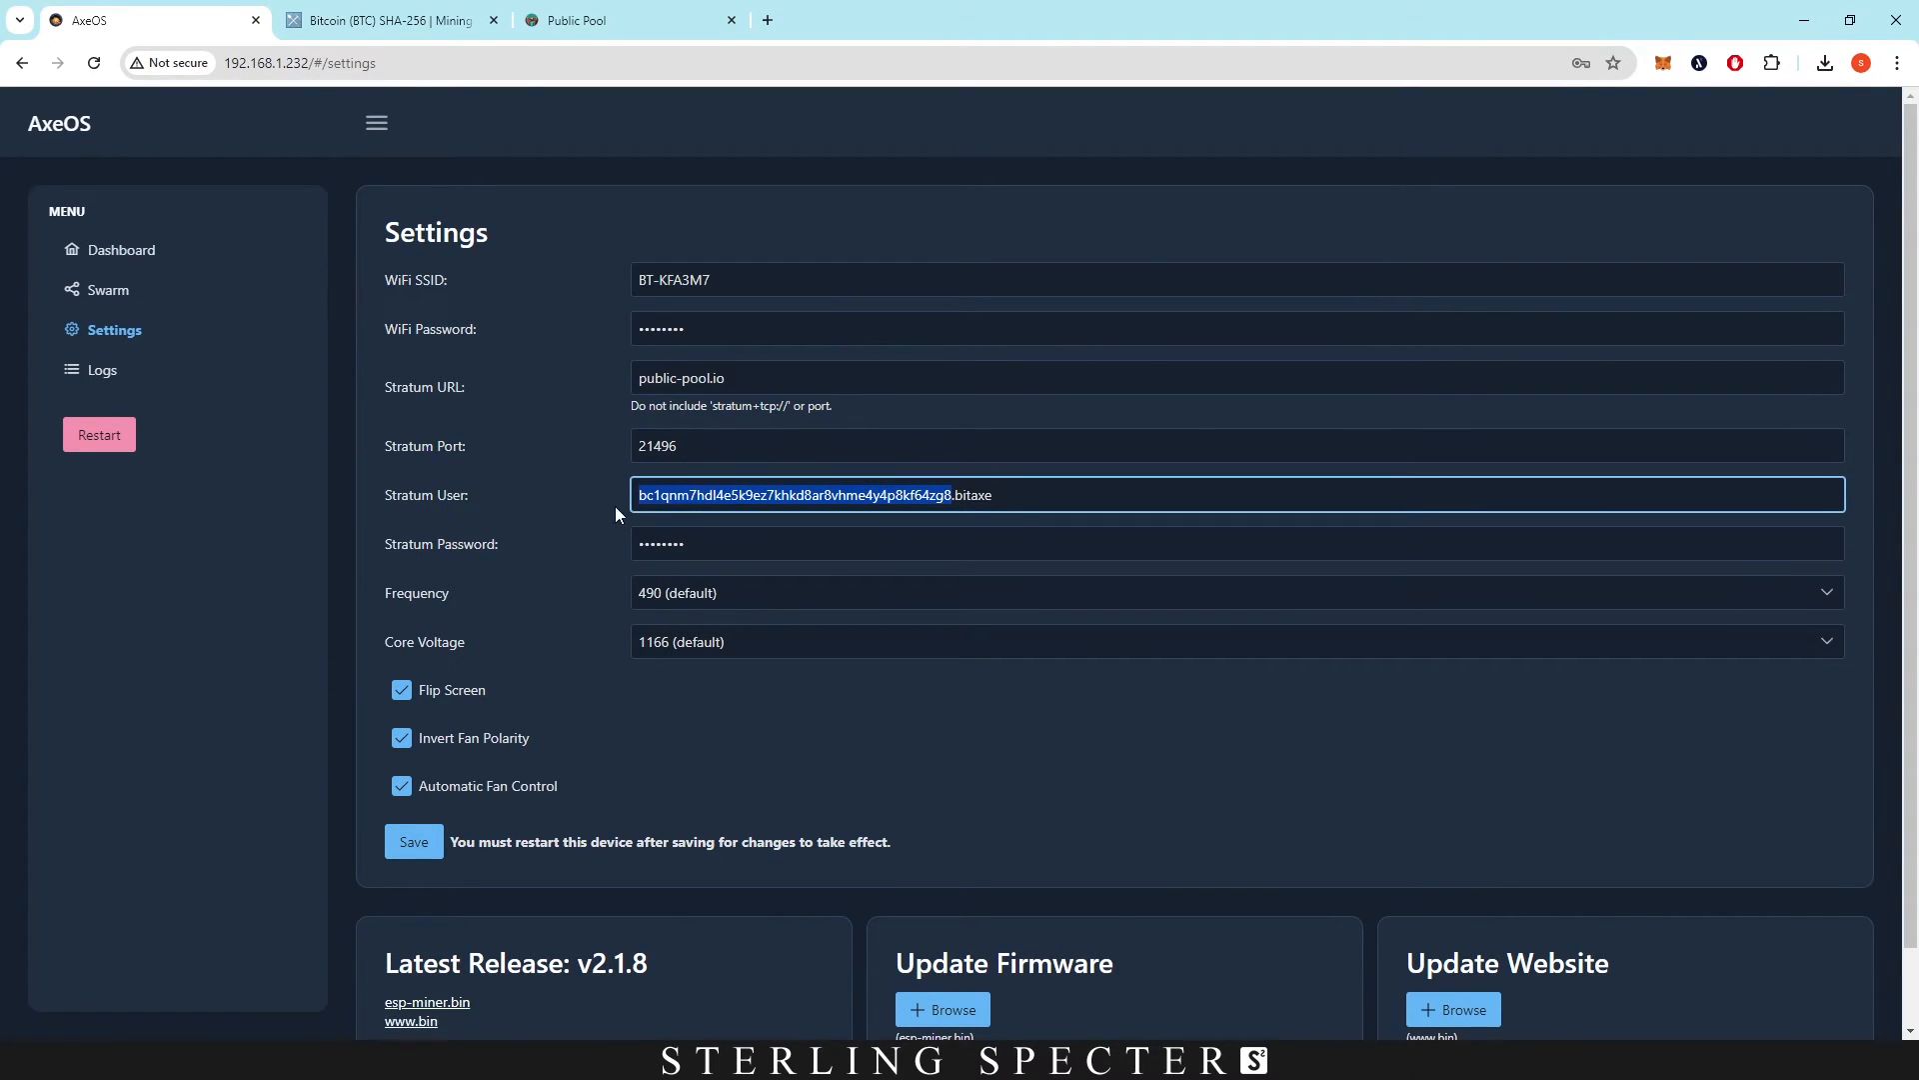
{"action": "left_click", "coordinate": [600, 20]}
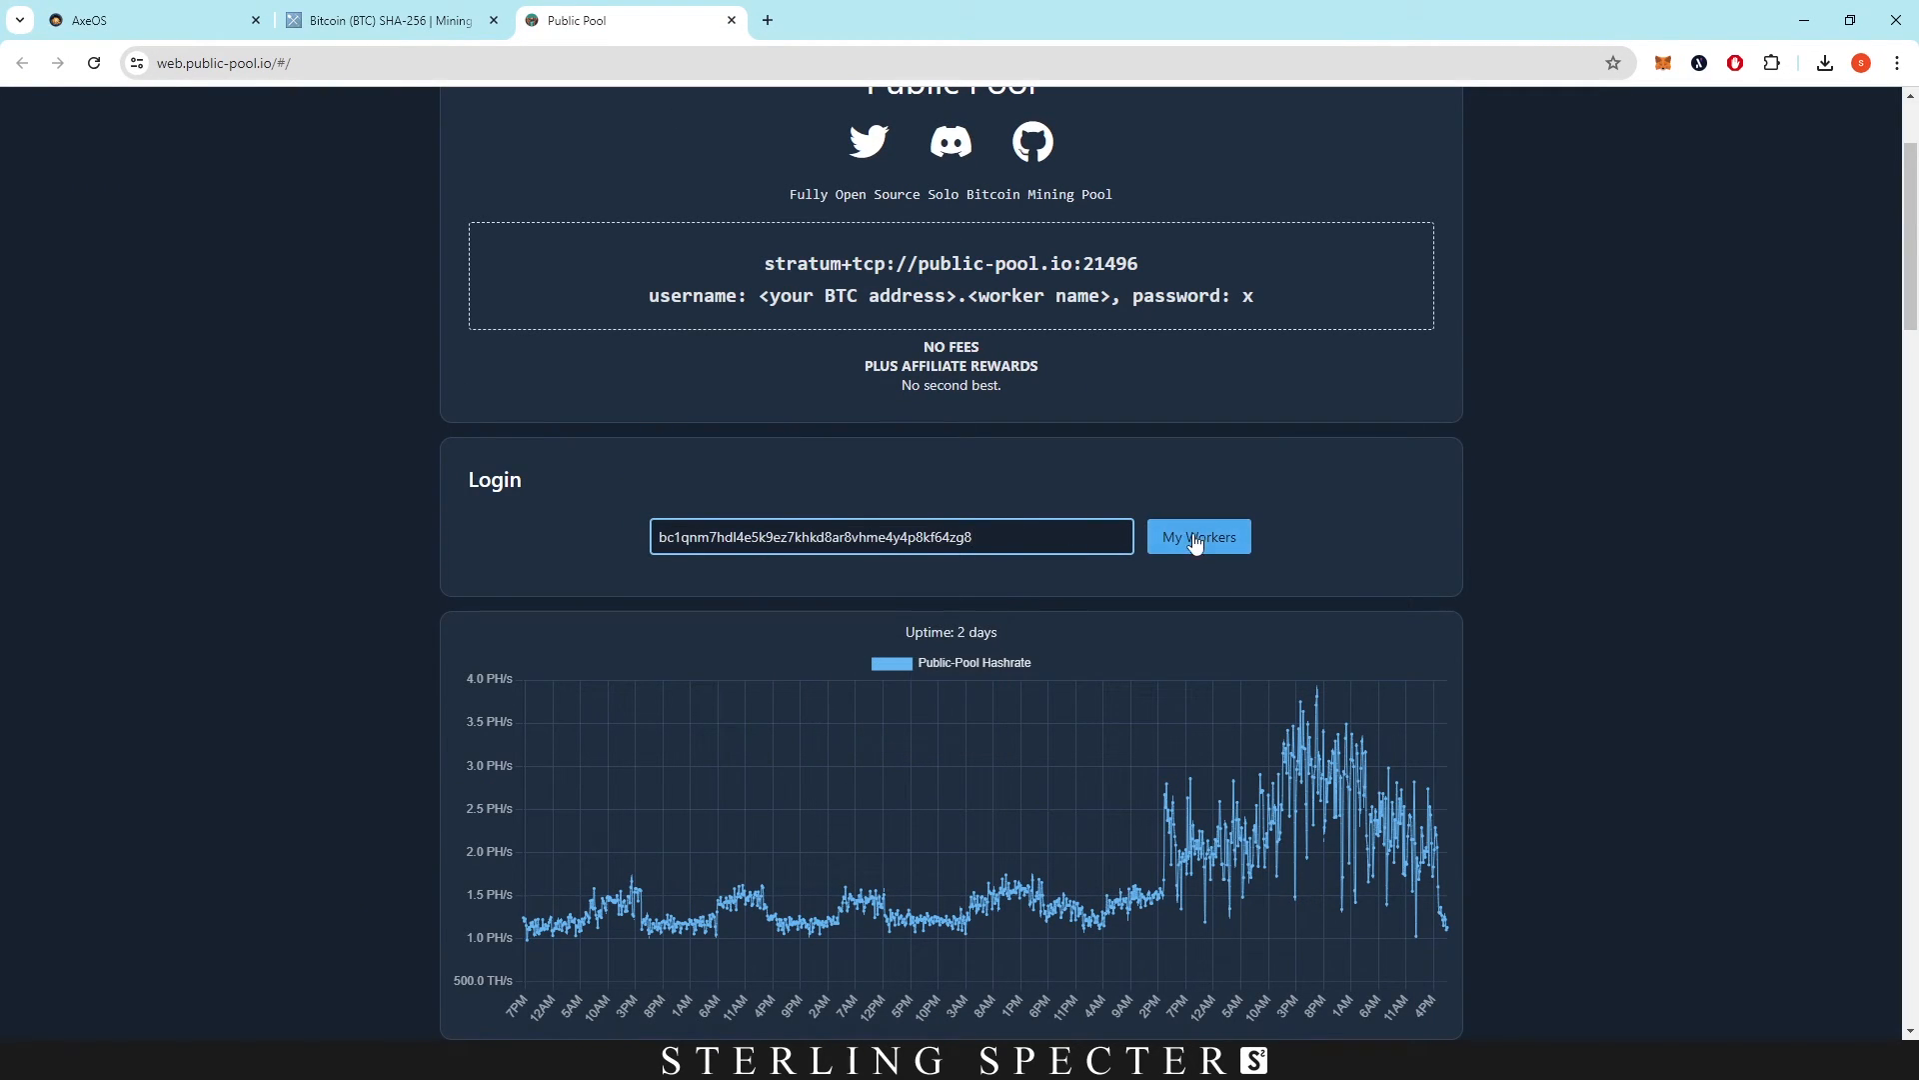
{"action": "left_click", "coordinate": [1196, 535]}
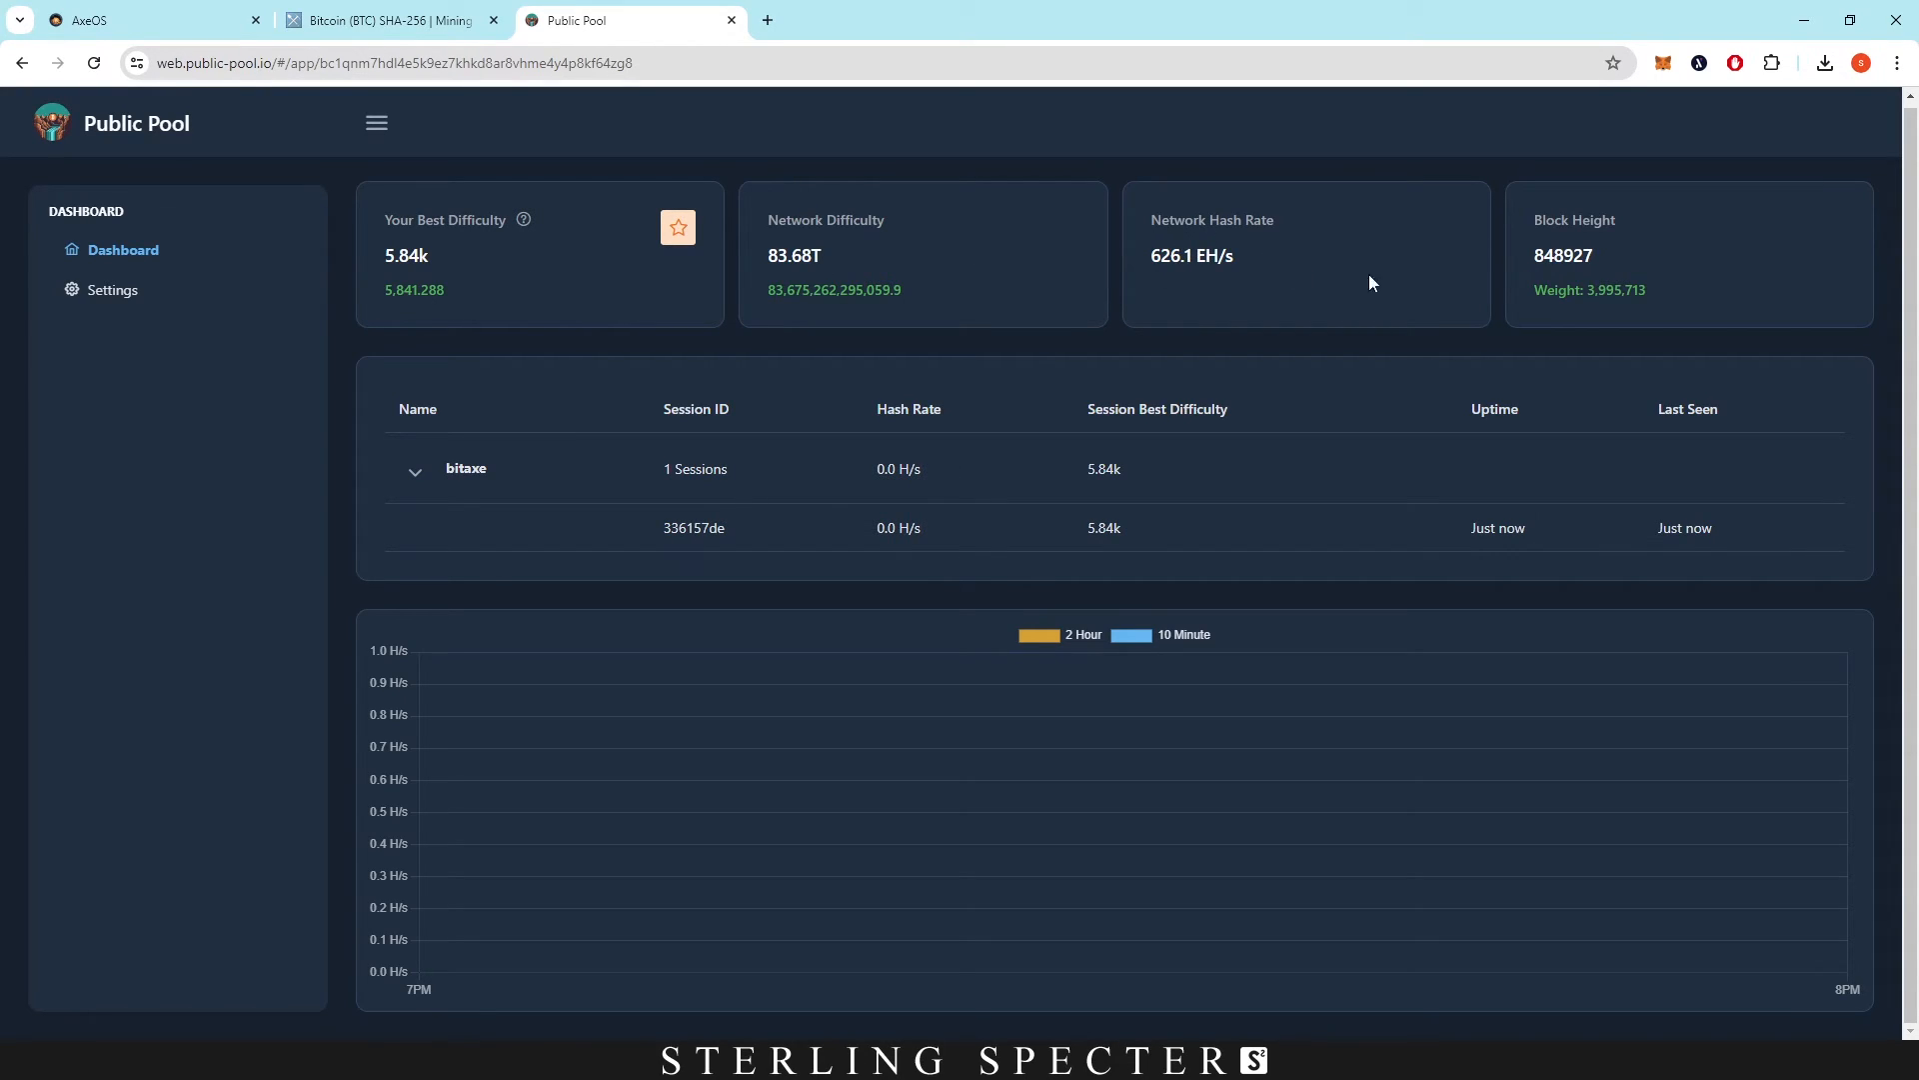
{"action": "mouse_move", "coordinate": [850, 274]}
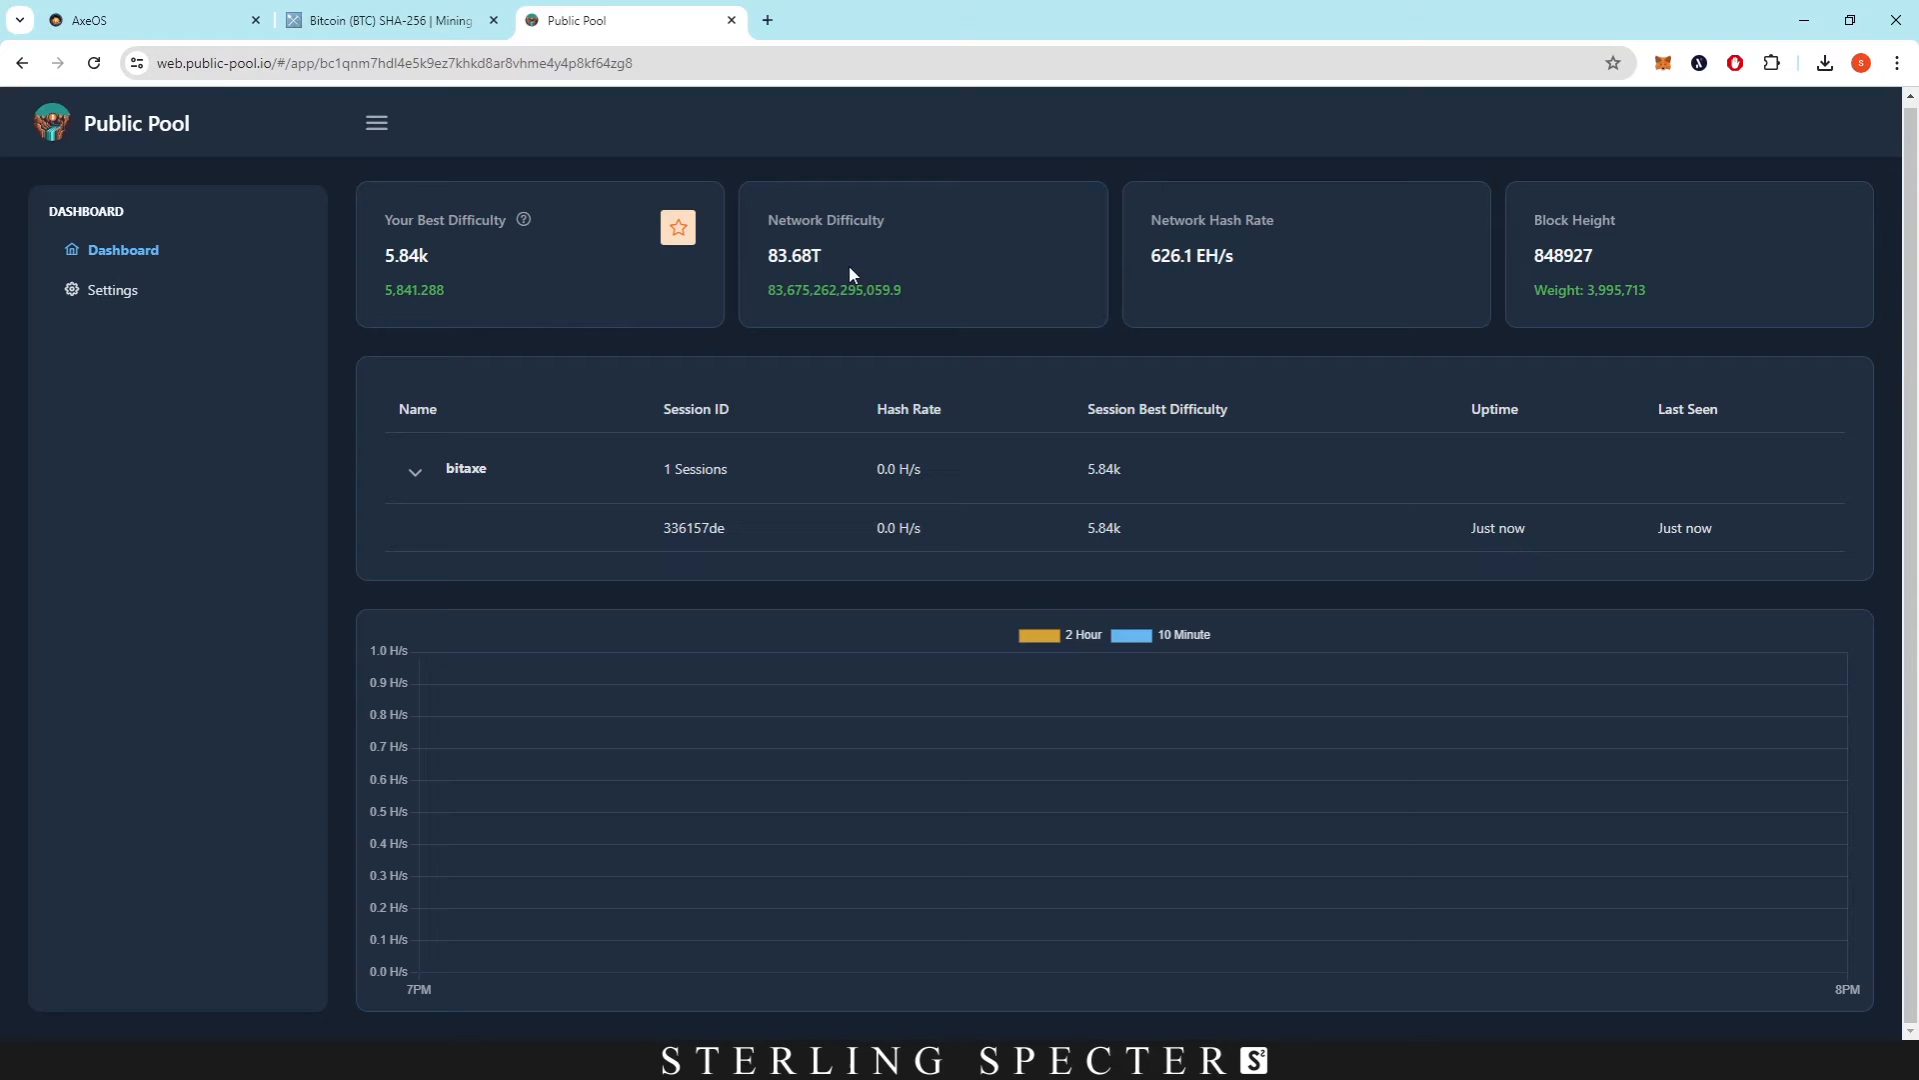
{"action": "mouse_move", "coordinate": [1248, 535]}
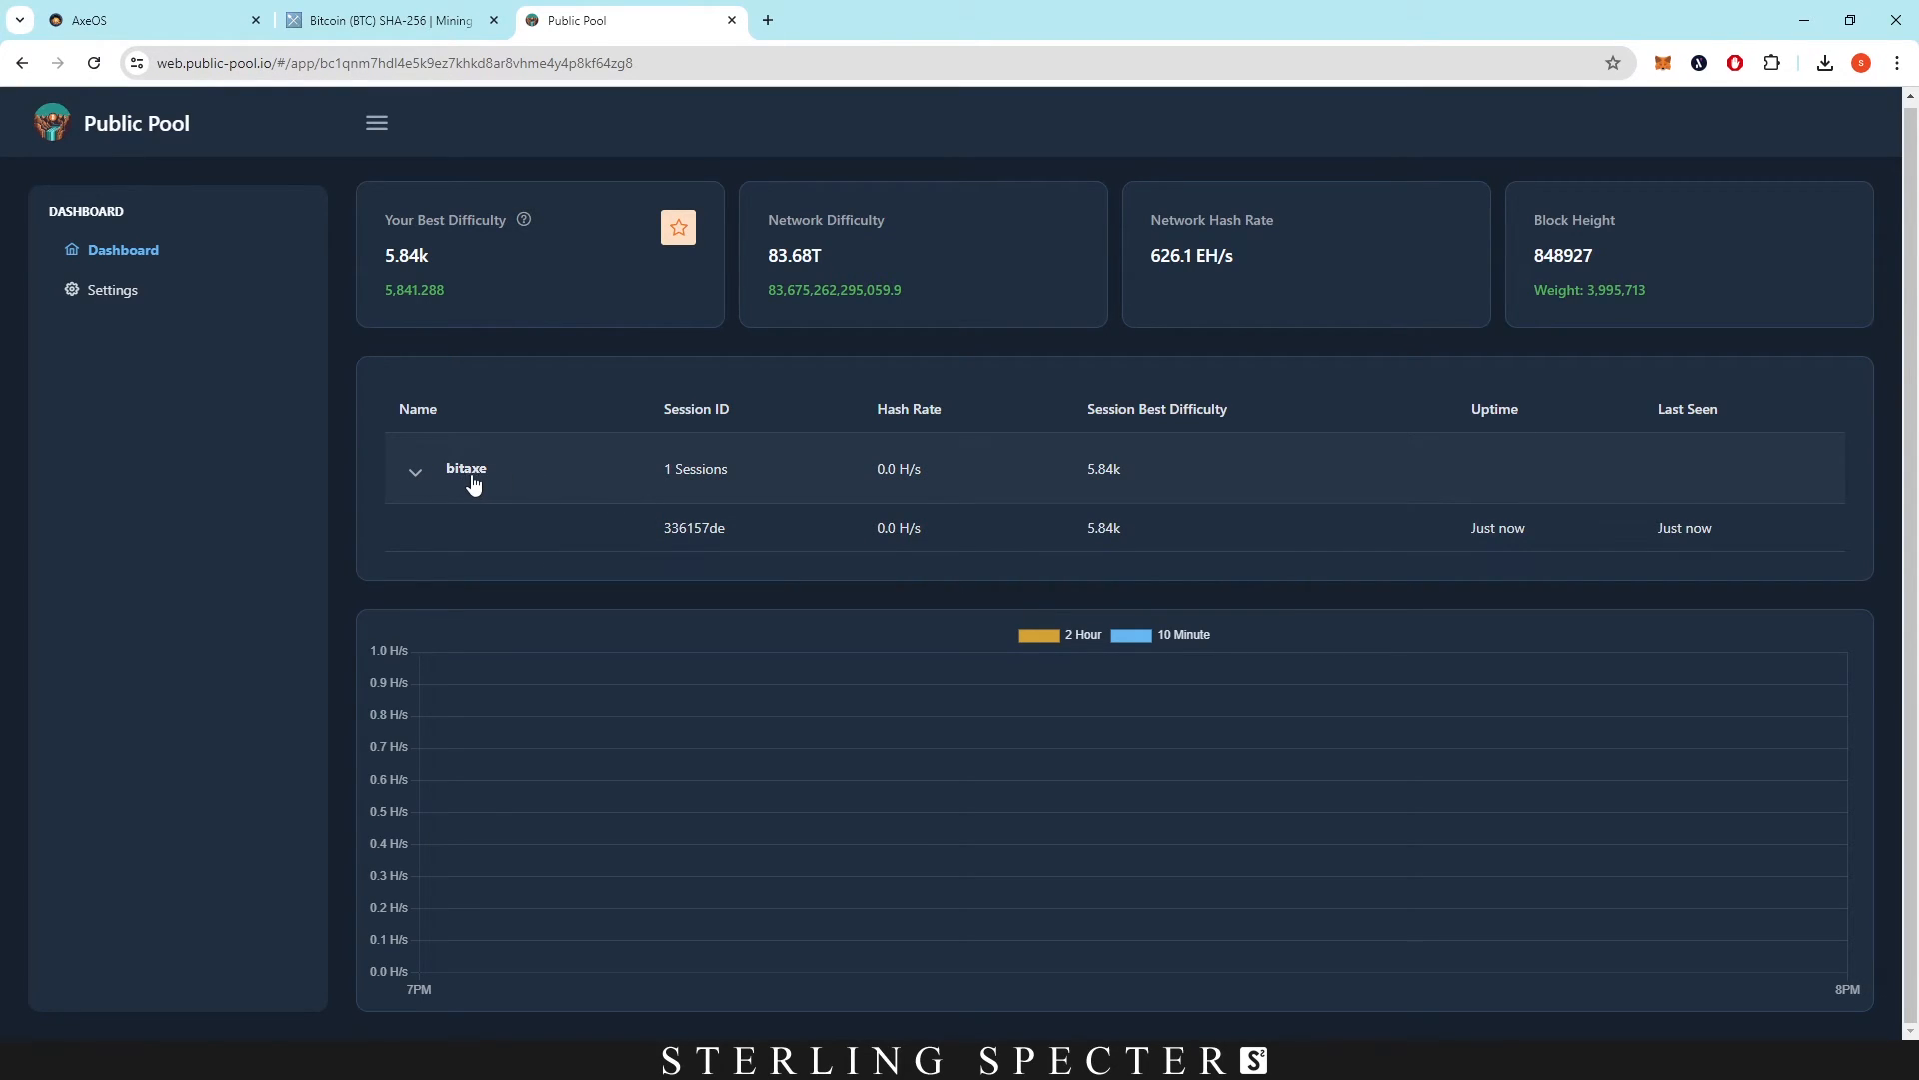
{"action": "mouse_move", "coordinate": [882, 473]}
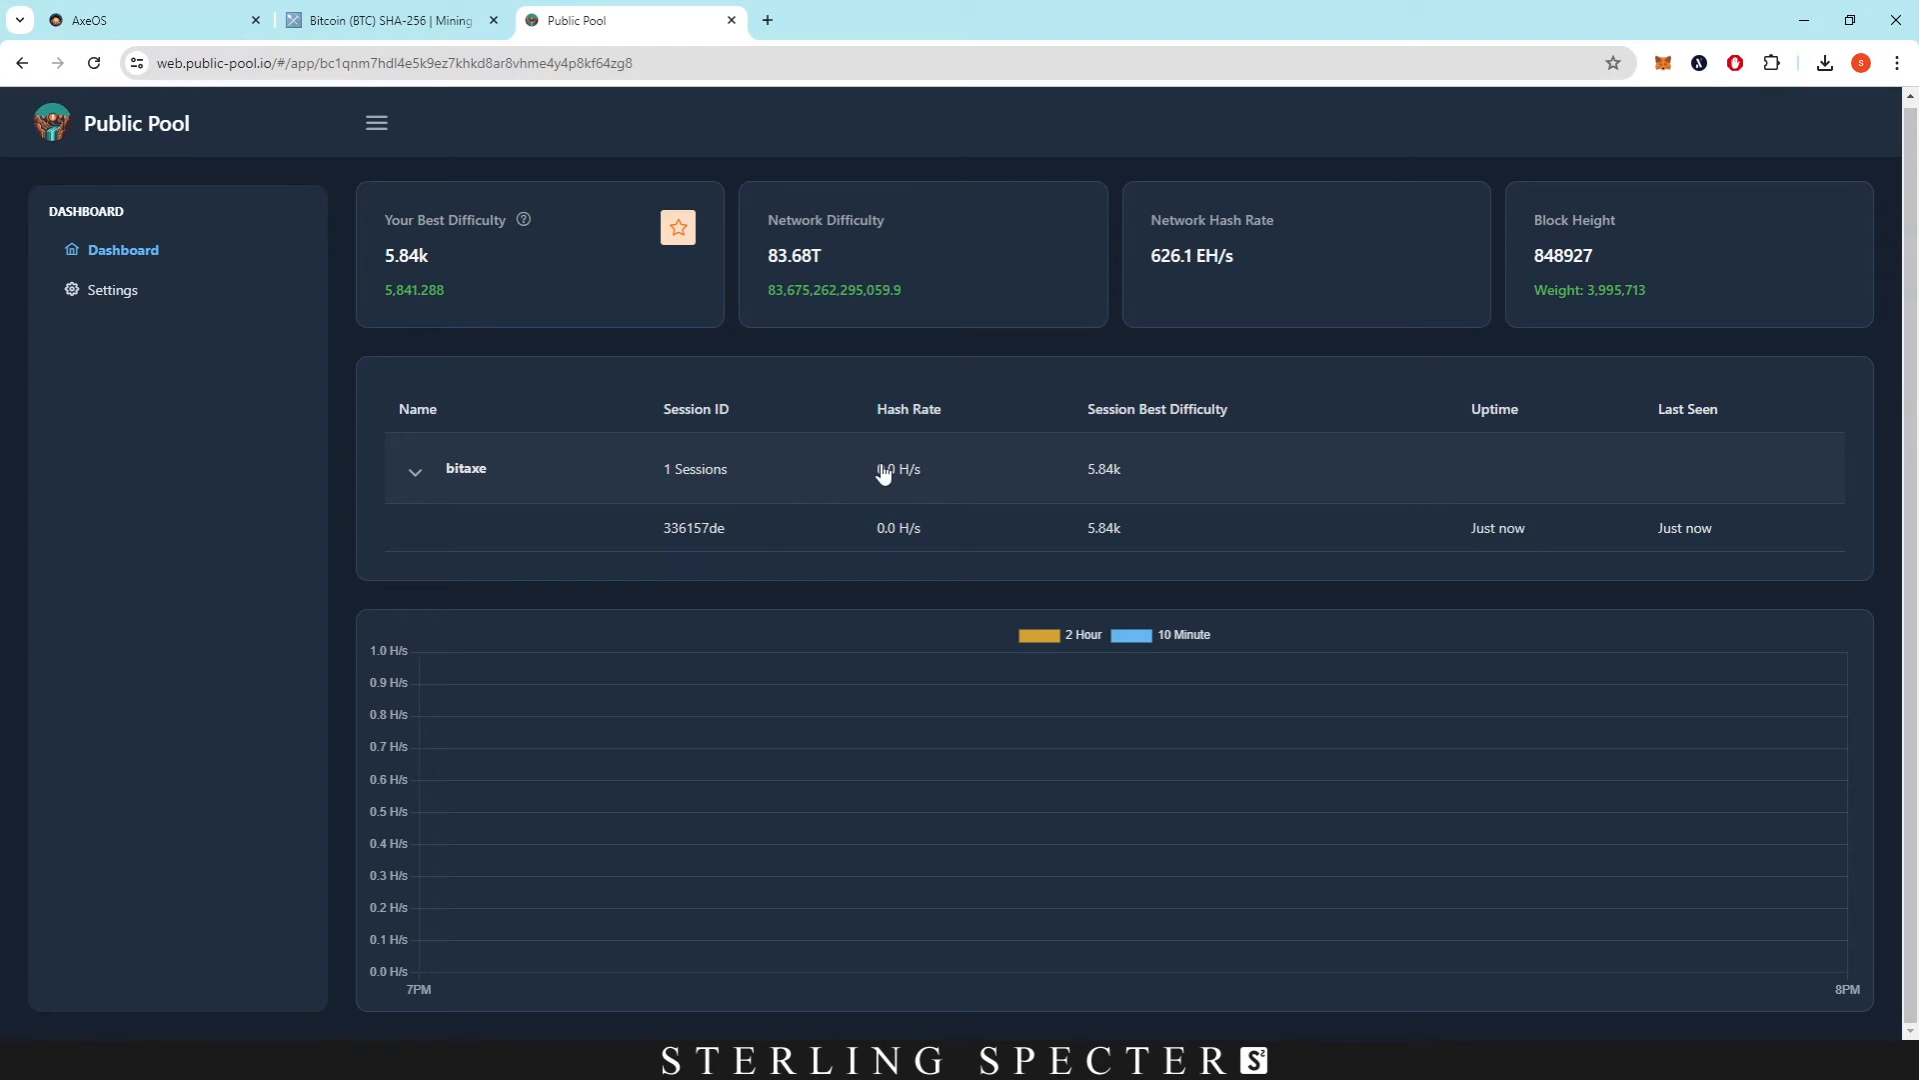
{"action": "mouse_move", "coordinate": [1182, 468]}
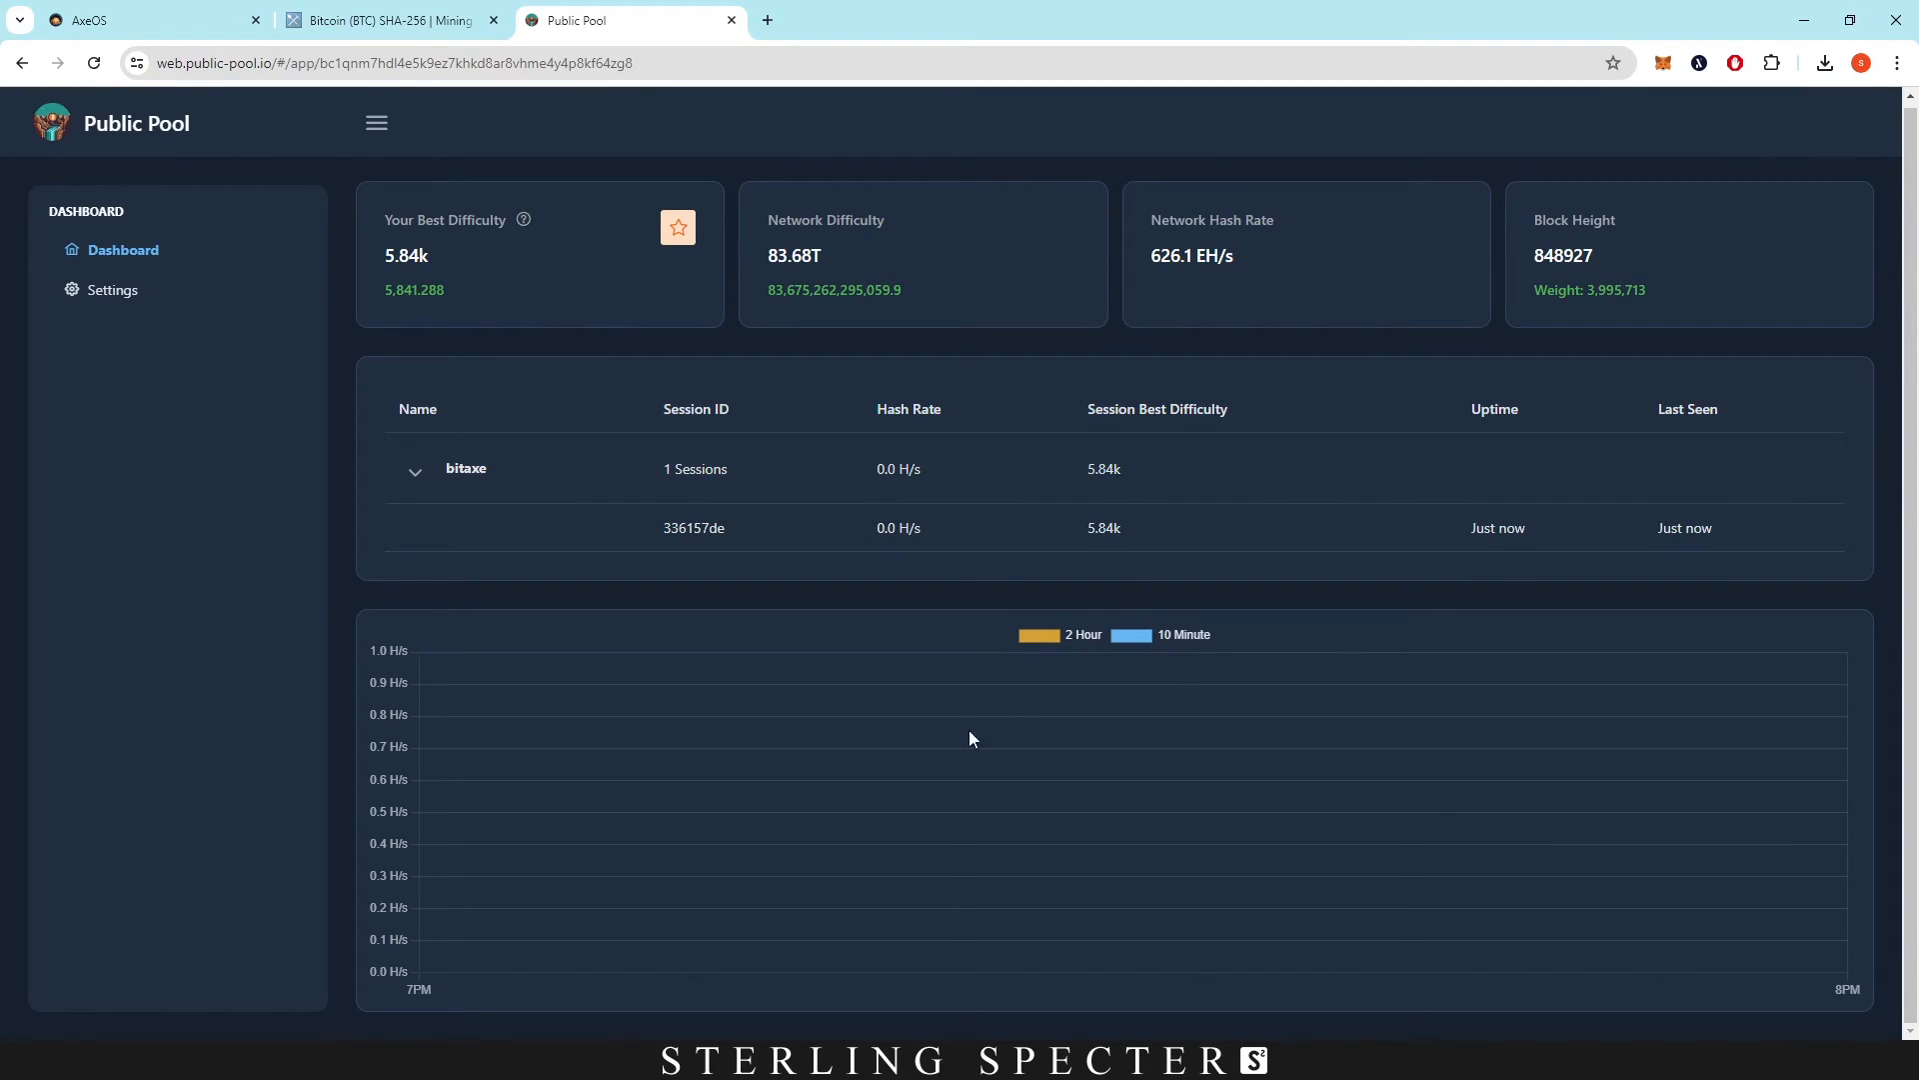
{"action": "mouse_move", "coordinate": [1268, 760]}
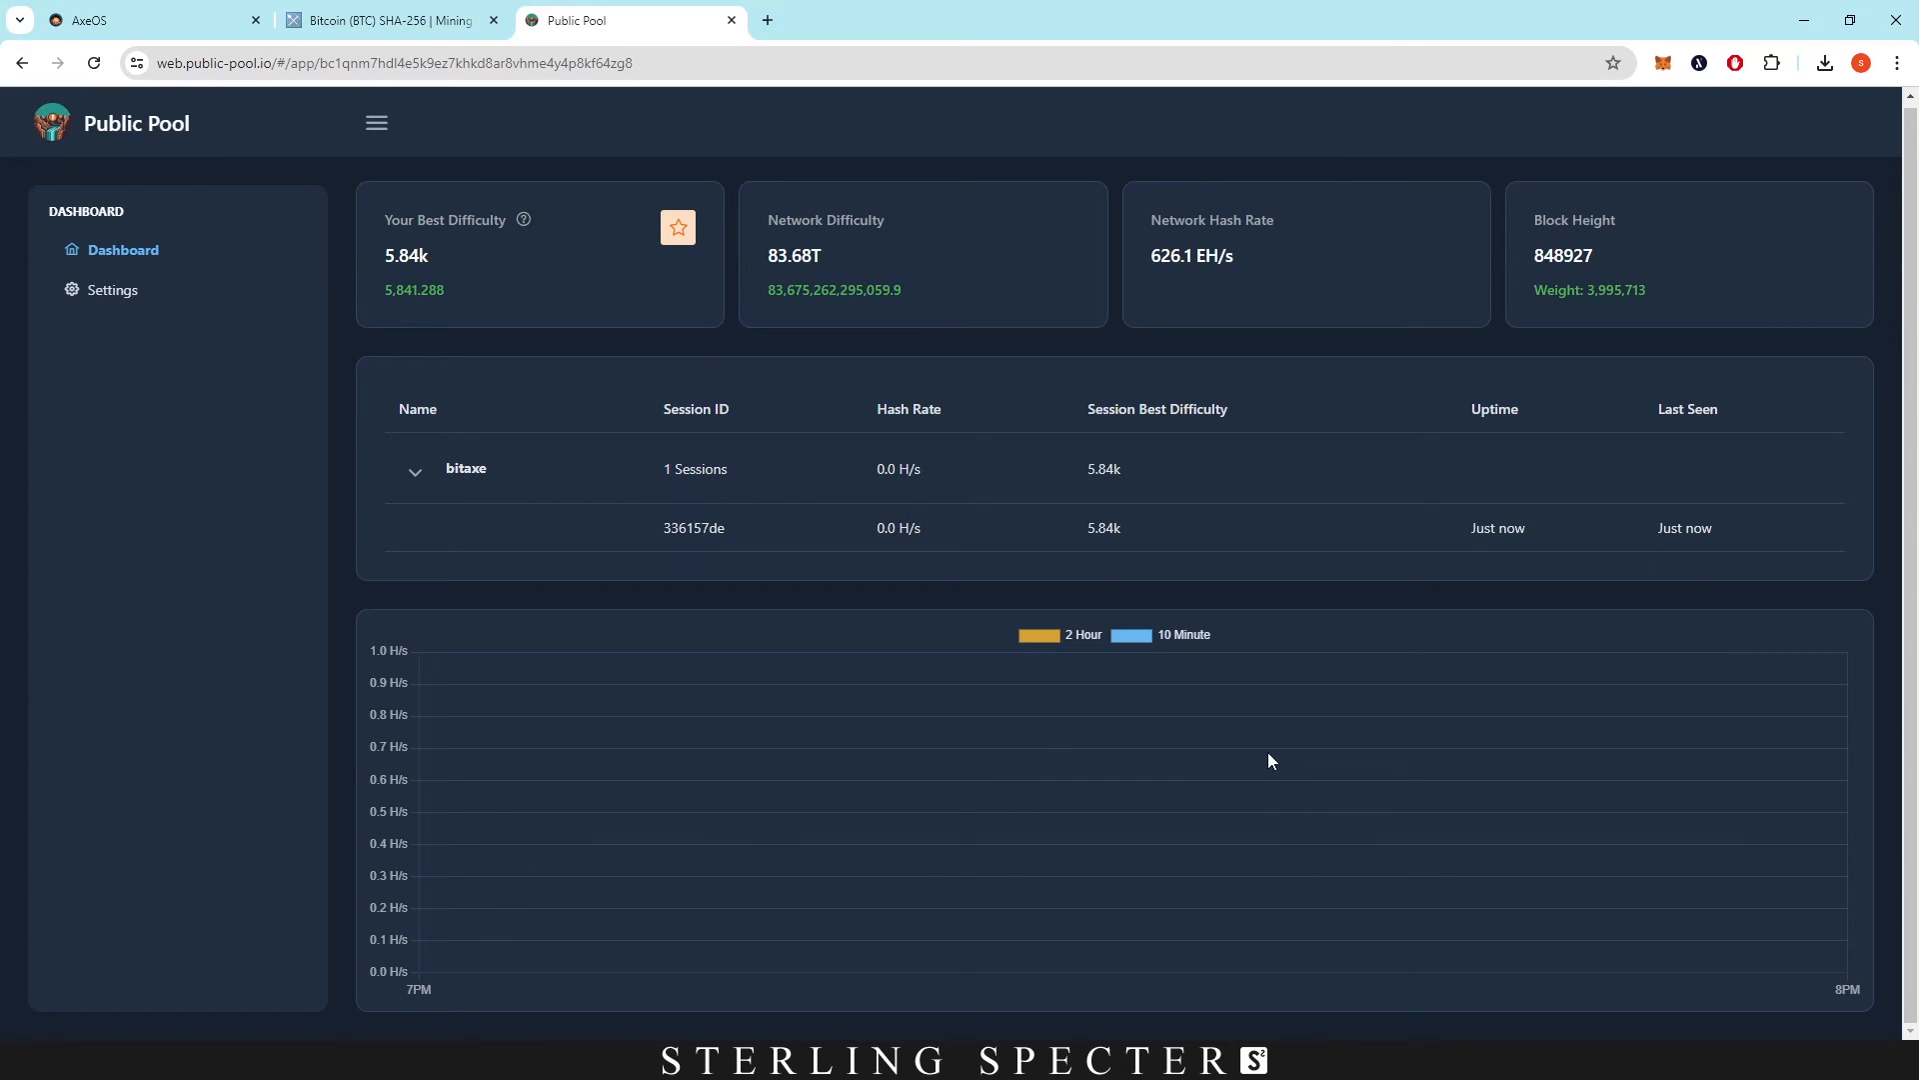
Compare the bitaxe worker's Public Pool stats (best difficulty 5.84k) with AxeOS's 566 Gh/s dashboard.
{"action": "left_click", "coordinate": [147, 20]}
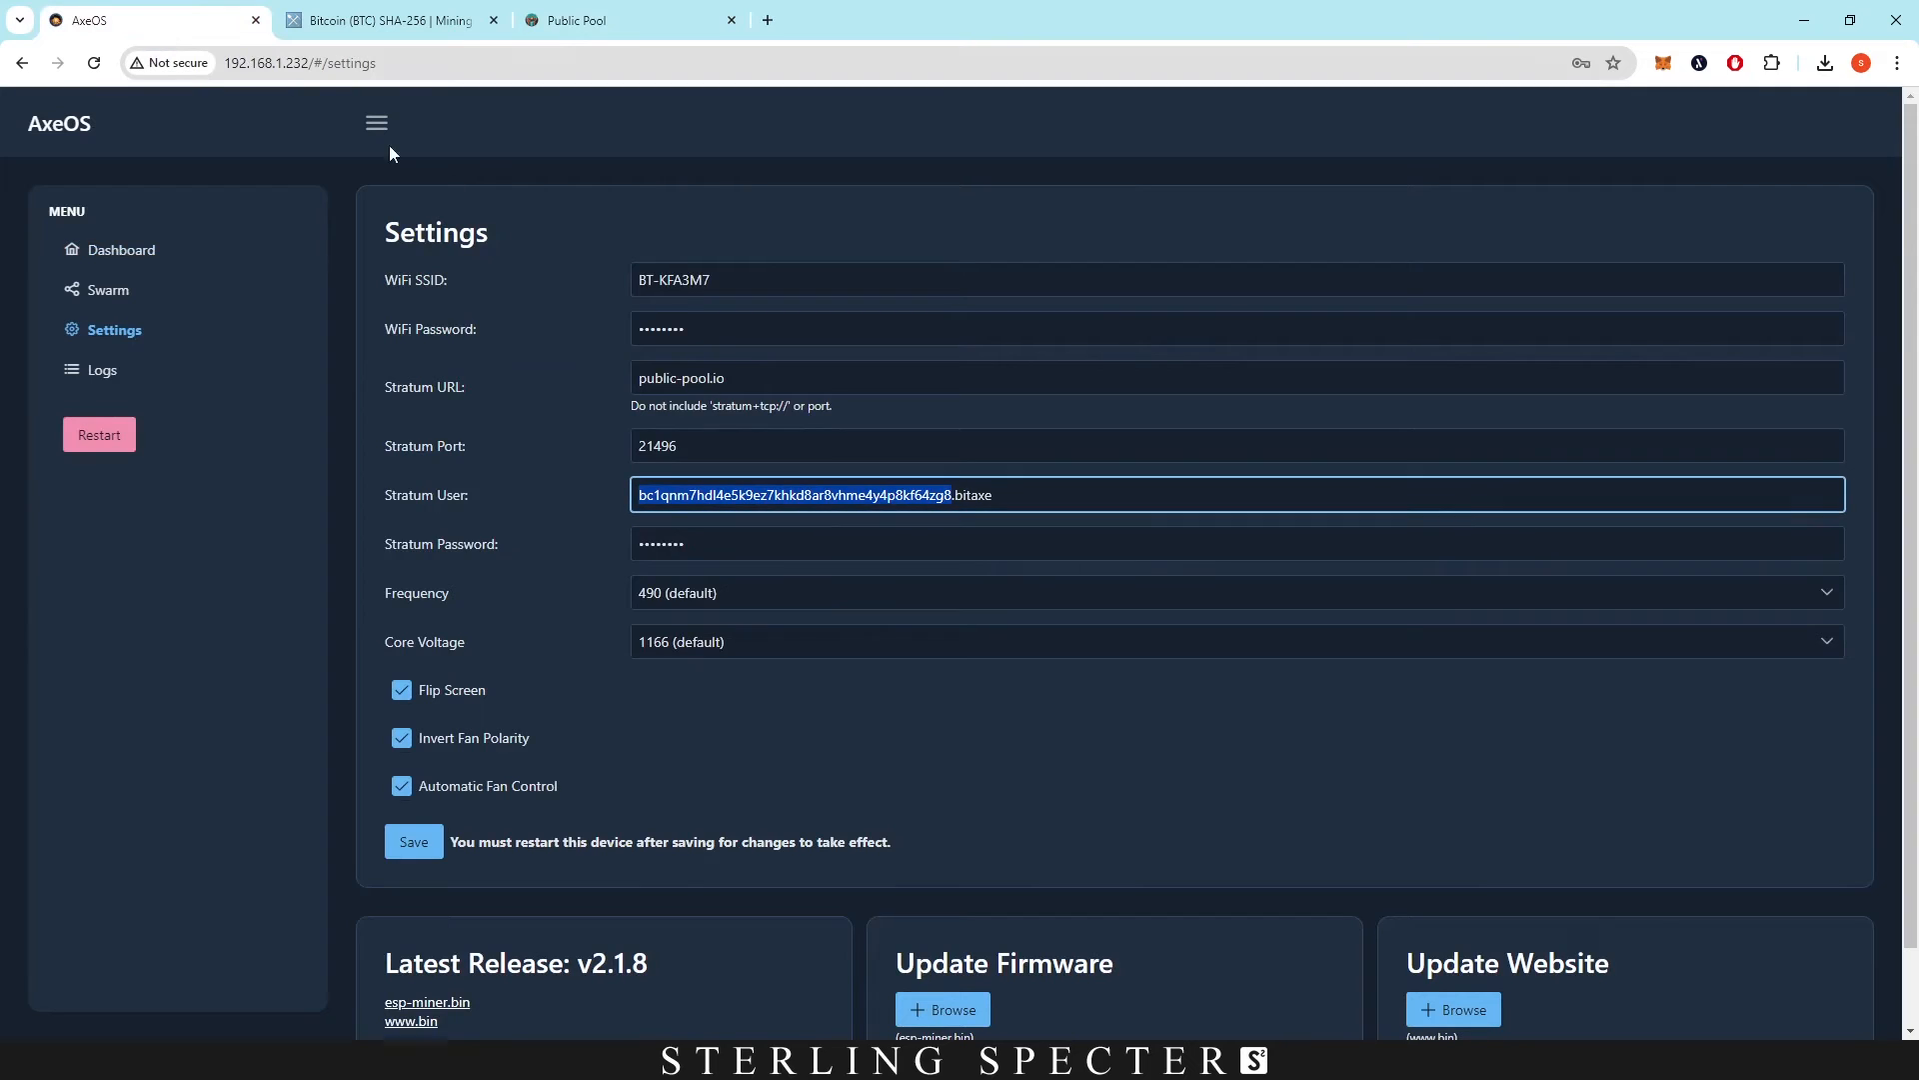
{"action": "left_click", "coordinate": [121, 250]}
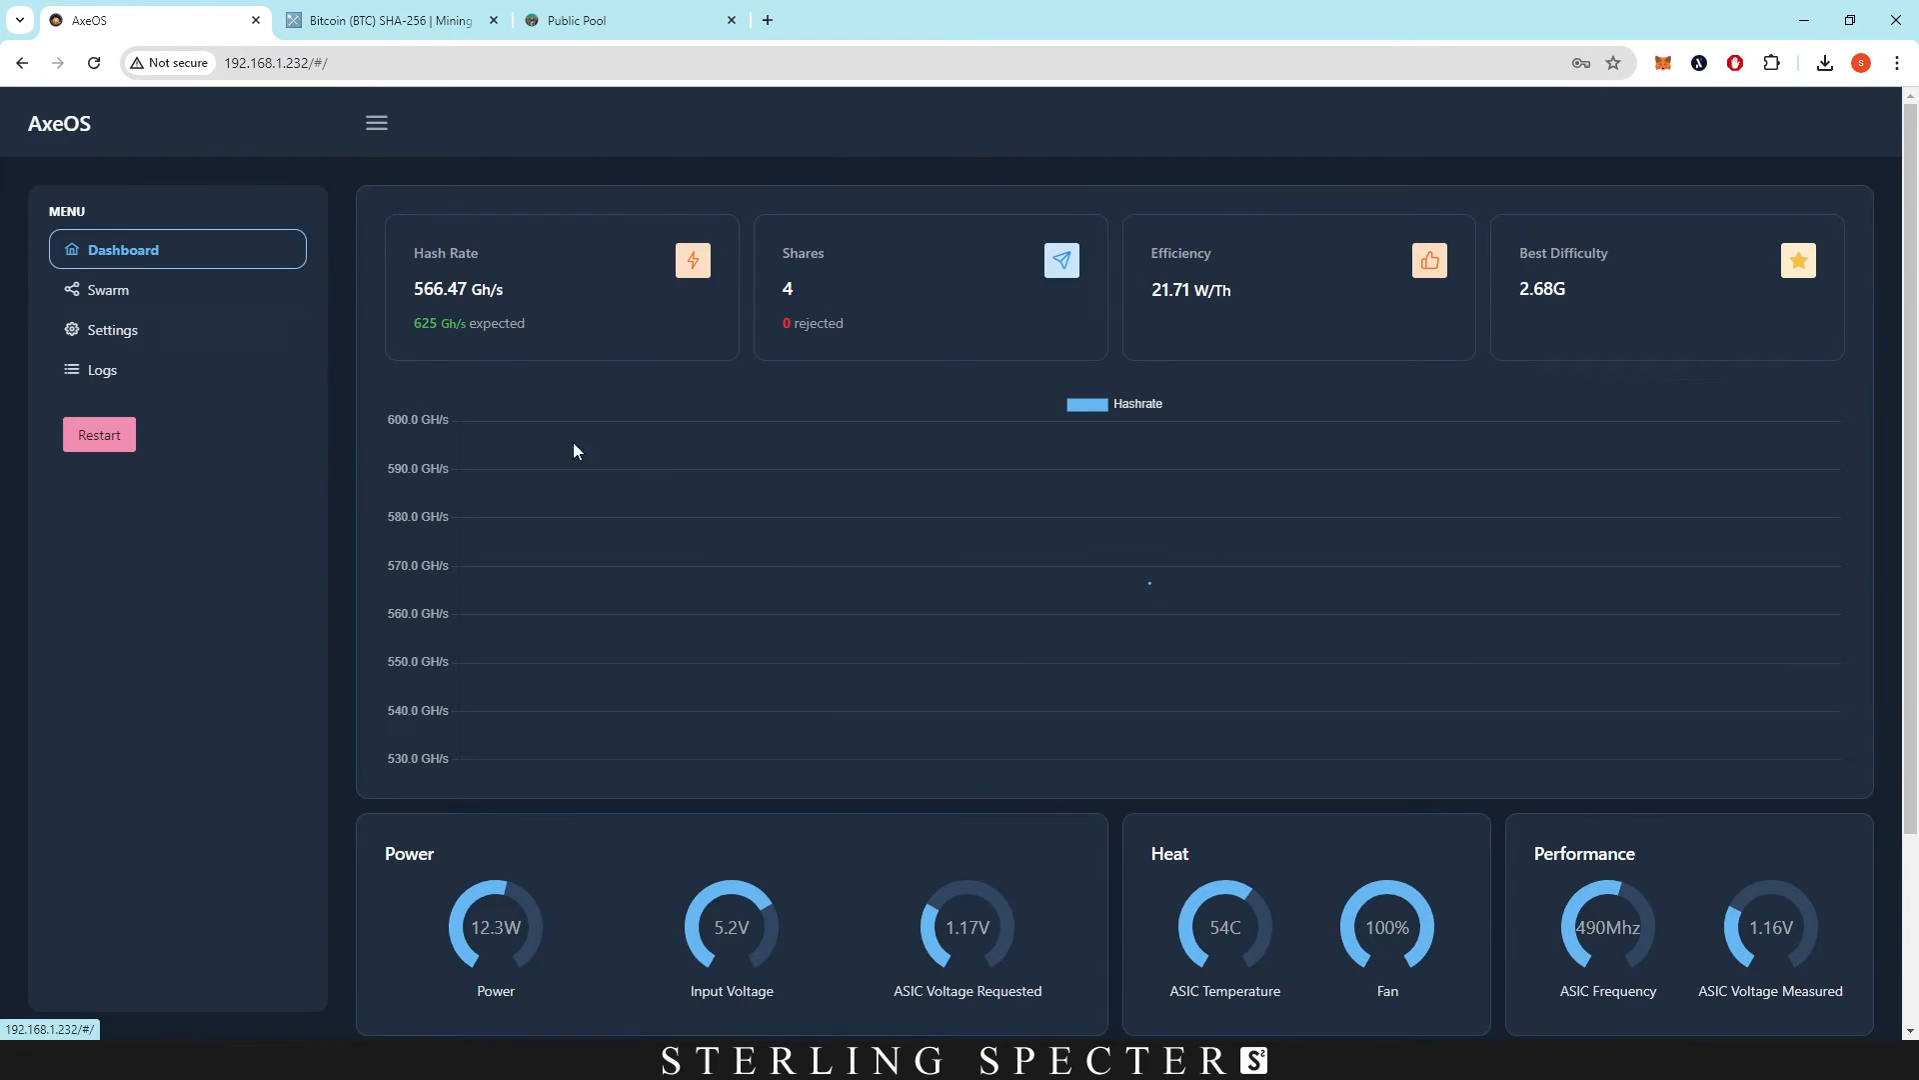
{"action": "left_click", "coordinate": [627, 20]}
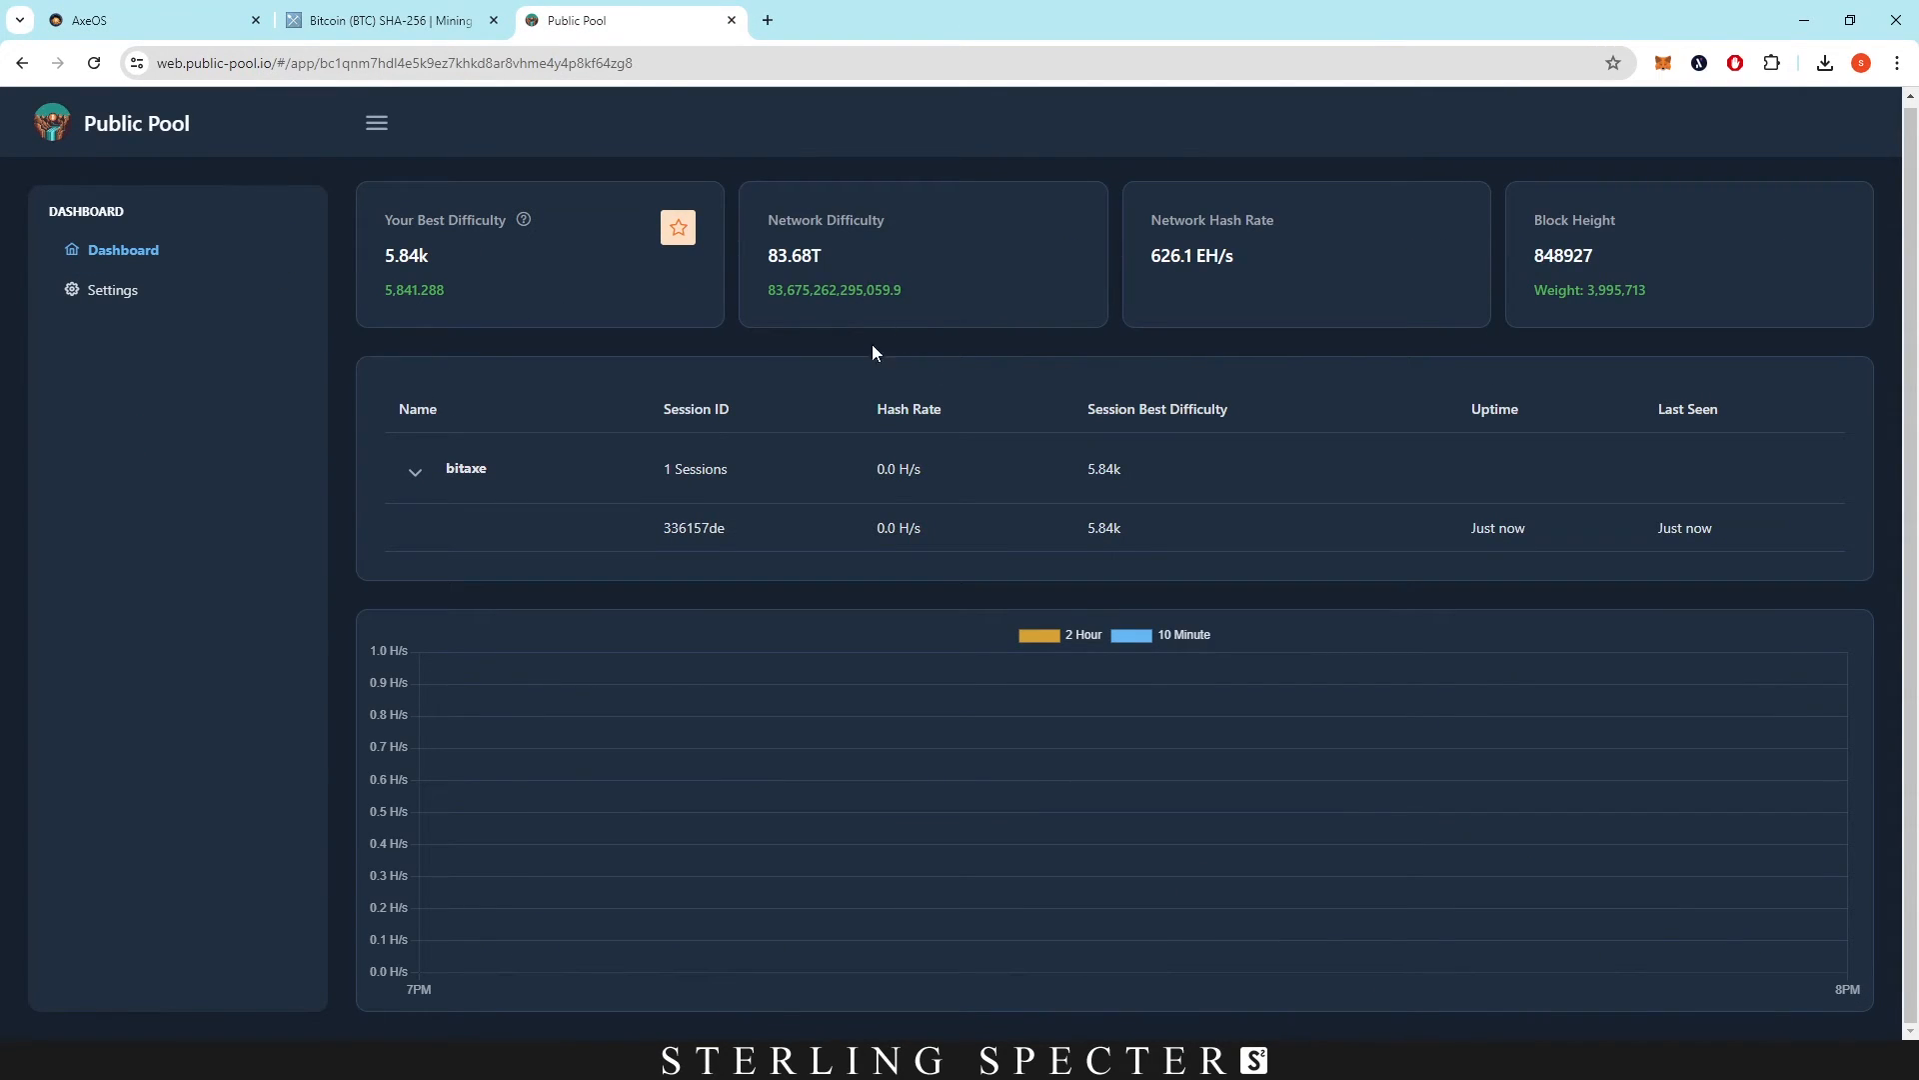
{"action": "mouse_move", "coordinate": [1171, 278]}
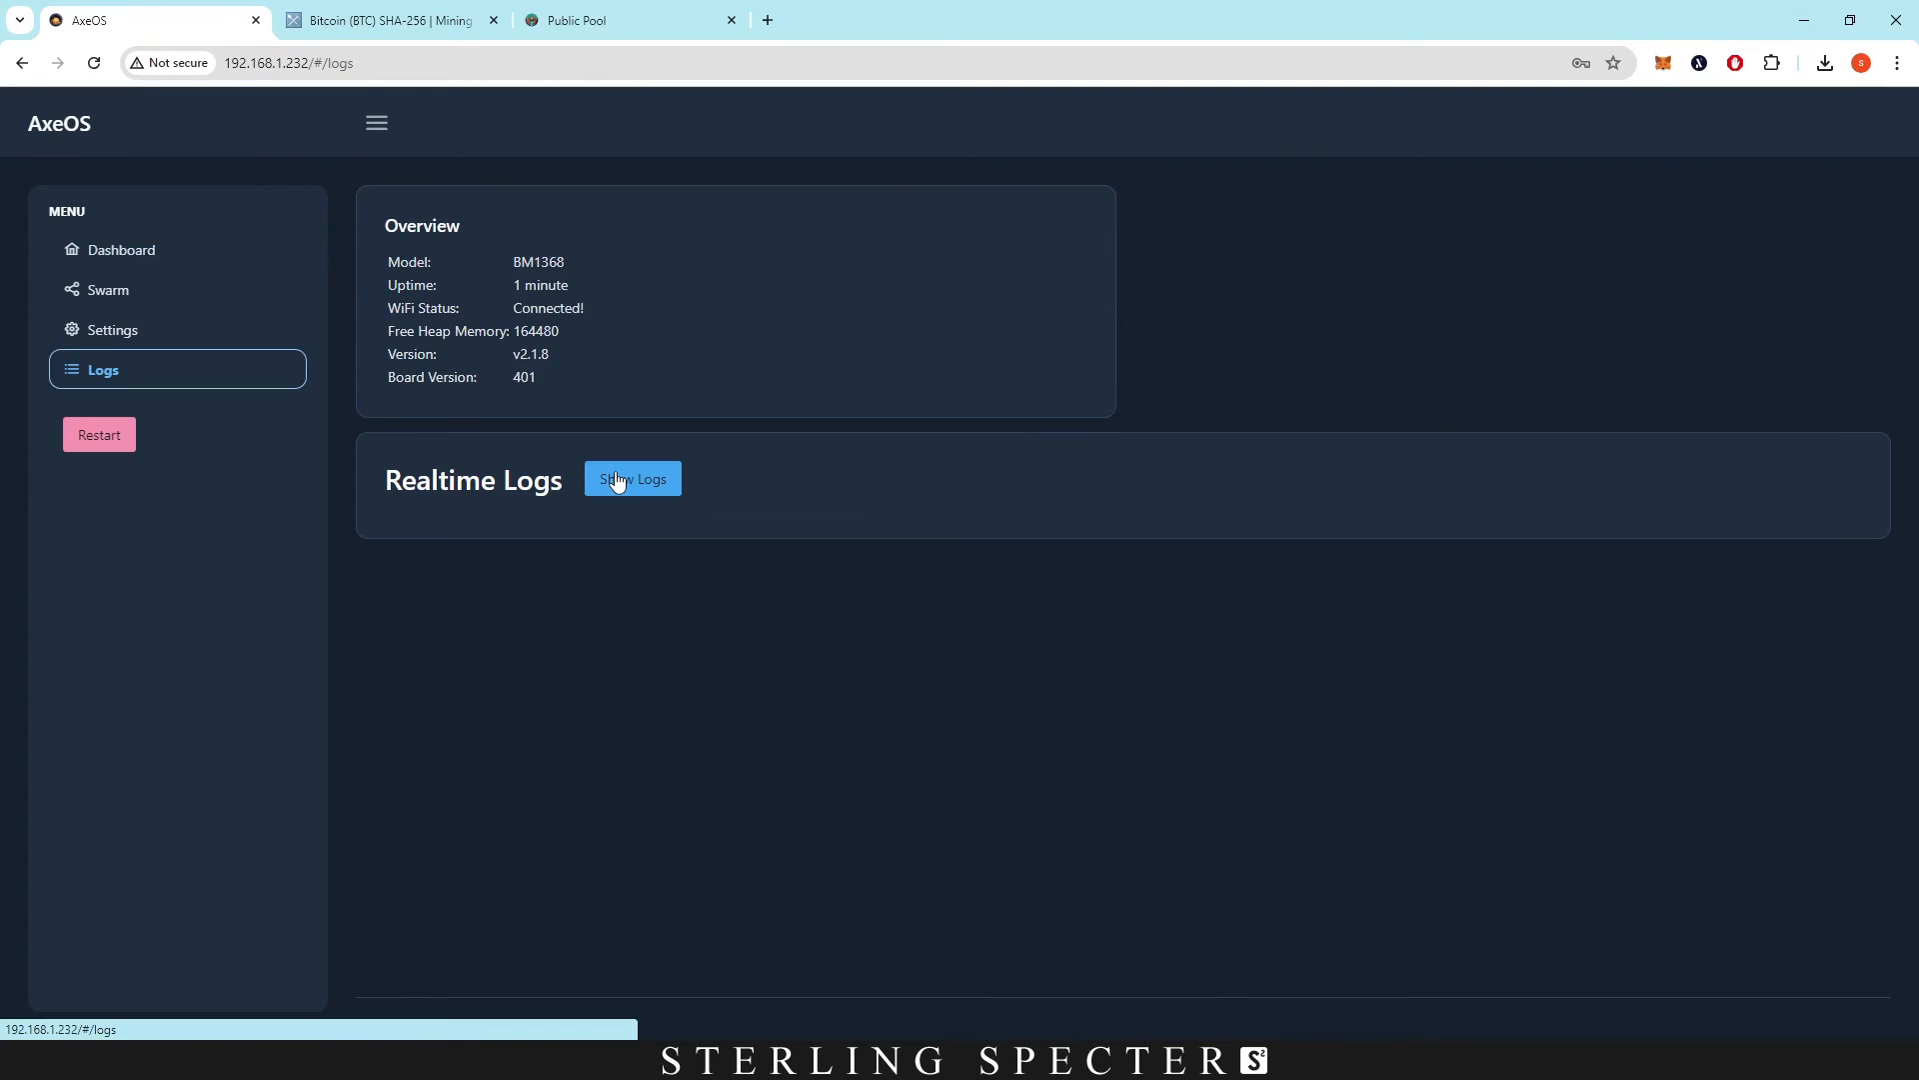
Show realtime logs and scroll through accepted share submissions at pool difficulty 4096.
{"action": "left_click", "coordinate": [632, 478]}
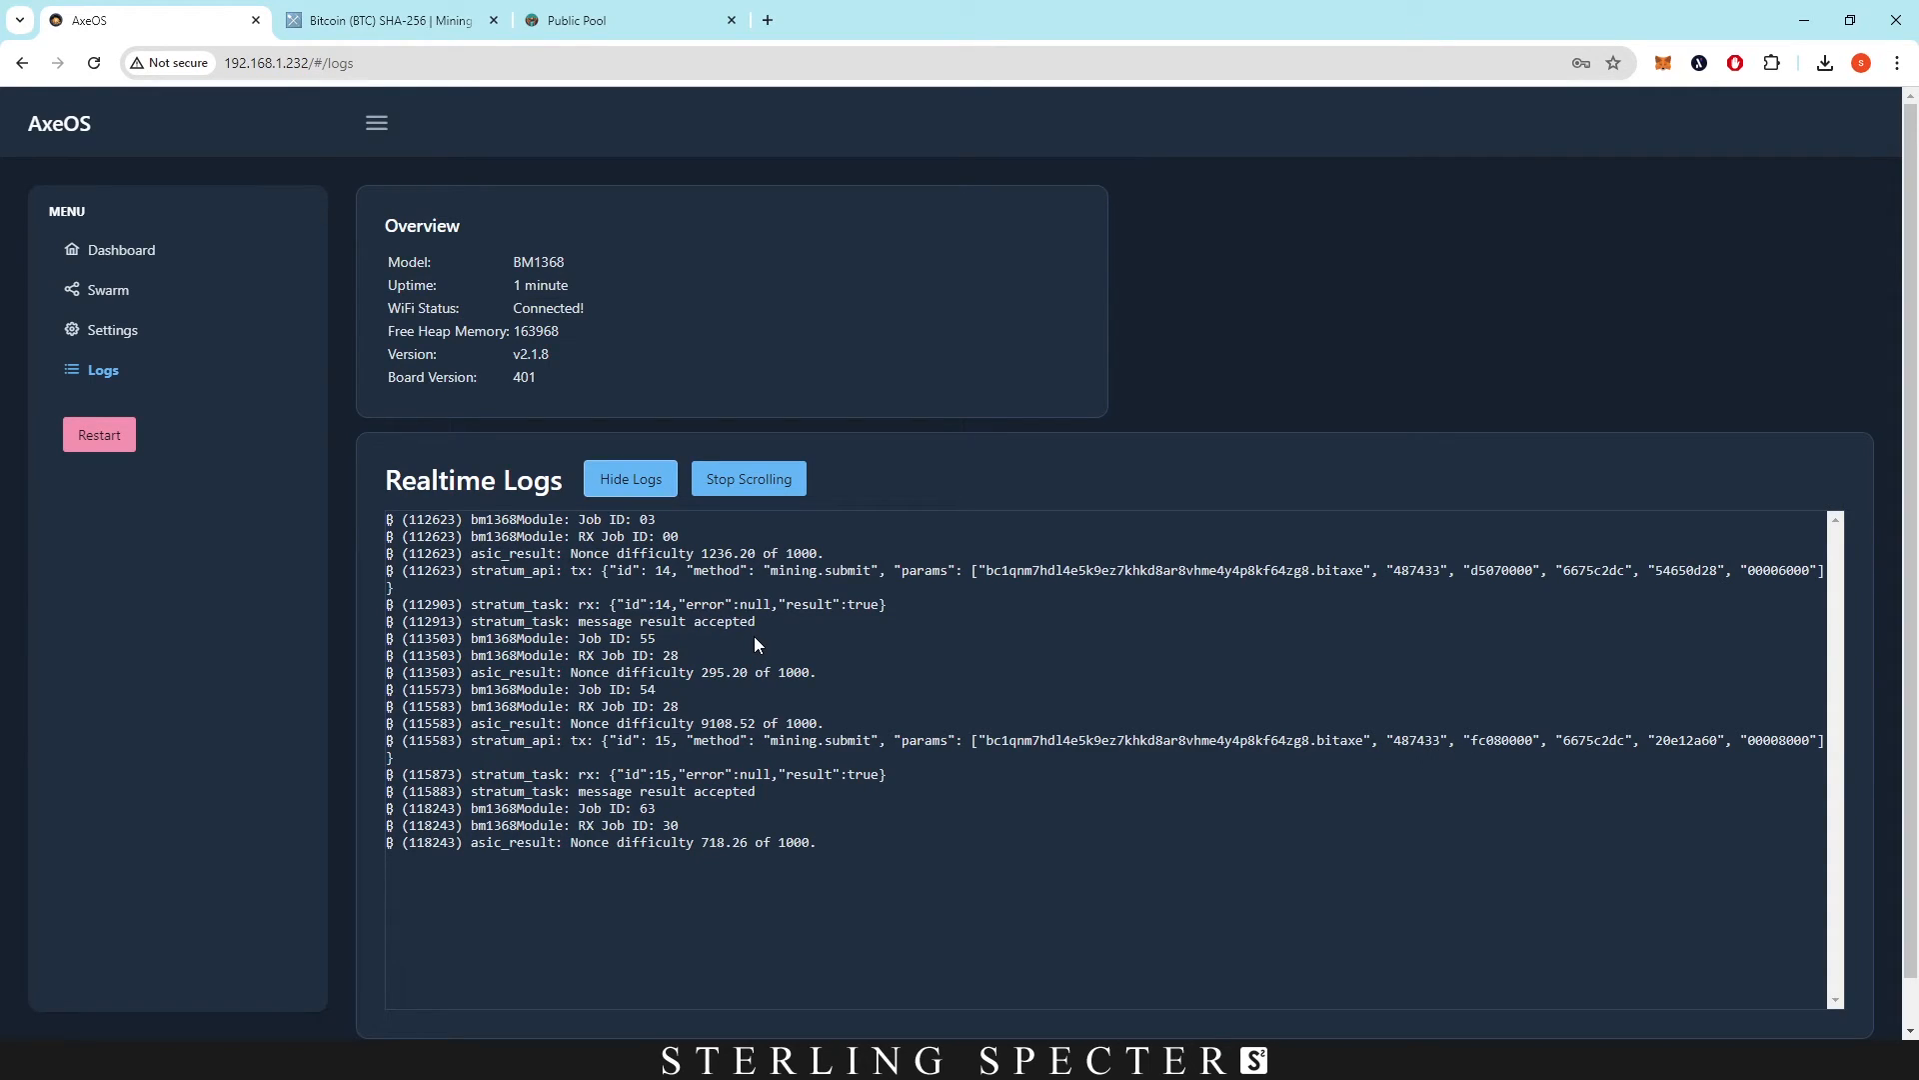
{"action": "mouse_move", "coordinate": [1010, 790]}
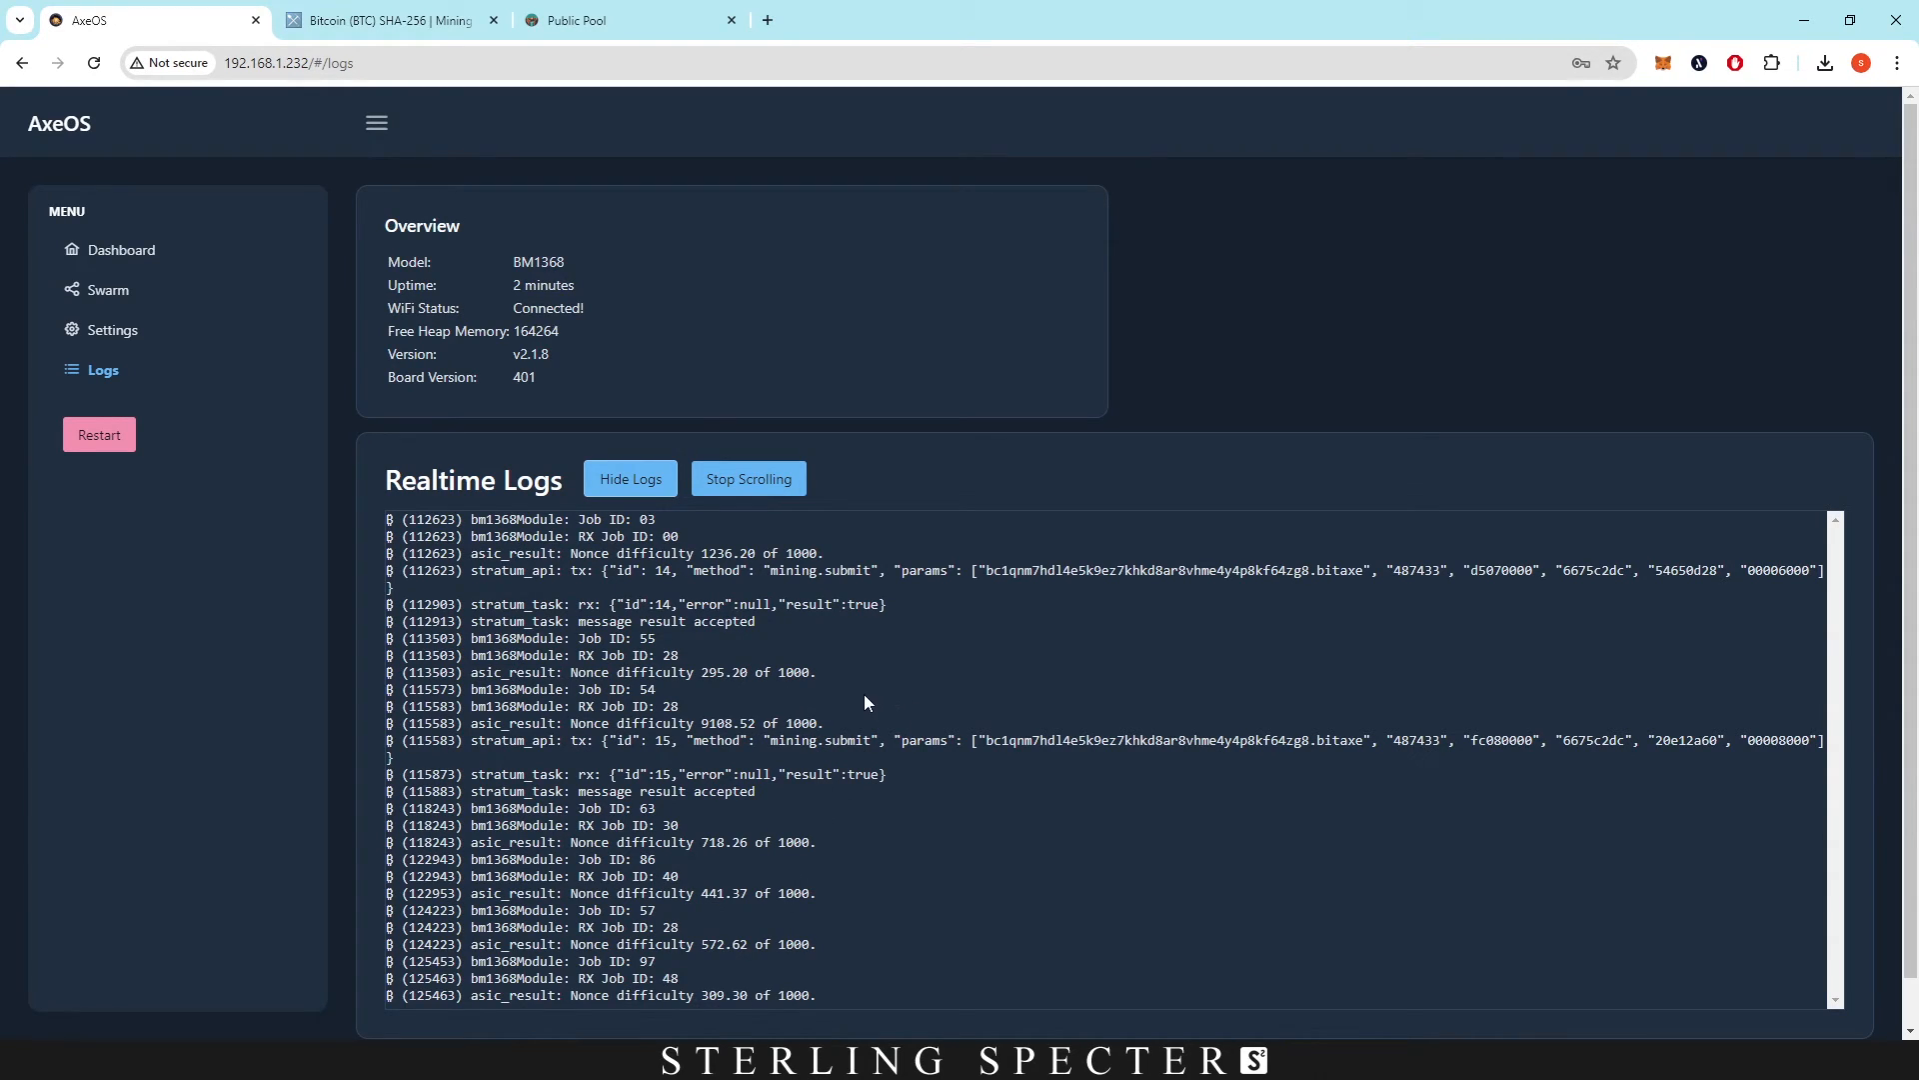
{"action": "mouse_move", "coordinate": [288, 502]}
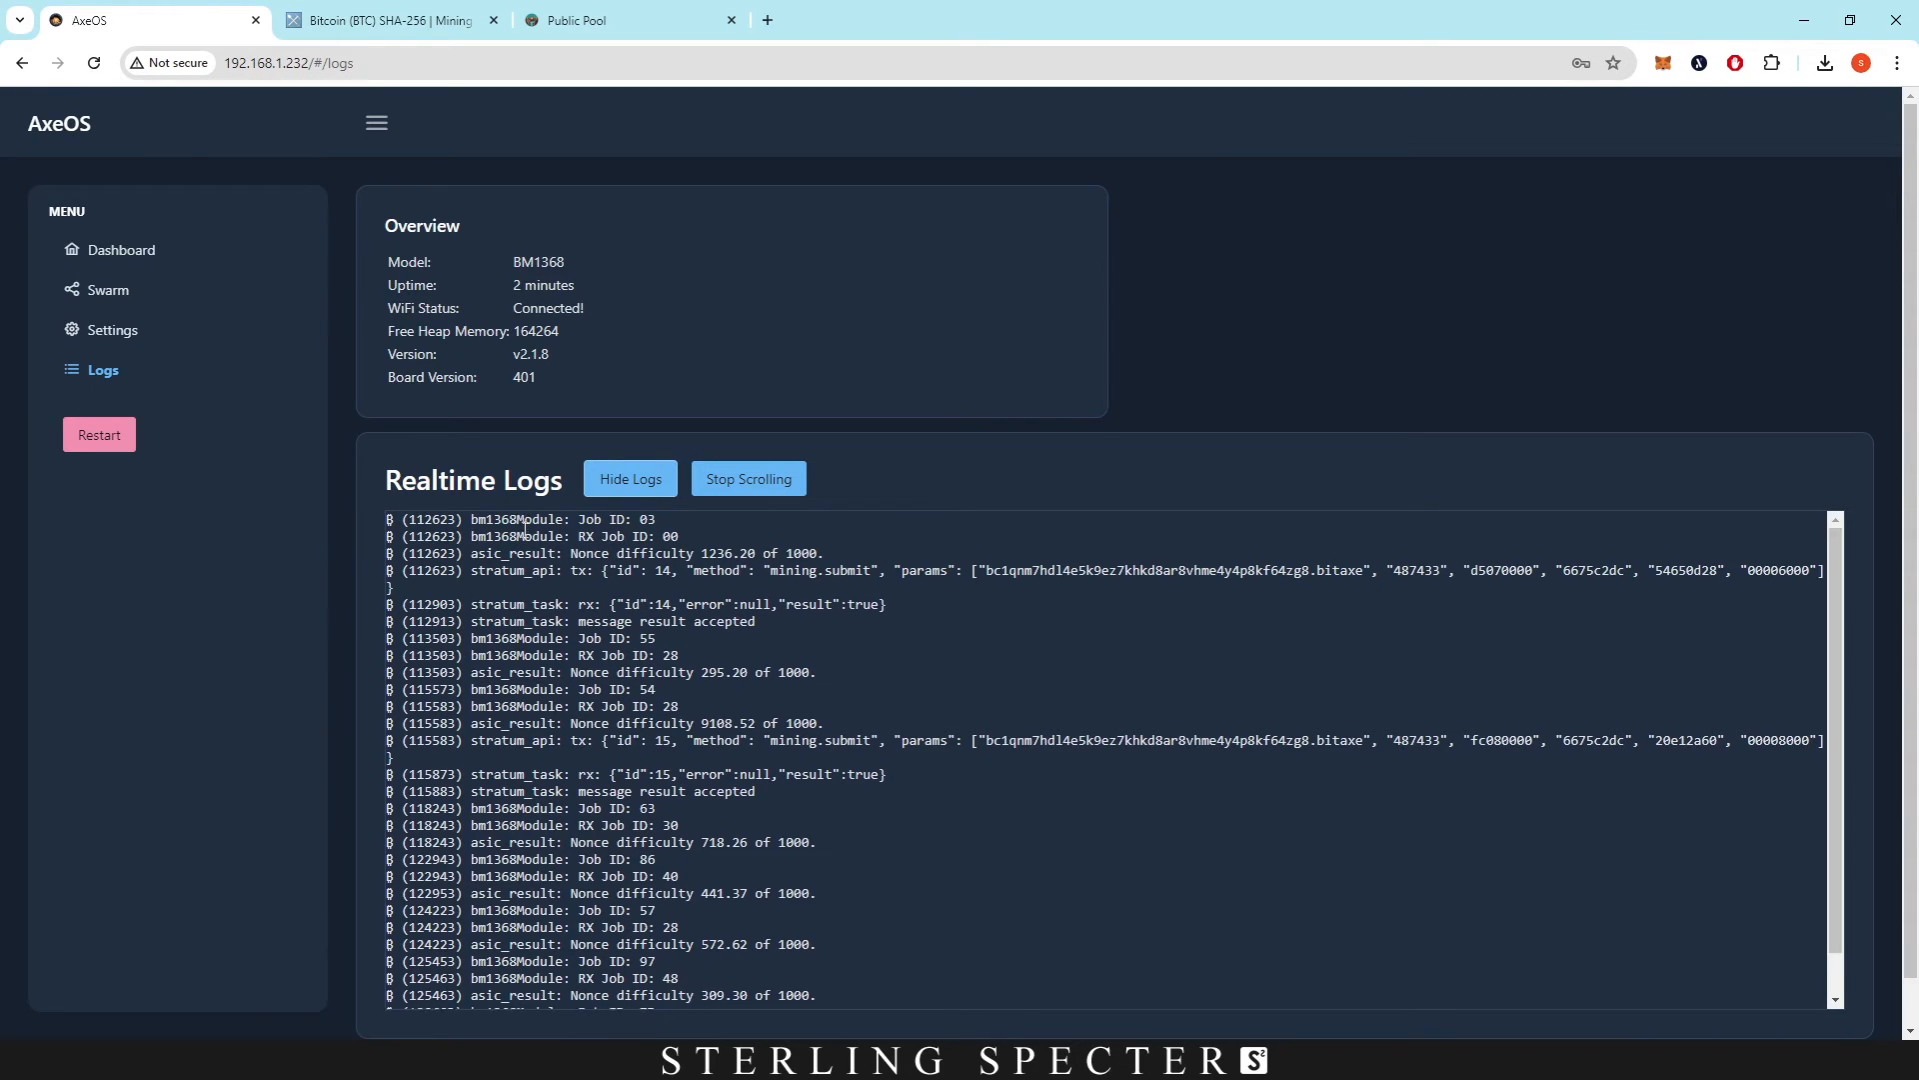
{"action": "scroll", "scroll_direction": "down", "scroll_amount": 3}
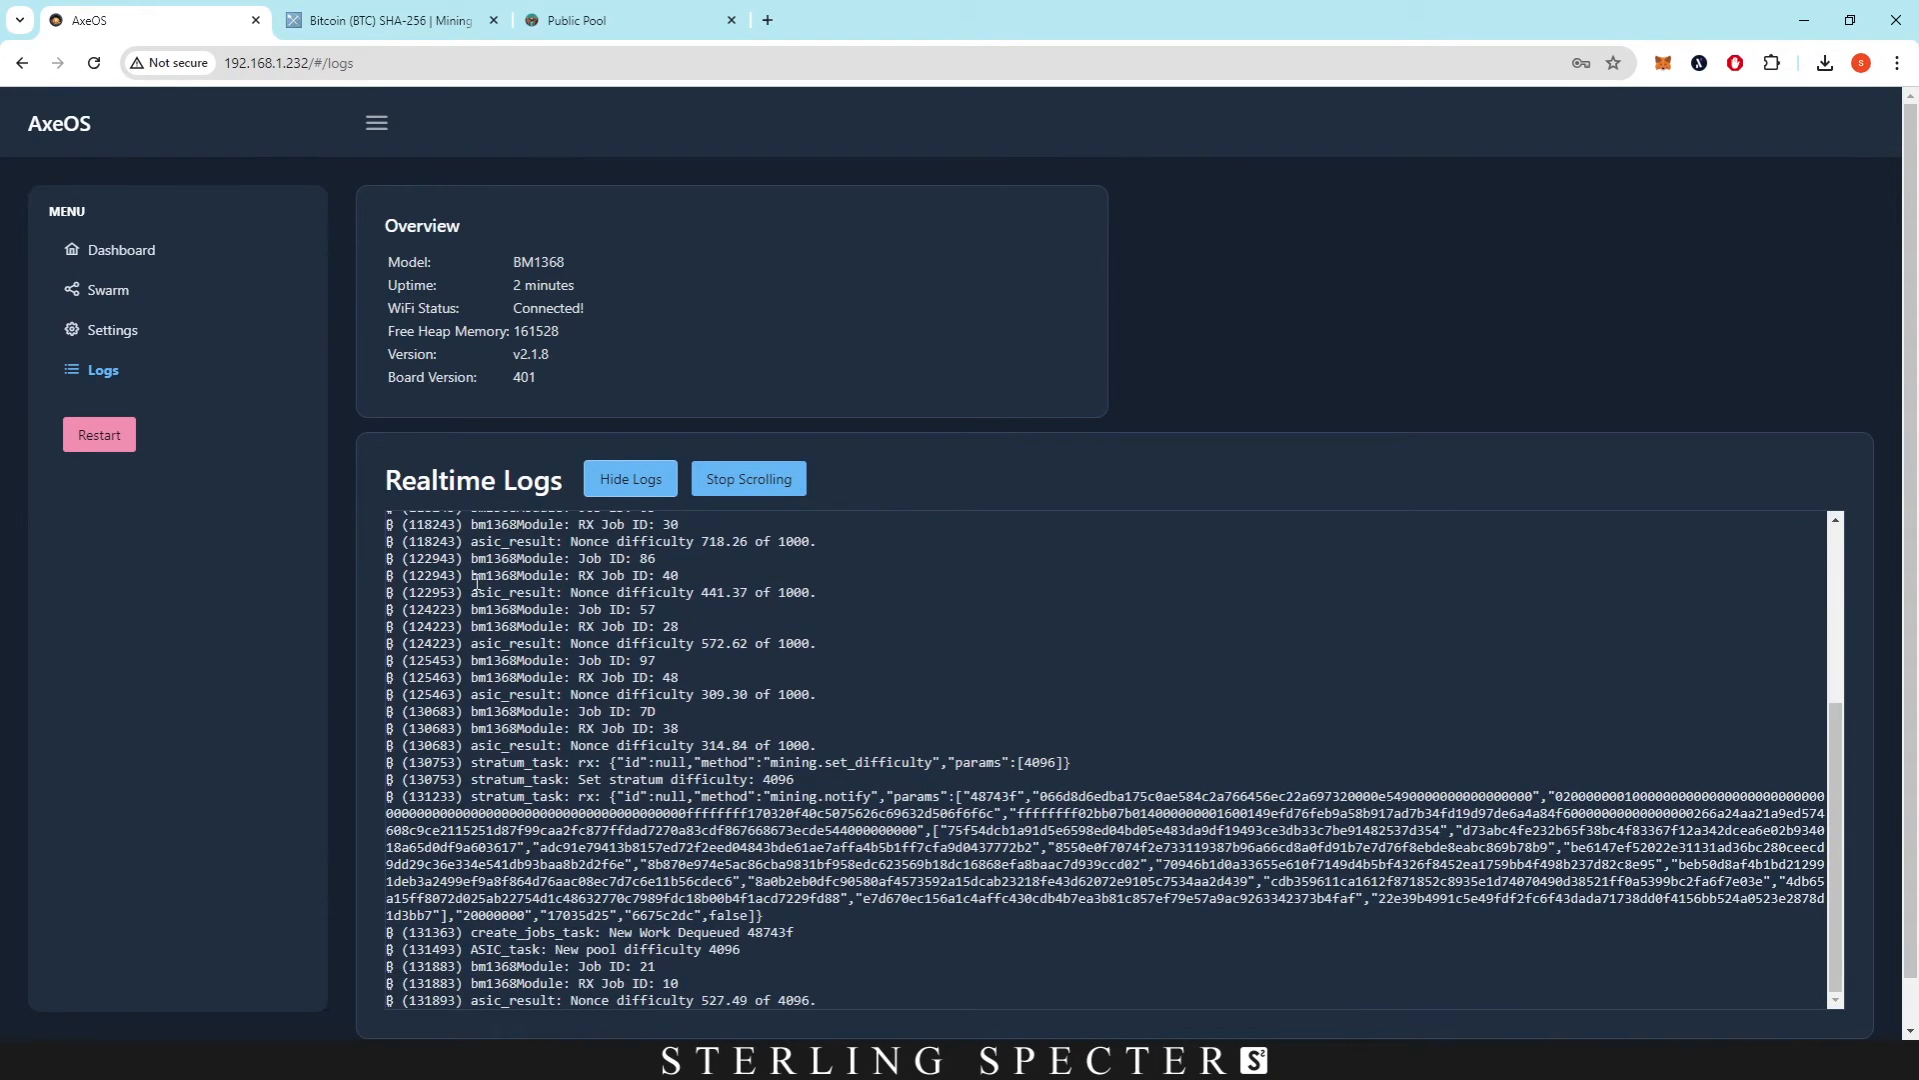
{"action": "scroll", "scroll_direction": "down", "scroll_amount": 3}
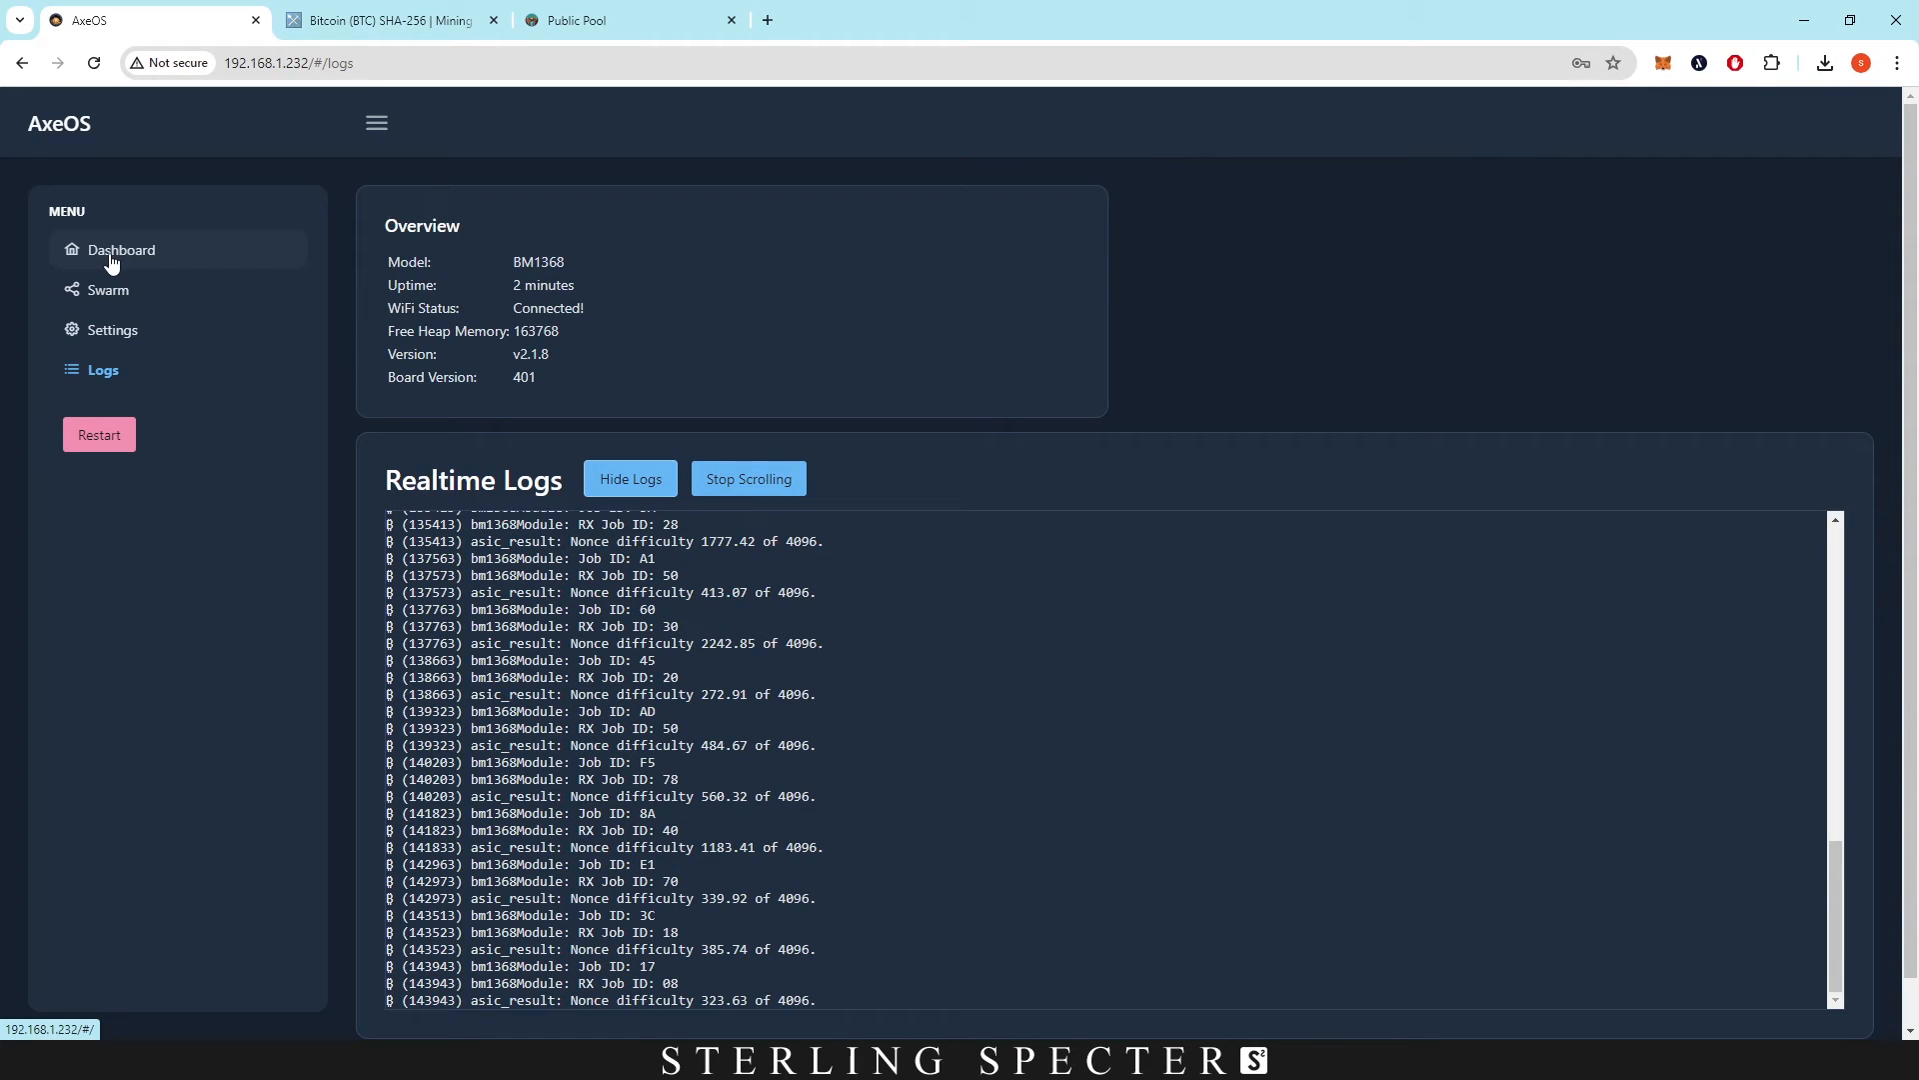
Review the Frequency and Core Voltage options, keeping defaults 490 and 1166.
{"action": "left_click", "coordinate": [113, 329]}
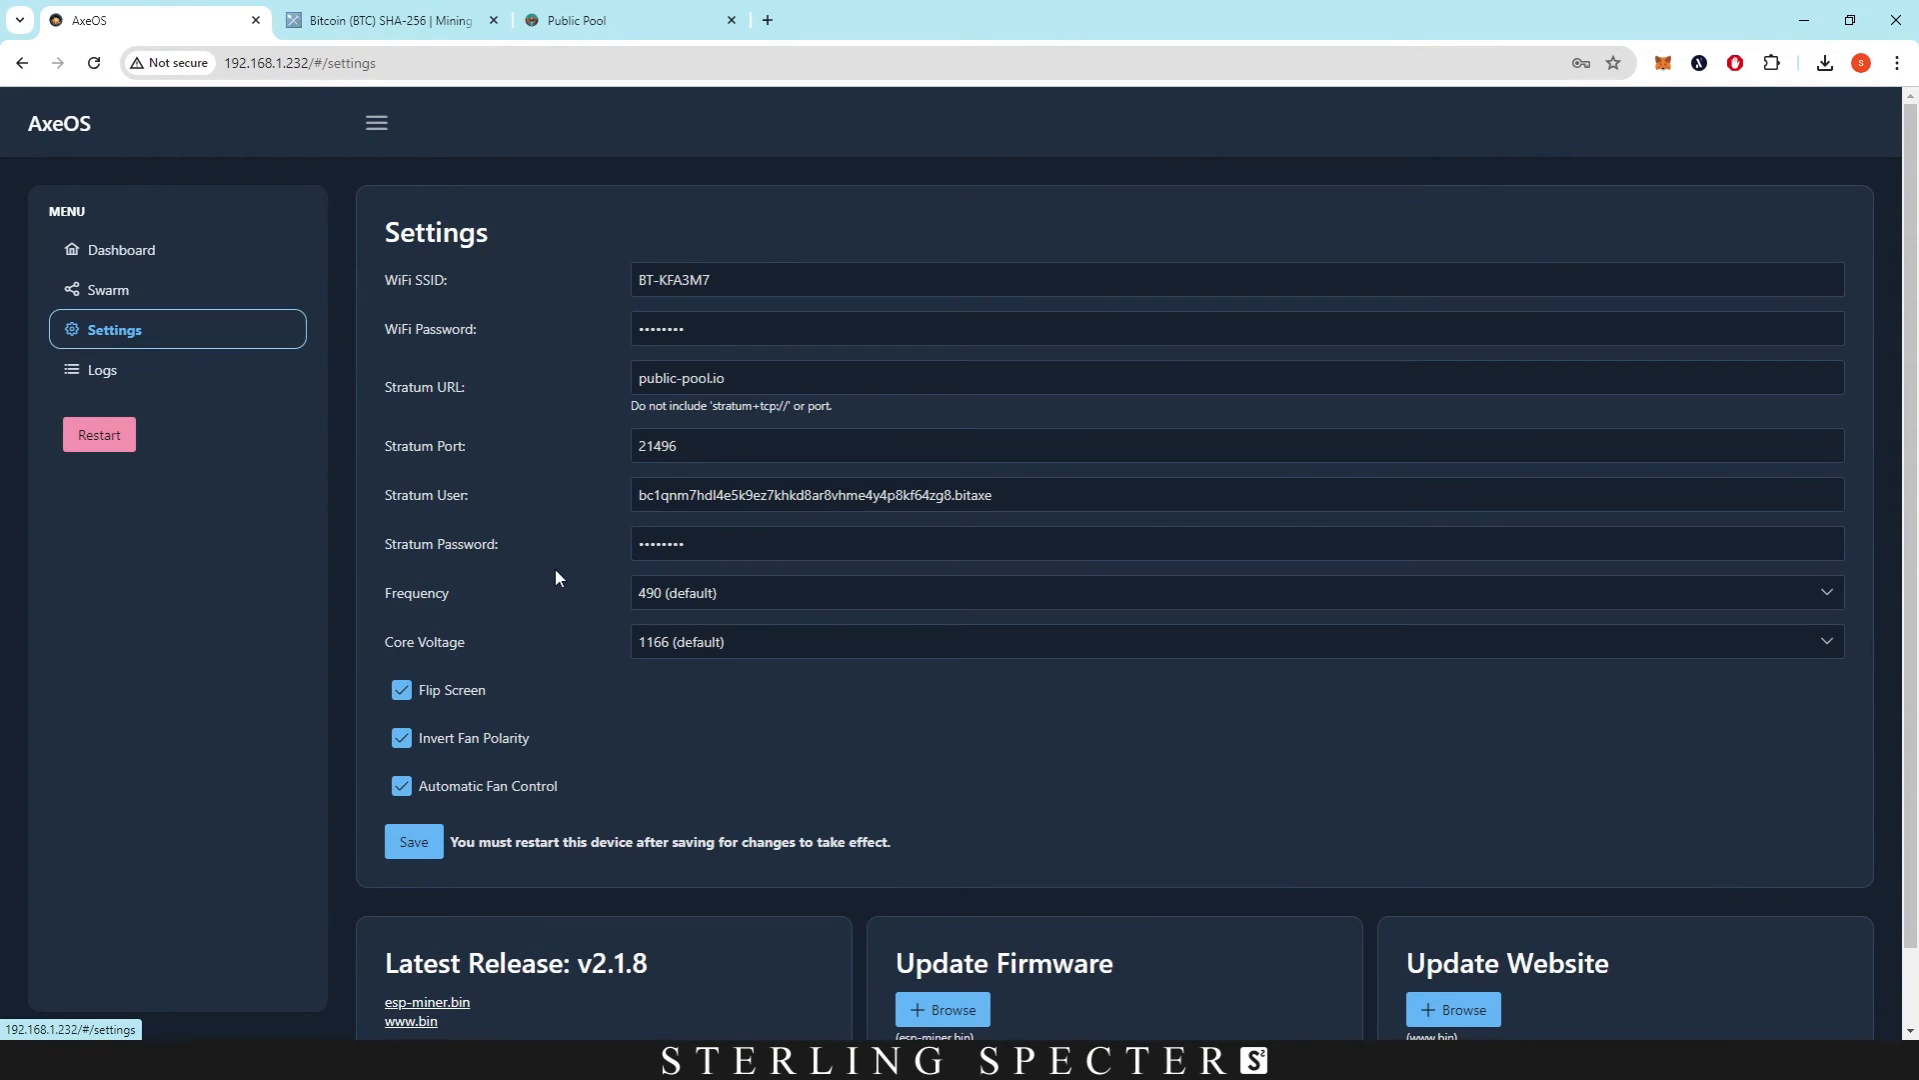
{"action": "scroll", "scroll_direction": "down", "scroll_amount": 3}
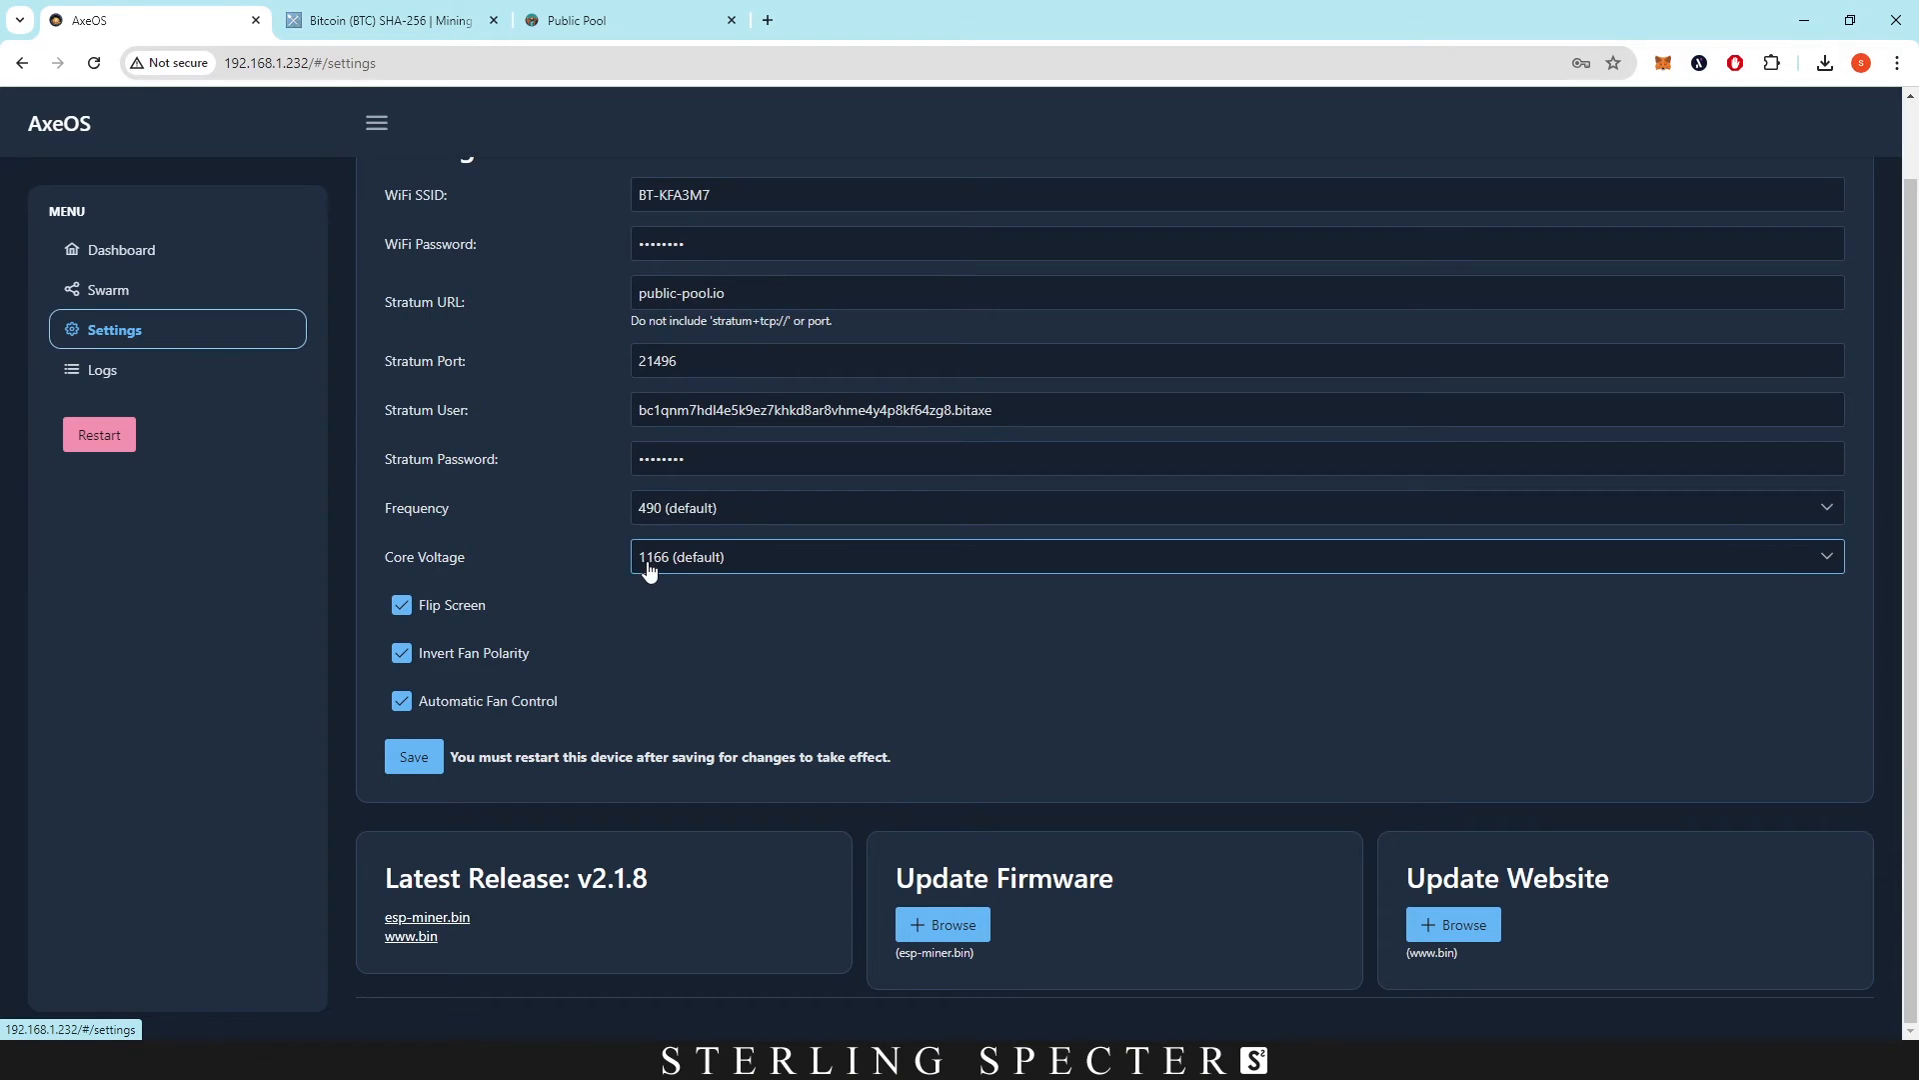
{"action": "left_click", "coordinate": [1224, 507]}
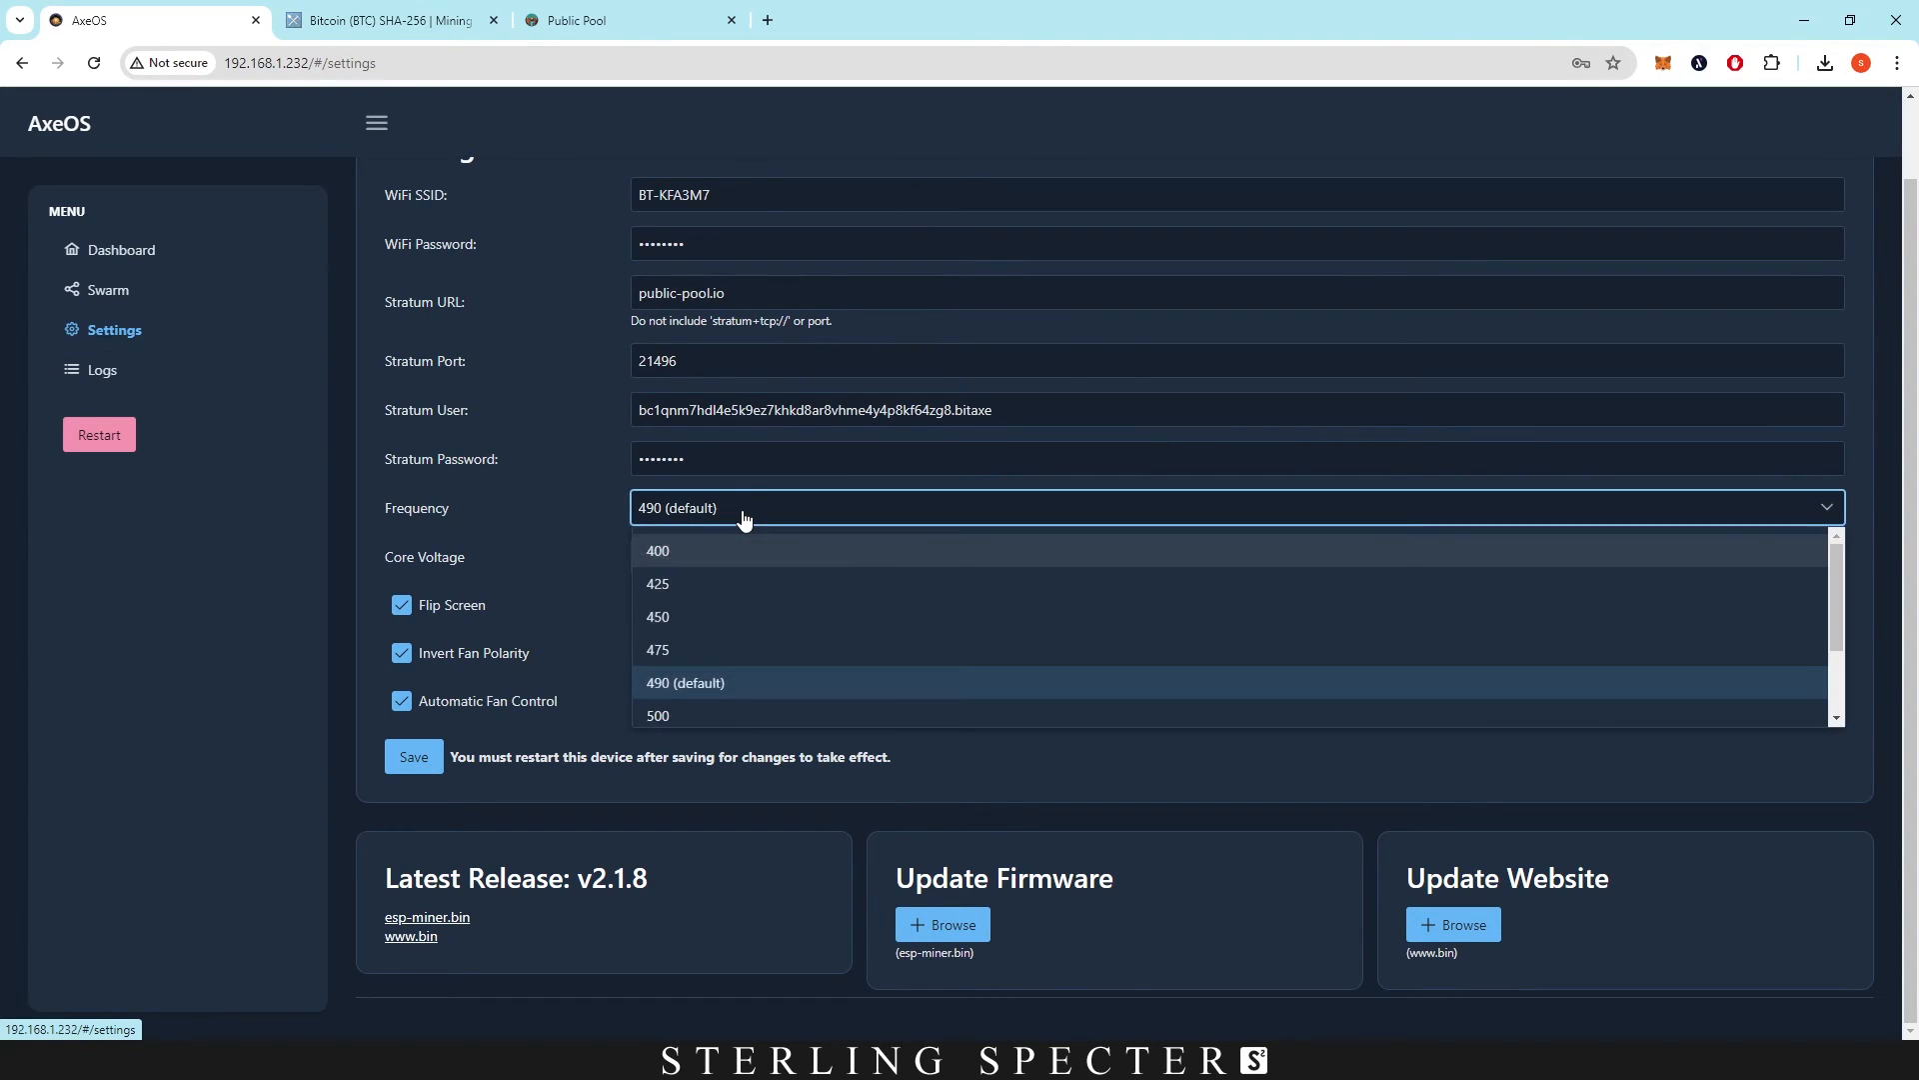
{"action": "scroll", "scroll_direction": "down", "scroll_amount": 3}
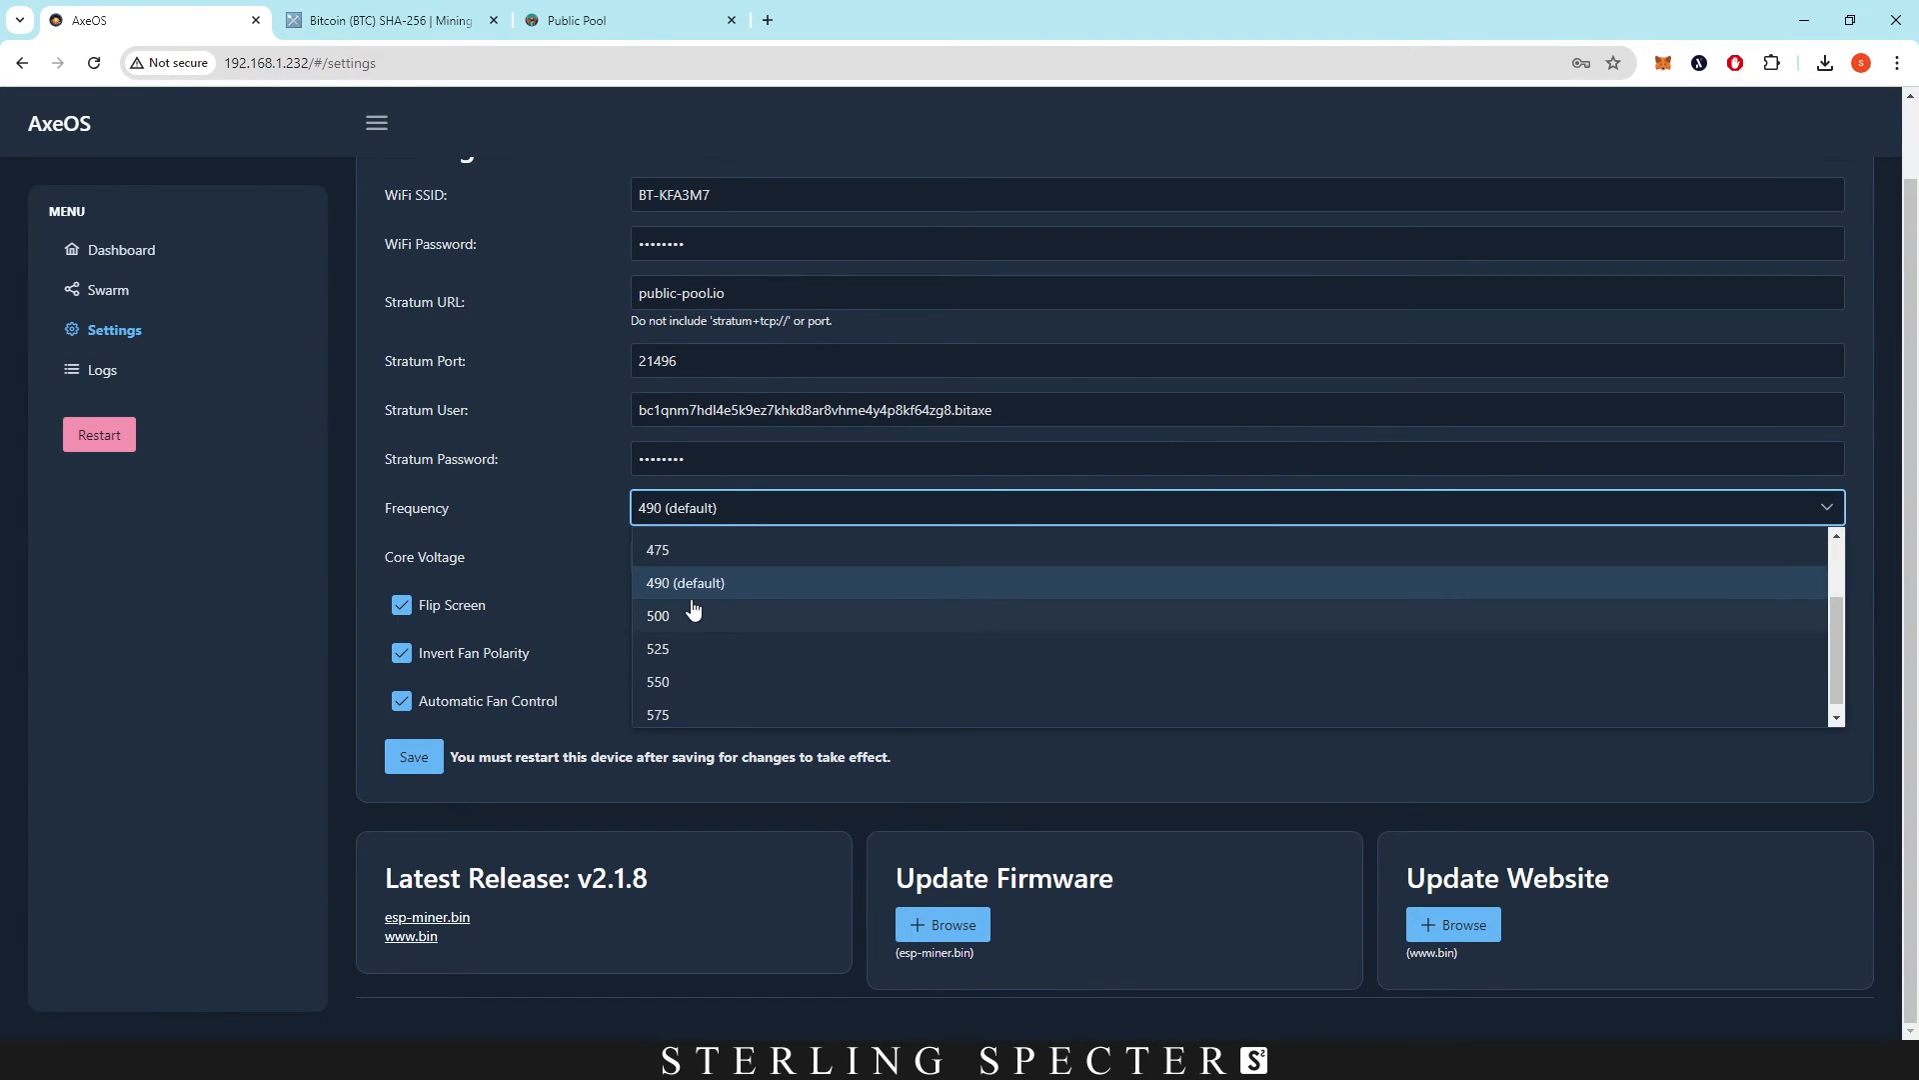
{"action": "mouse_move", "coordinate": [661, 549]}
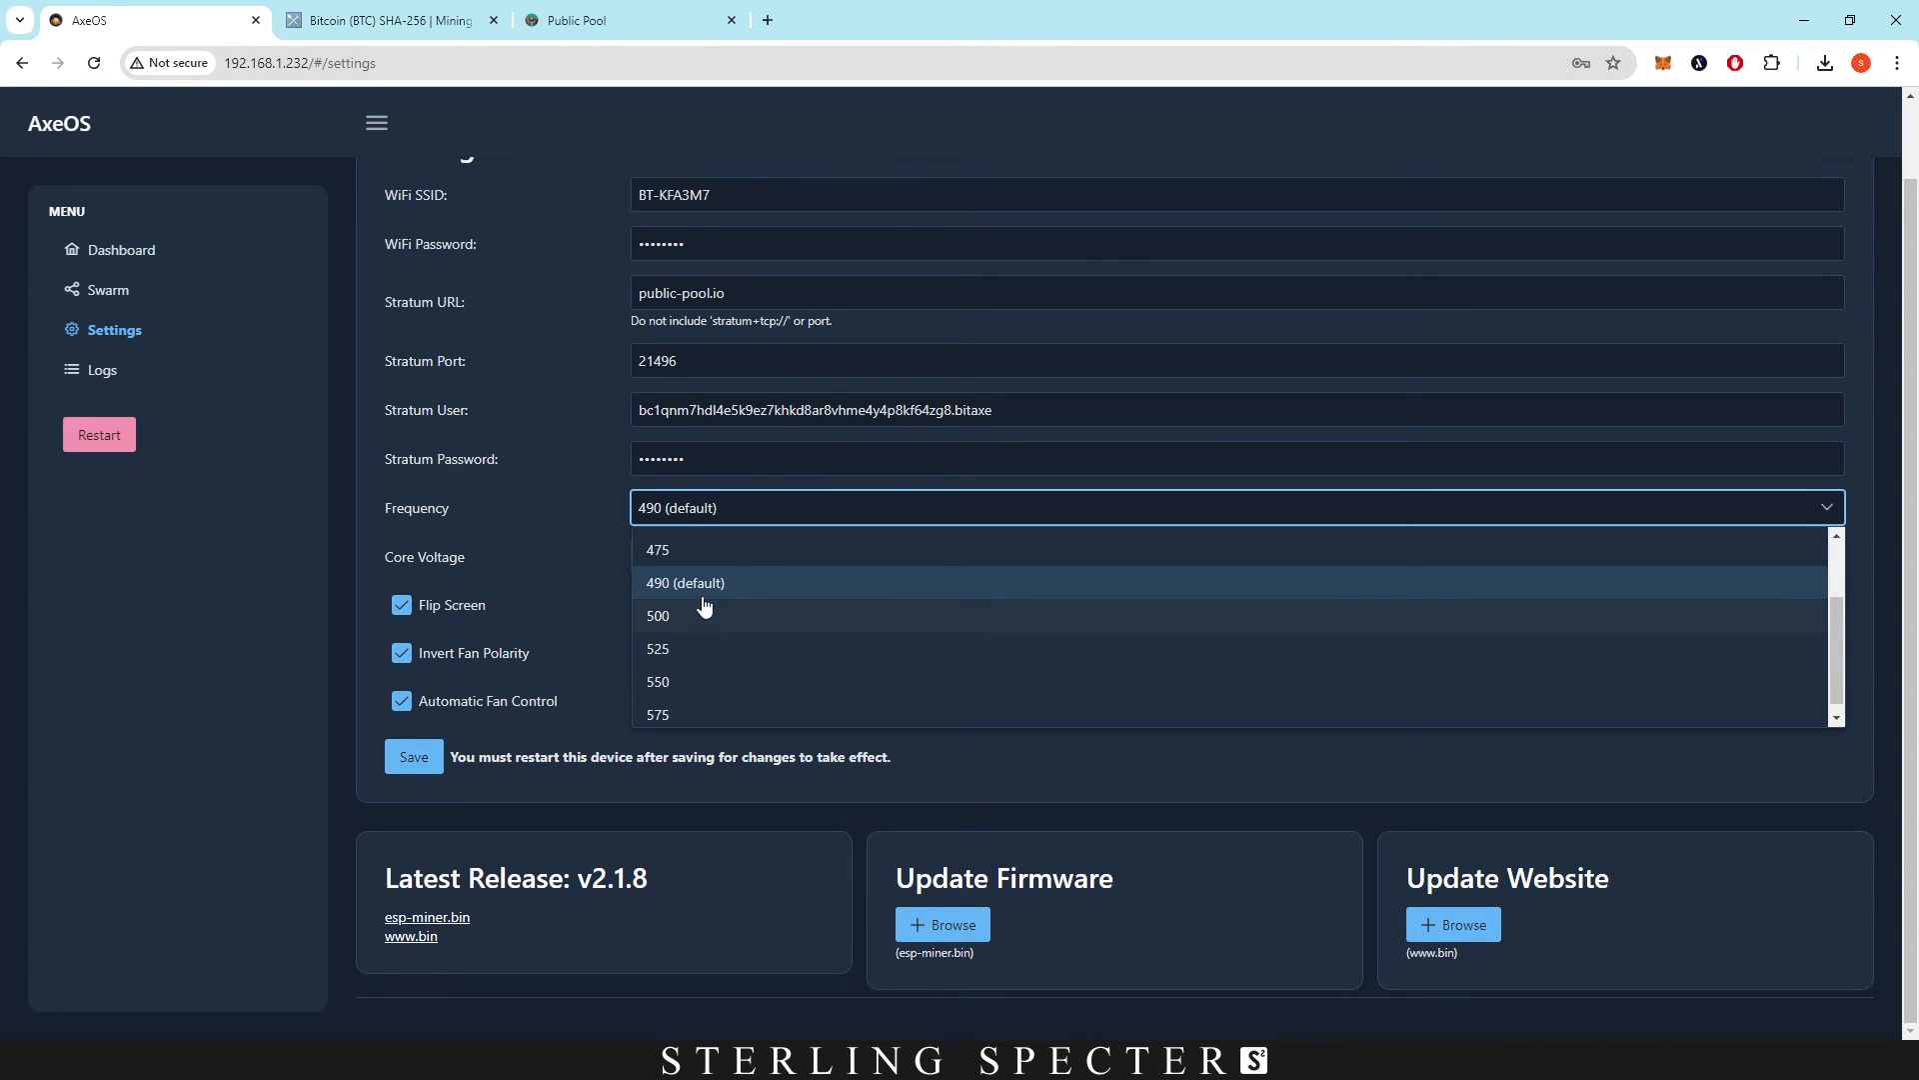
{"action": "left_click", "coordinate": [1223, 555]}
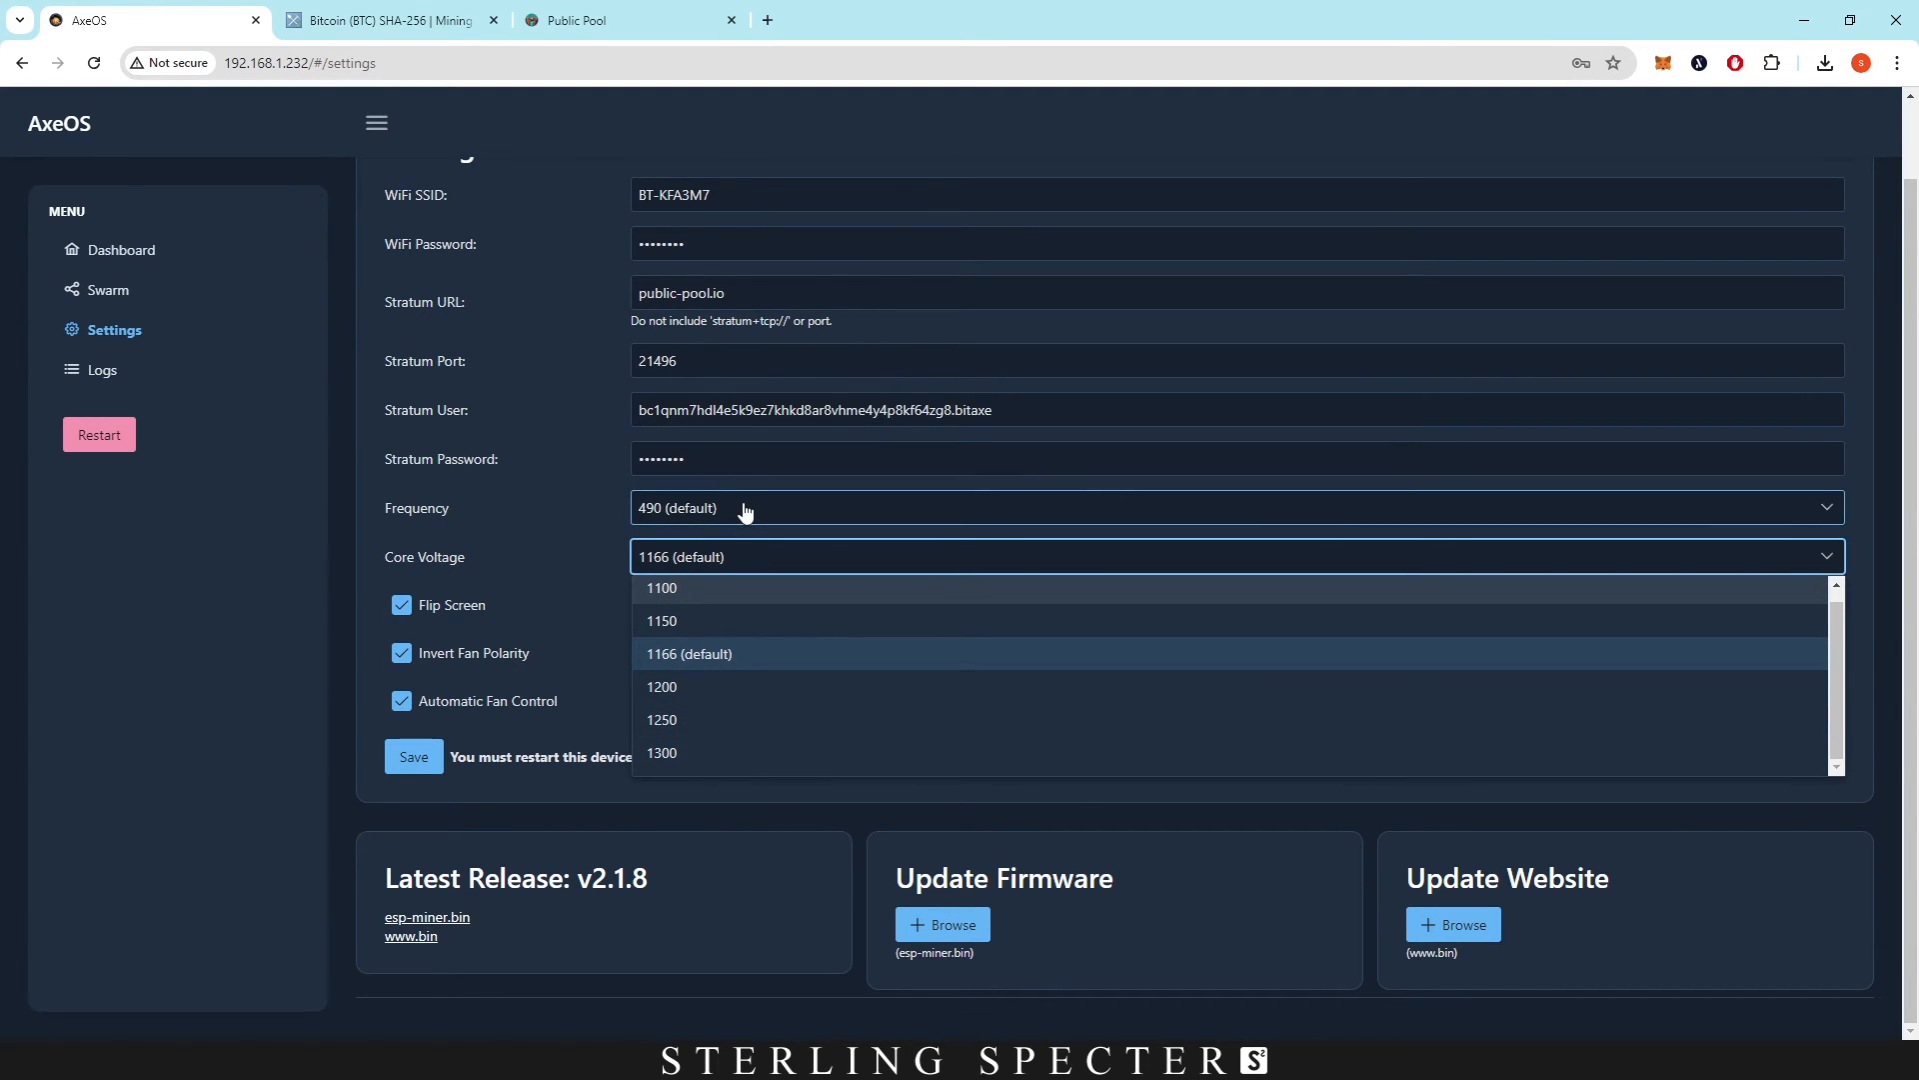
{"action": "left_click", "coordinate": [1230, 506]}
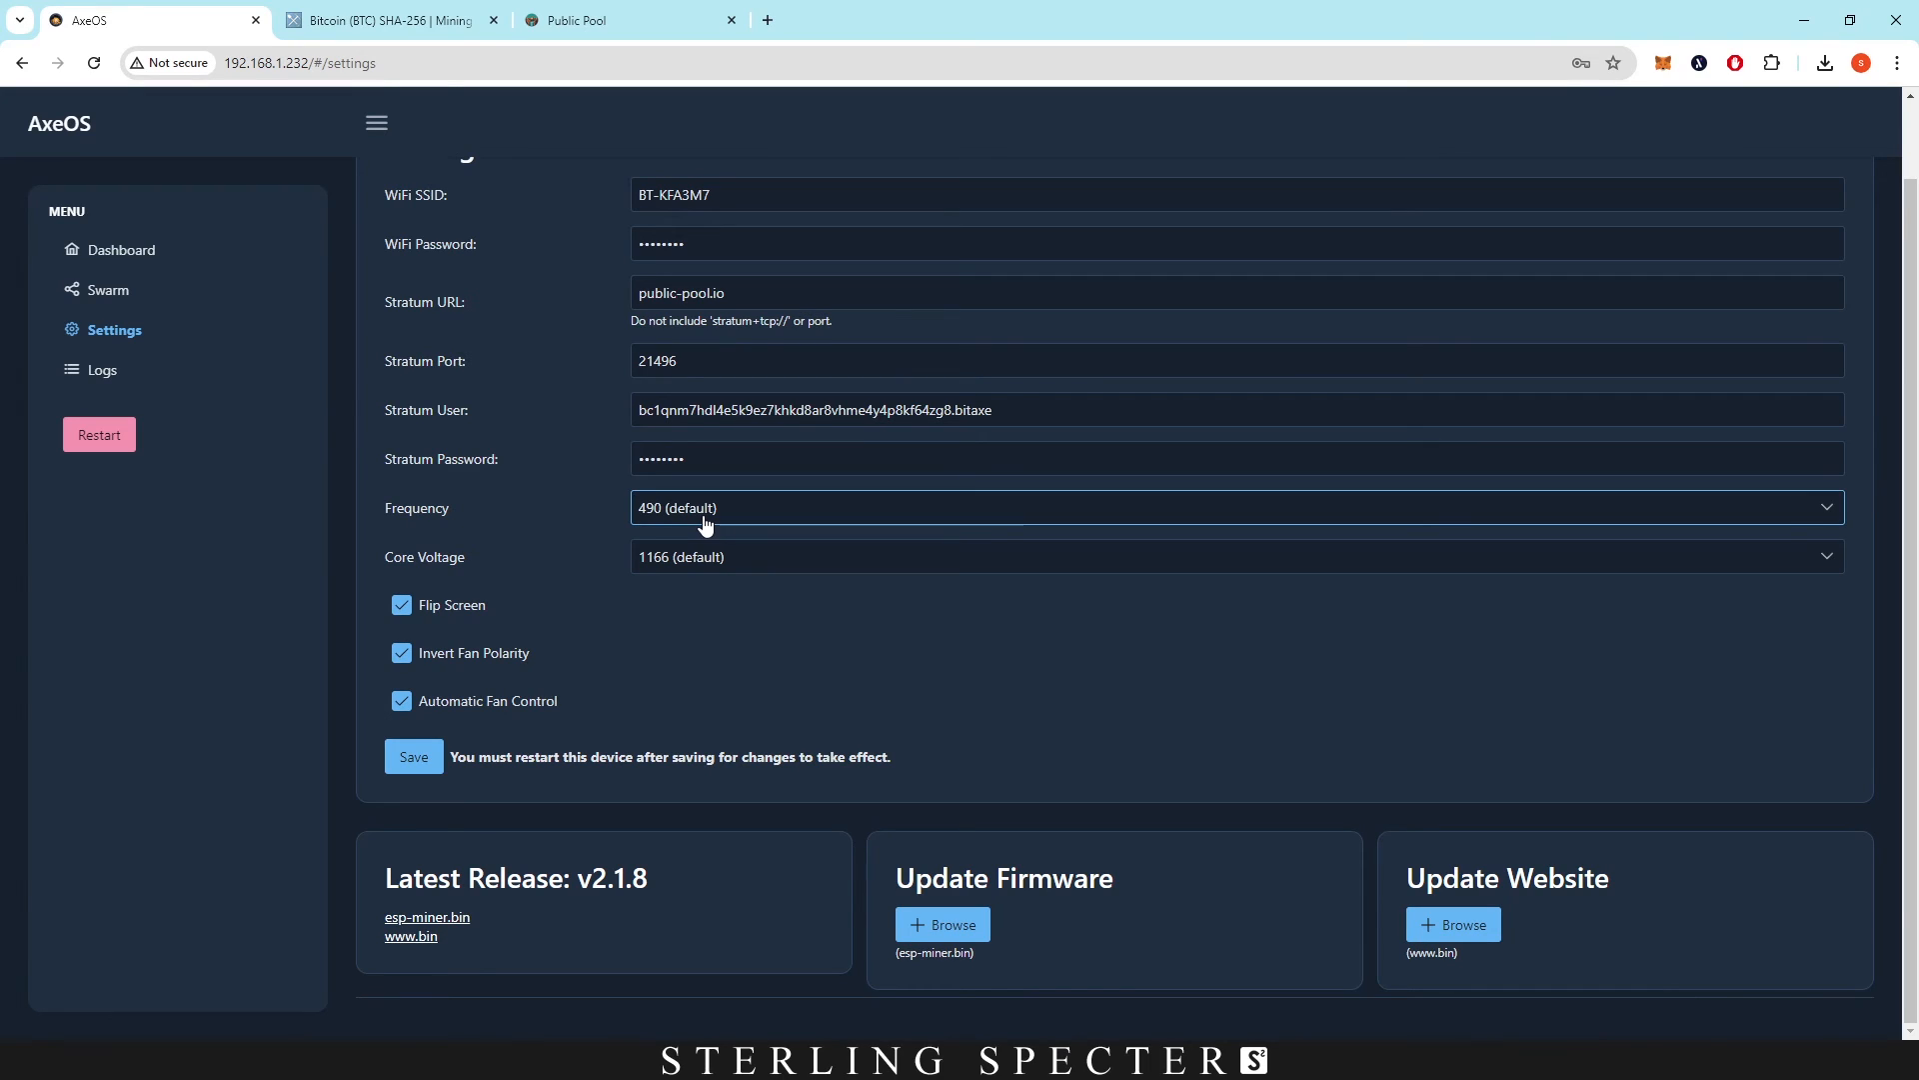
{"action": "mouse_move", "coordinate": [738, 534]}
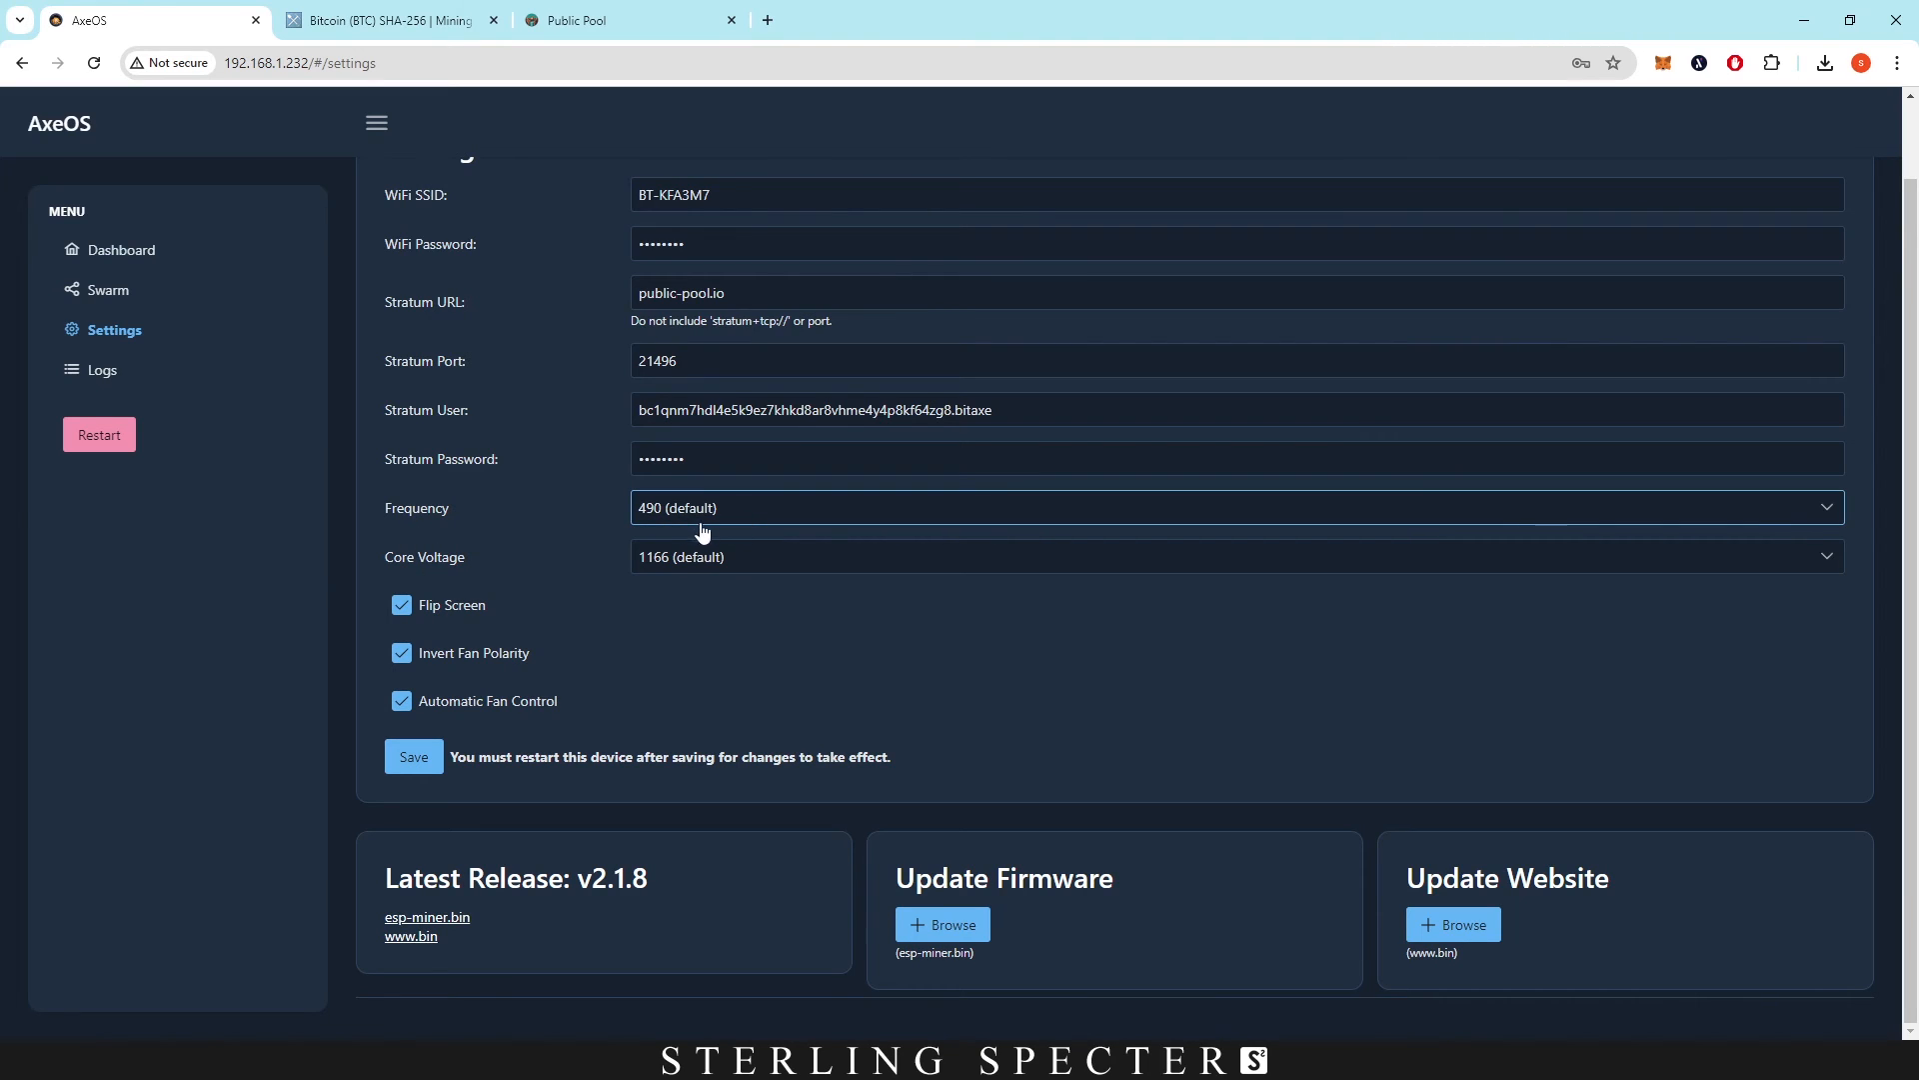
{"action": "mouse_move", "coordinate": [753, 535]}
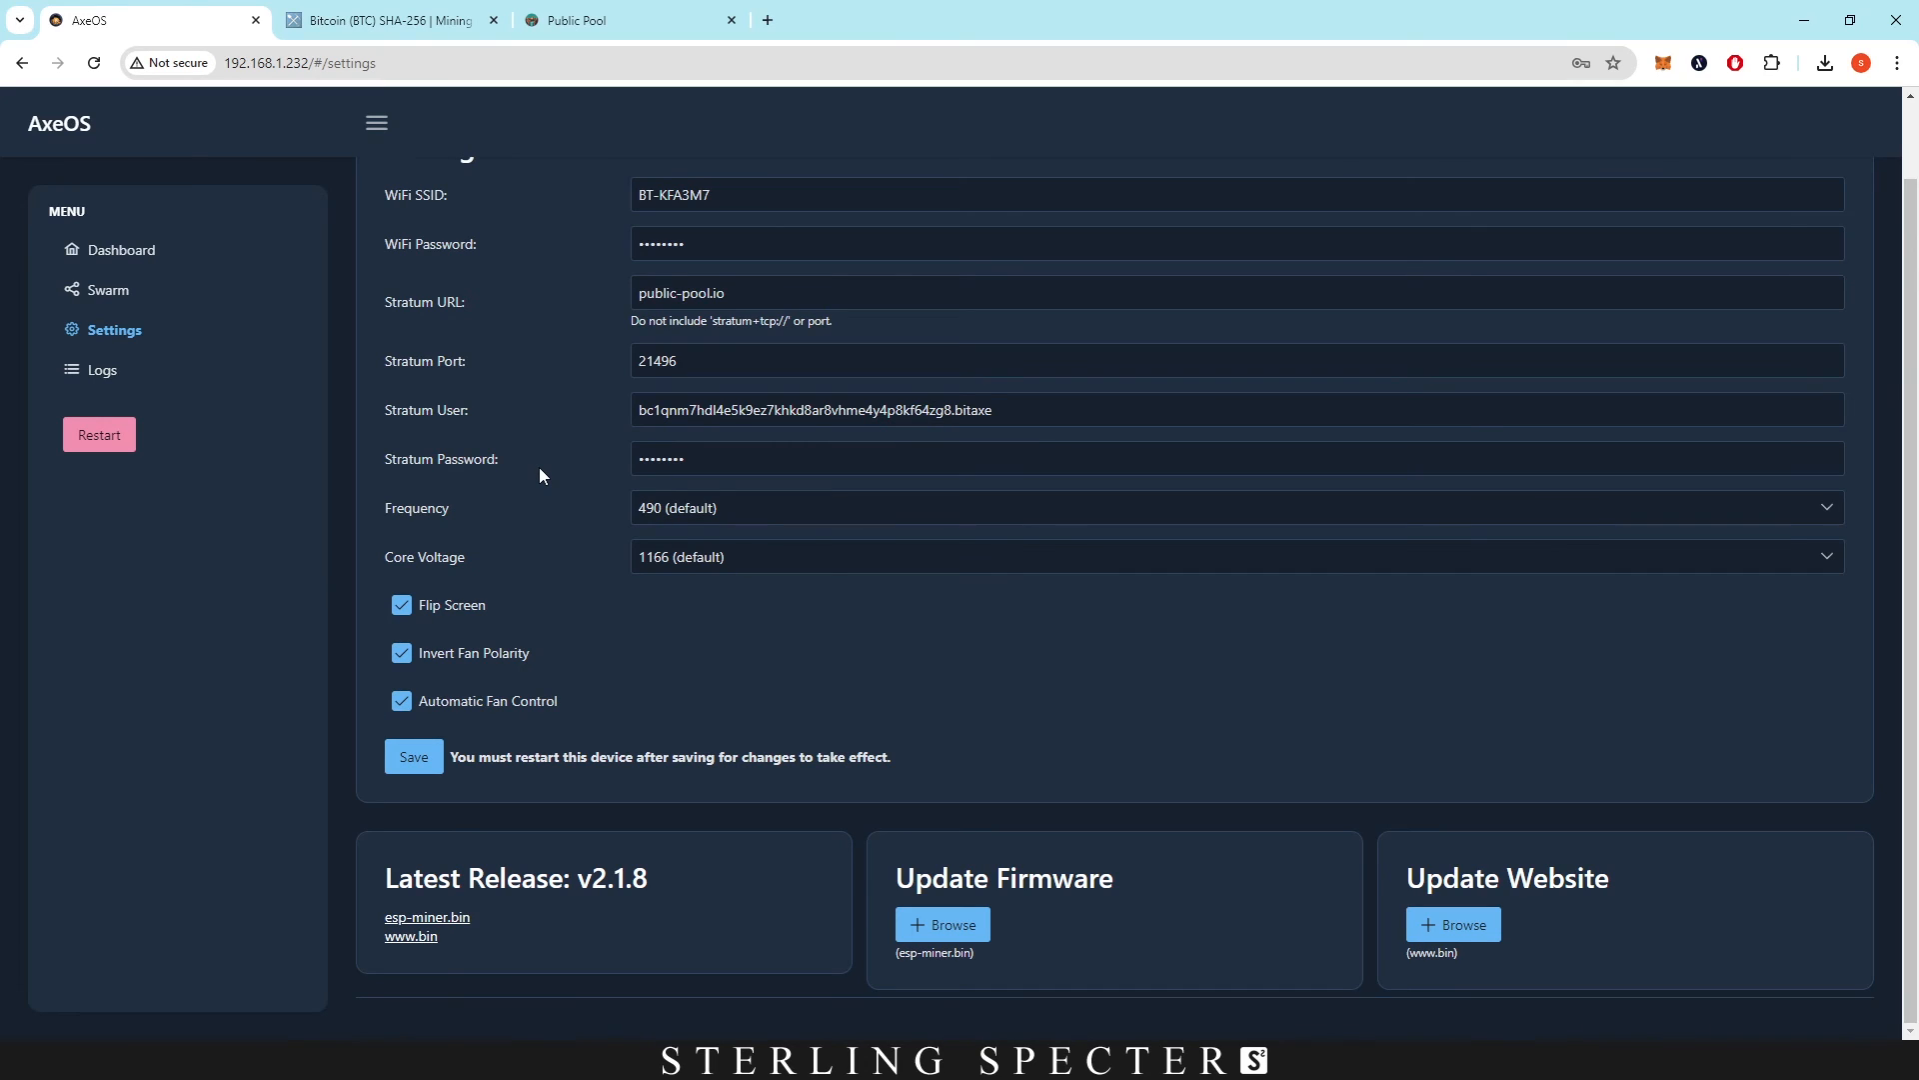
{"action": "mouse_move", "coordinate": [576, 487]}
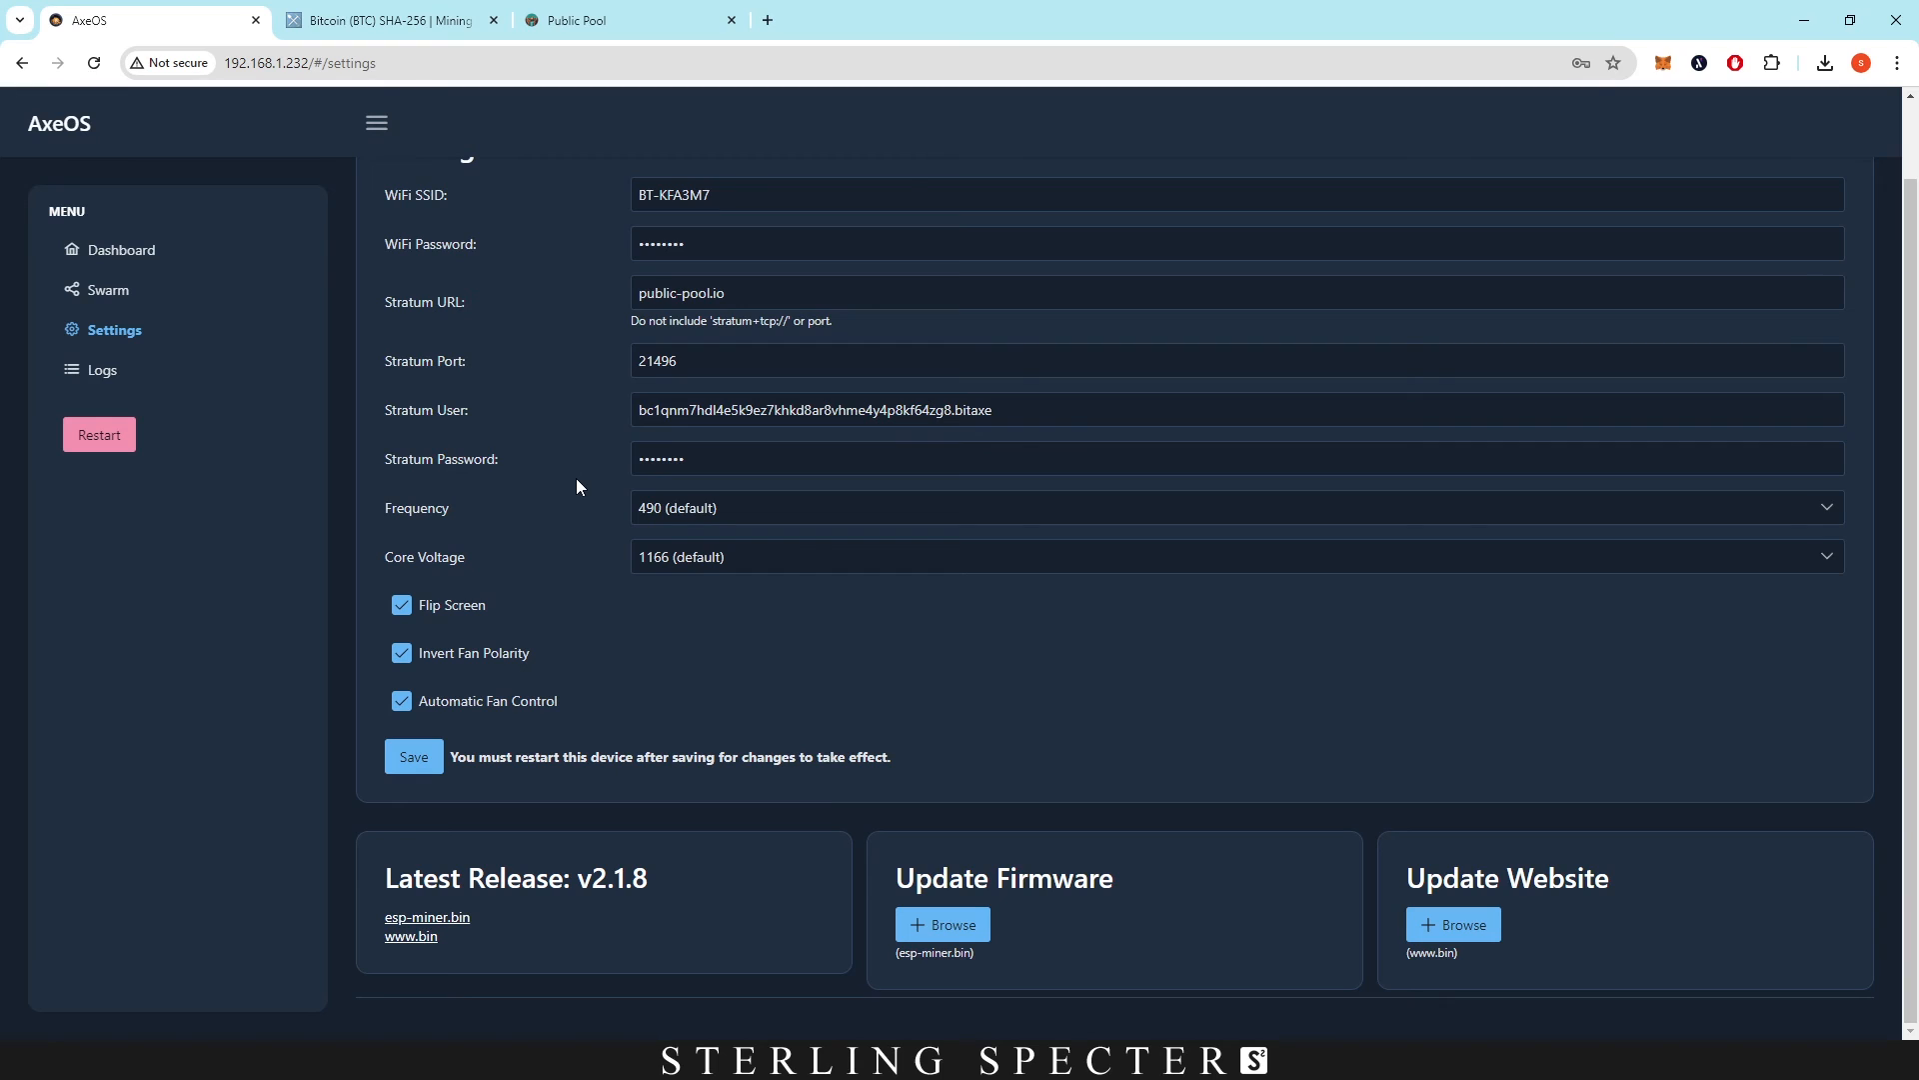
{"action": "scroll", "scroll_direction": "up", "scroll_amount": 3}
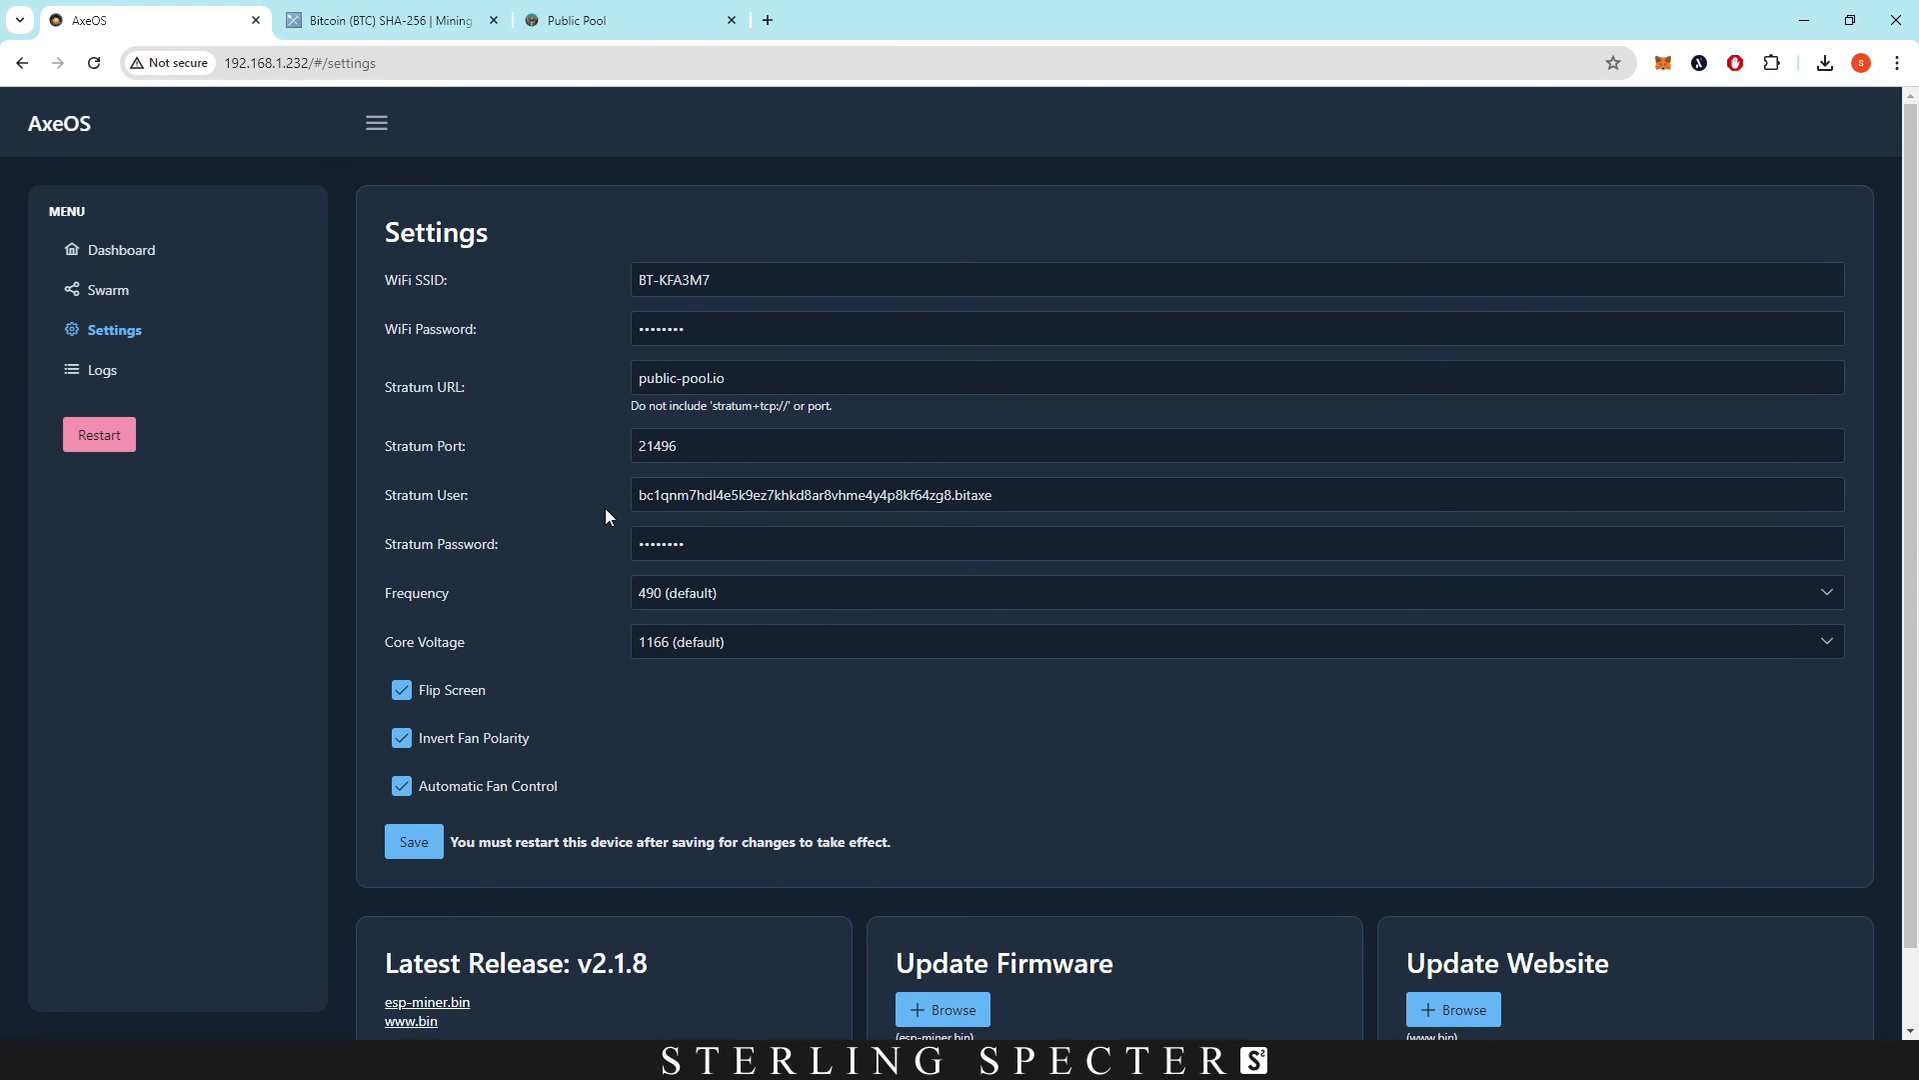
{"action": "mouse_move", "coordinate": [588, 478]}
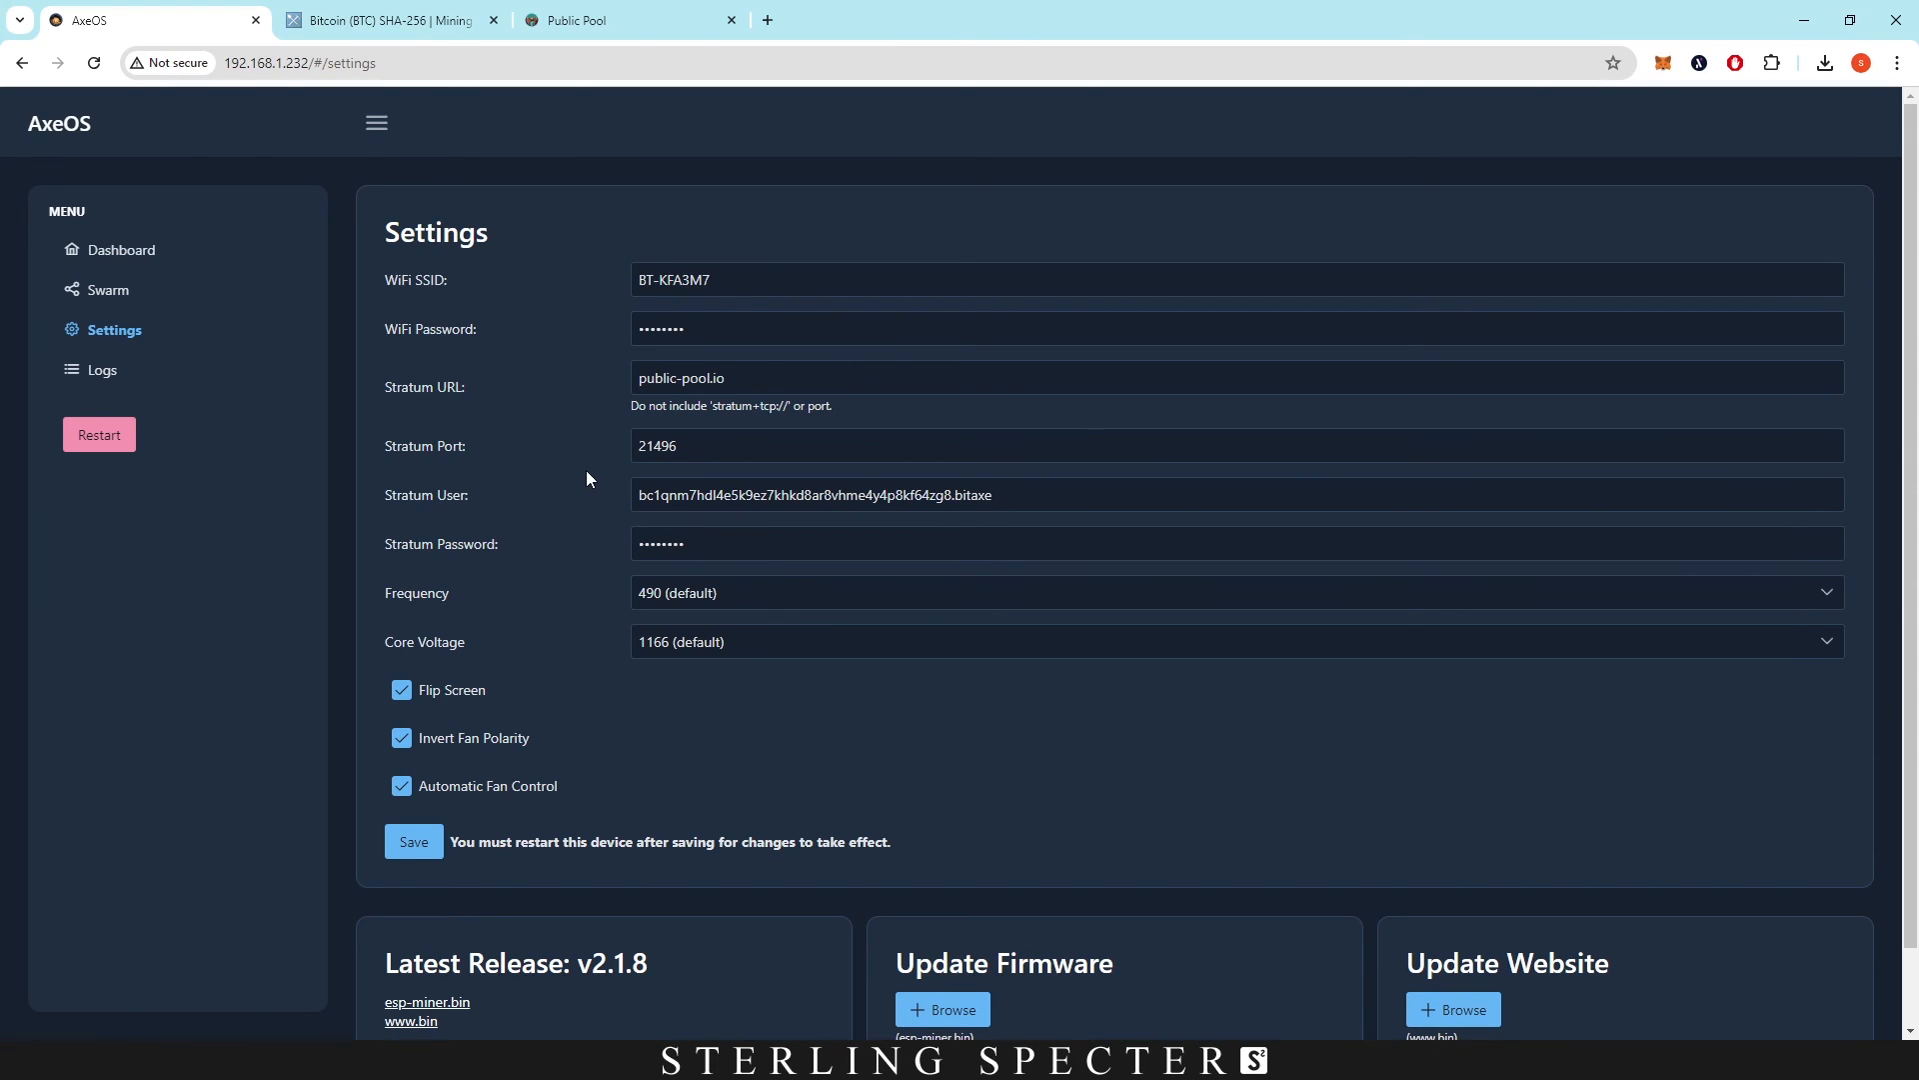
{"action": "scroll", "scroll_direction": "down", "scroll_amount": 3}
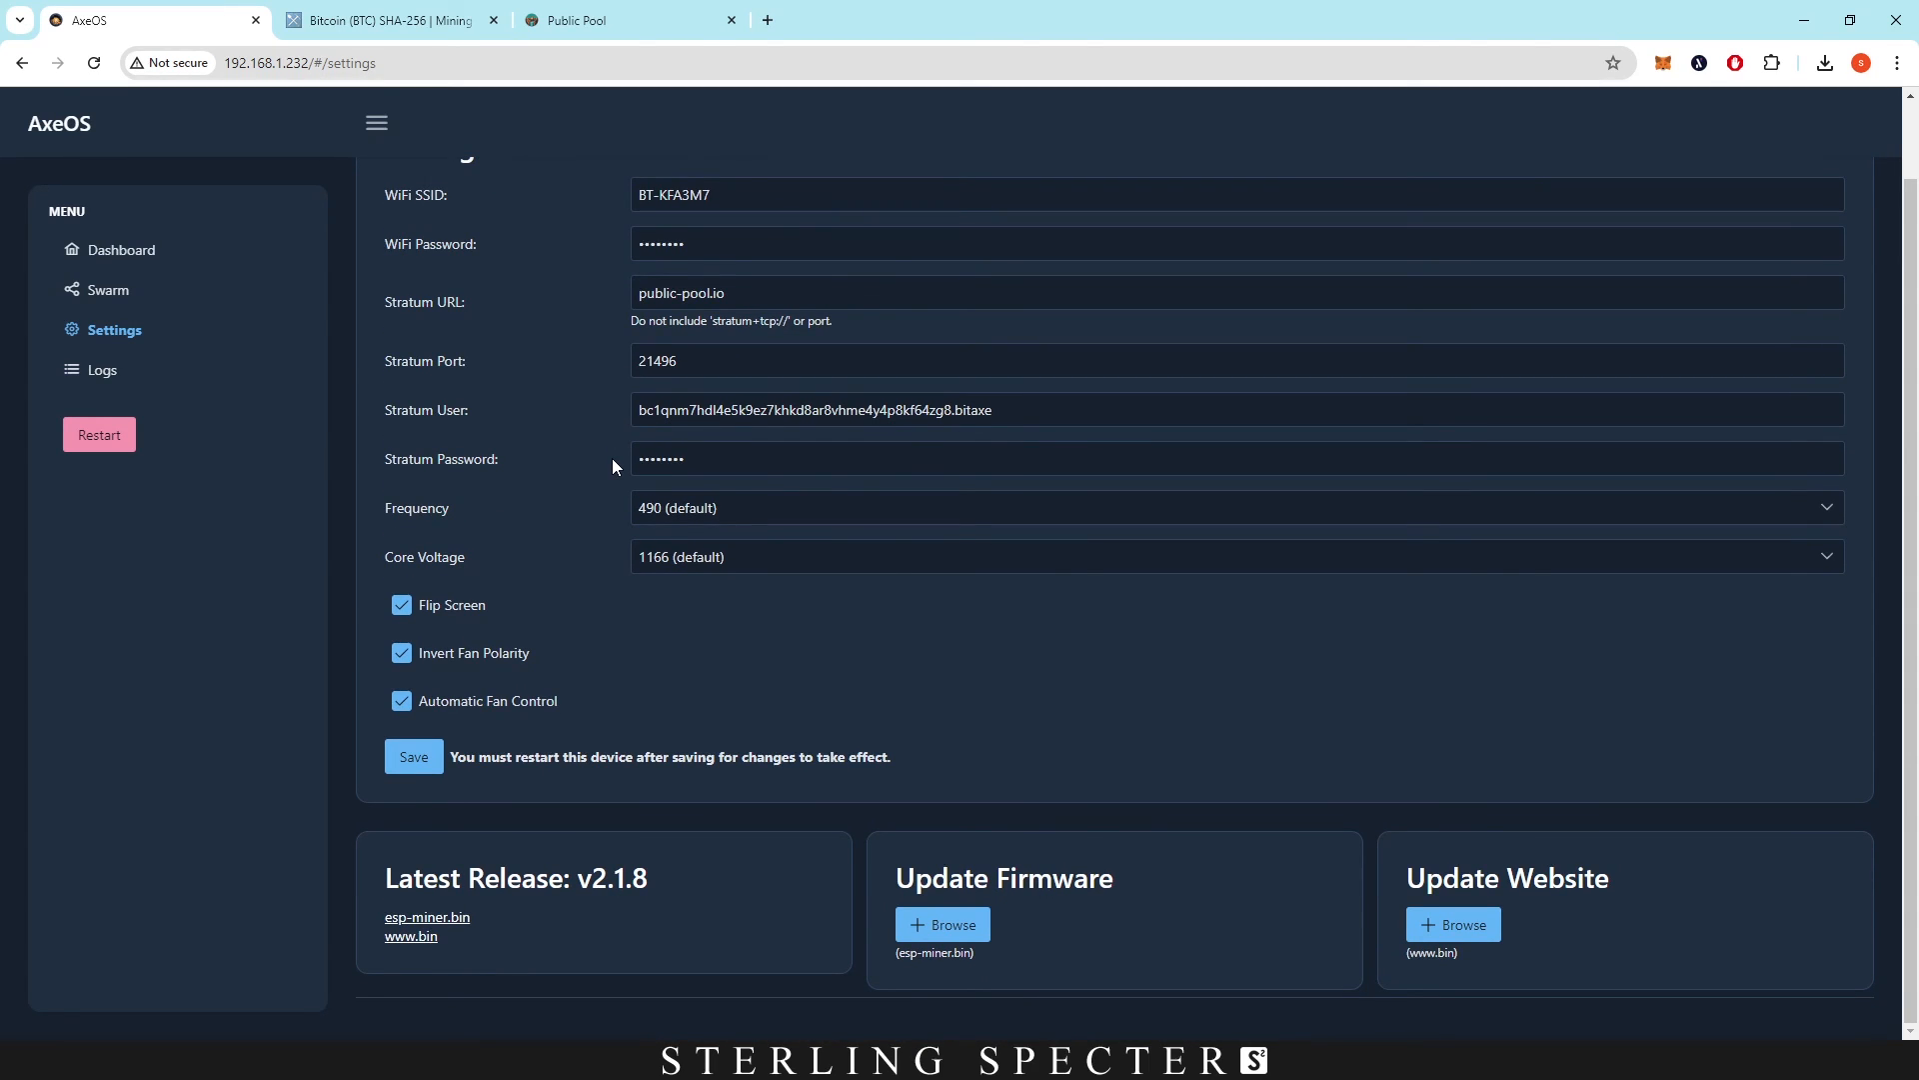
Watch the dashboard hash rate hold near 638 Gh/s with 19 shares.
{"action": "left_click", "coordinate": [120, 250]}
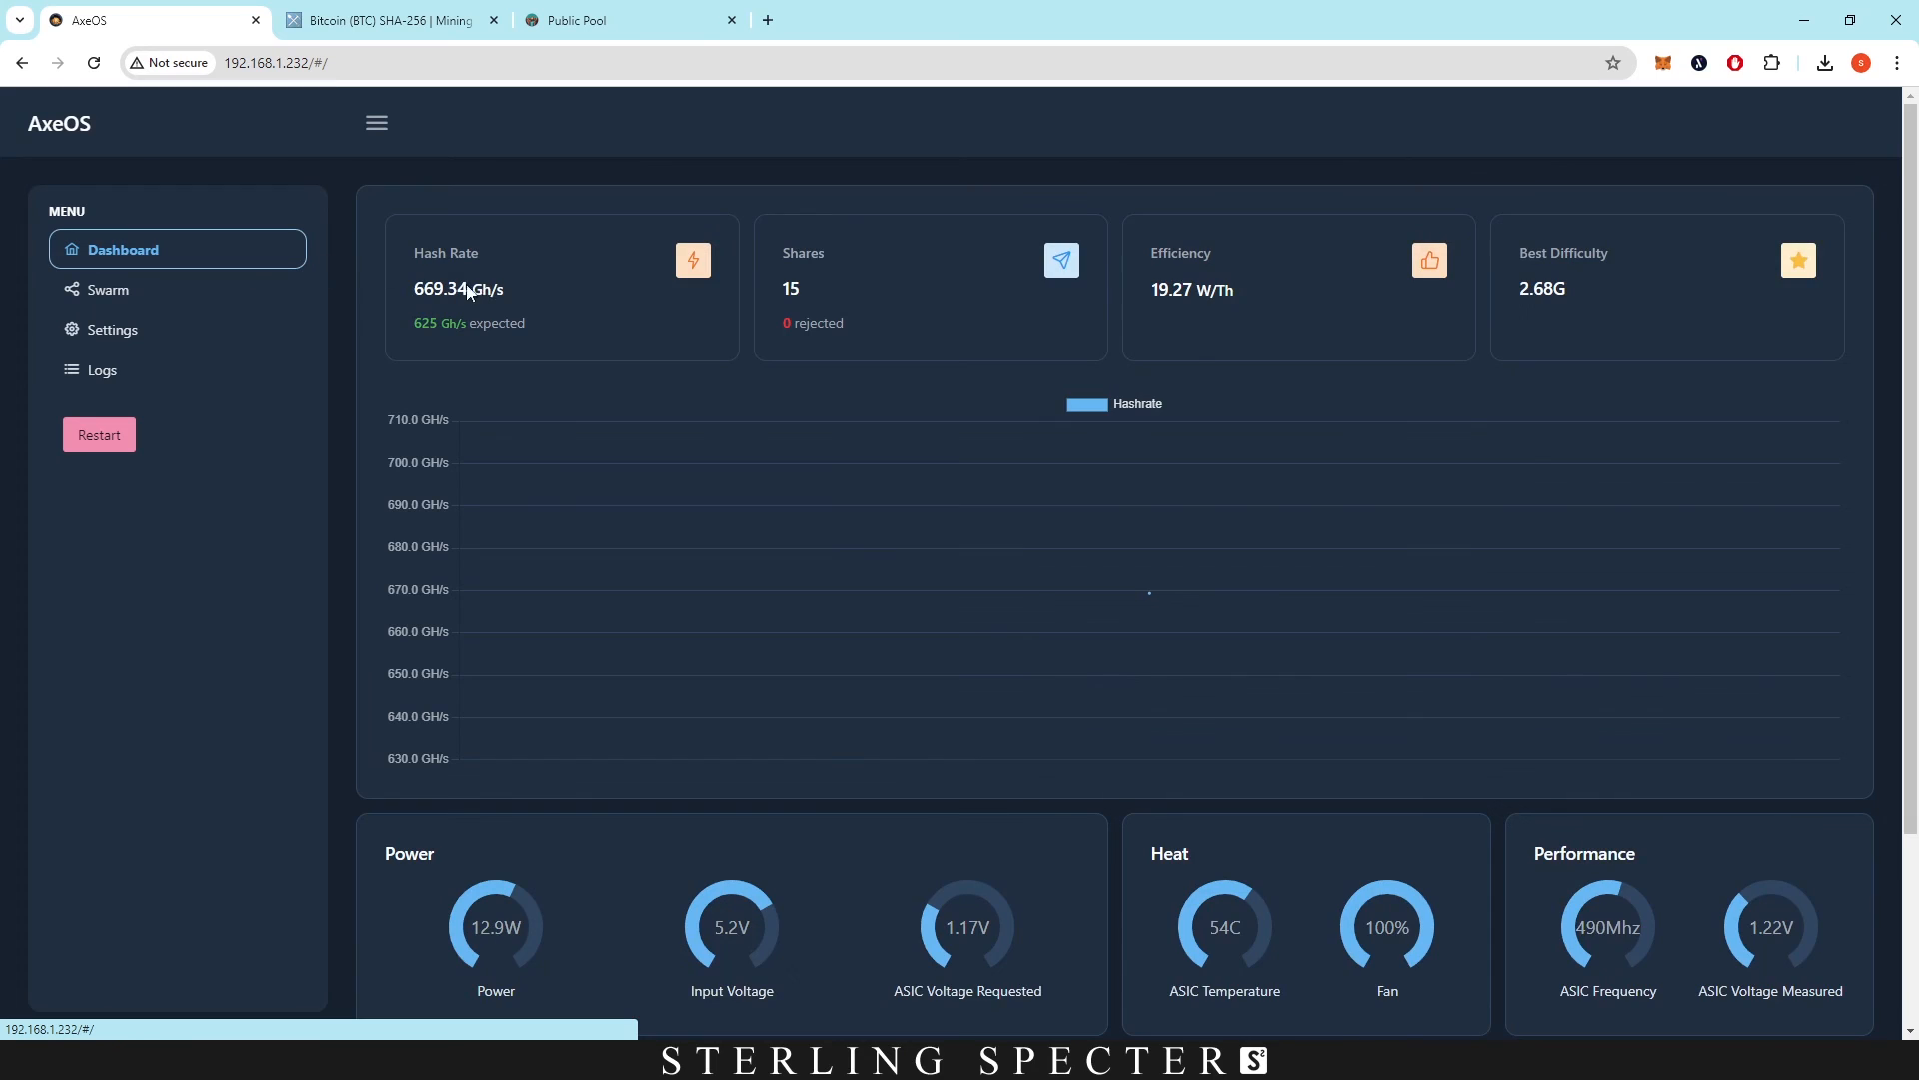
{"action": "mouse_move", "coordinate": [861, 294]}
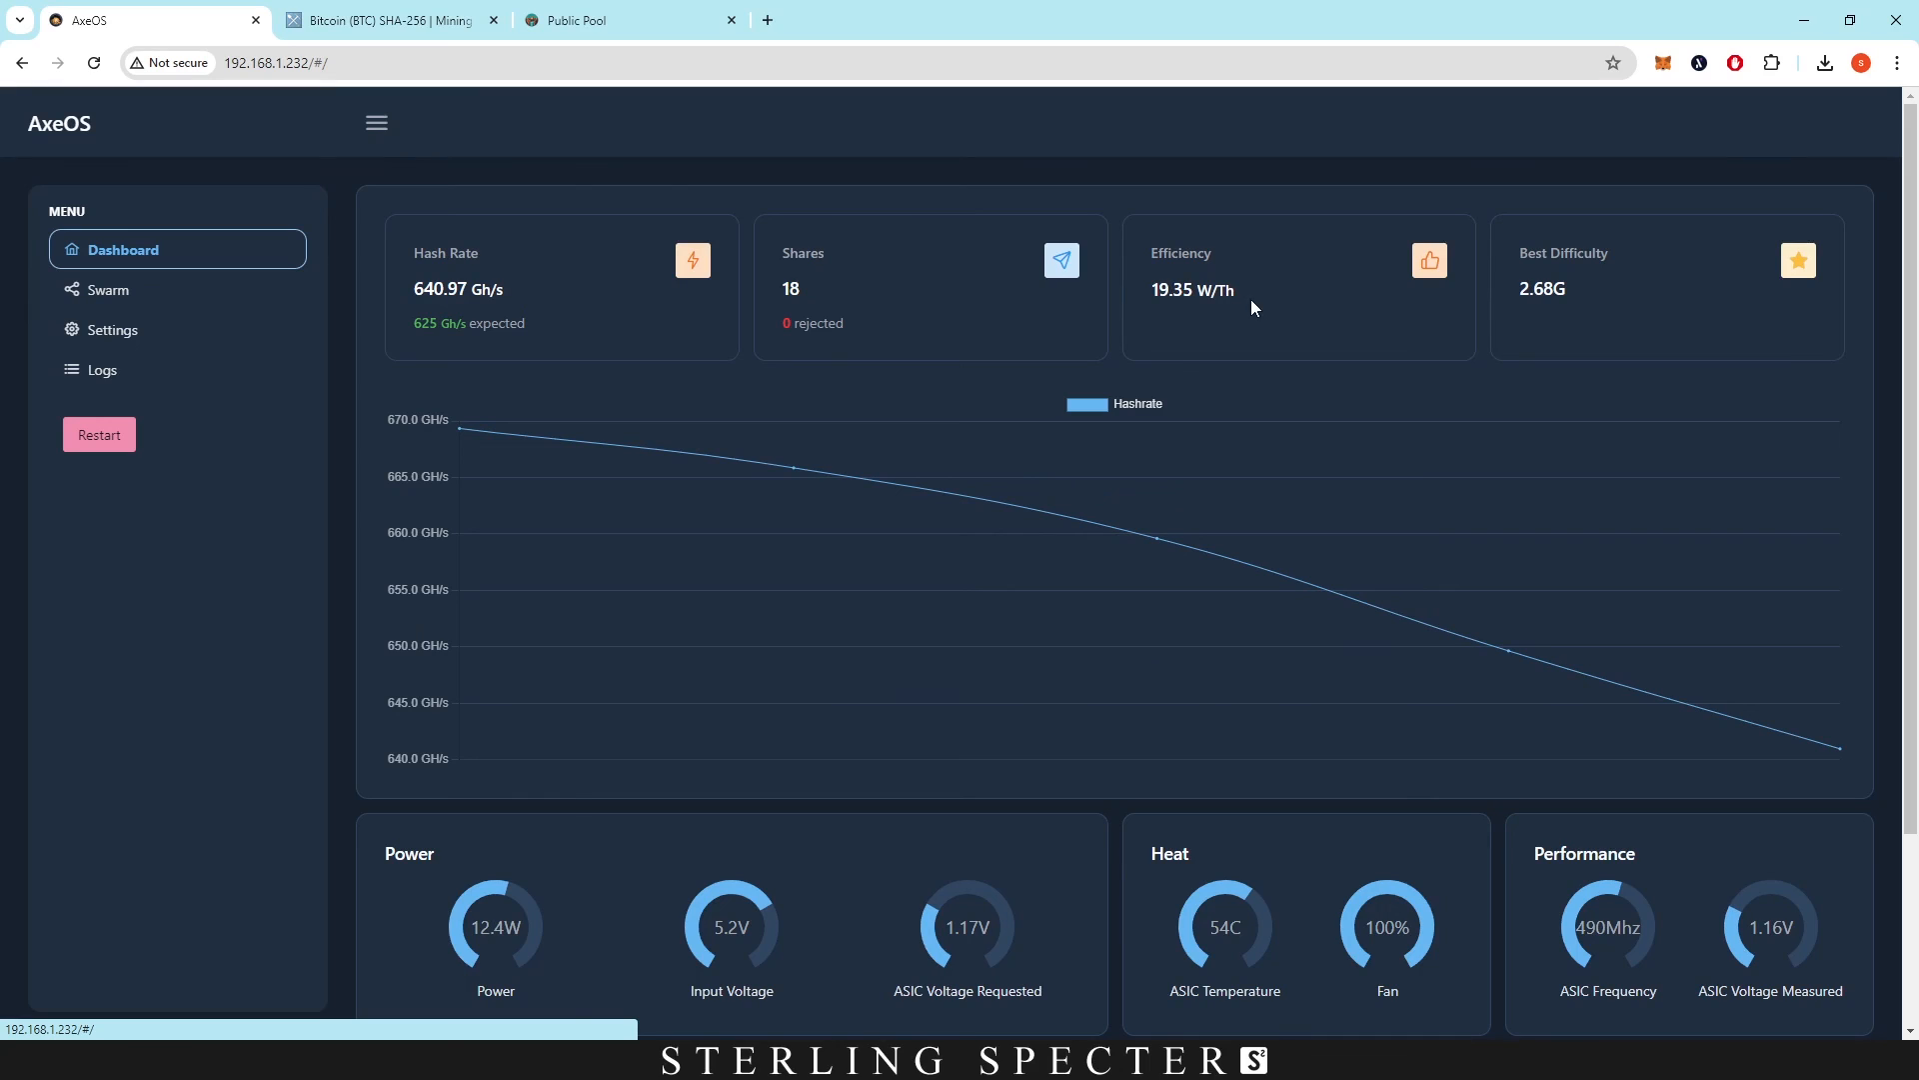
{"action": "mouse_move", "coordinate": [1233, 449]}
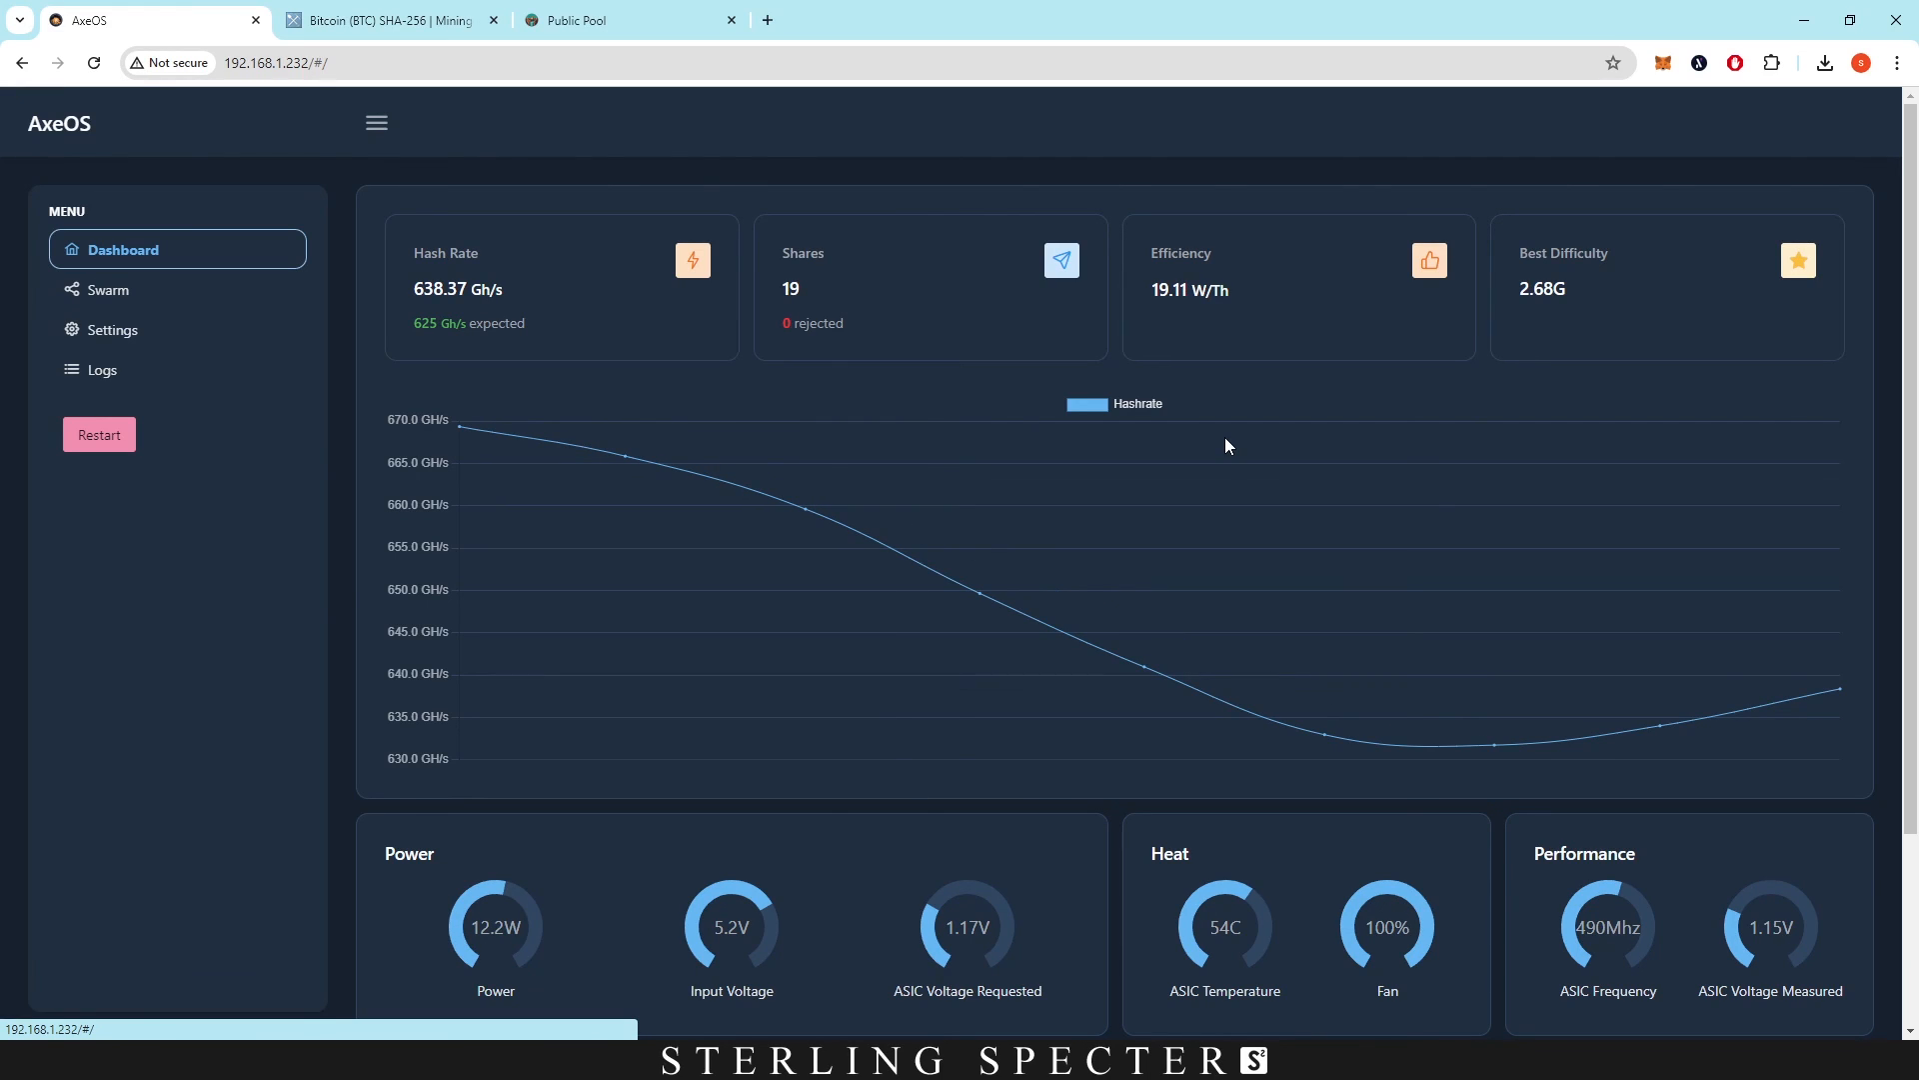
{"action": "scroll", "scroll_direction": "down", "scroll_amount": 3}
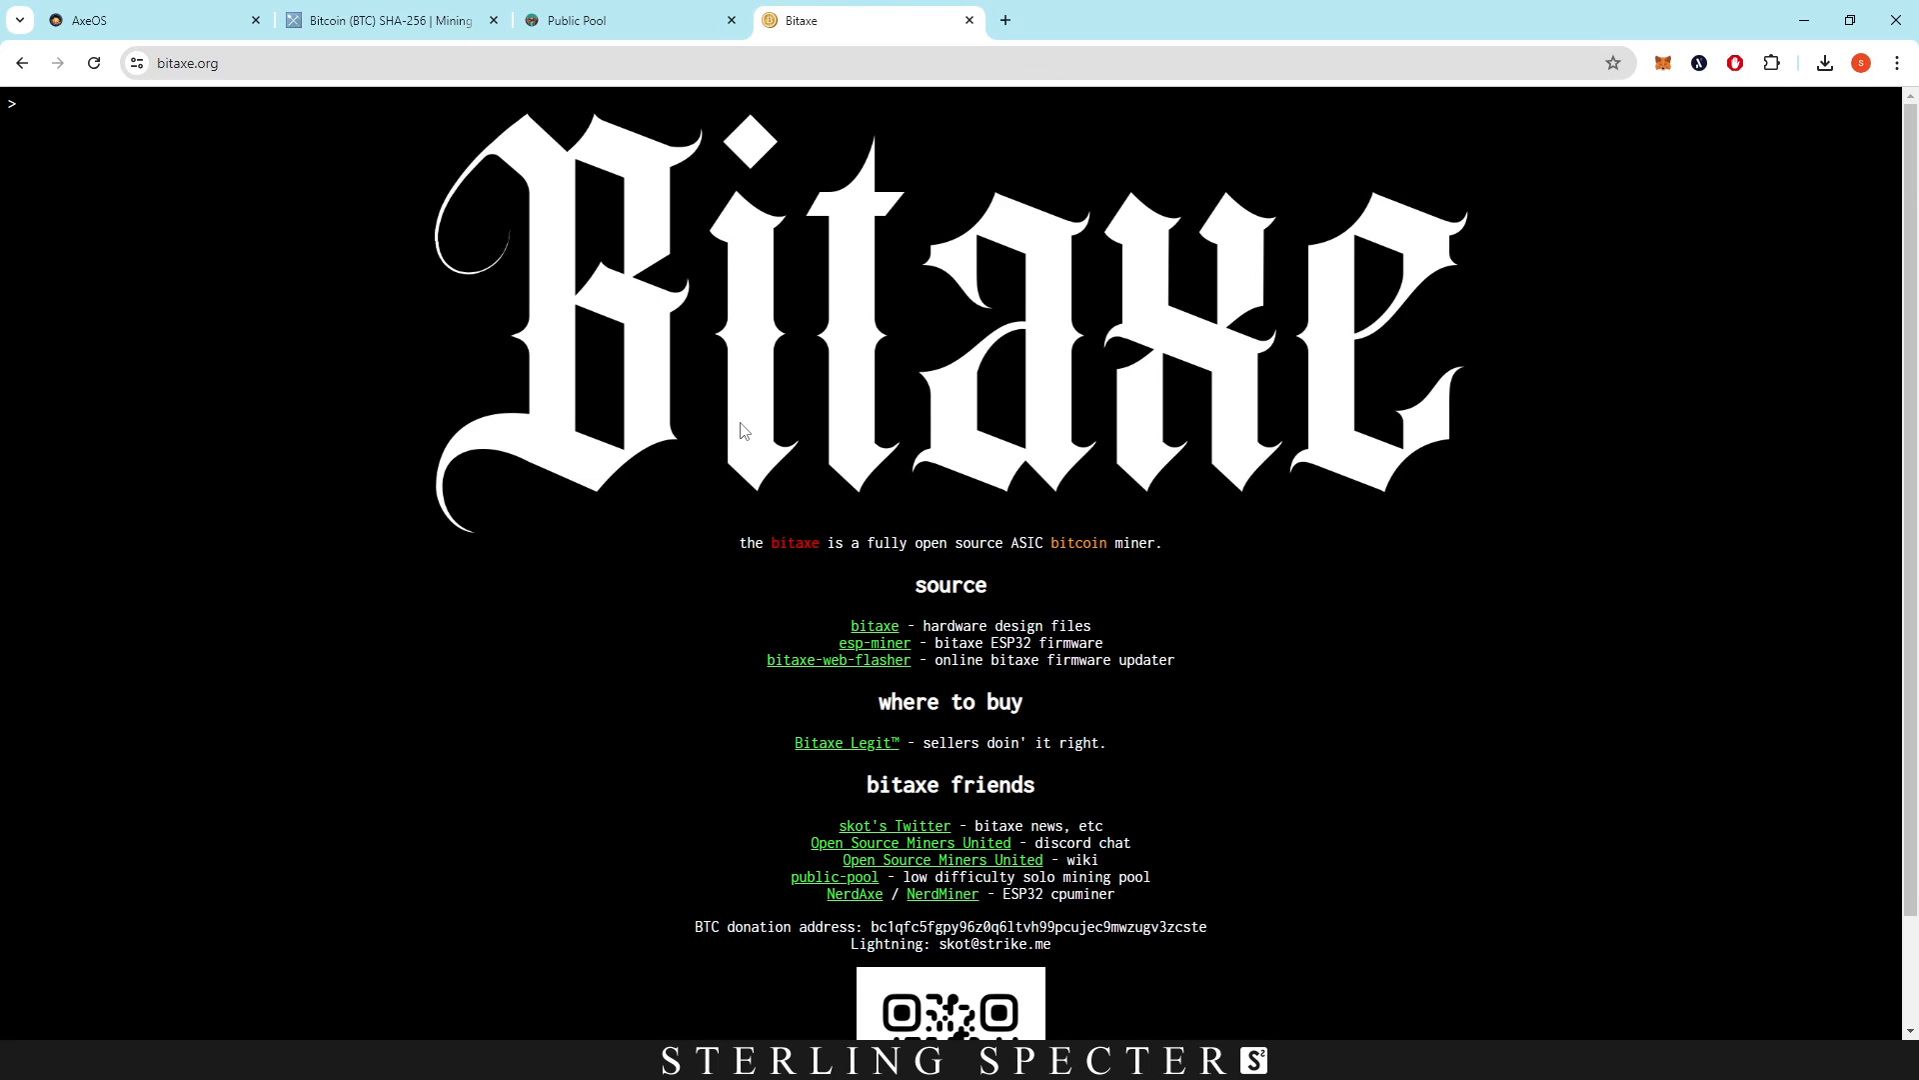
{"action": "scroll", "scroll_direction": "down", "scroll_amount": 3}
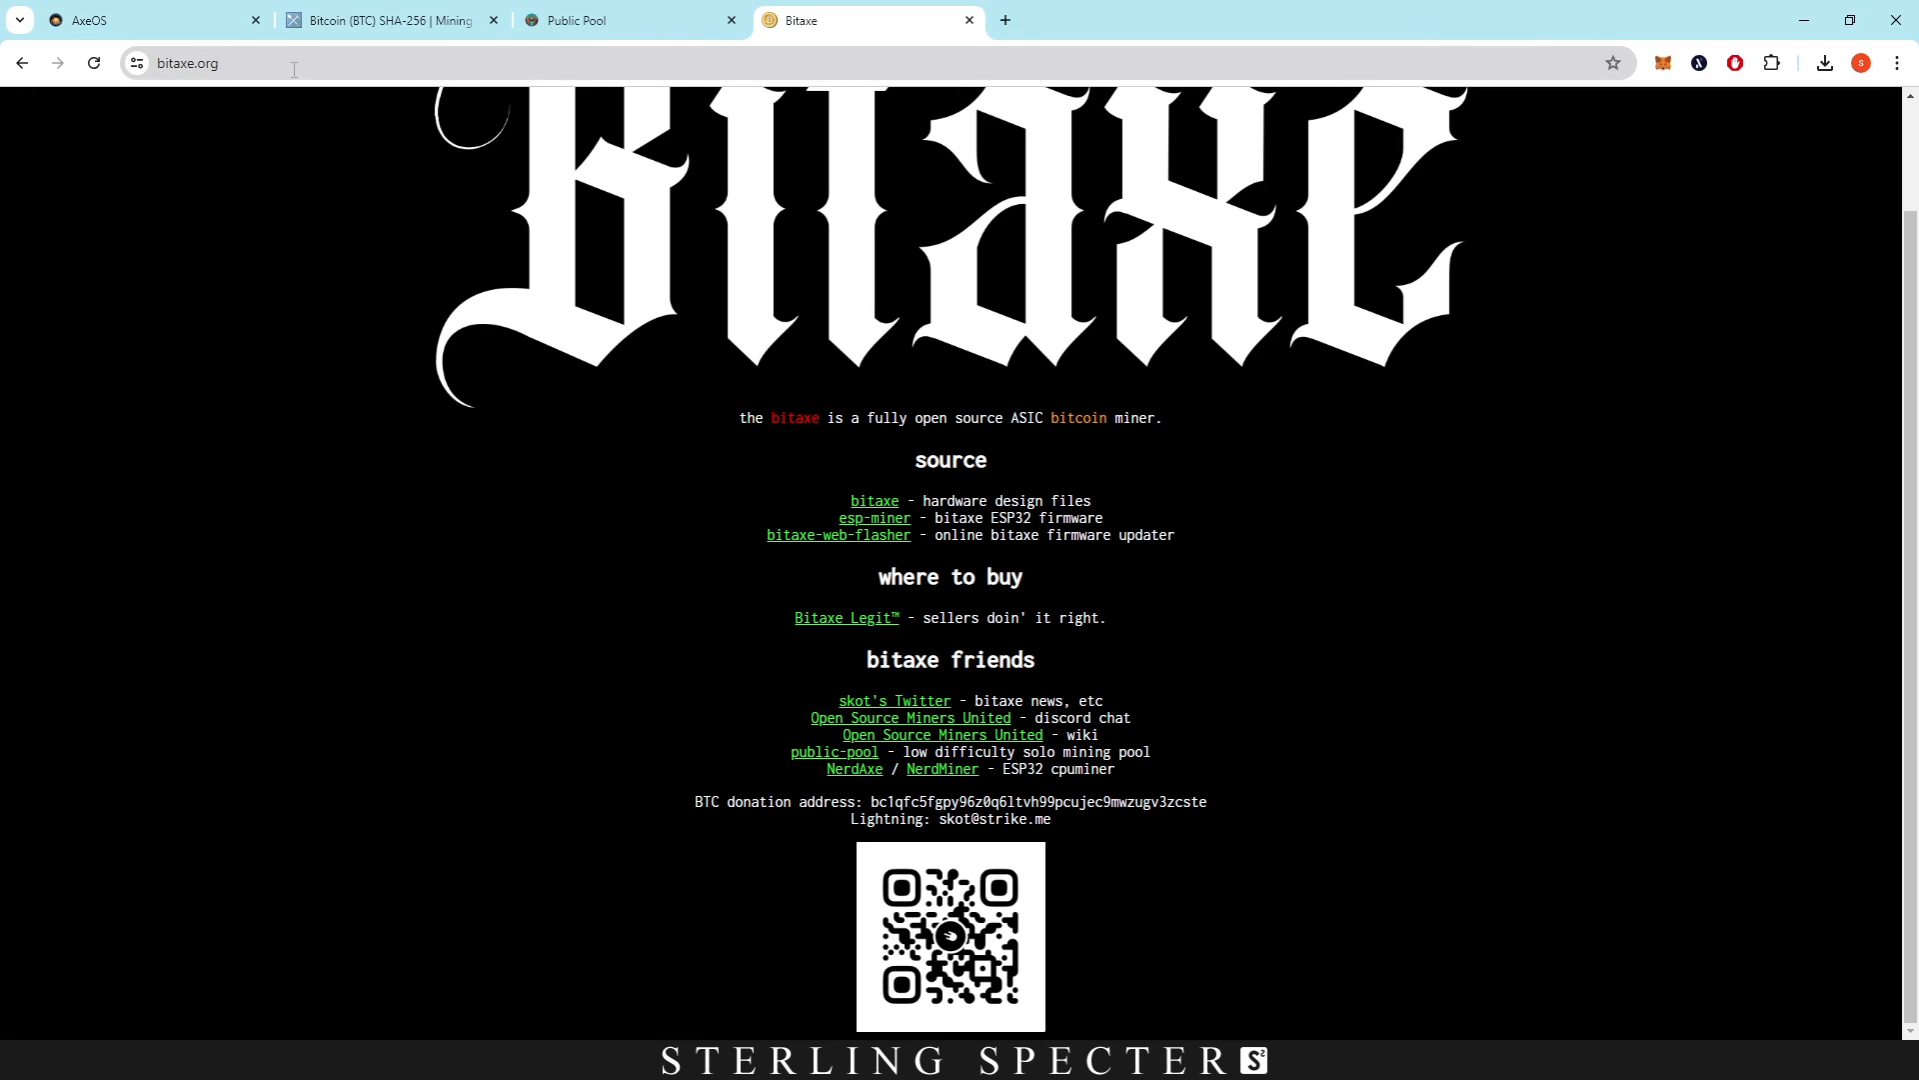
{"action": "mouse_move", "coordinate": [837, 629]}
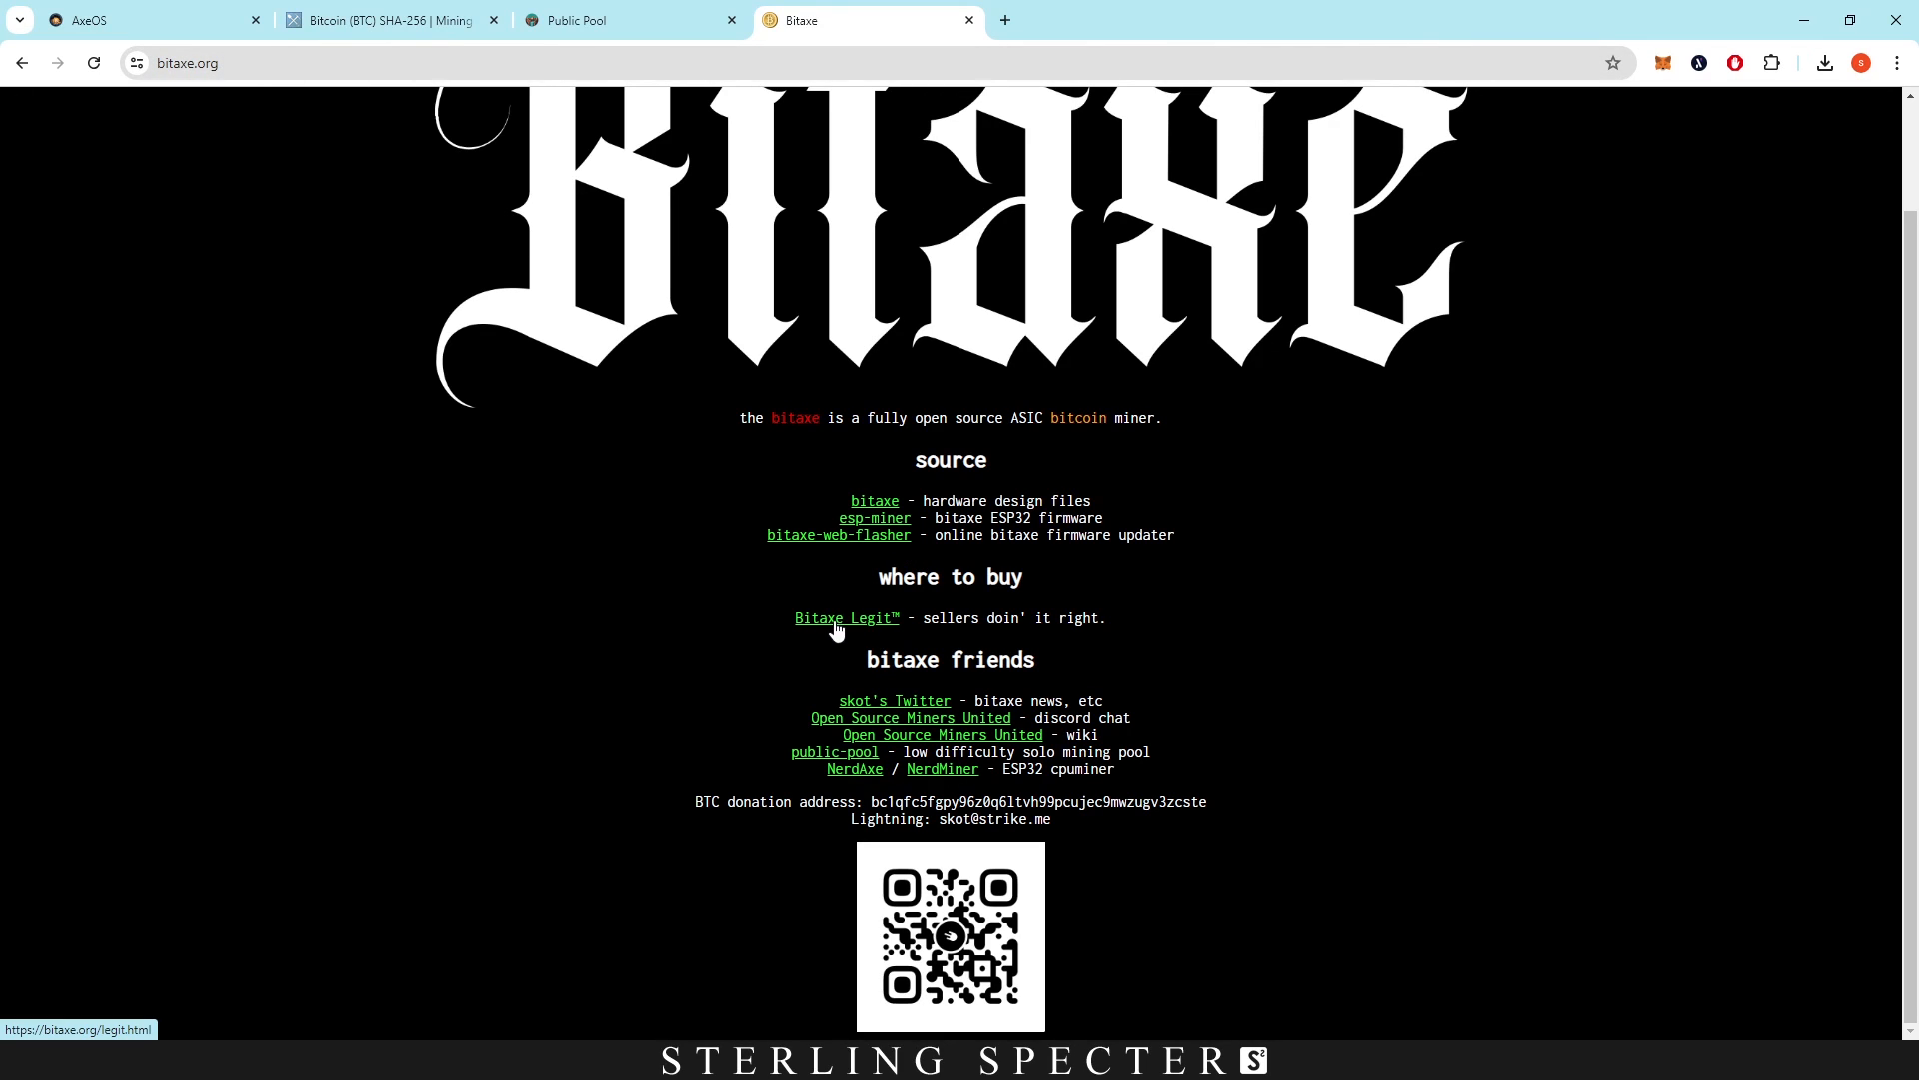
Open the Bitaxe Legit page and scroll to the verified sellers table.
{"action": "left_click", "coordinate": [844, 617]}
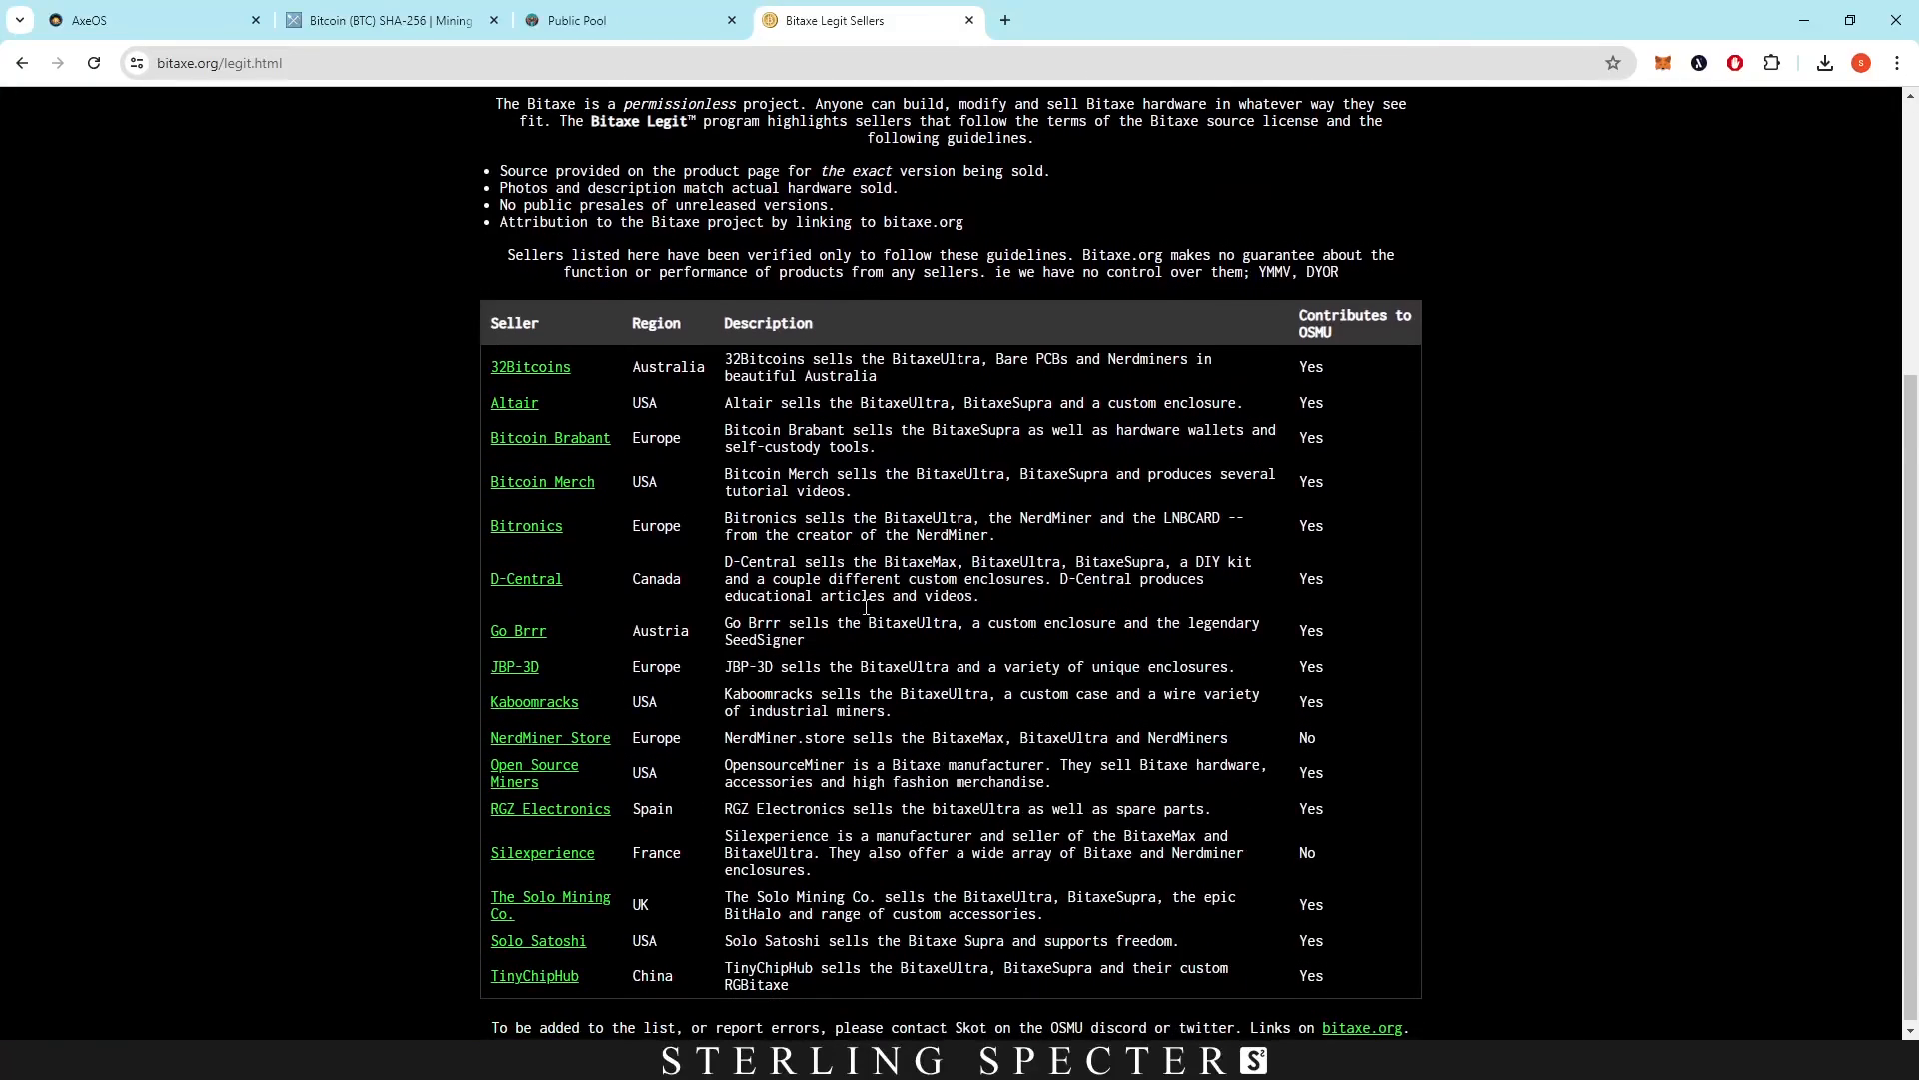
{"action": "scroll", "scroll_direction": "down", "scroll_amount": 3}
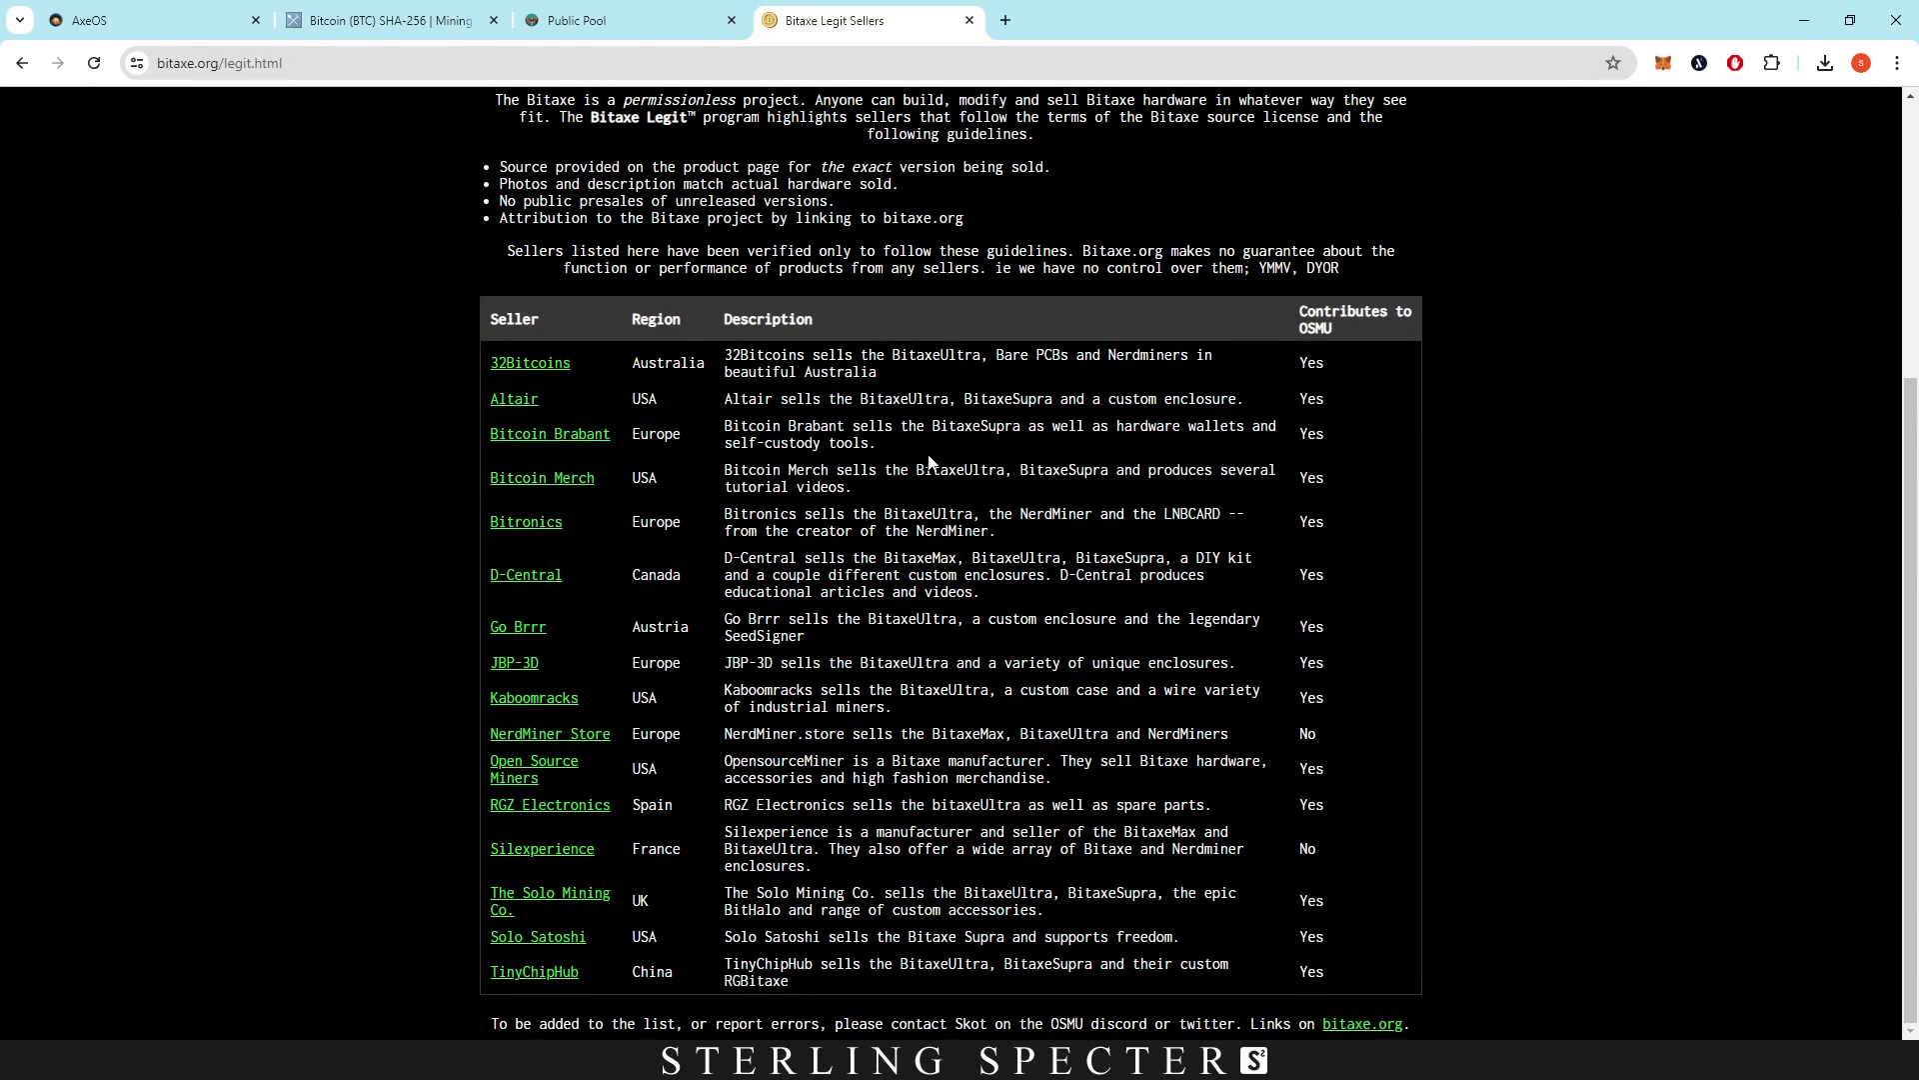
{"action": "mouse_move", "coordinate": [541, 478]}
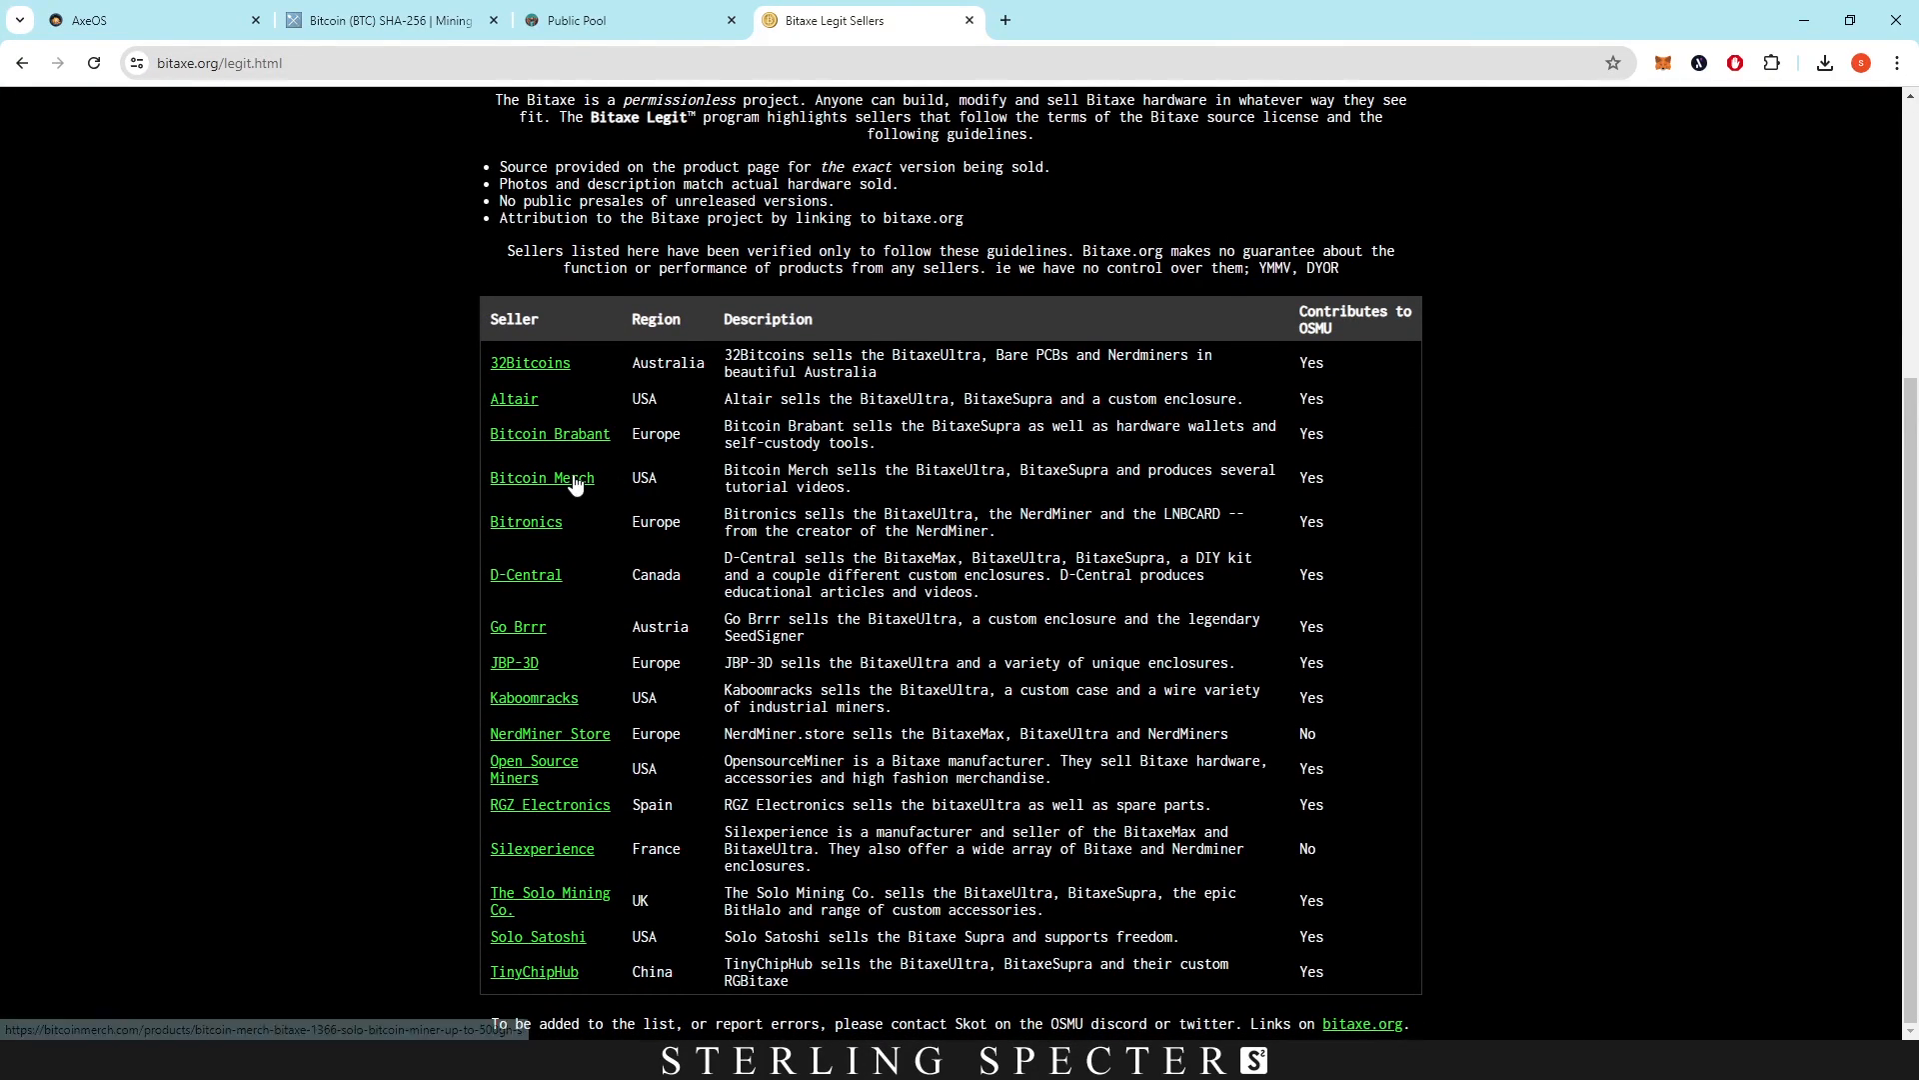
{"action": "mouse_move", "coordinate": [707, 386]}
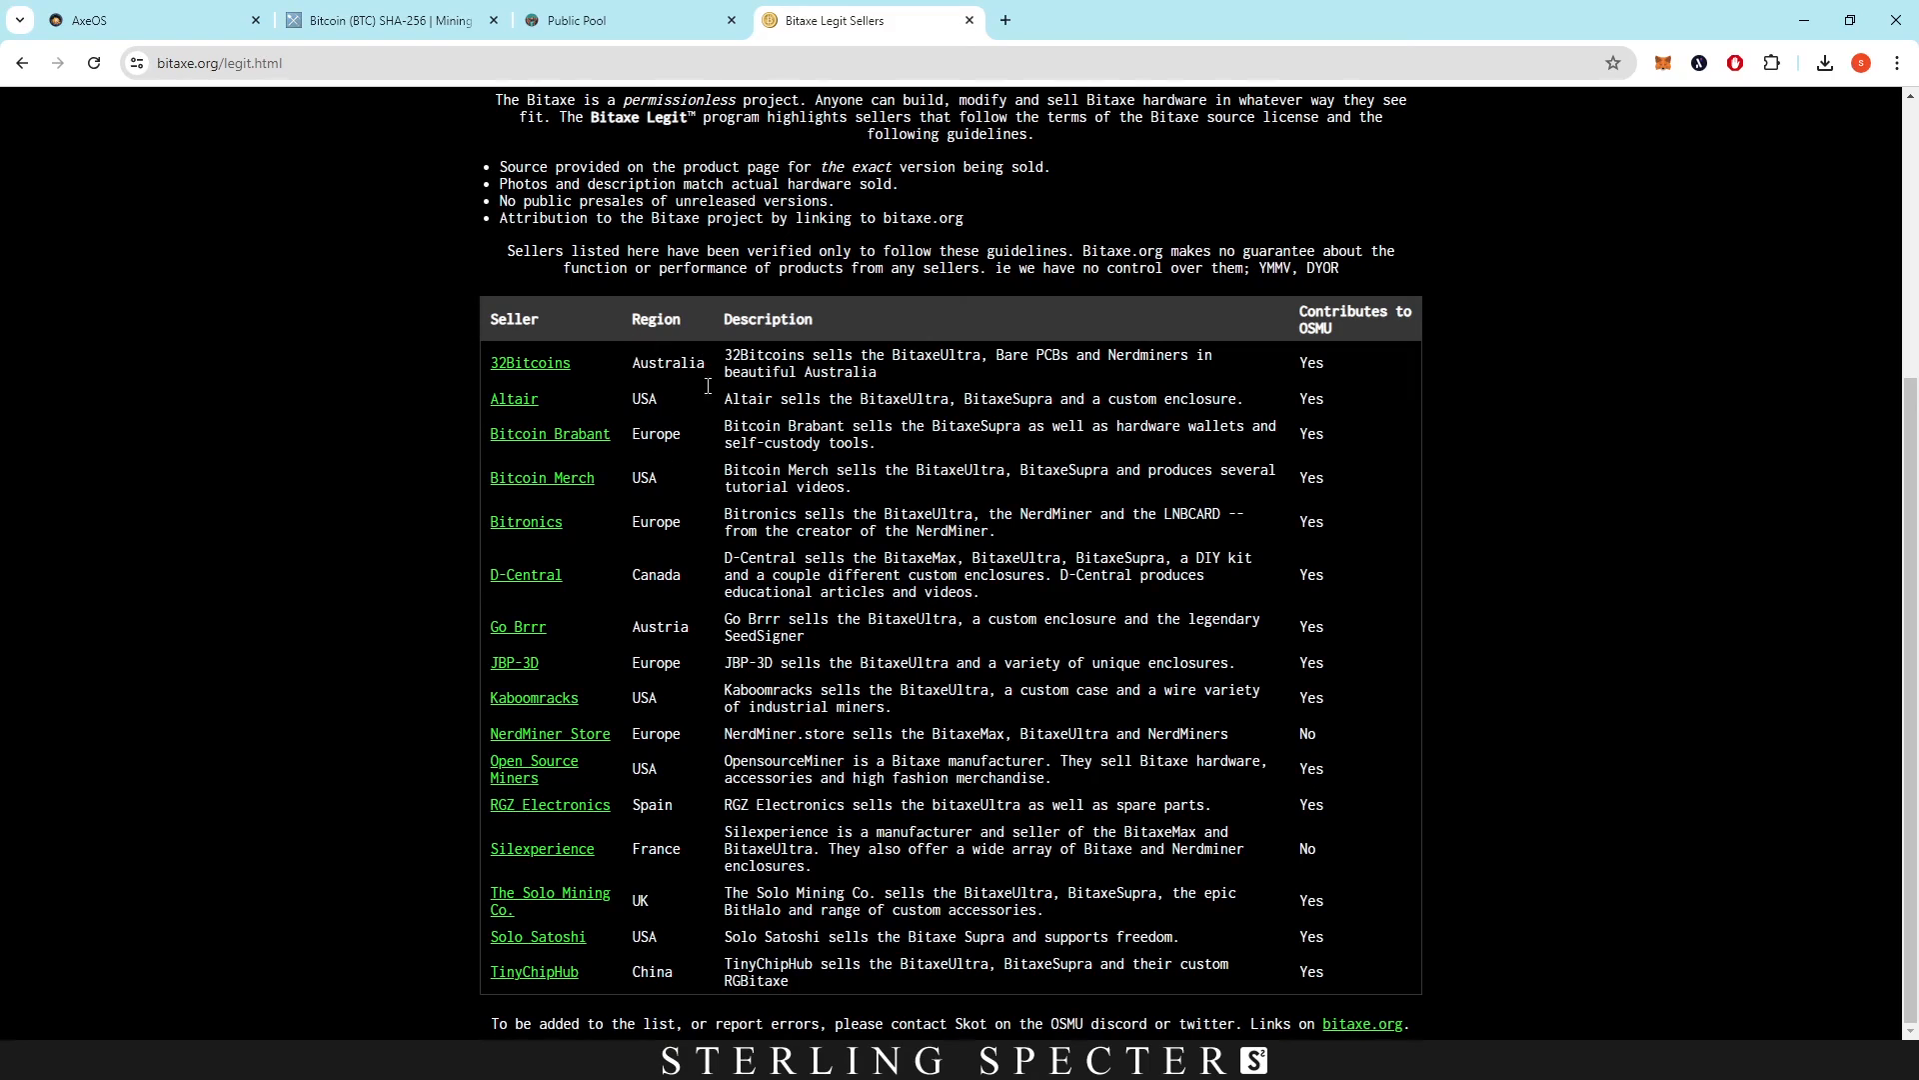
{"action": "mouse_move", "coordinate": [765, 441]}
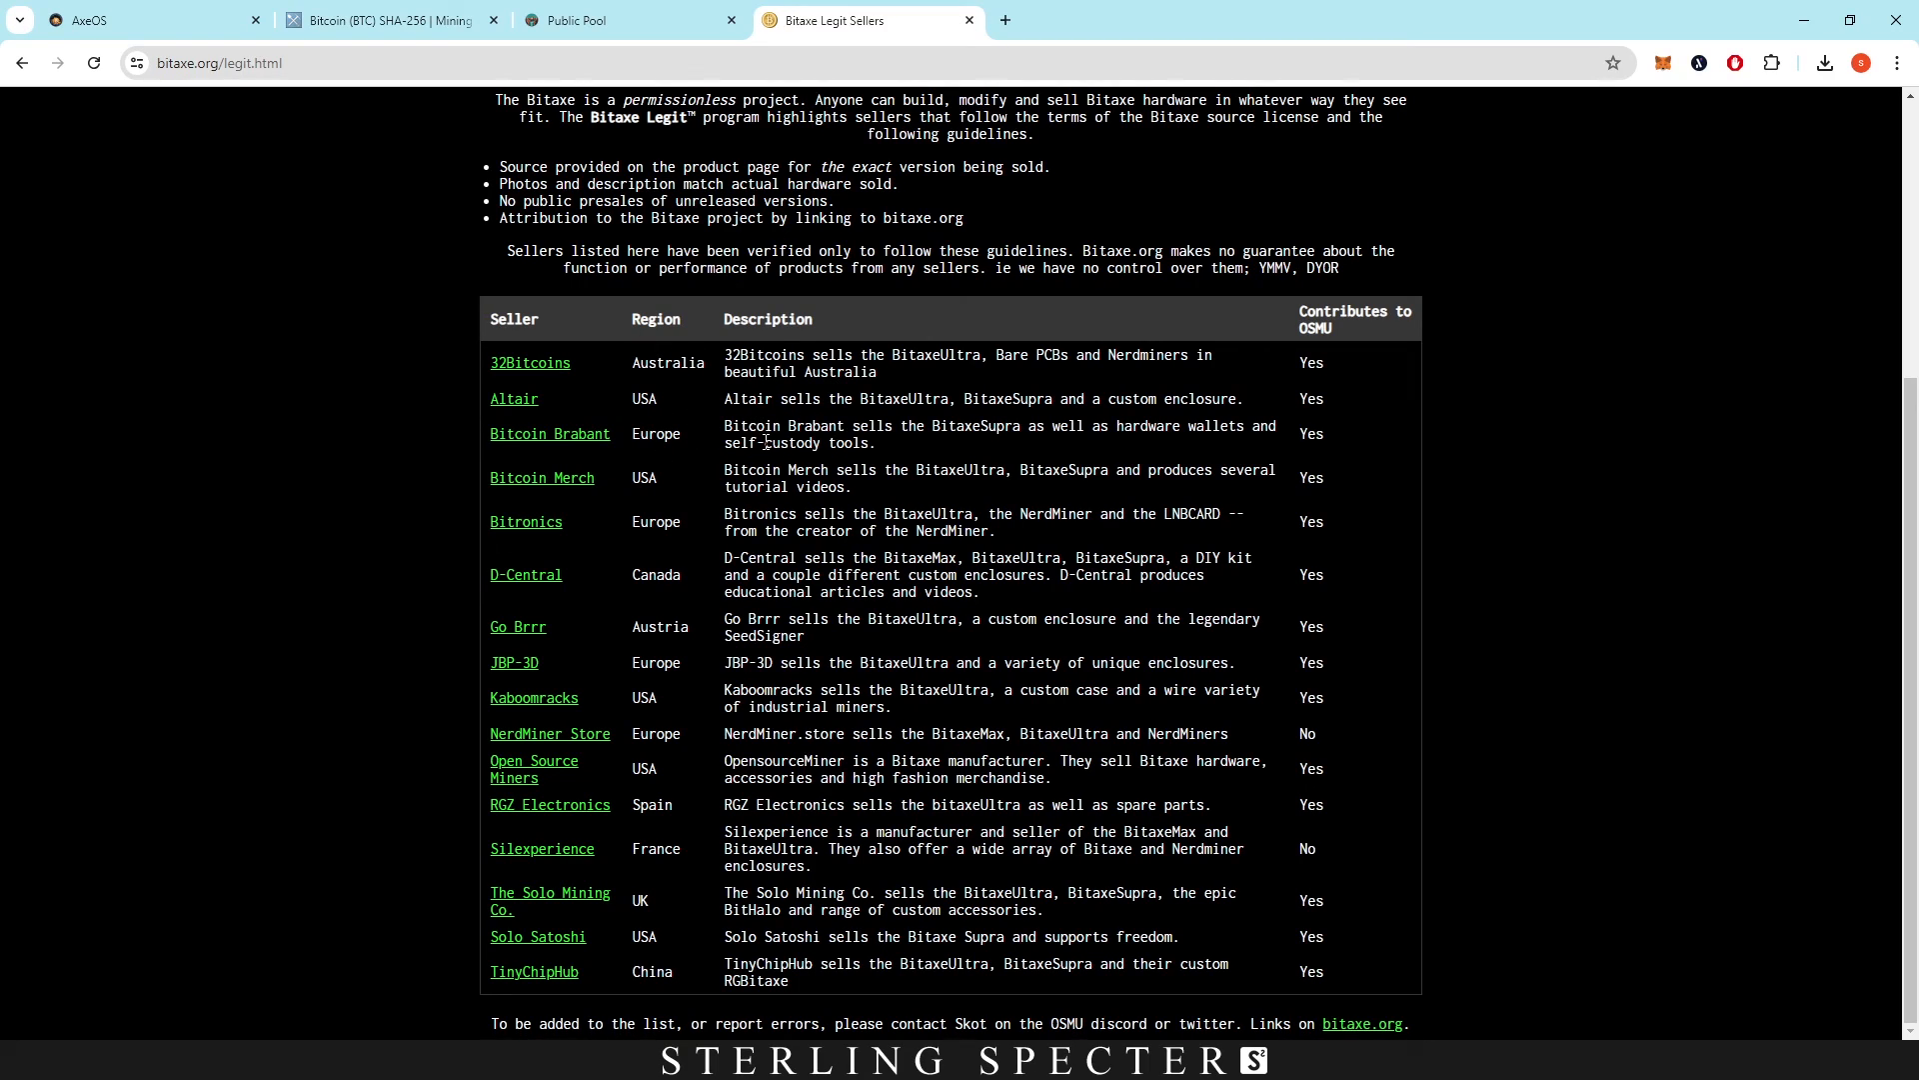